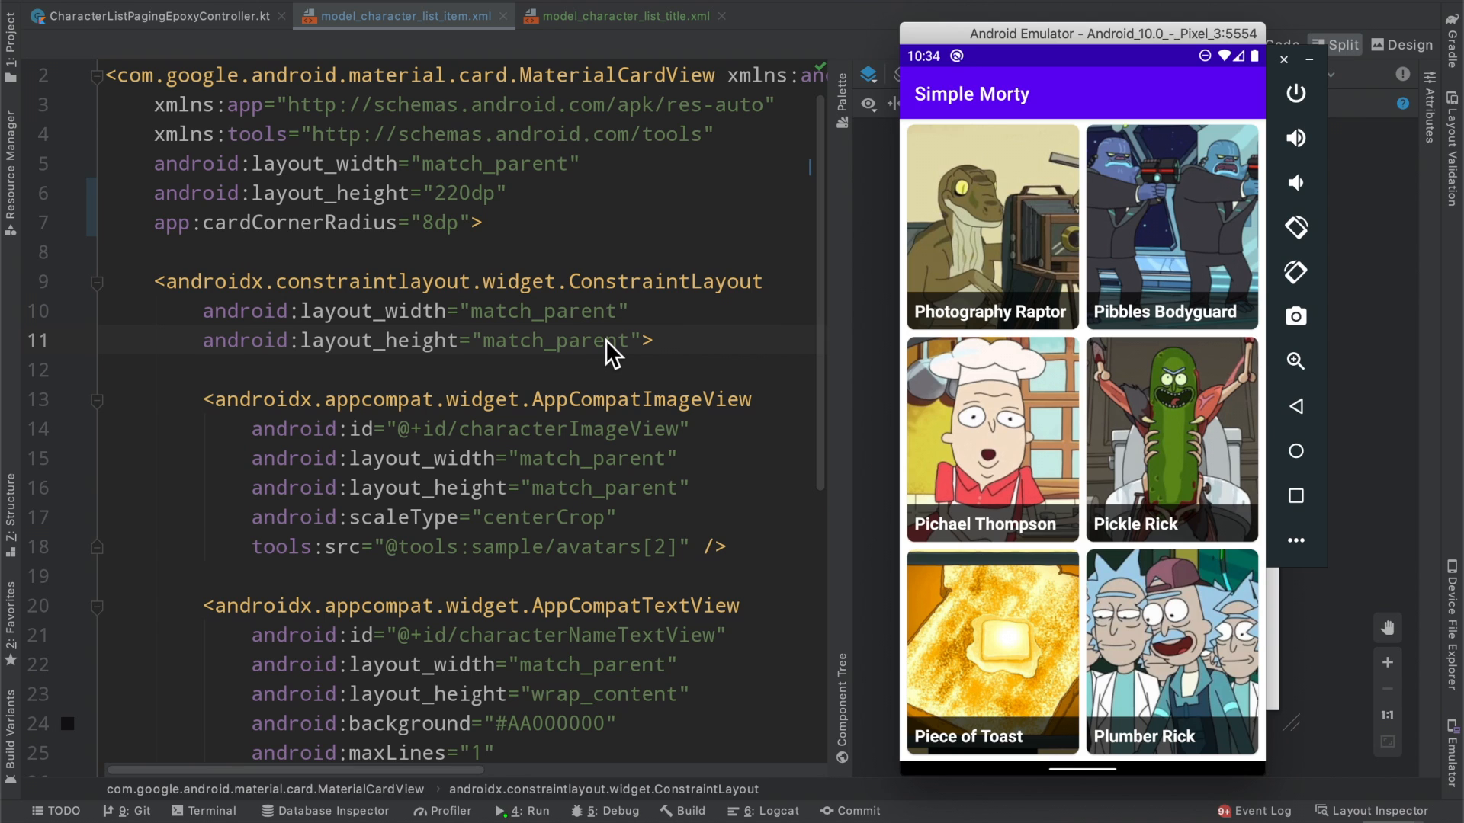
- Scroll the emulator's character grid from the P header past O, N and M up to the F section
scroll(down, 3)
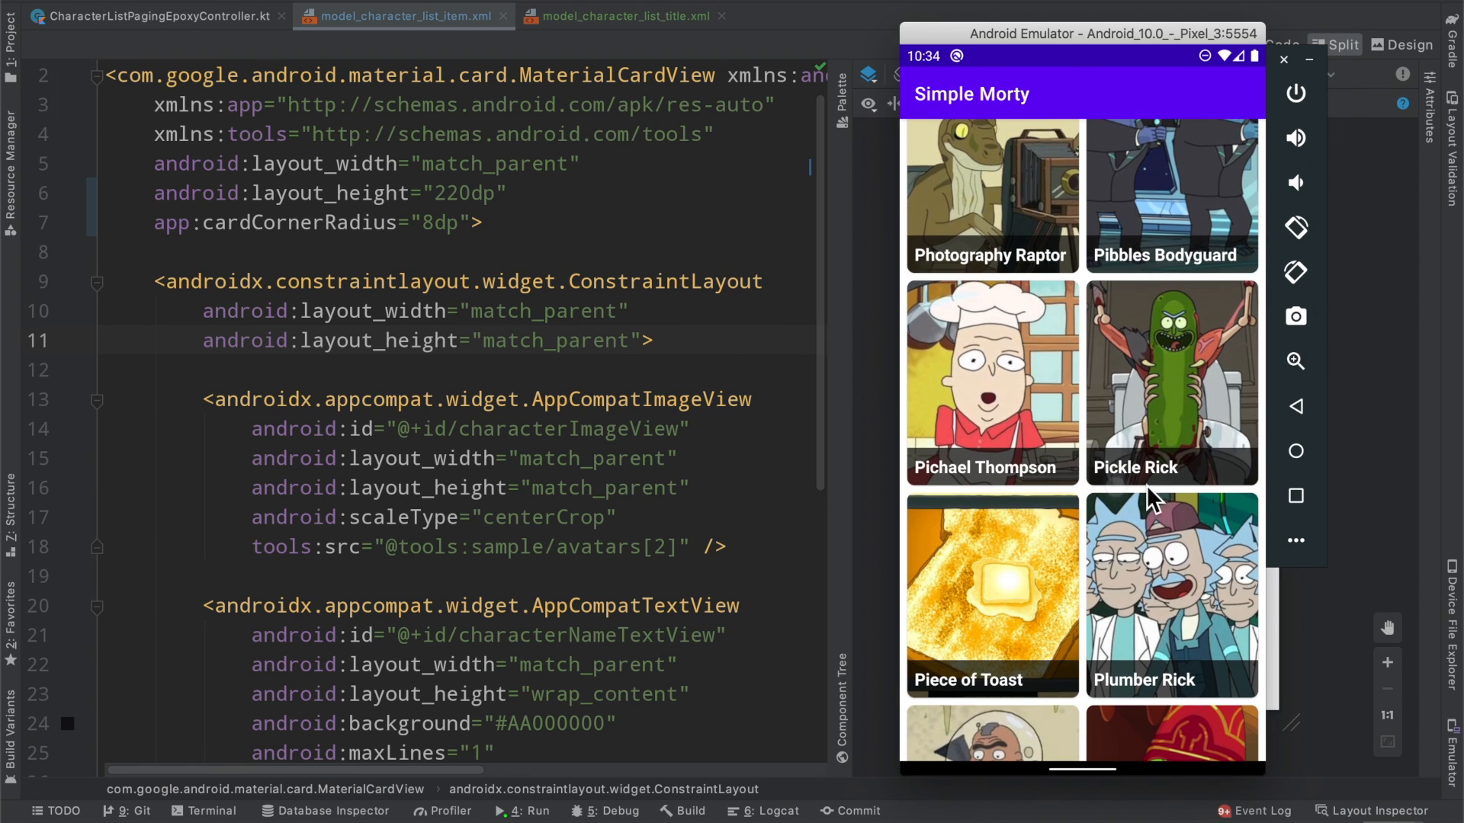
mouse_move(1176, 439)
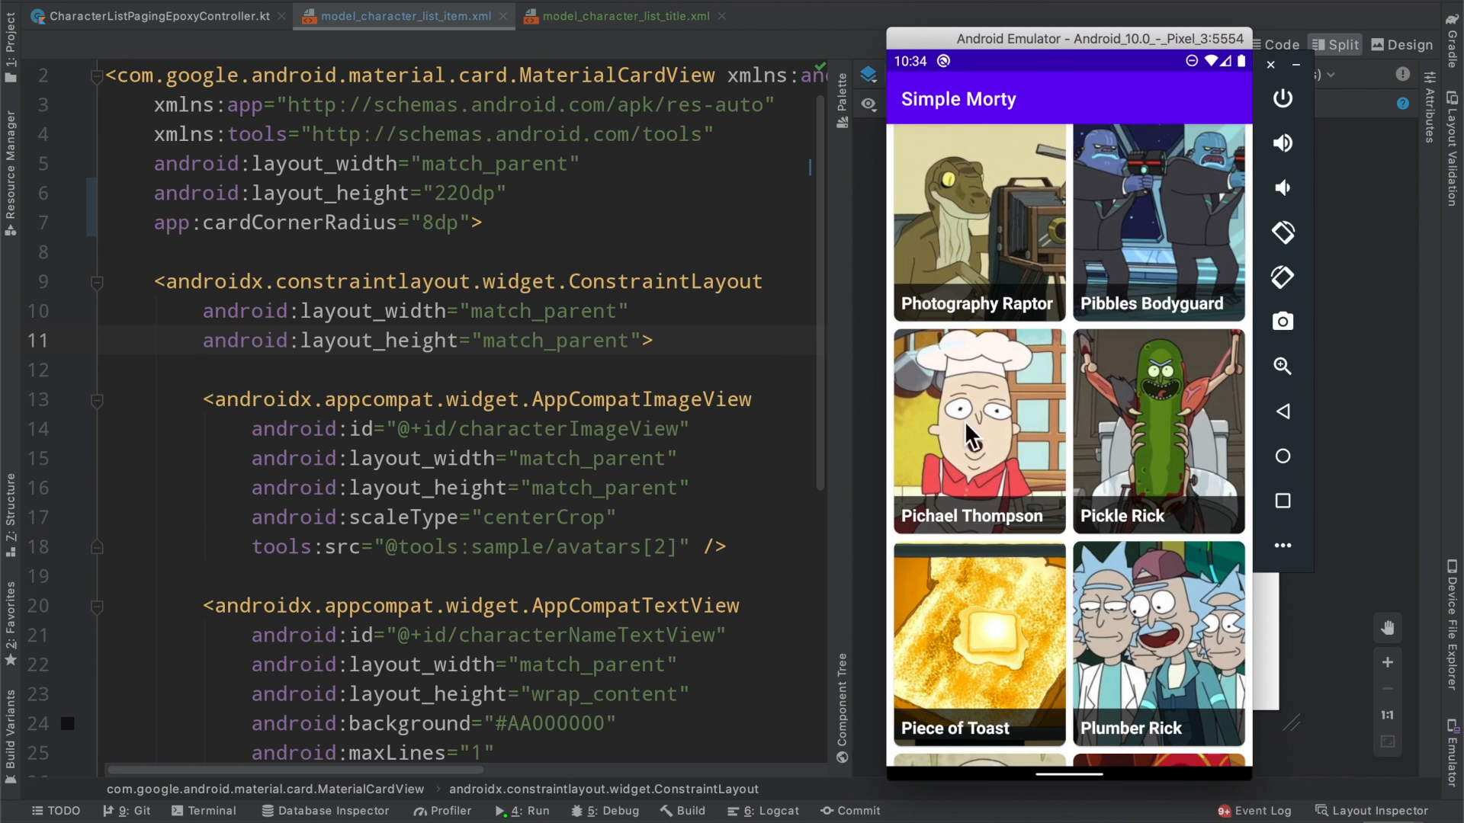
scroll(down, 3)
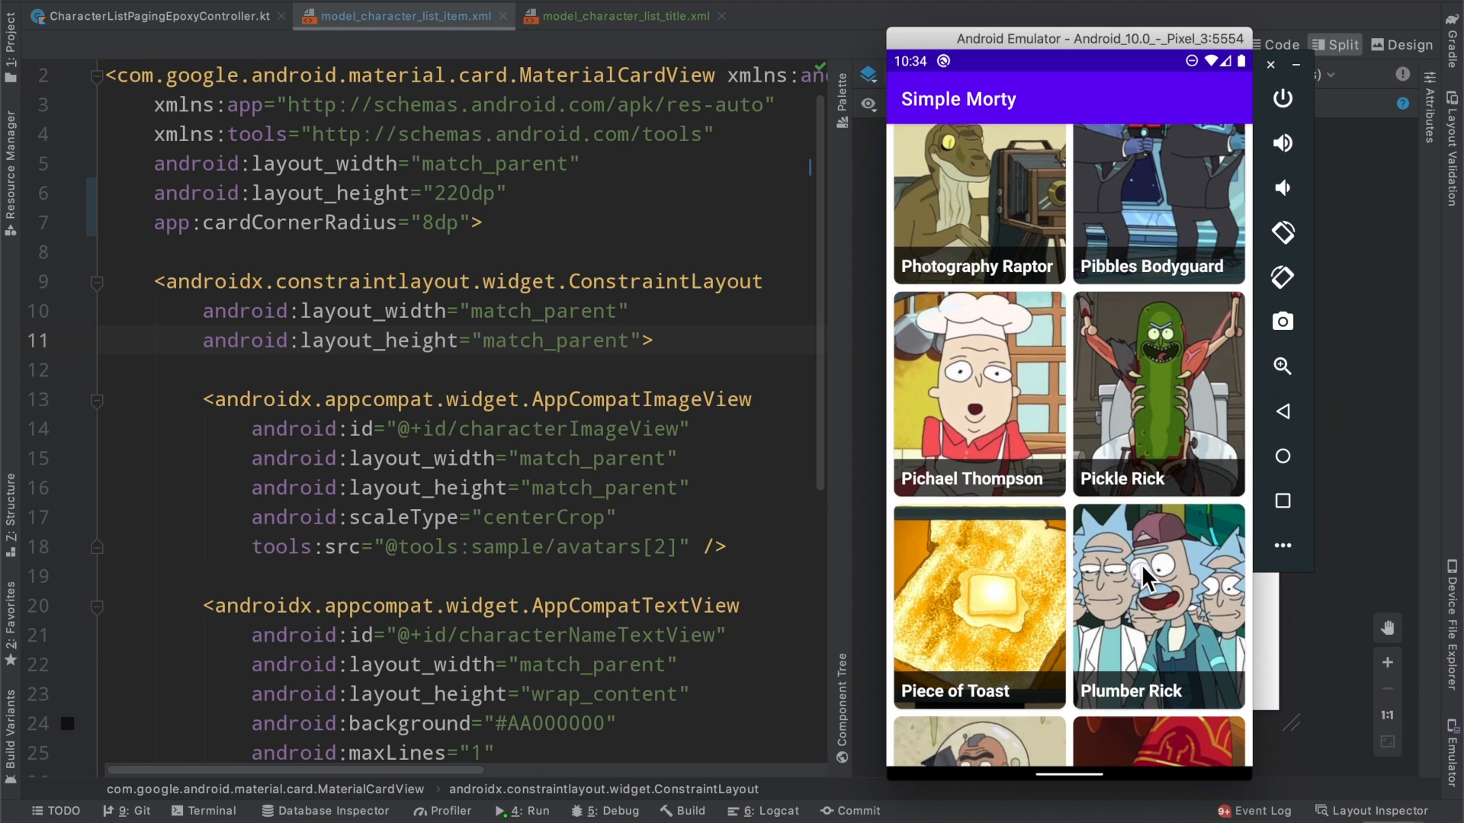
scroll(down, 3)
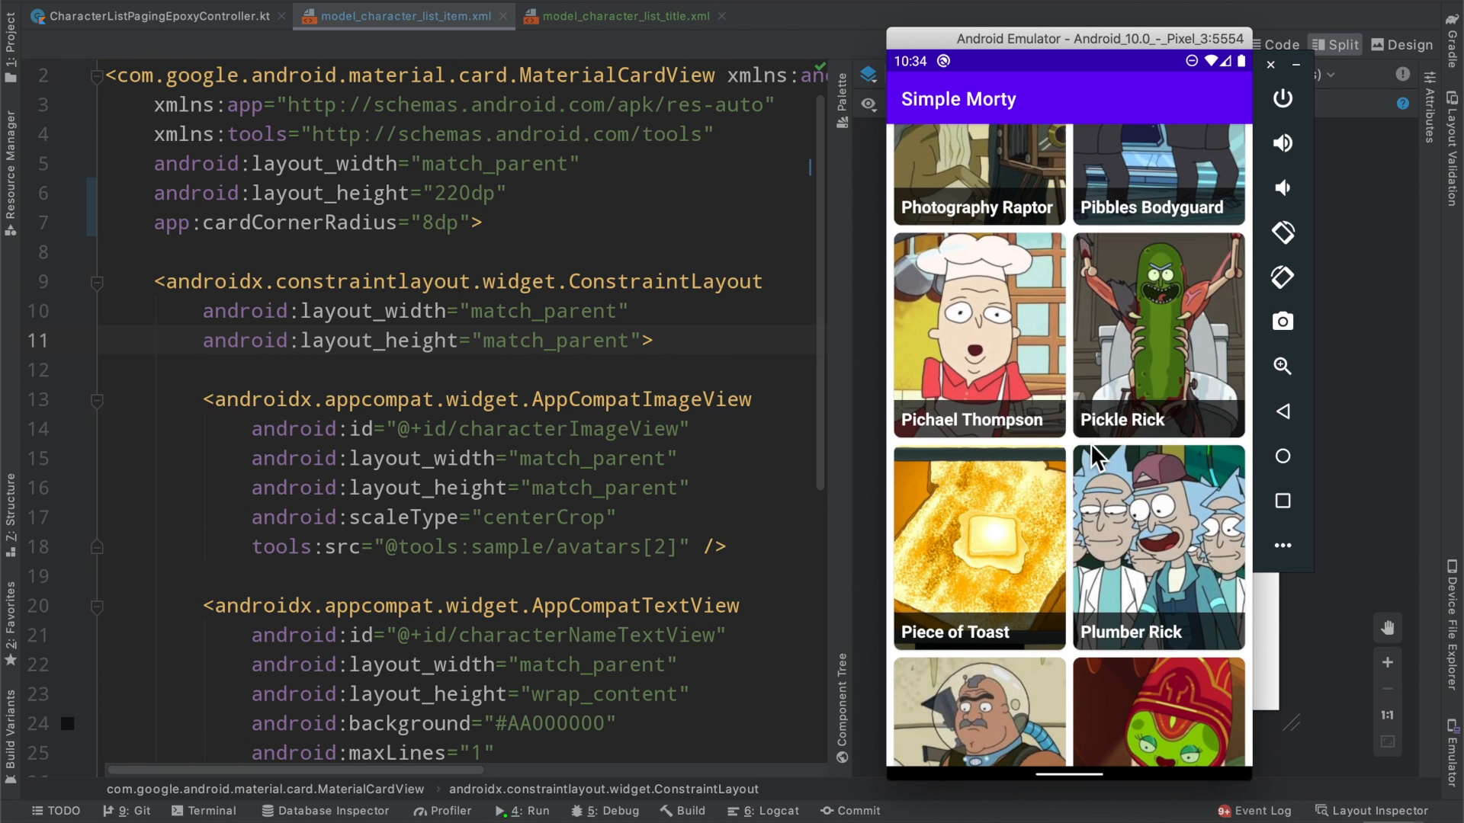
mouse_move(1082, 351)
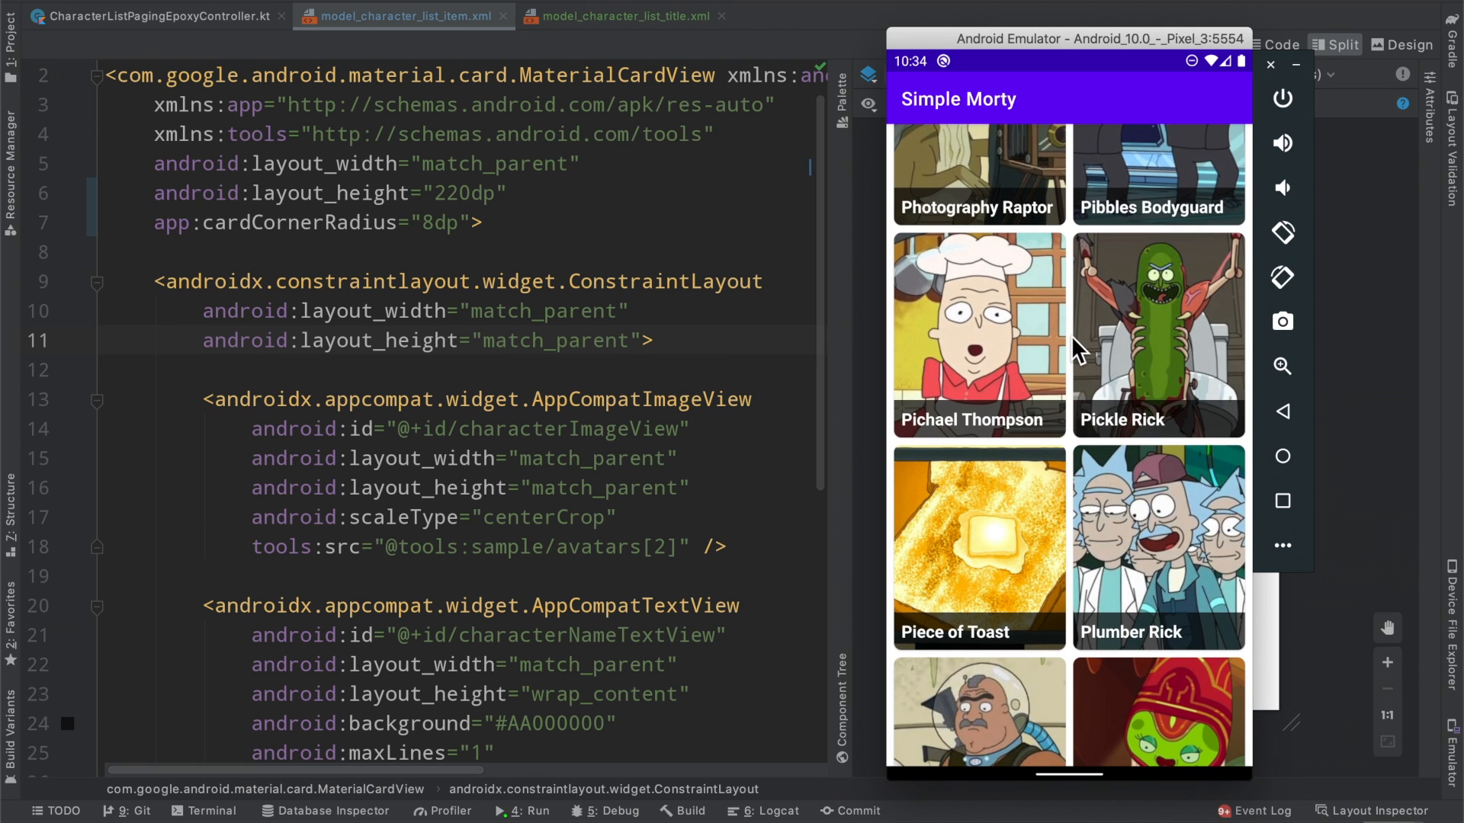
mouse_move(1144, 485)
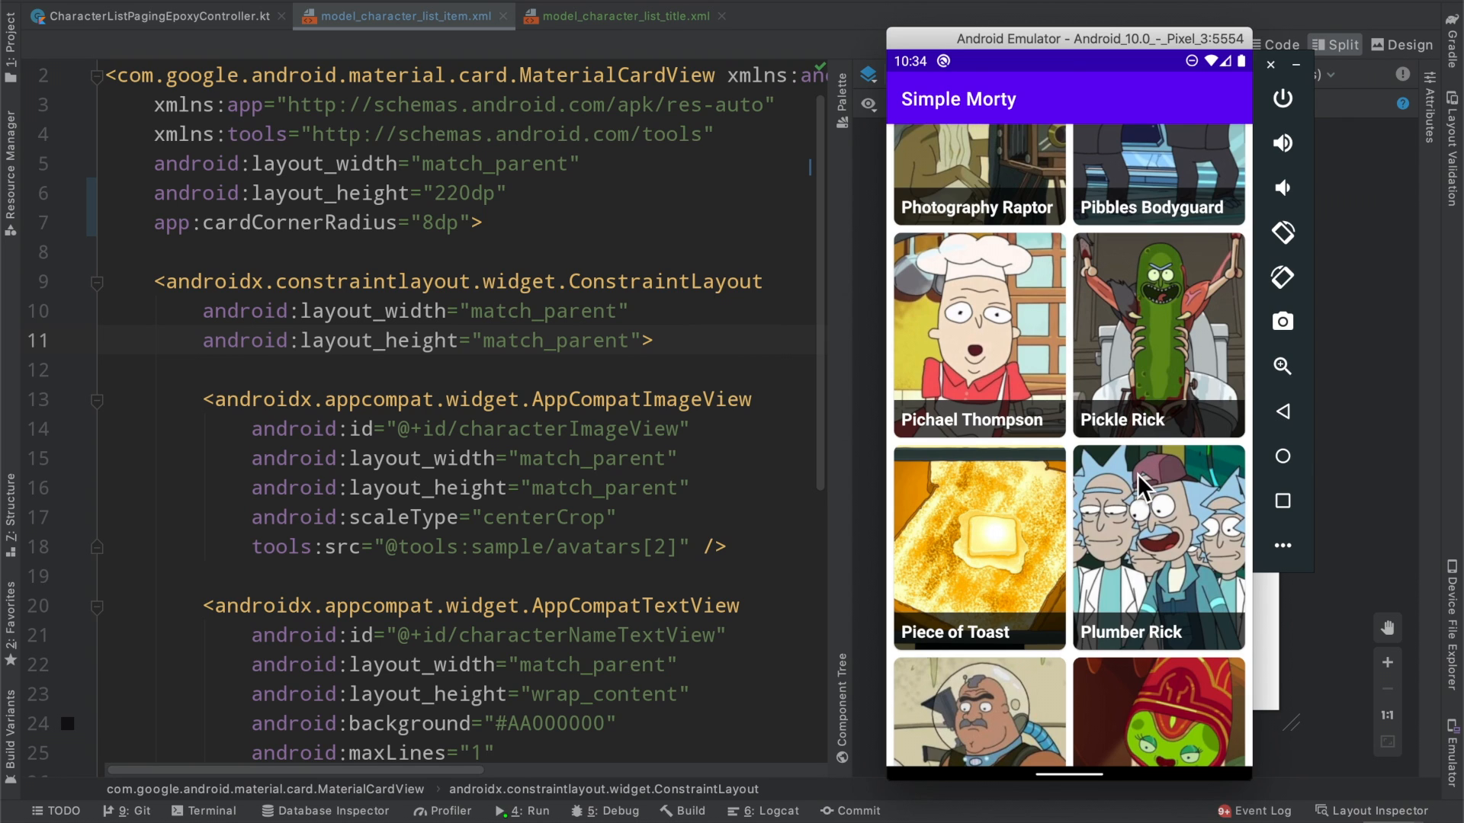
mouse_move(1112, 388)
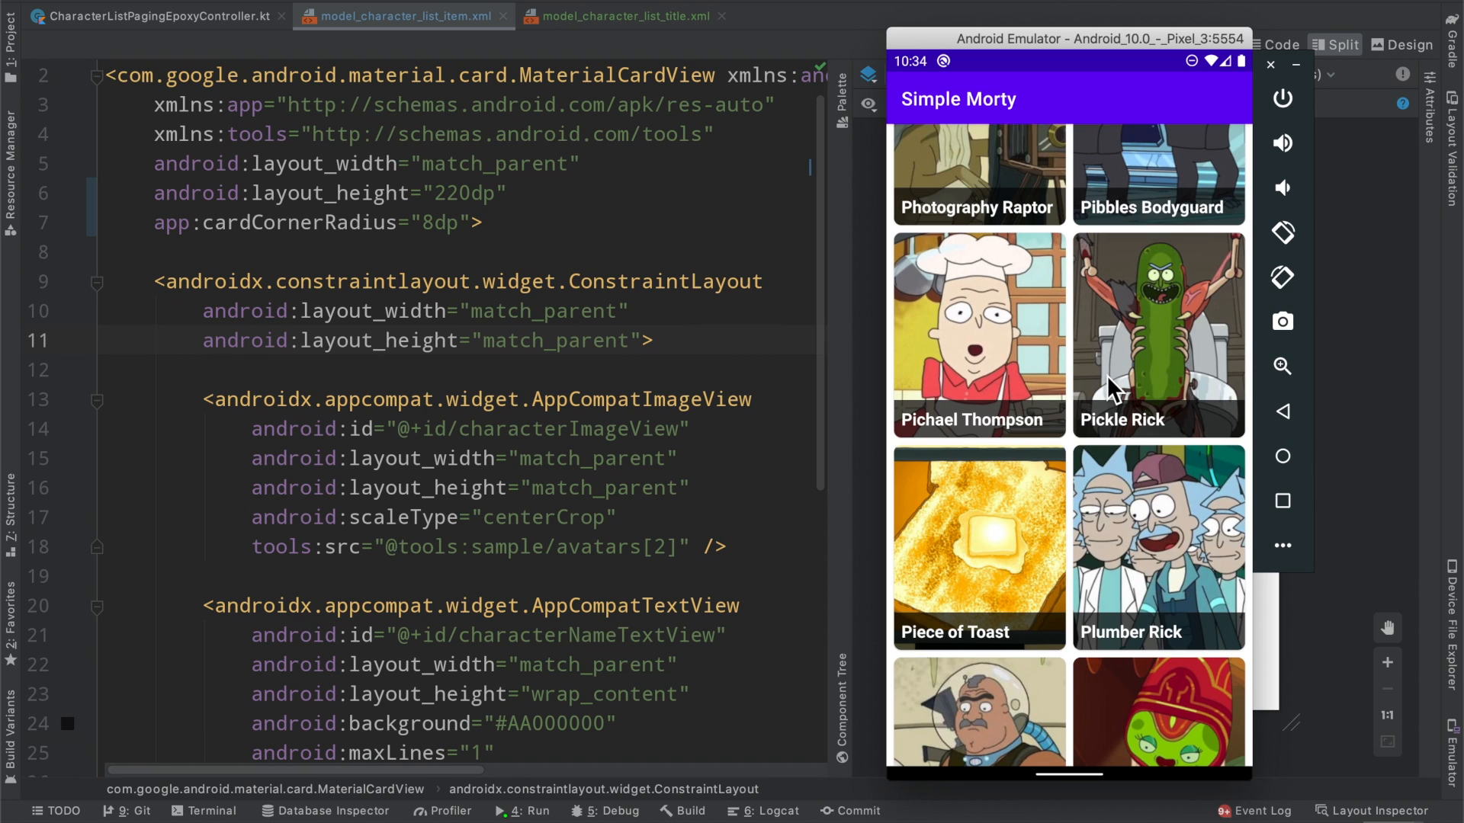
mouse_move(1101, 490)
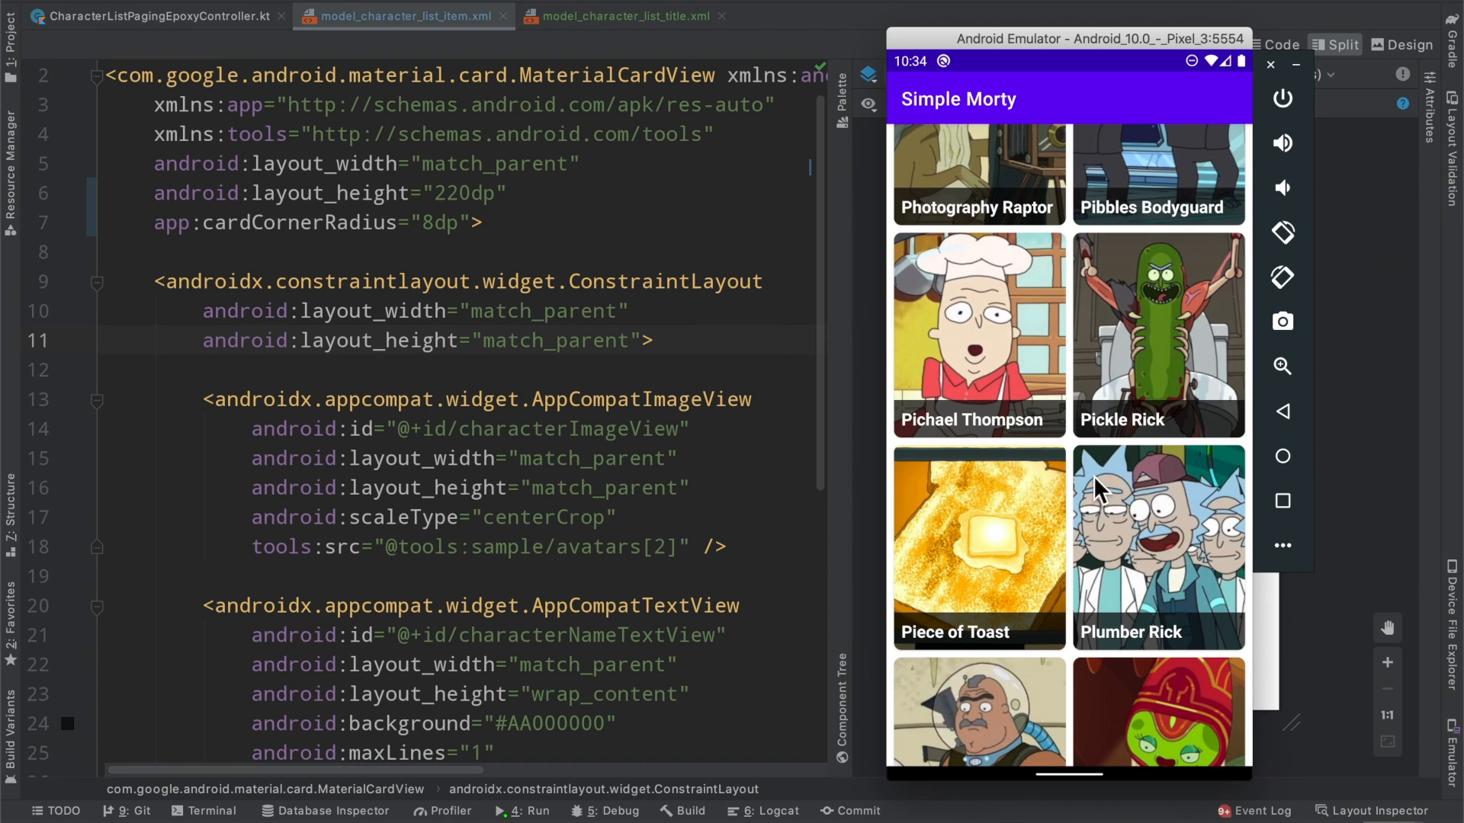
mouse_move(1250, 506)
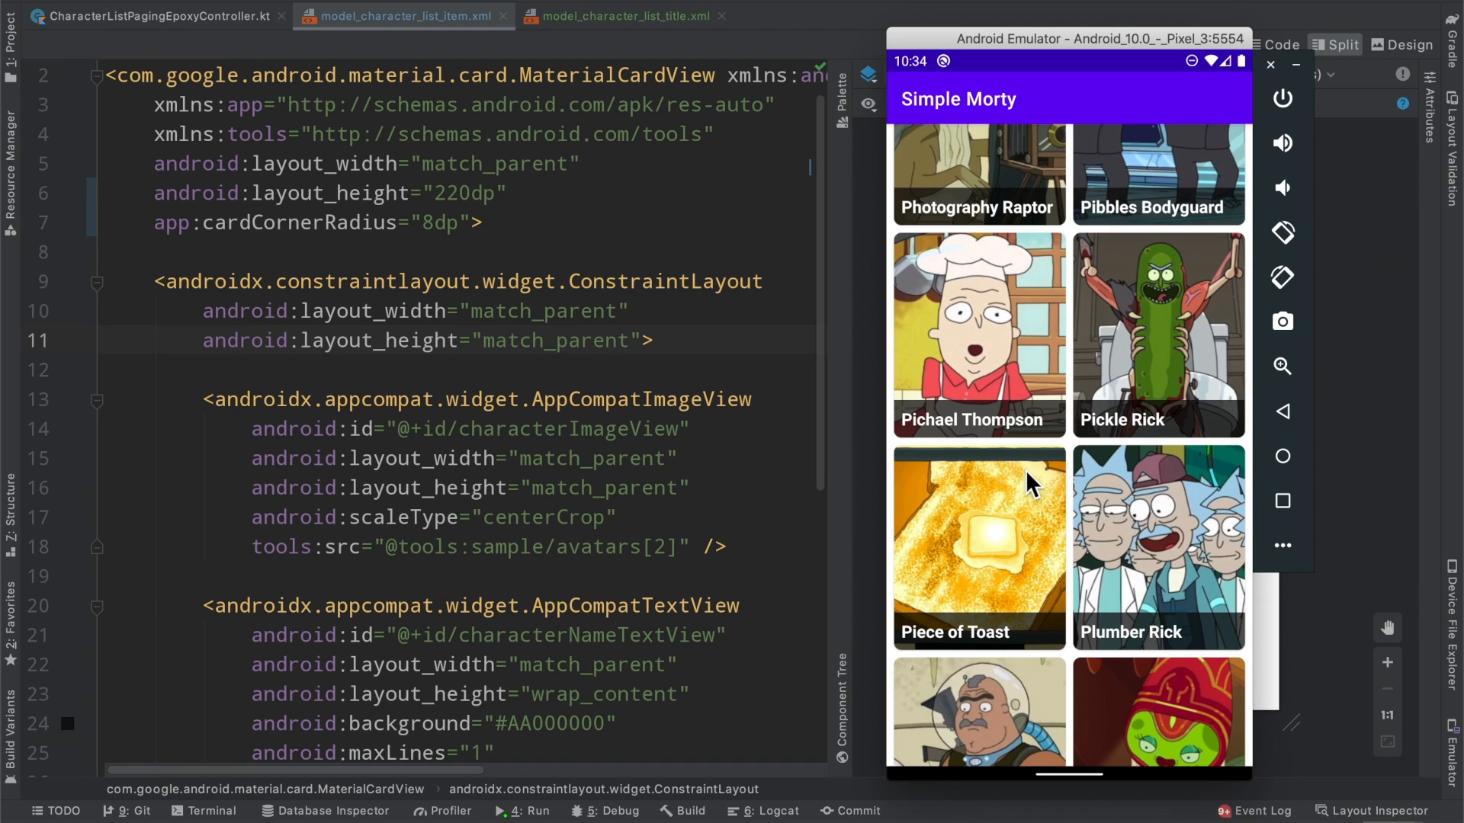
mouse_move(1261, 467)
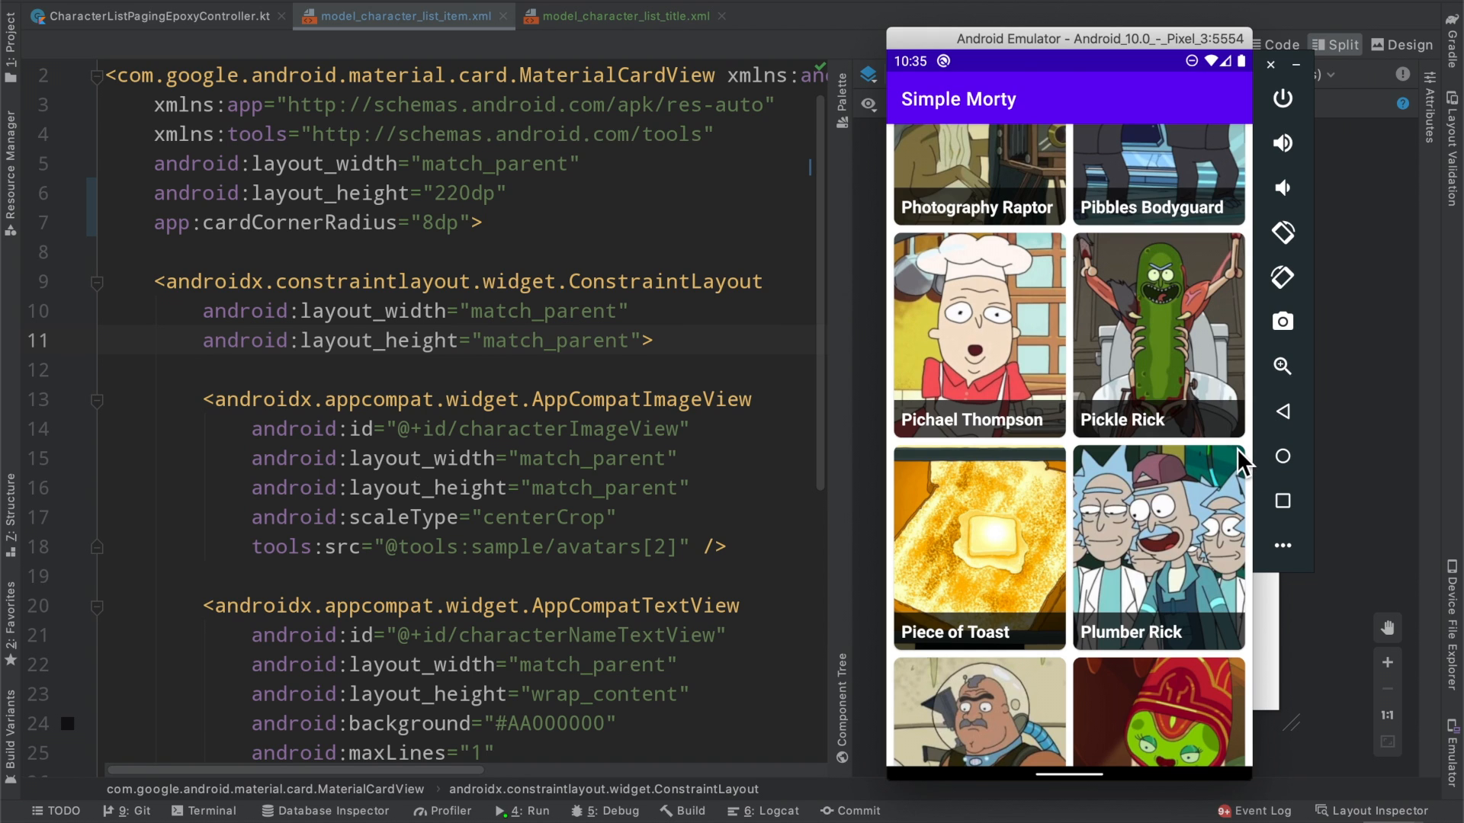
mouse_move(229, 238)
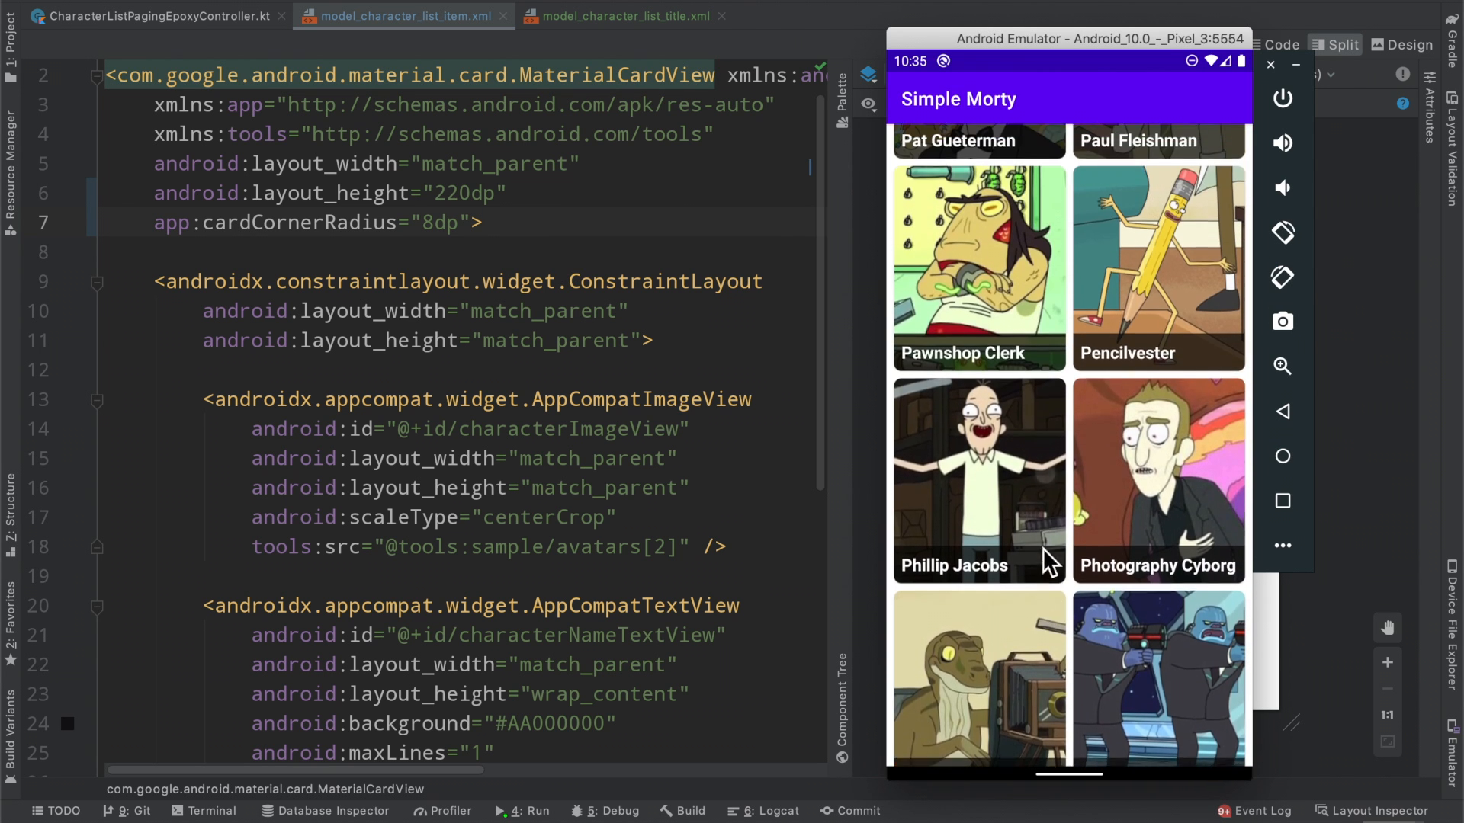
scroll(down, 3)
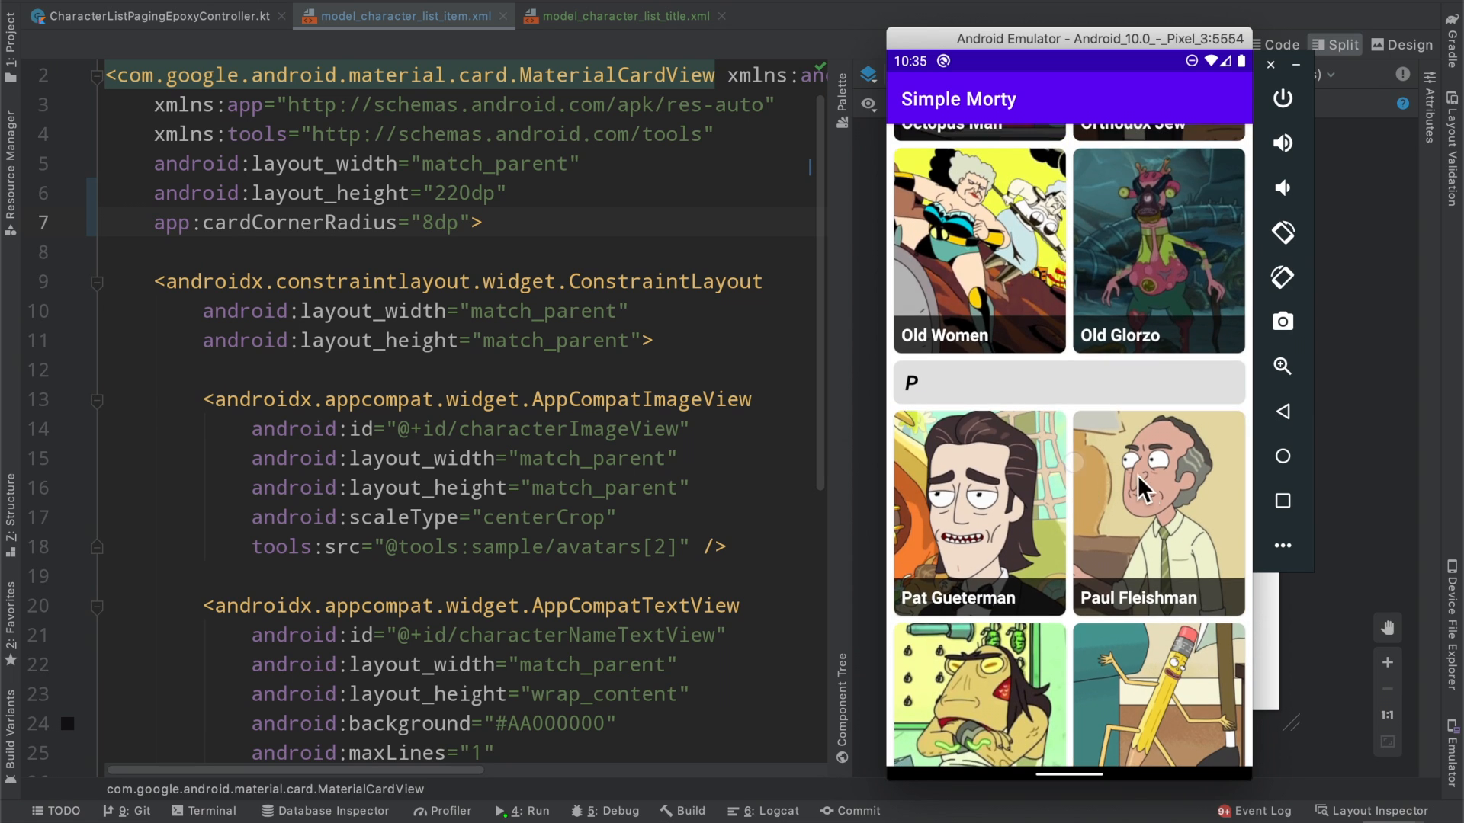
scroll(down, 3)
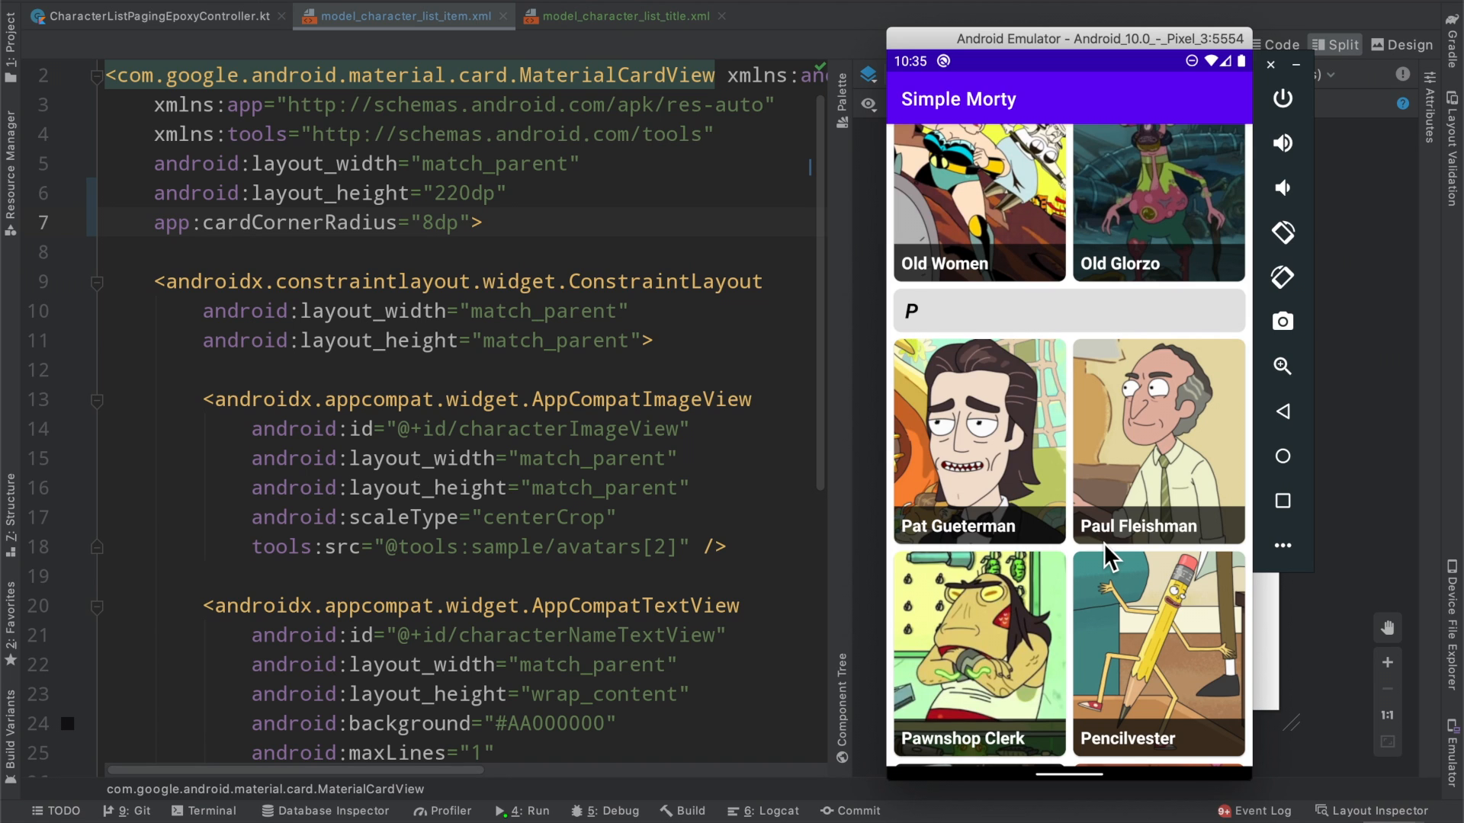
scroll(down, 3)
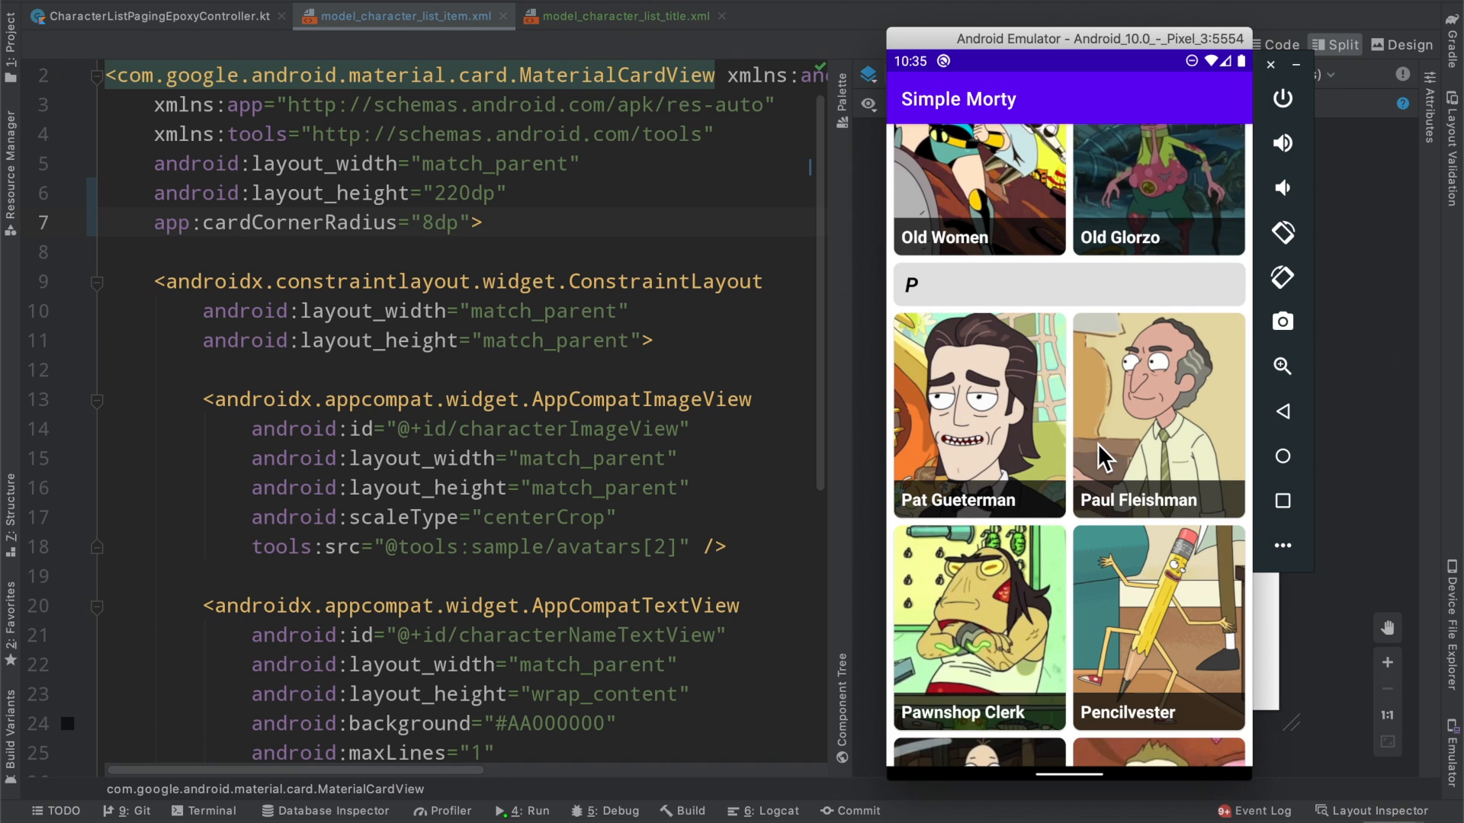
scroll(down, 3)
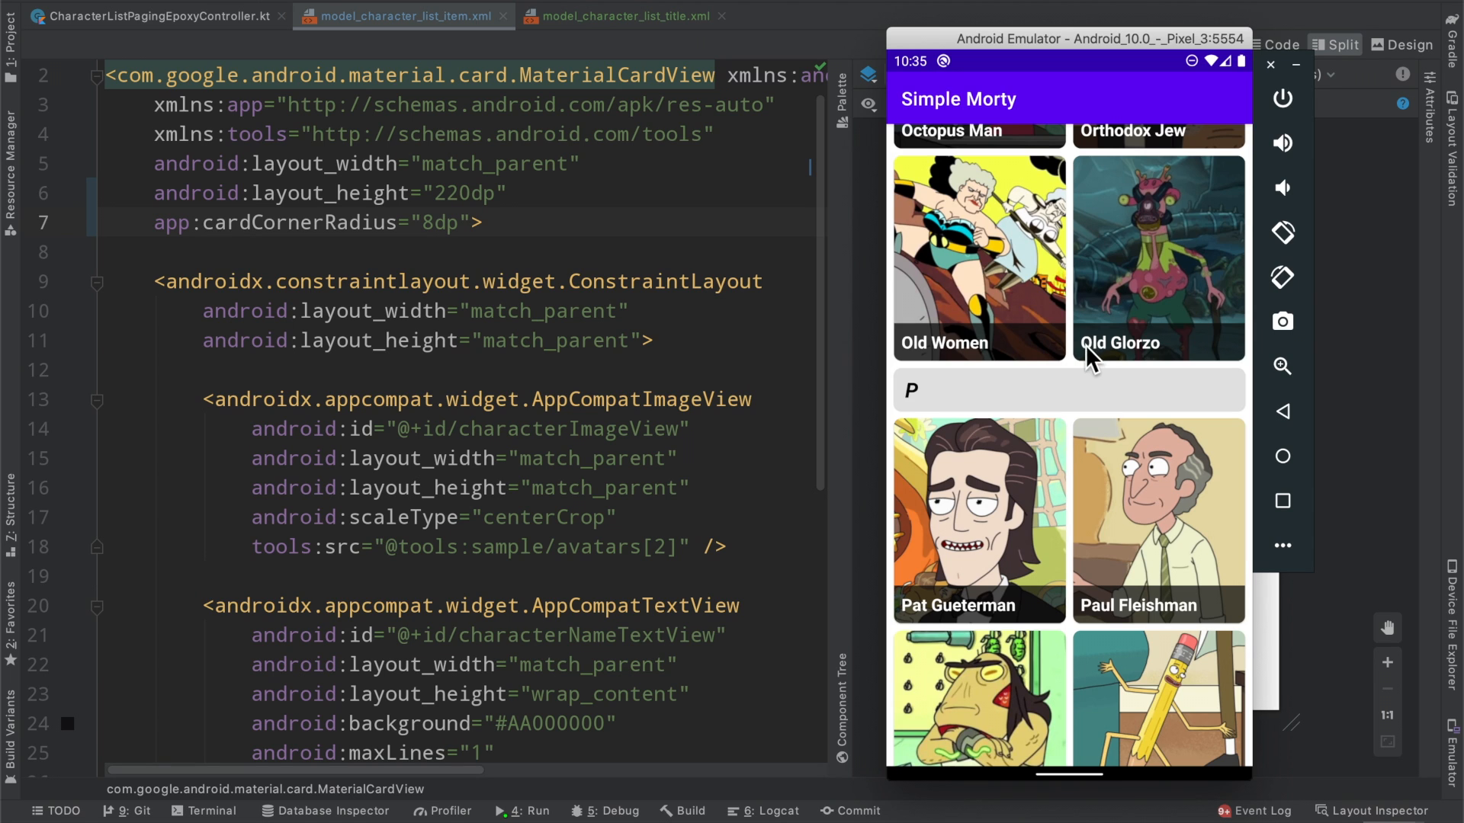
mouse_move(909, 624)
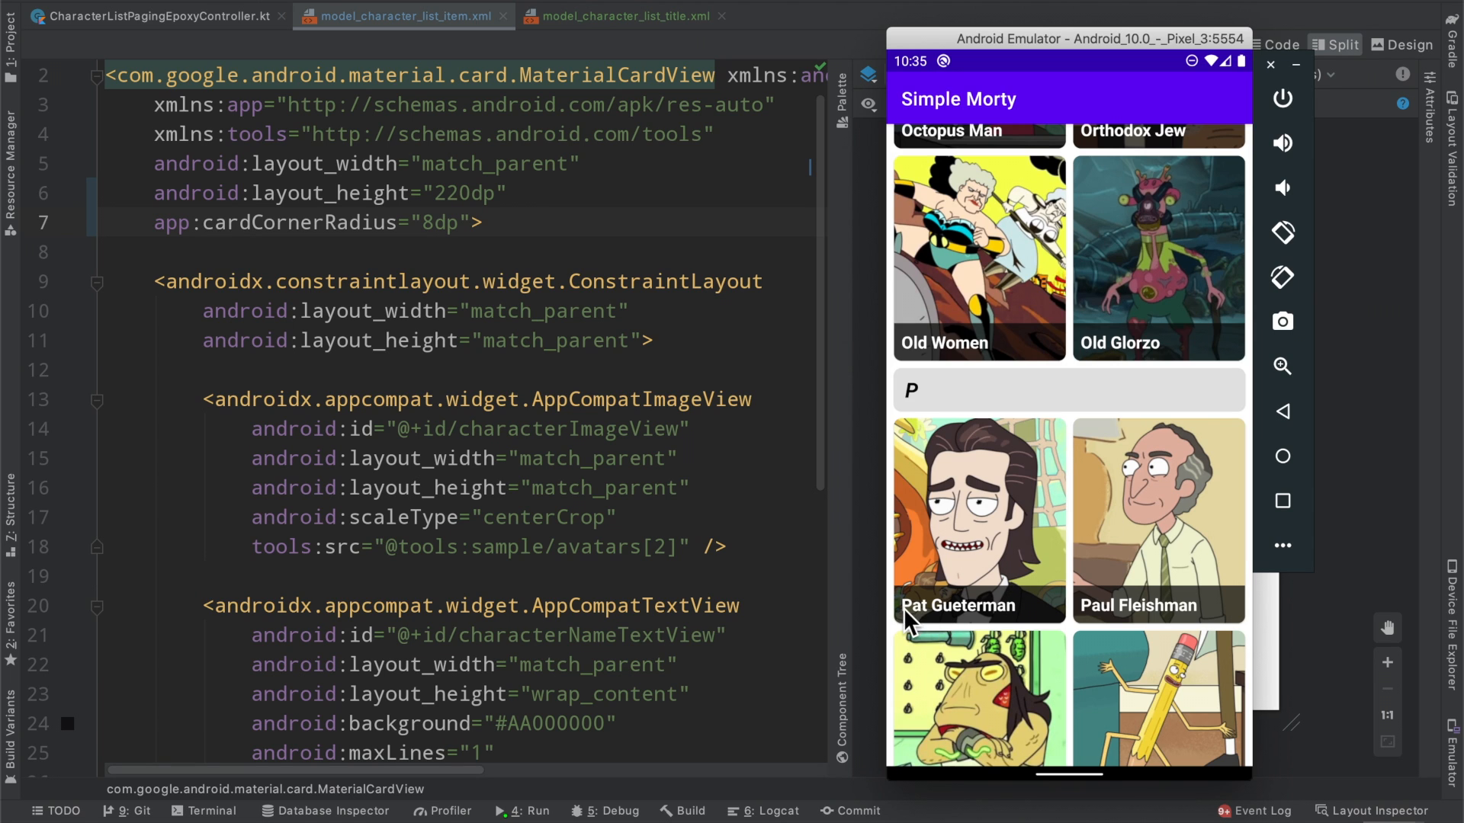
mouse_move(1130, 422)
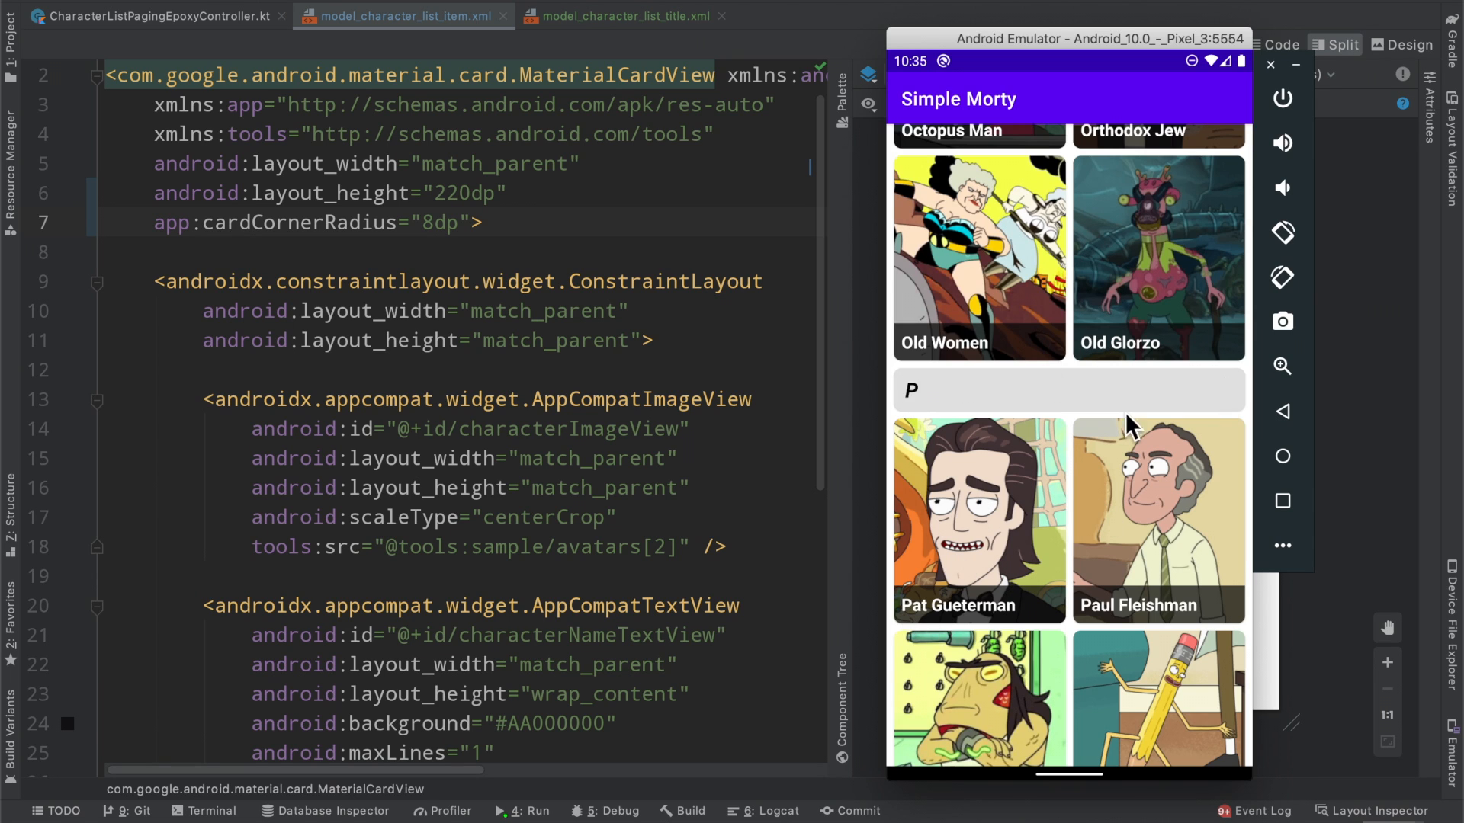
mouse_move(1074, 414)
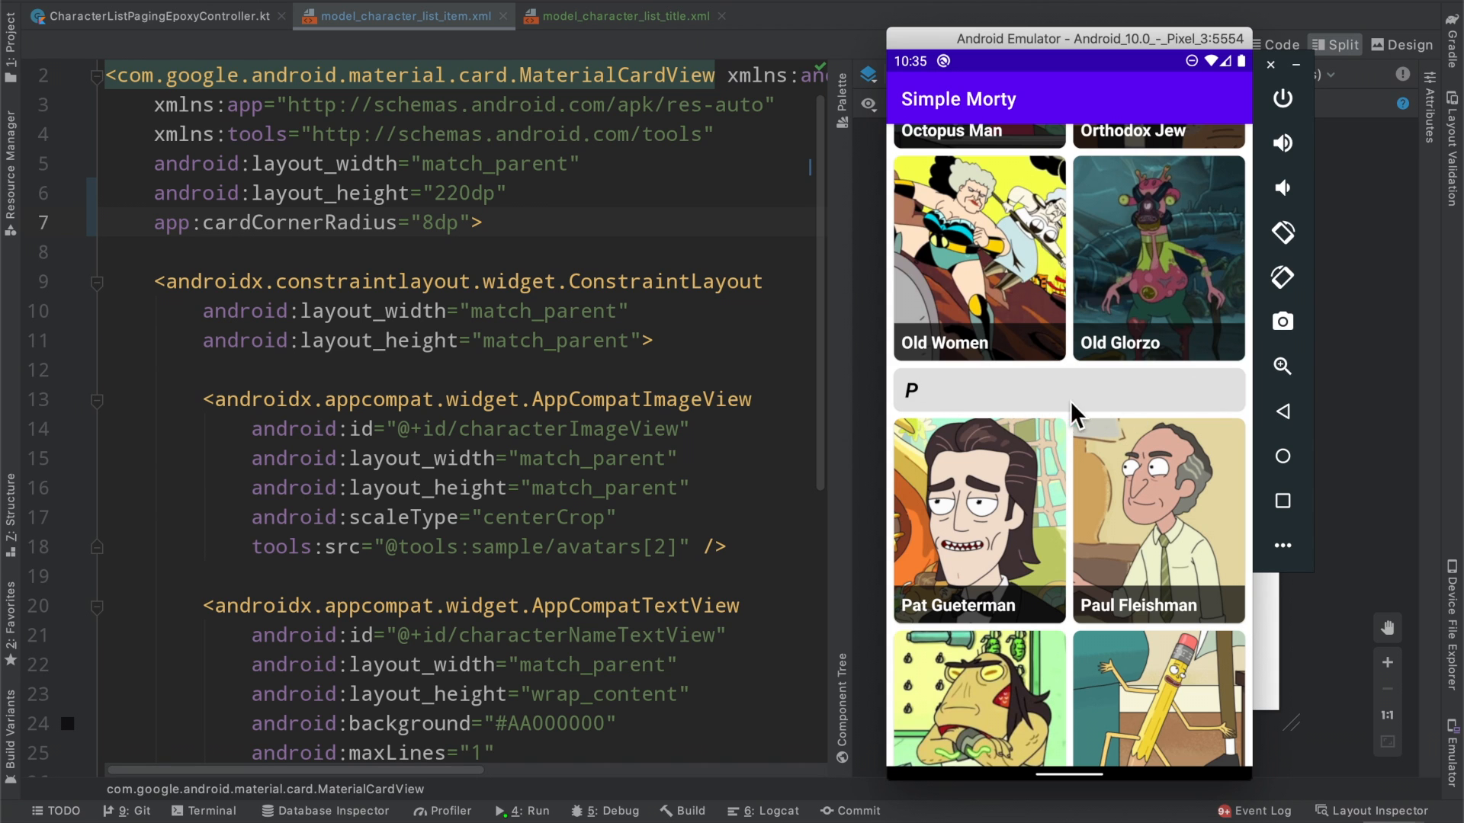
scroll(down, 3)
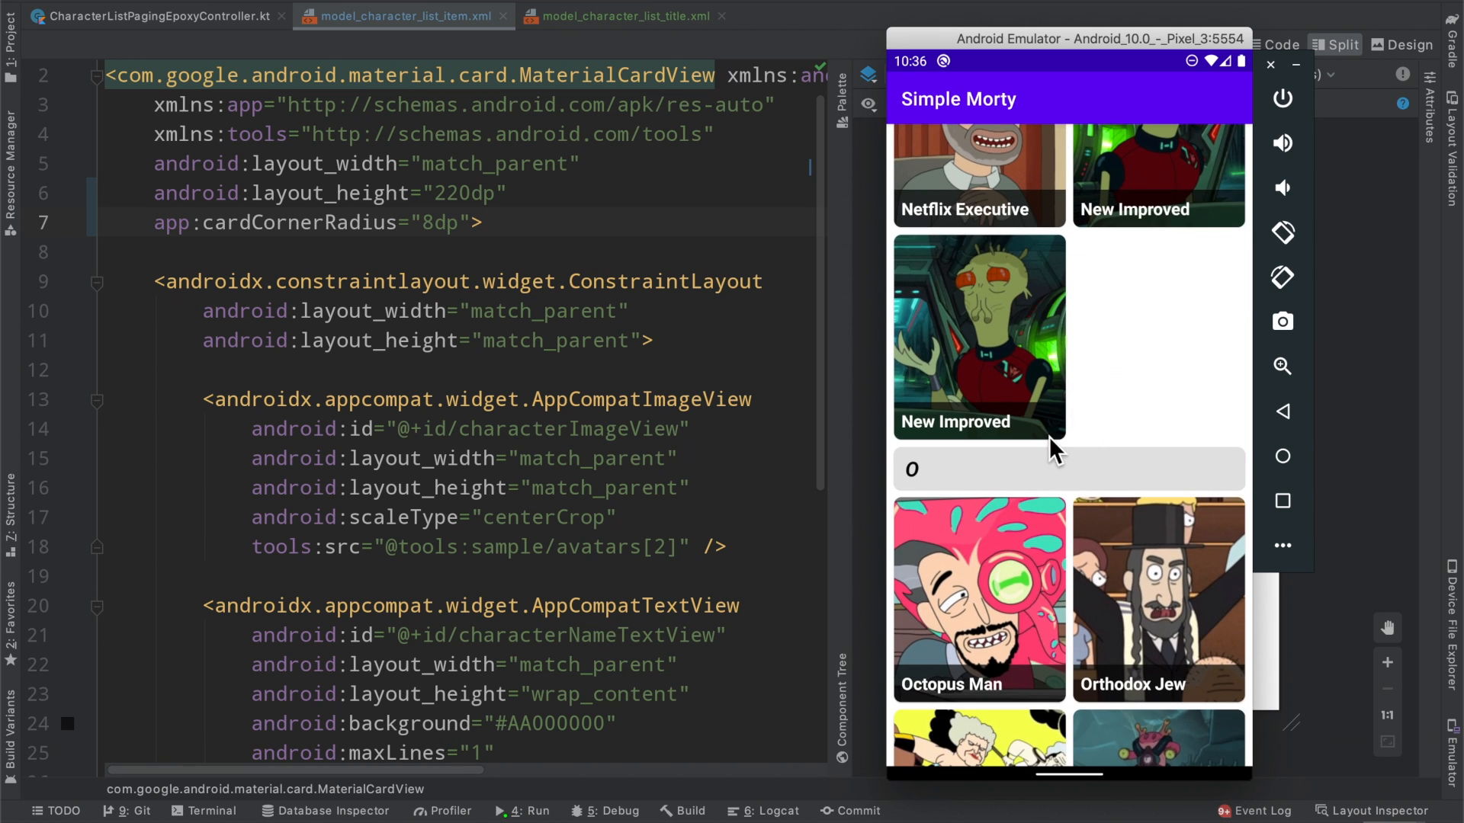
mouse_move(1068, 236)
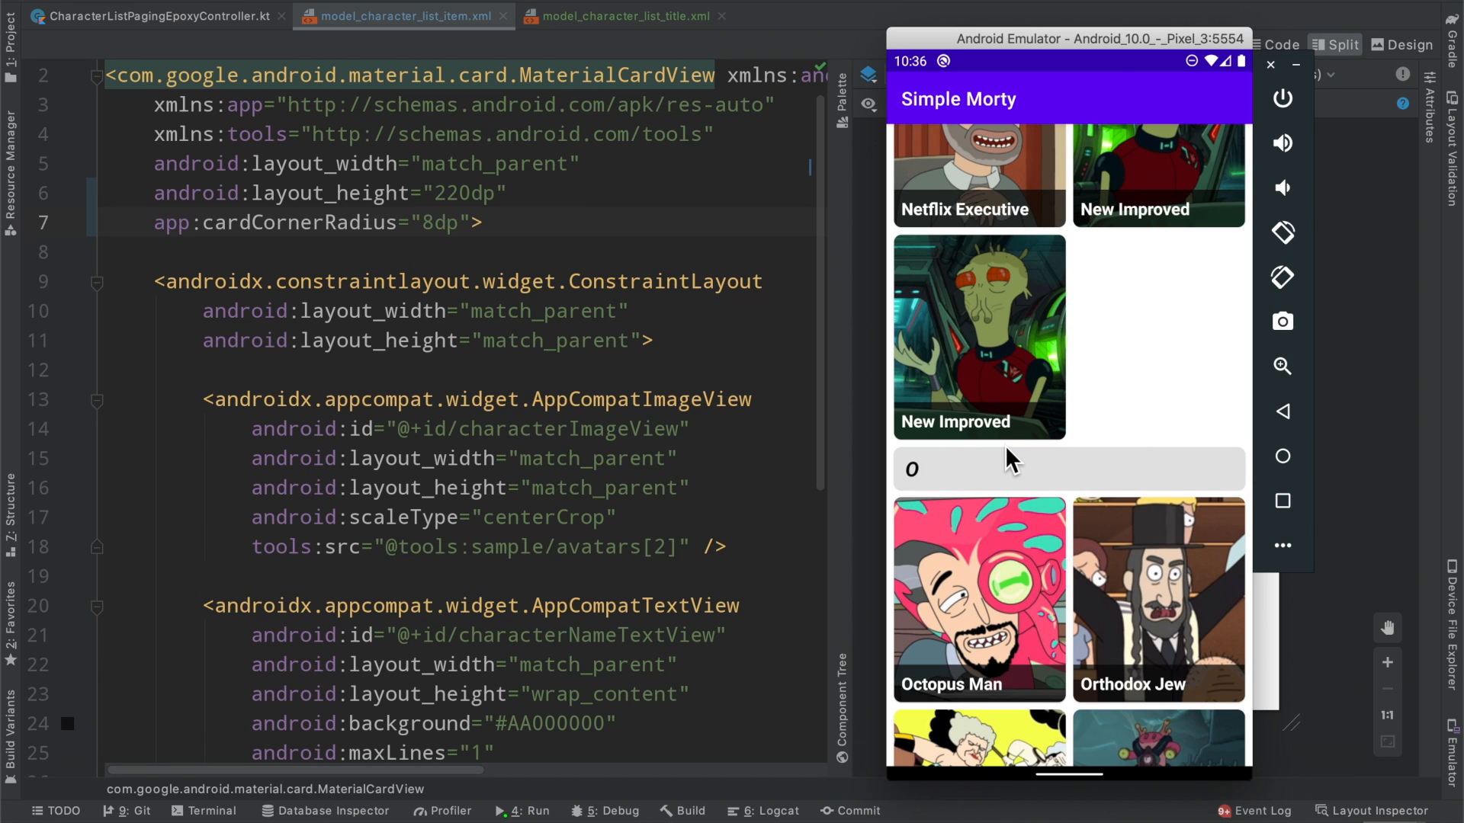
mouse_move(1161, 420)
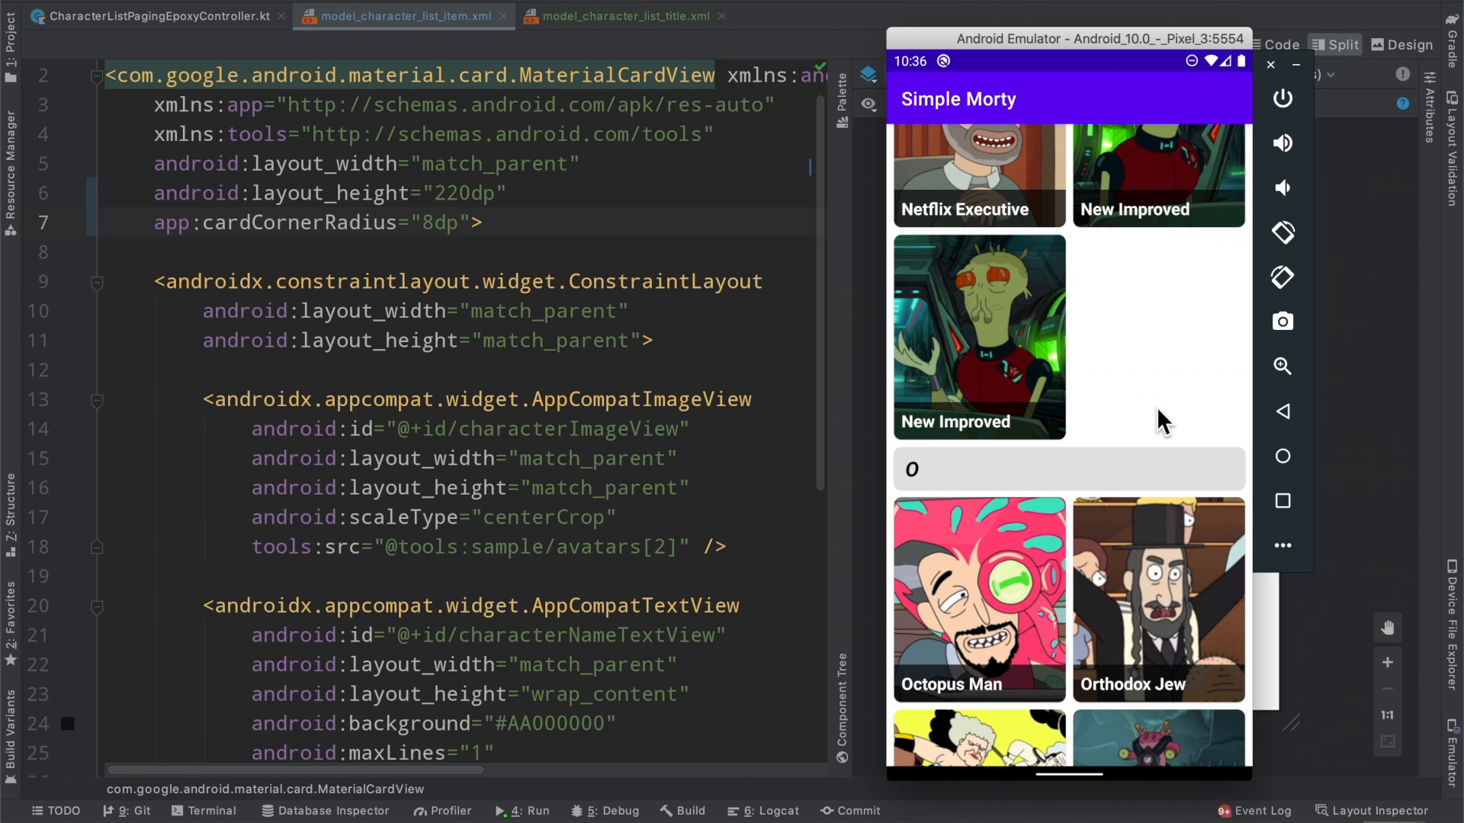
scroll(down, 3)
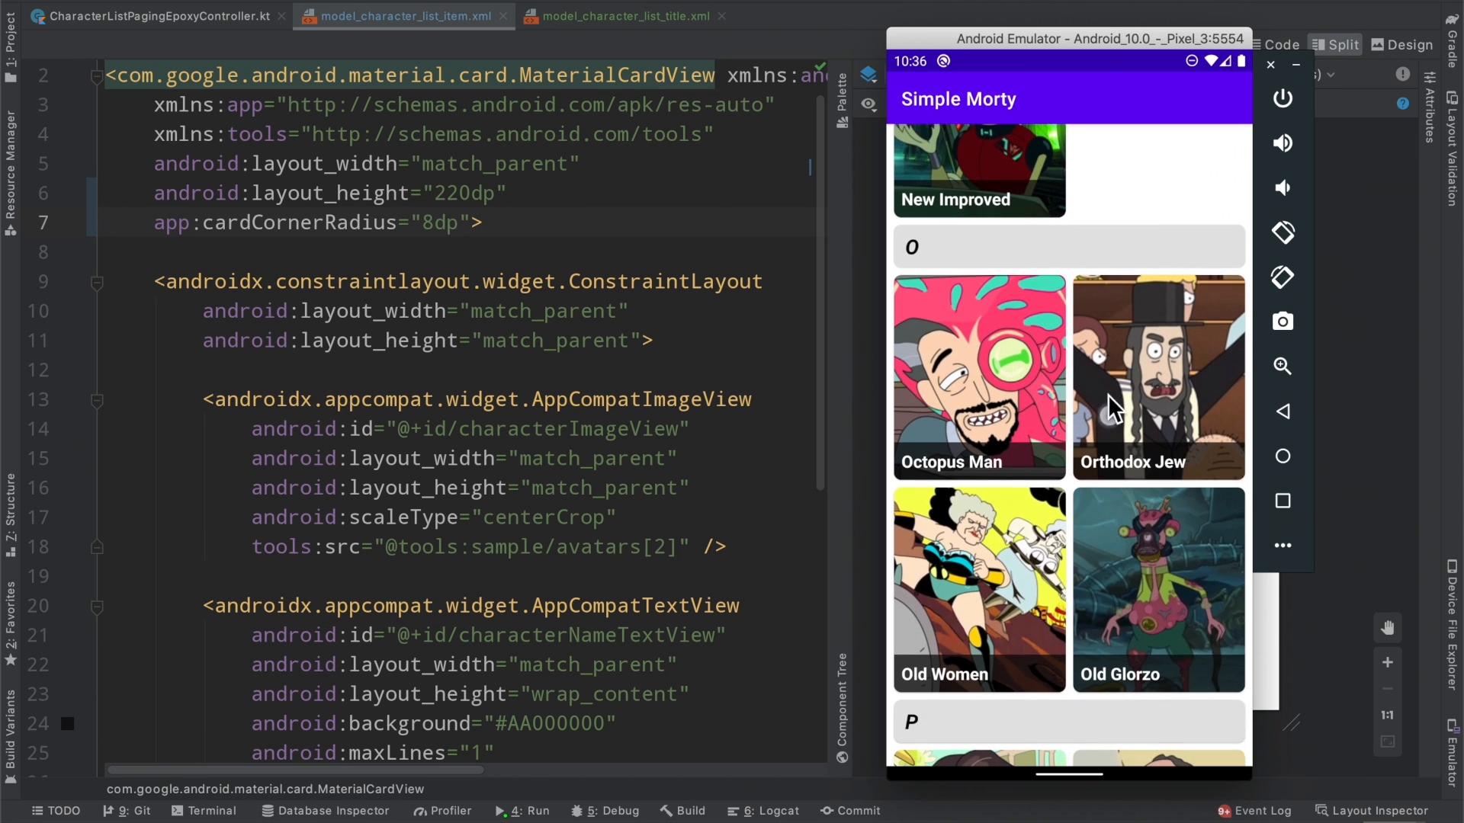
scroll(down, 3)
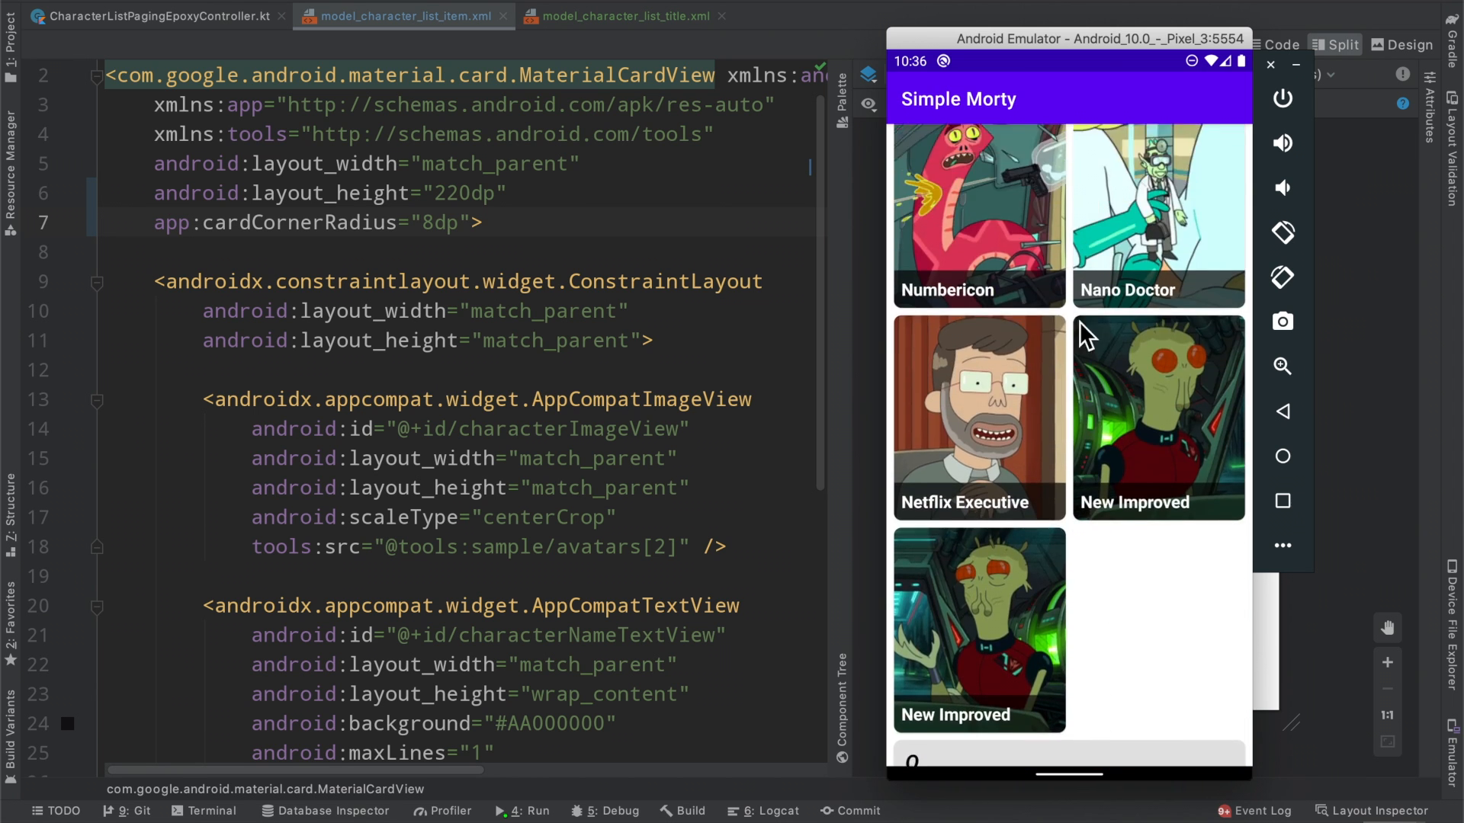
scroll(down, 3)
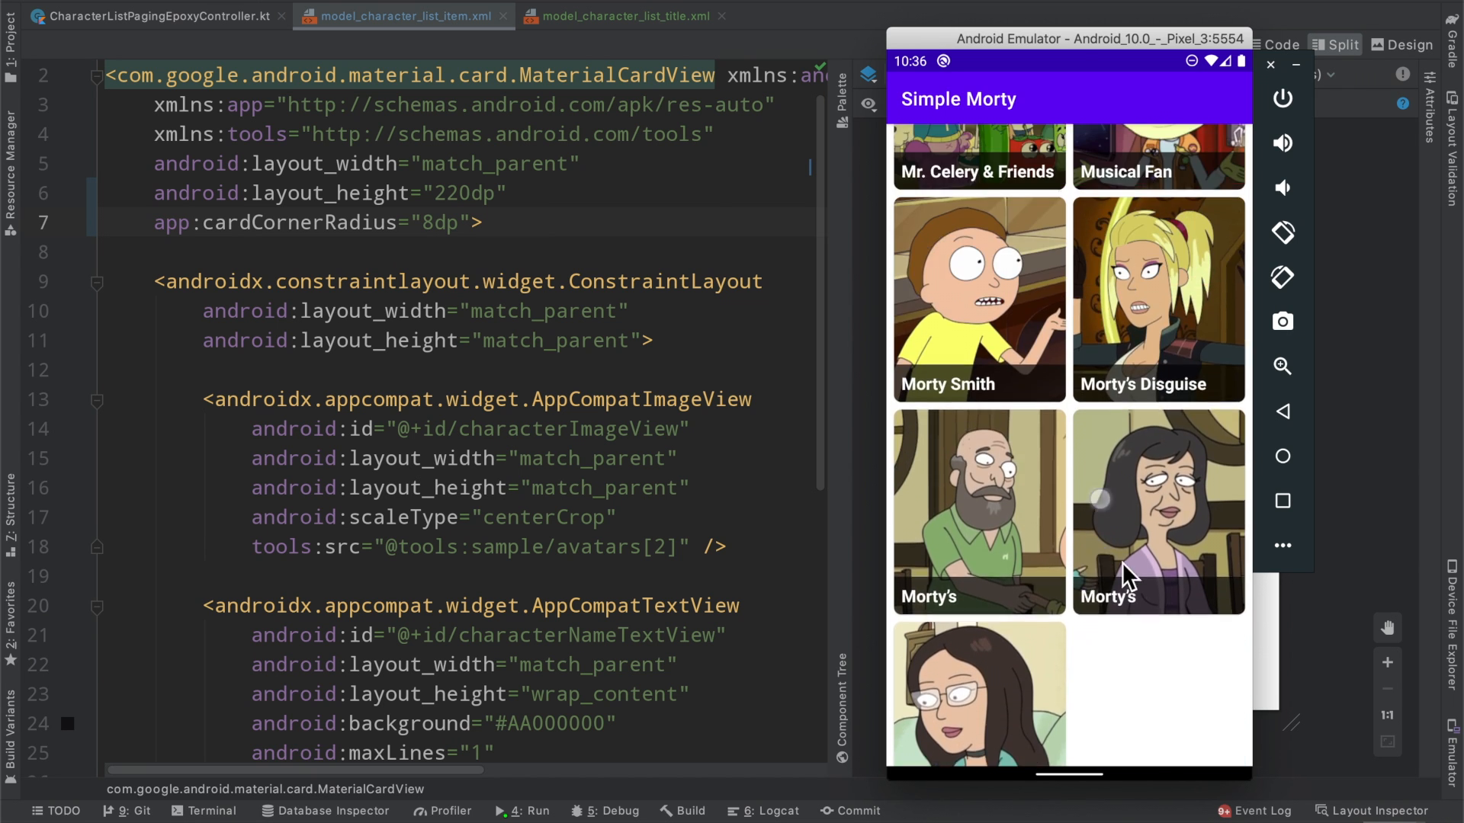
scroll(down, 3)
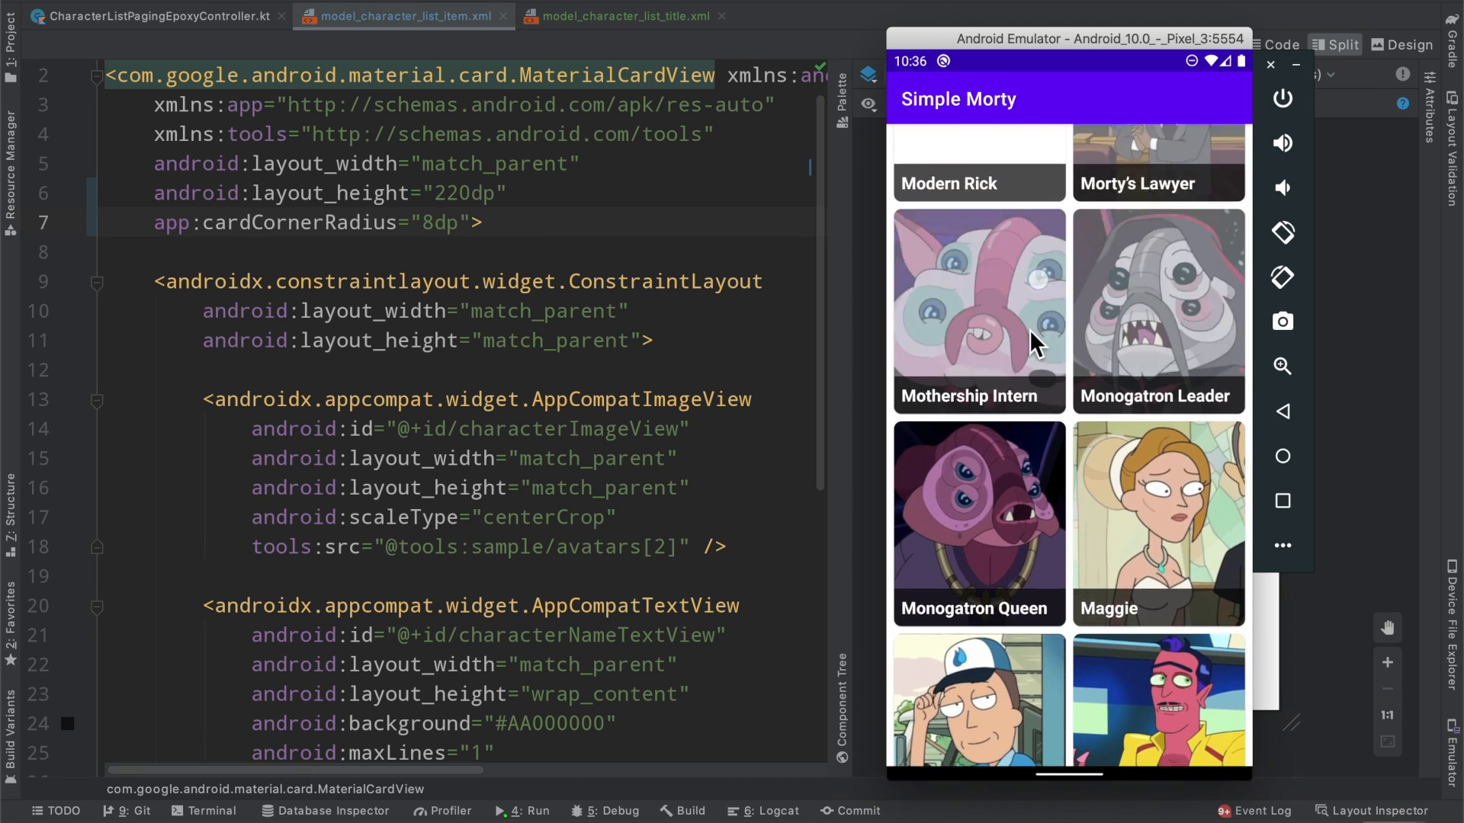
scroll(down, 3)
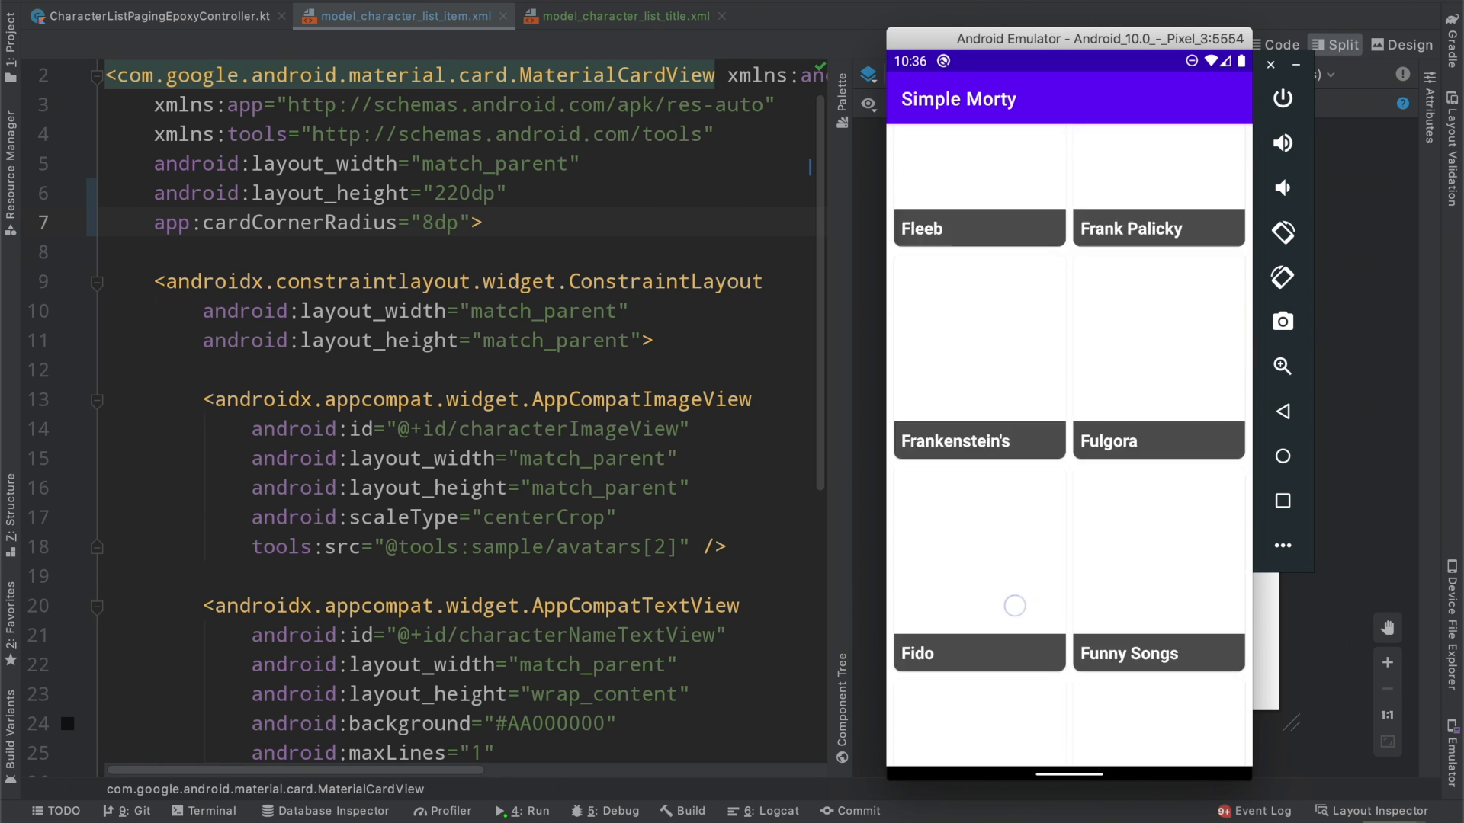
scroll(down, 3)
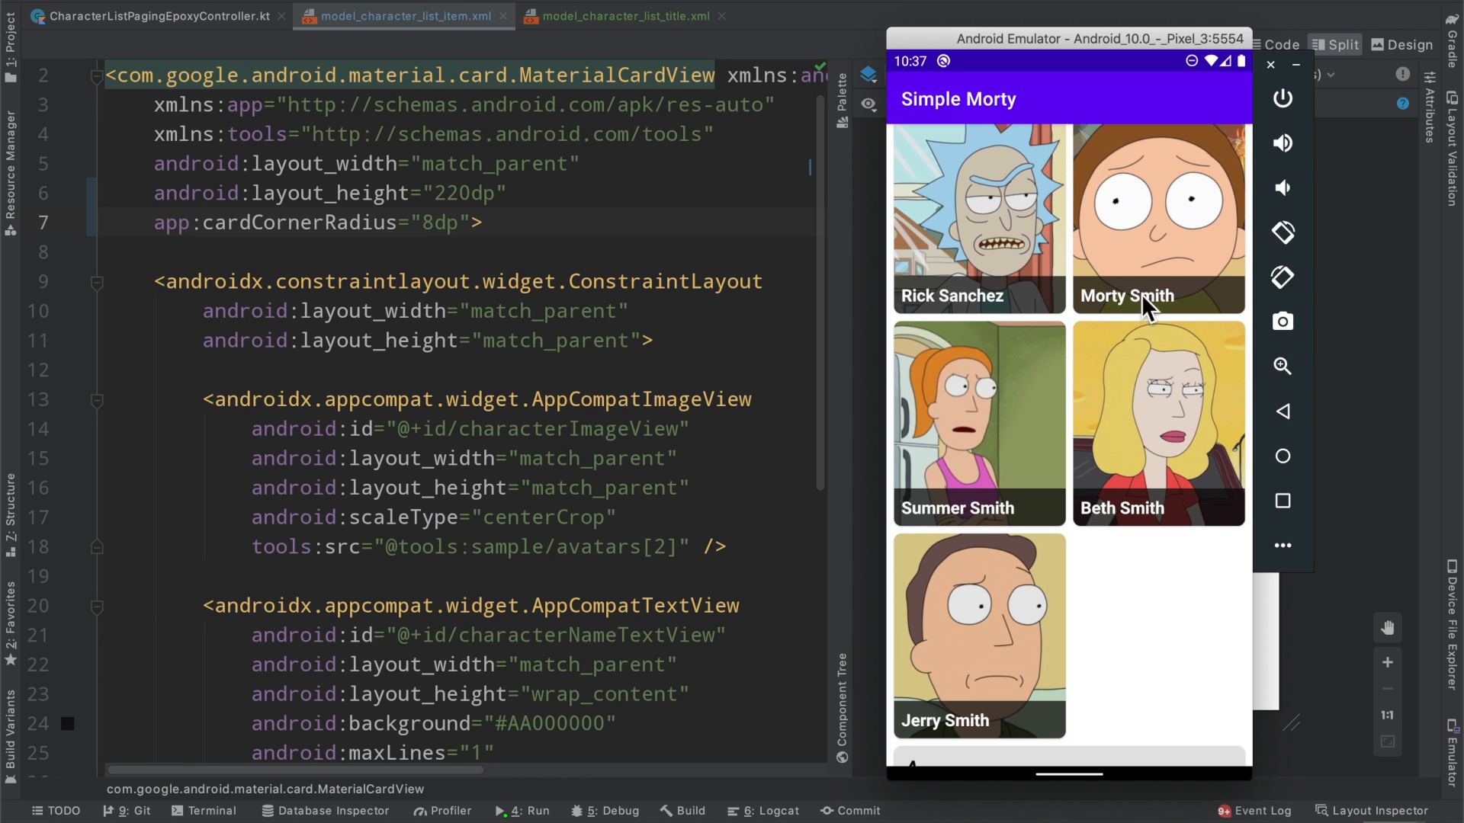
scroll(down, 3)
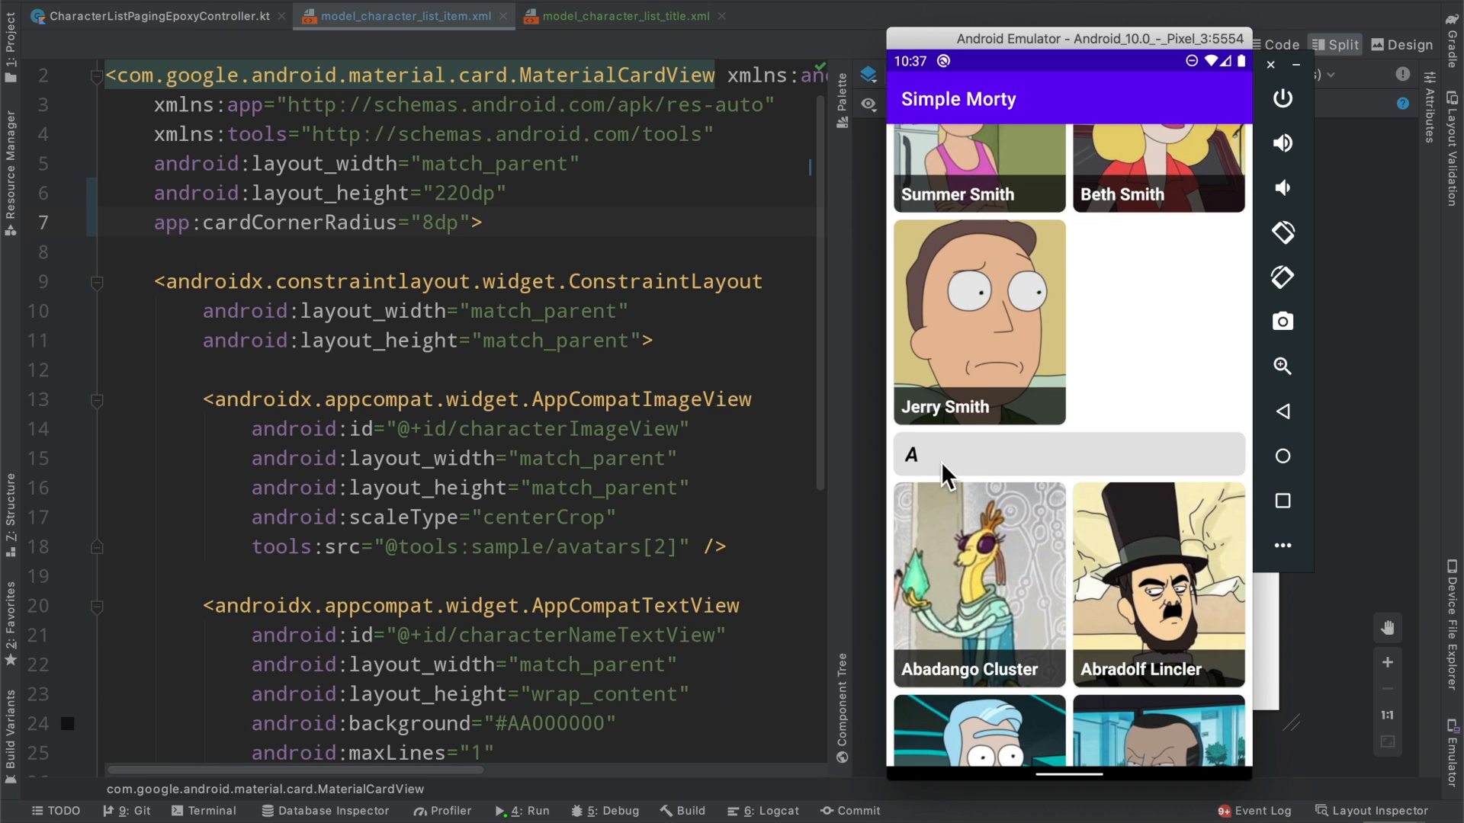
mouse_move(1121, 680)
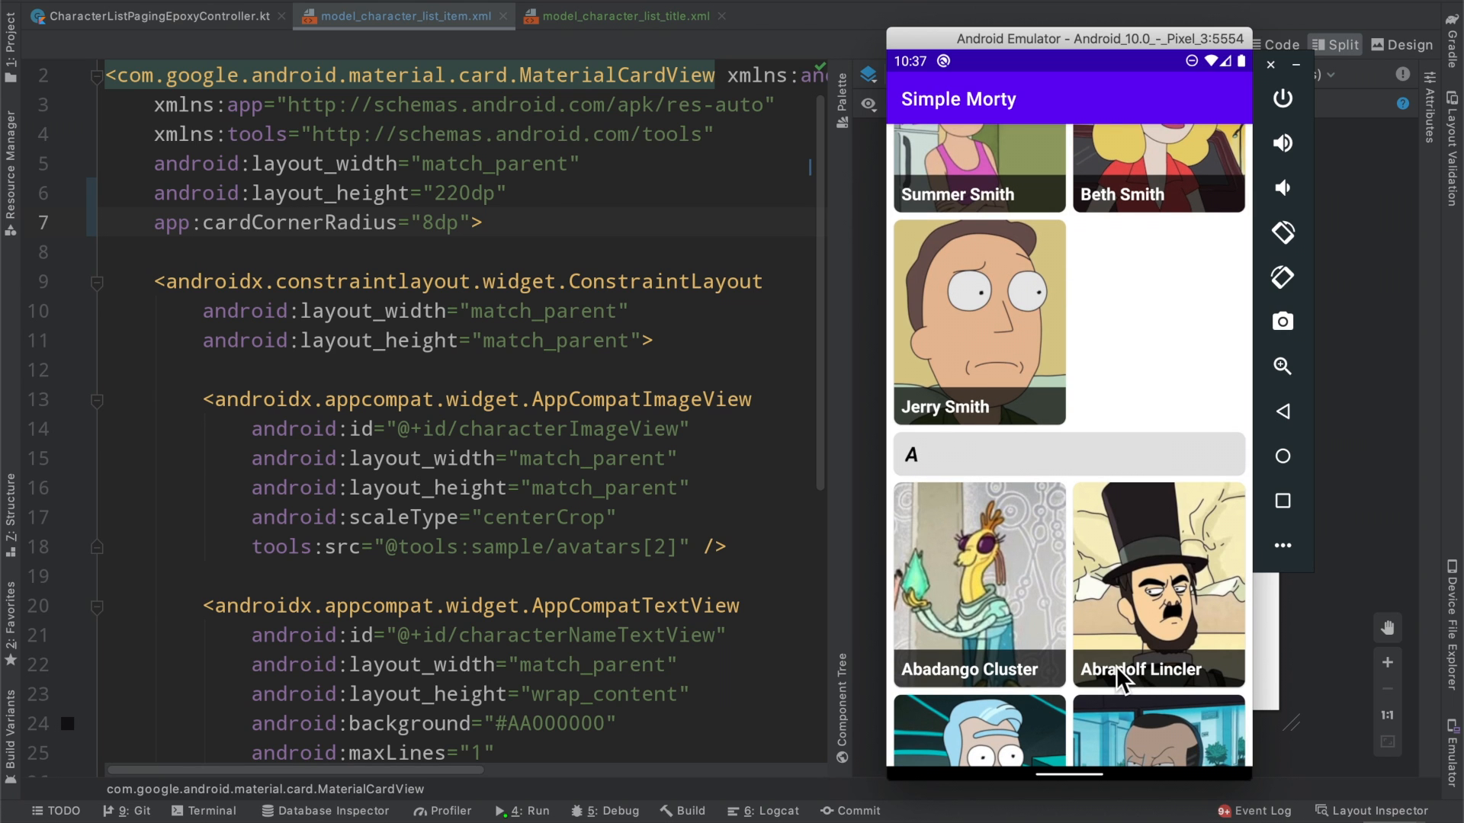
scroll(down, 3)
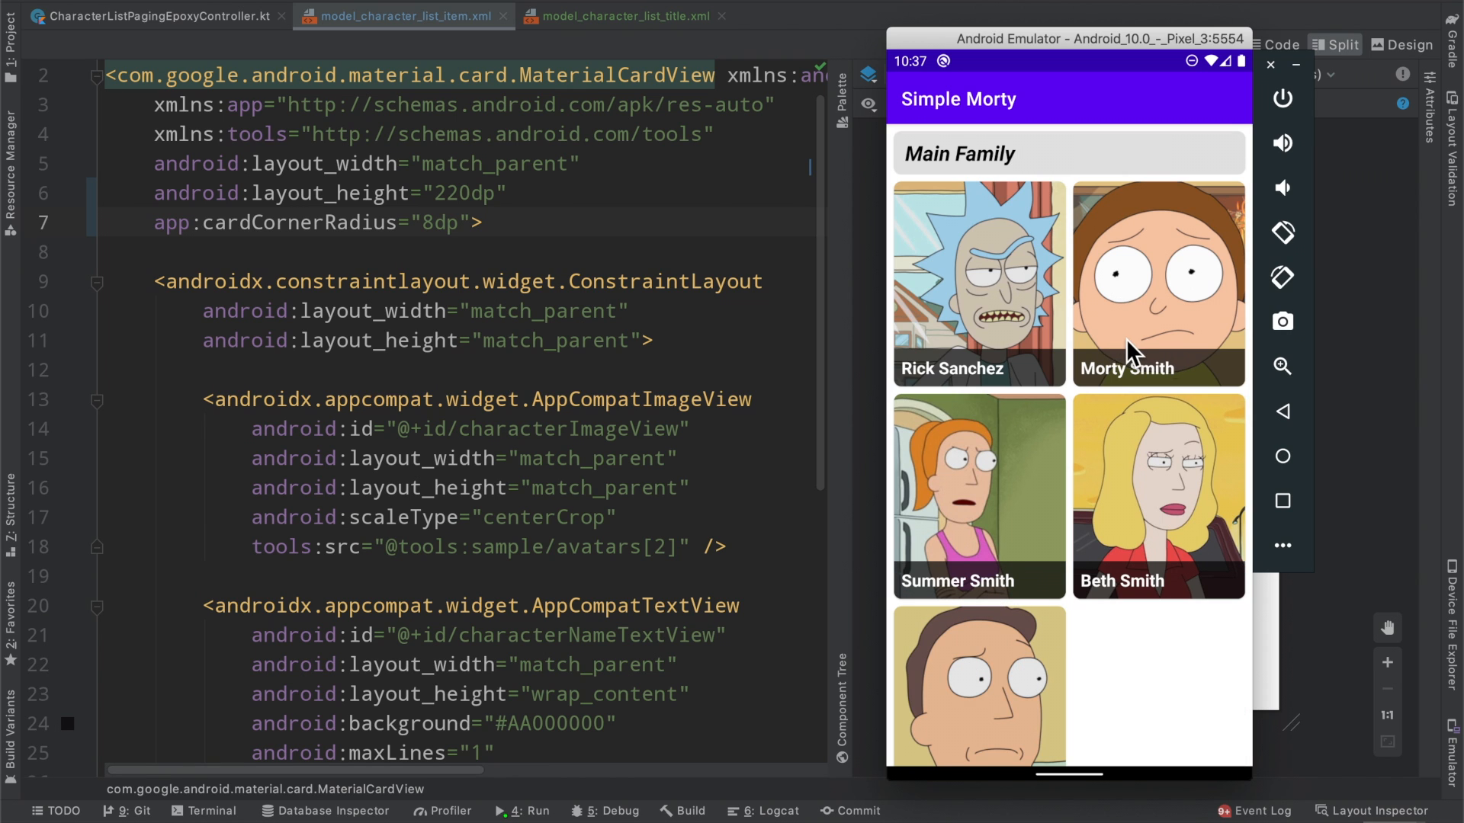
mouse_move(1008, 387)
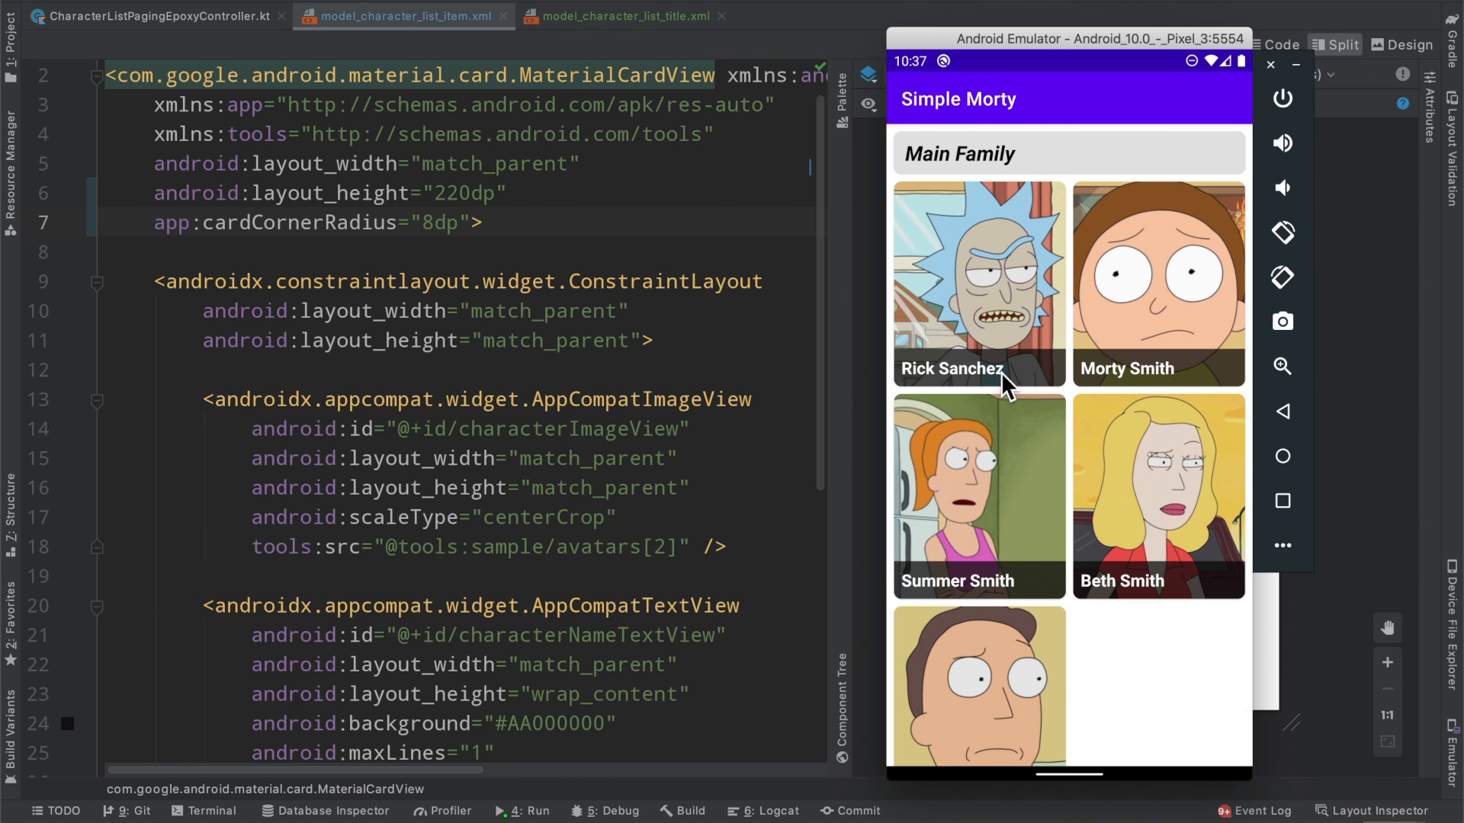
mouse_move(897, 420)
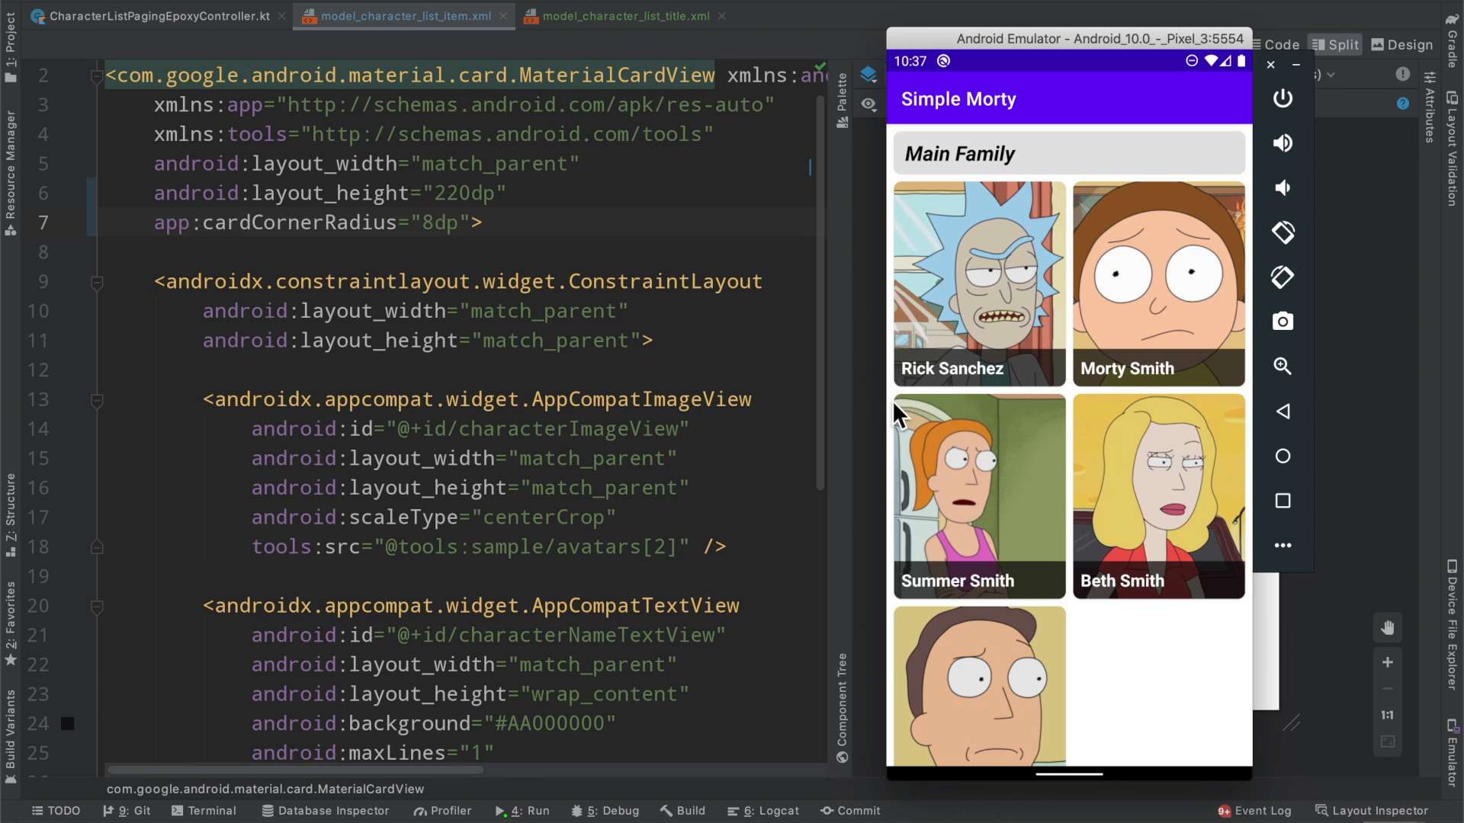
mouse_move(1042, 525)
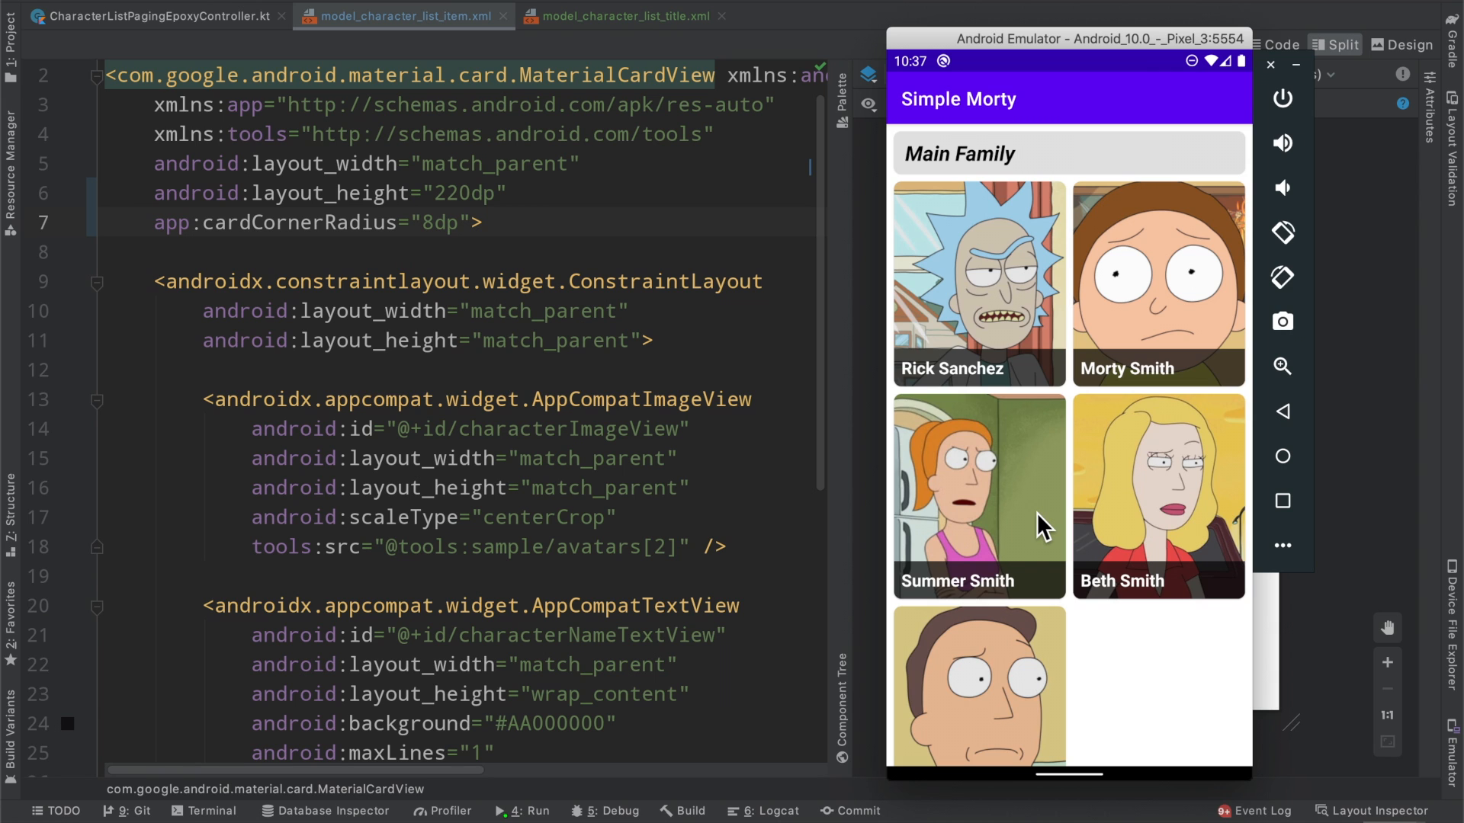
mouse_move(1140, 602)
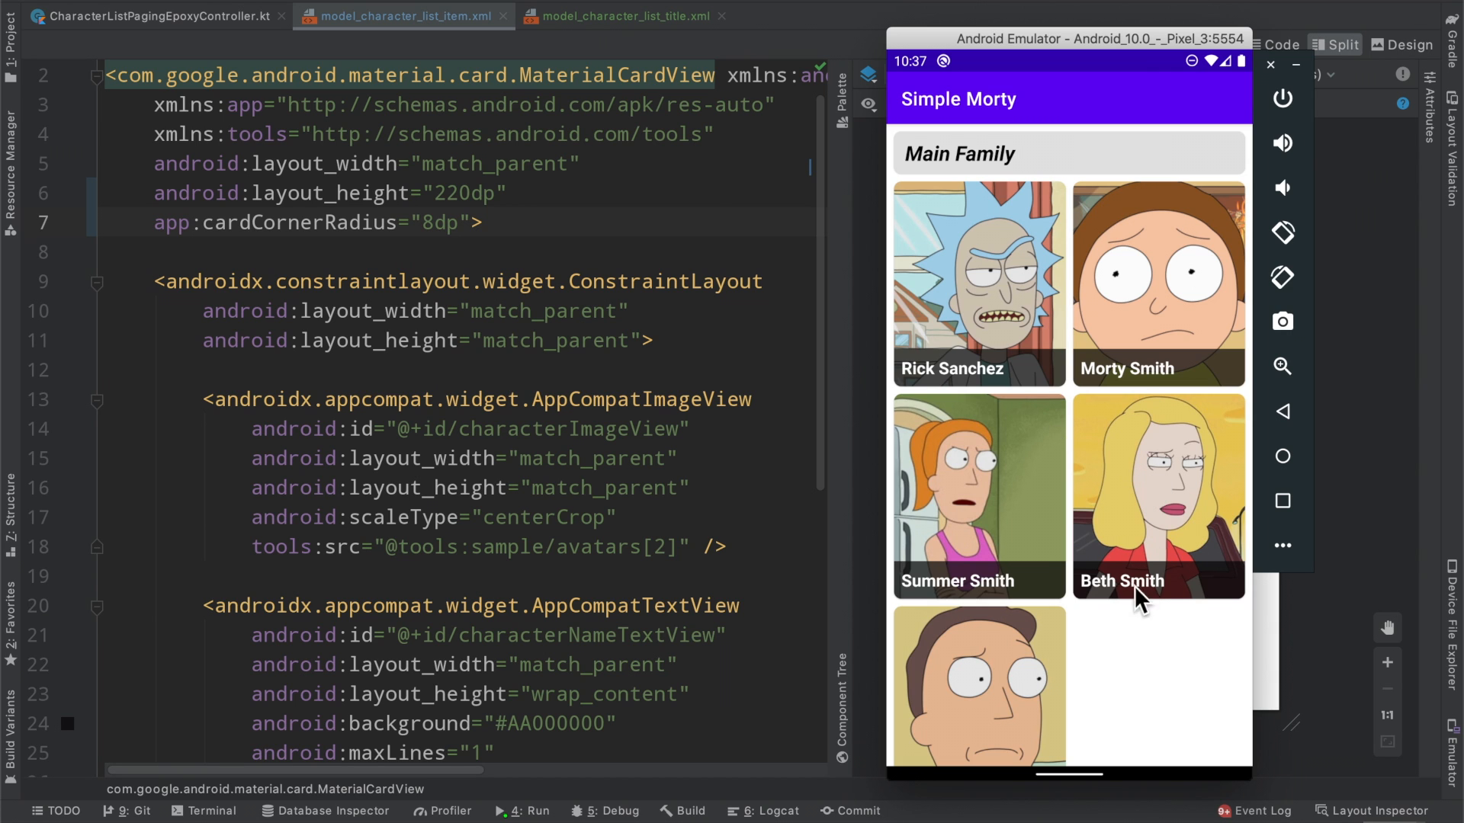
mouse_move(1123, 626)
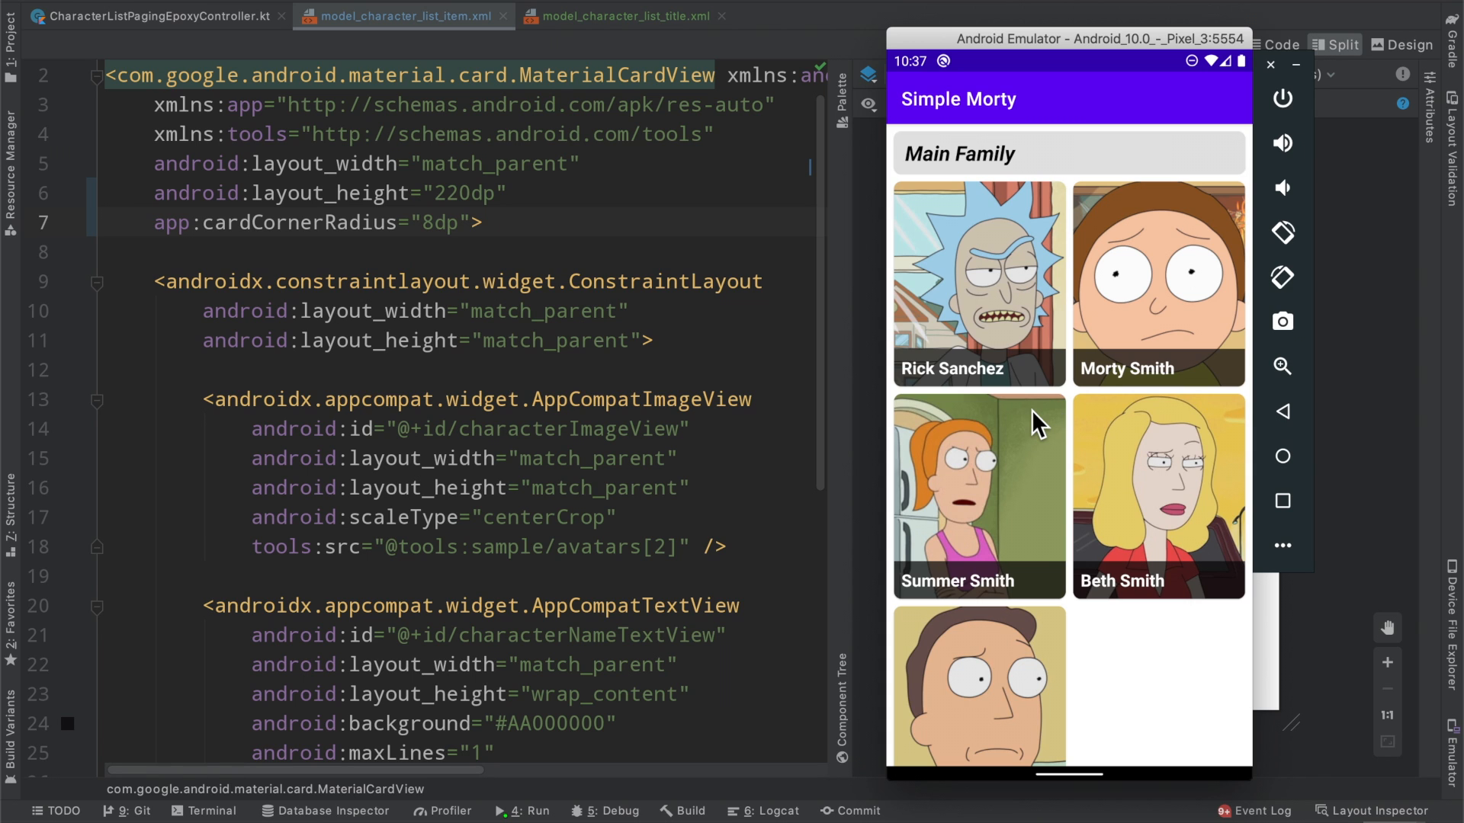
mouse_move(1104, 514)
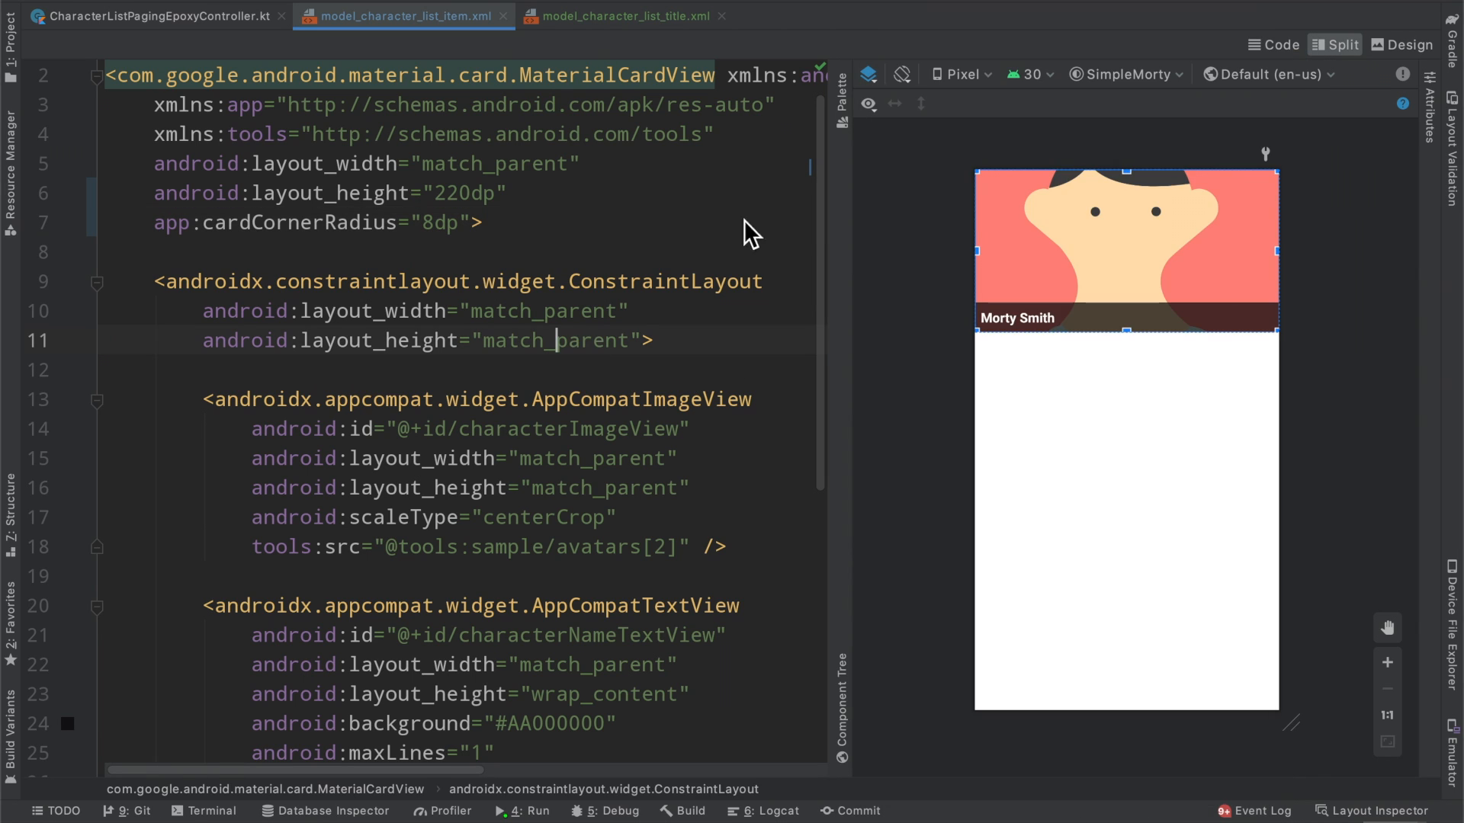
- Show model_character_list_title.xml with its rounded grey card and bold italic 22sp header text
click(622, 15)
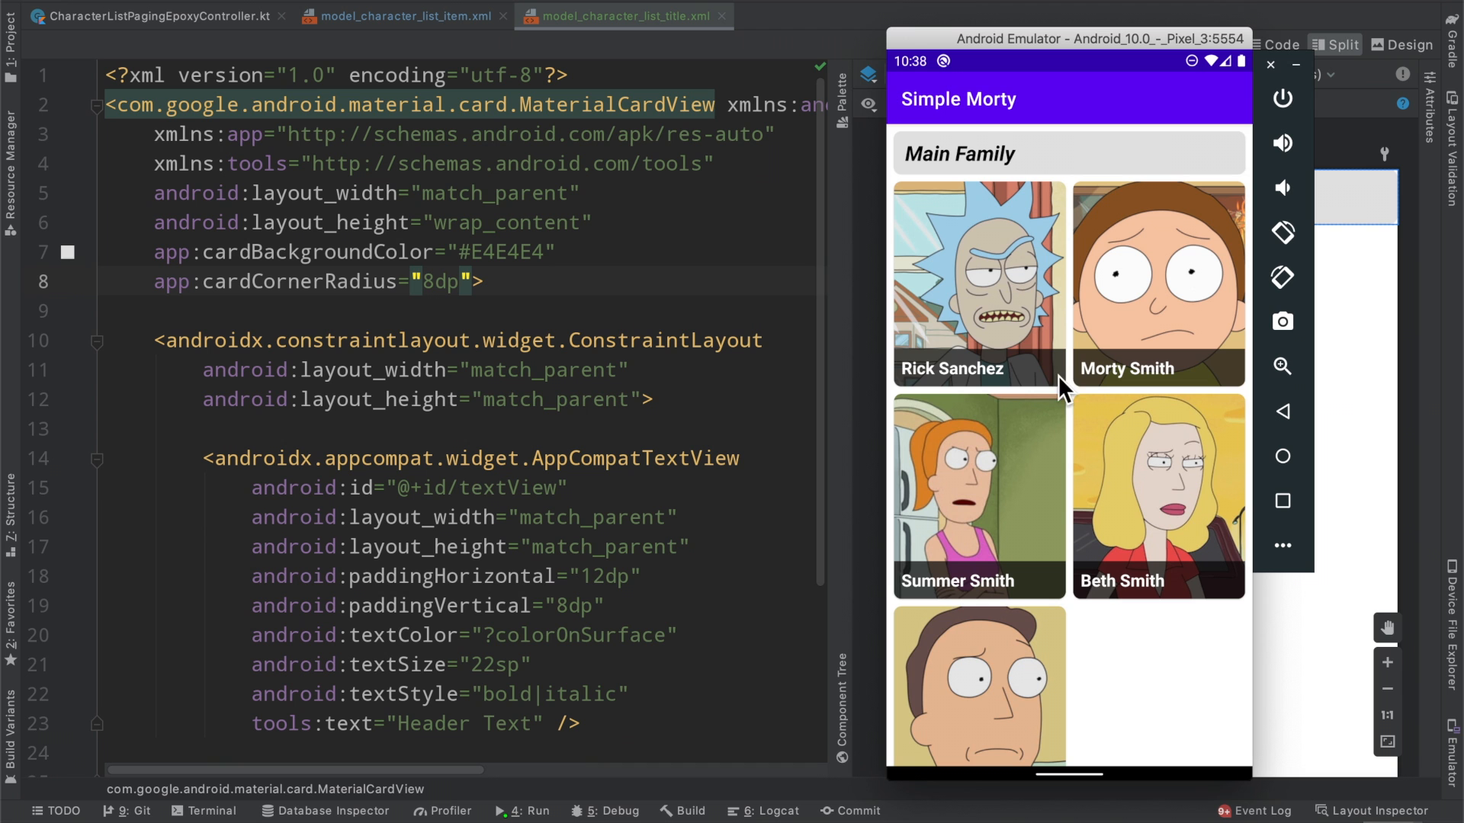
mouse_move(1243, 189)
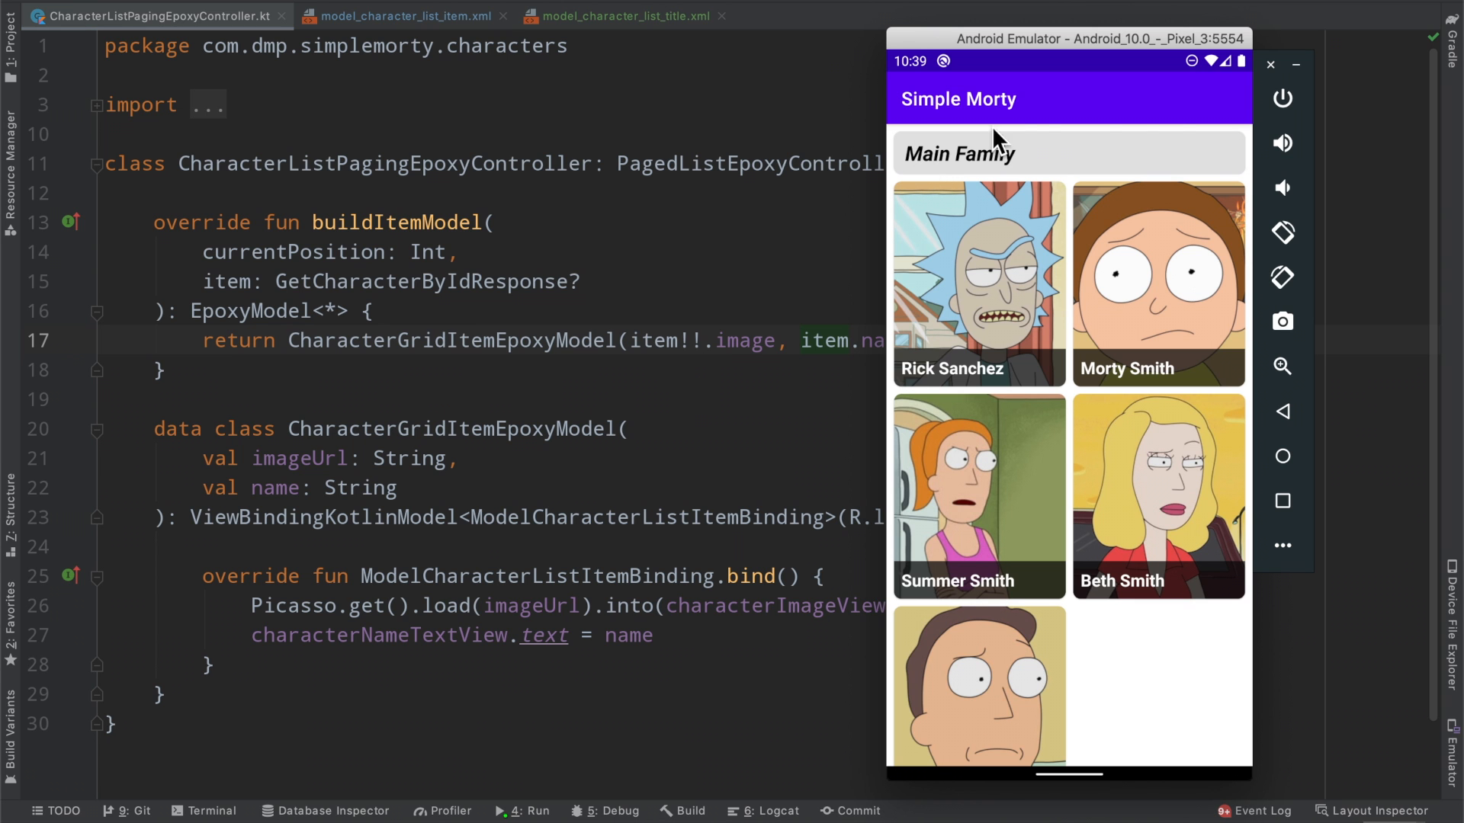
mouse_move(1218, 151)
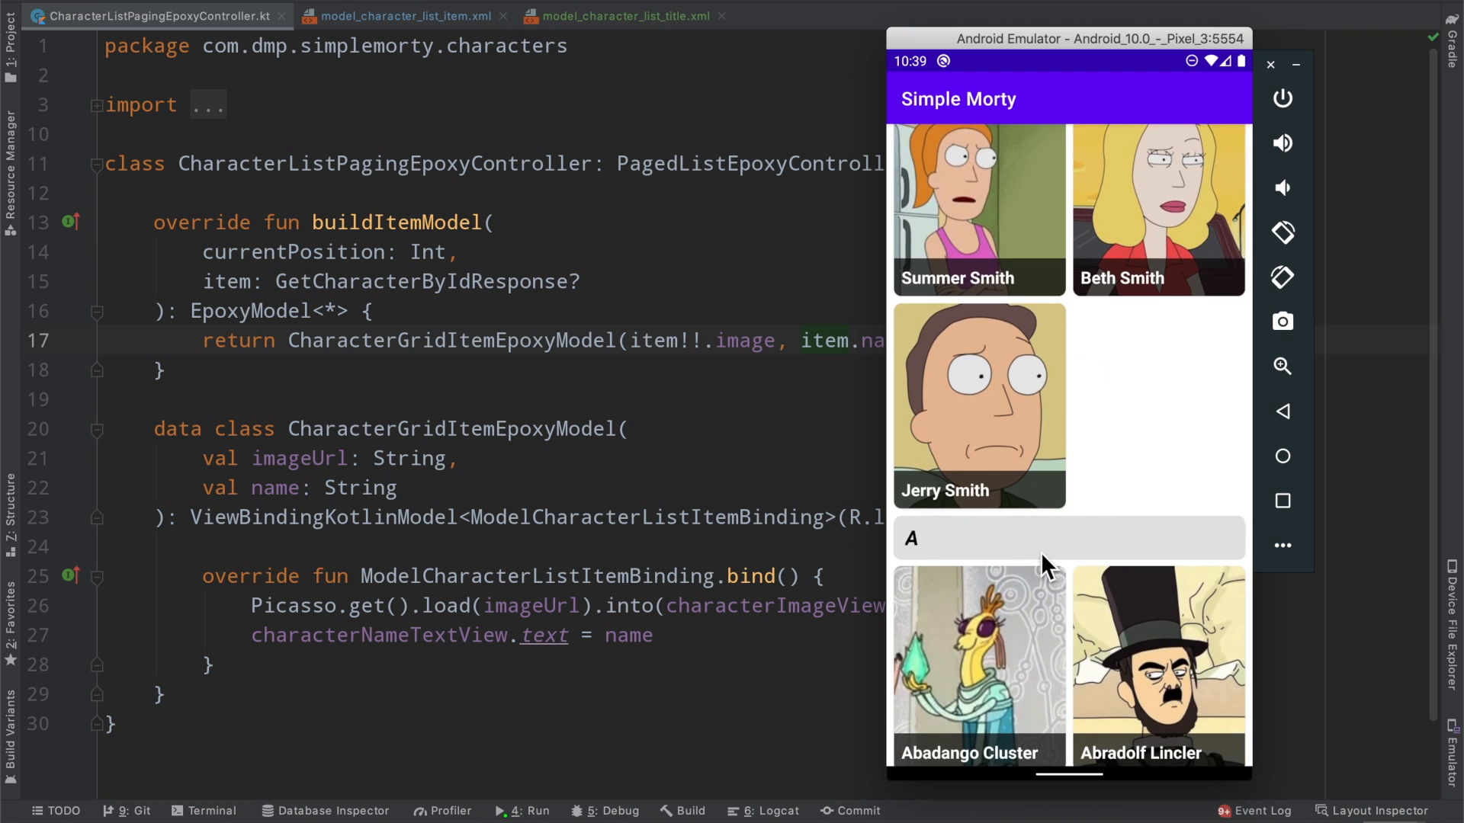
- Wrap the controller's data classes in a 'Data Classes' region and fold it
text(data)
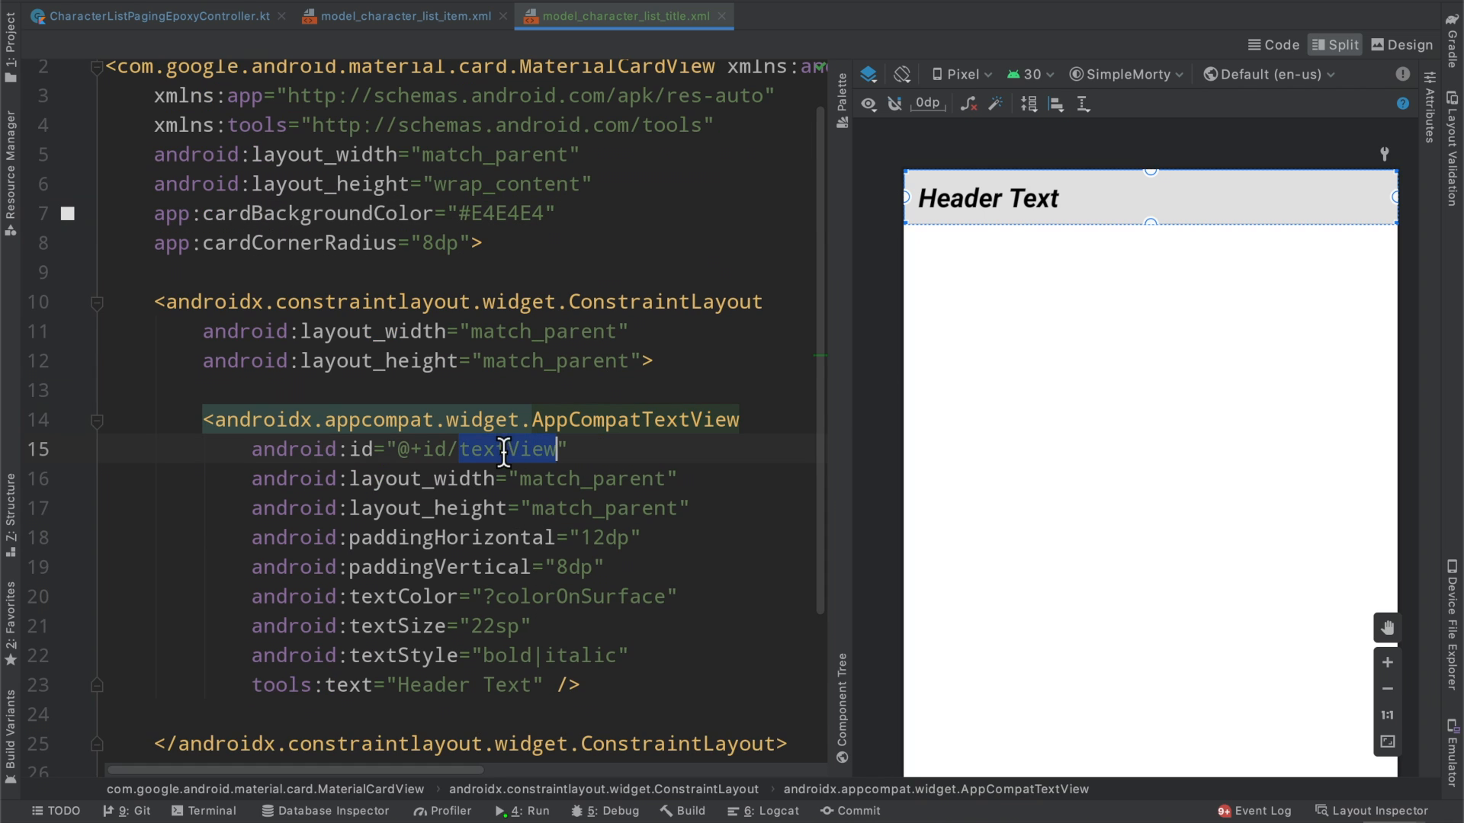
click(154, 15)
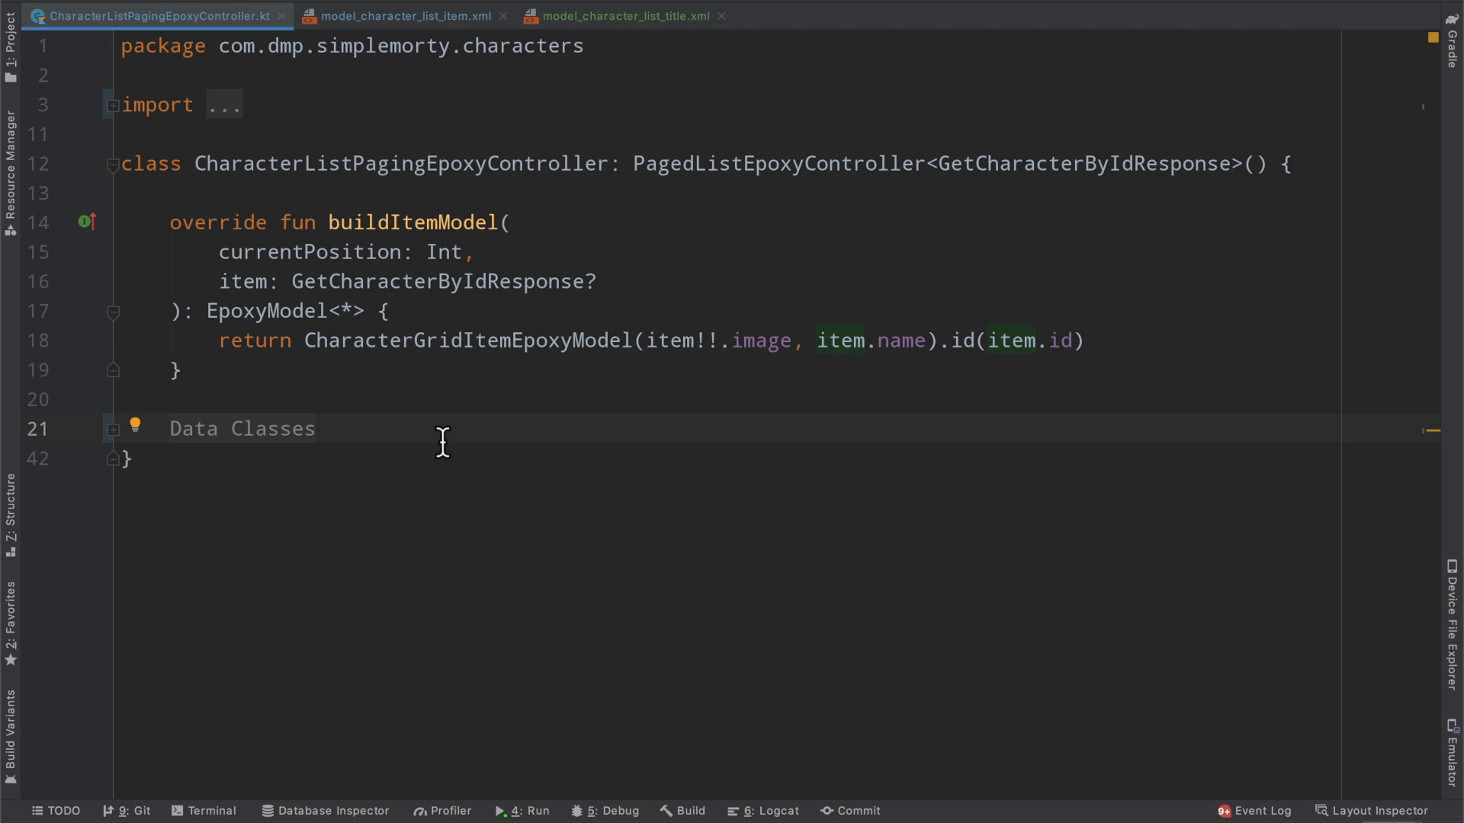
mouse_move(259, 252)
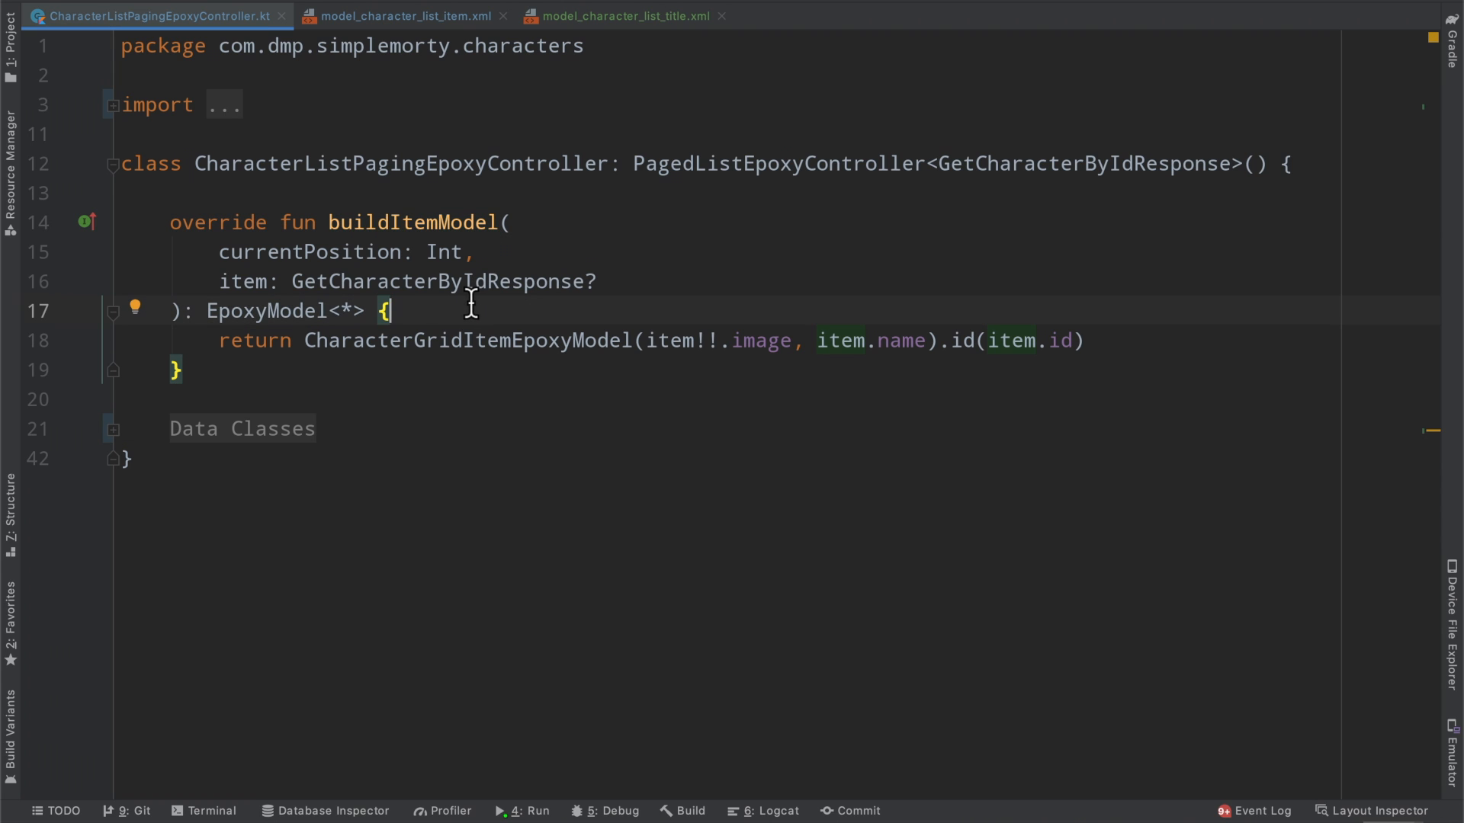
mouse_move(373, 363)
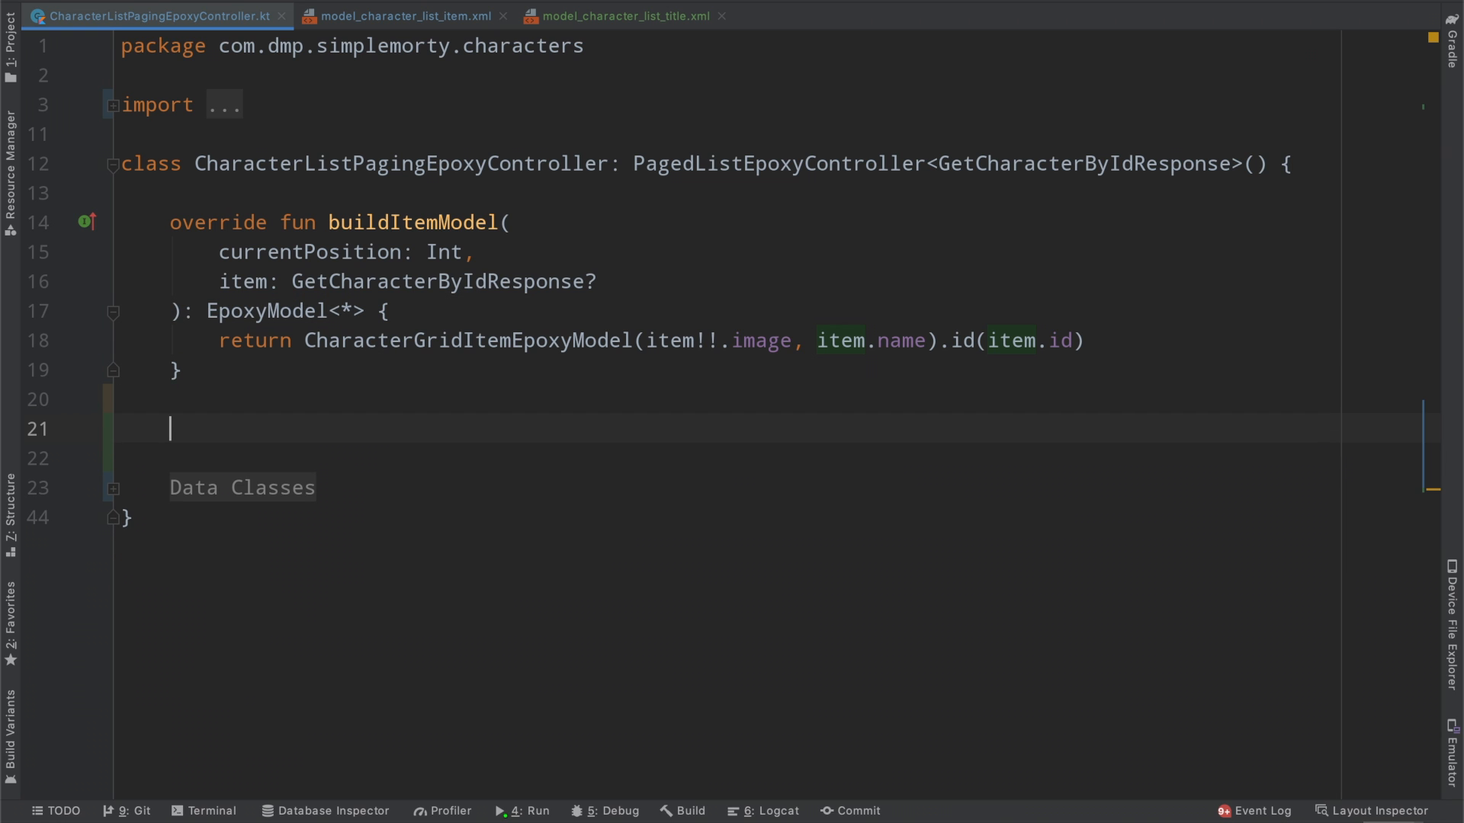
- Generate an addModels override calling super.addModels(models) below buildItemModel
text(addmo)
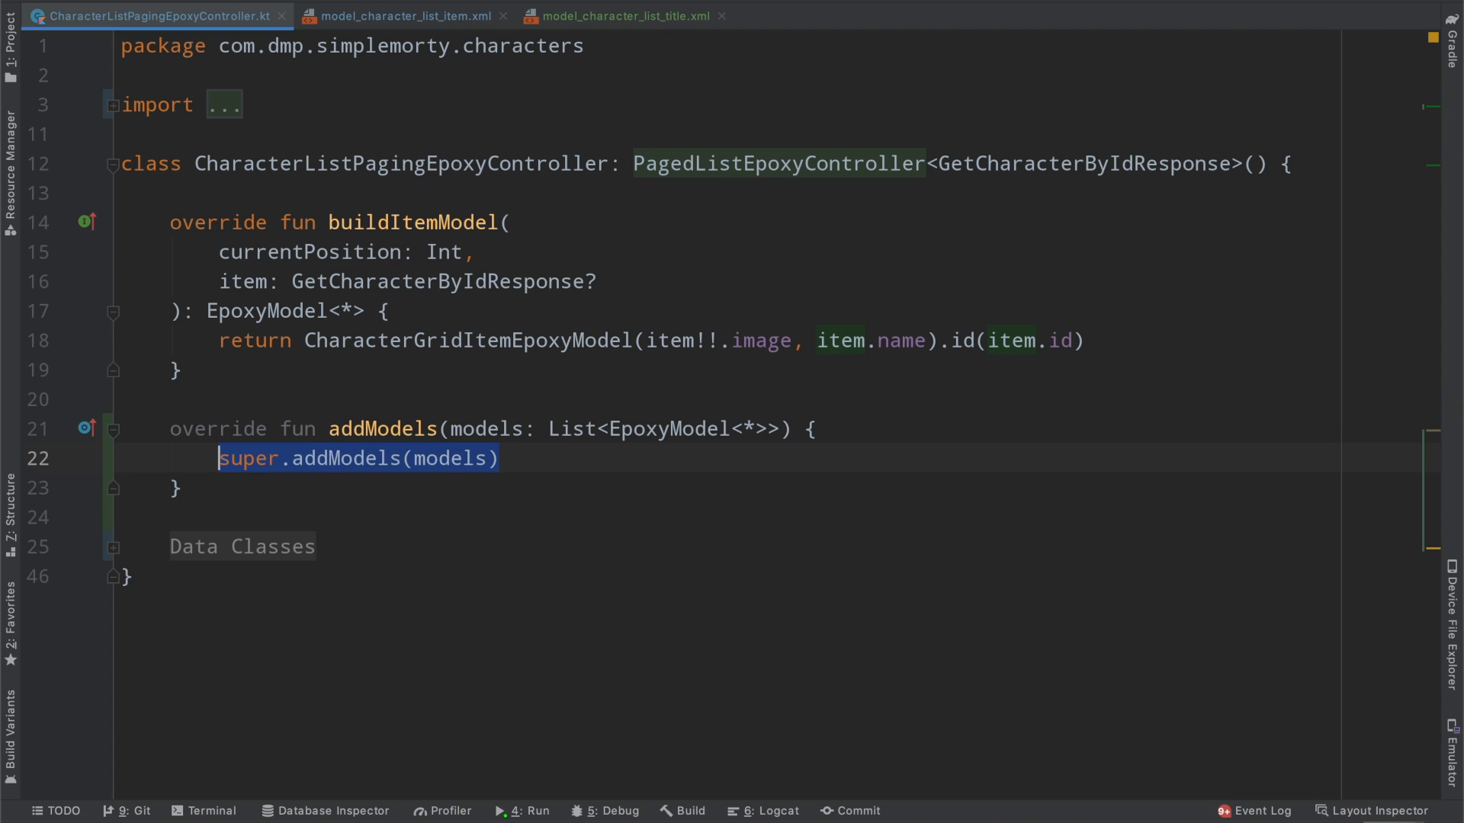
mouse_move(523, 479)
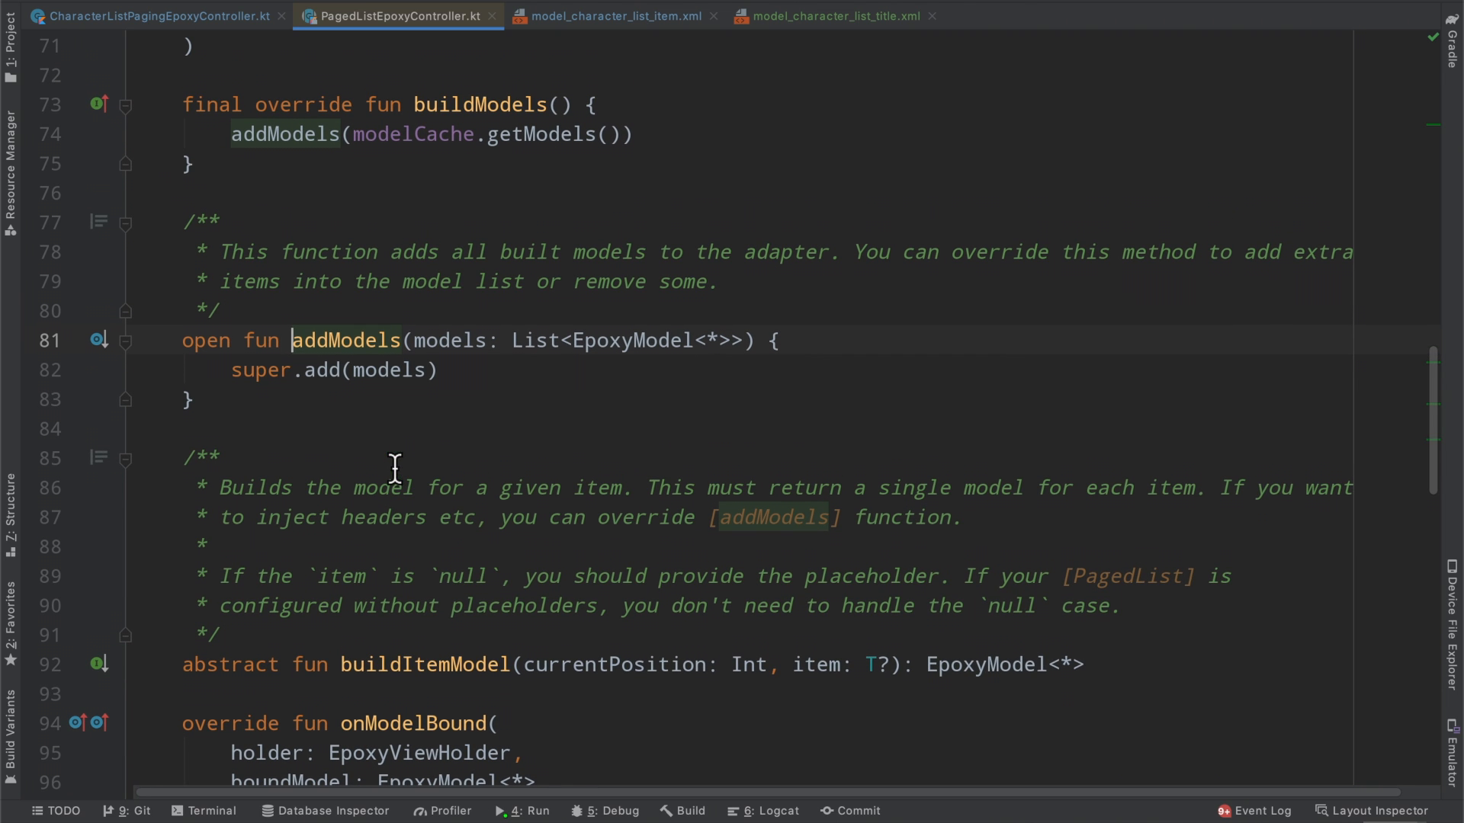
double_click(333, 251)
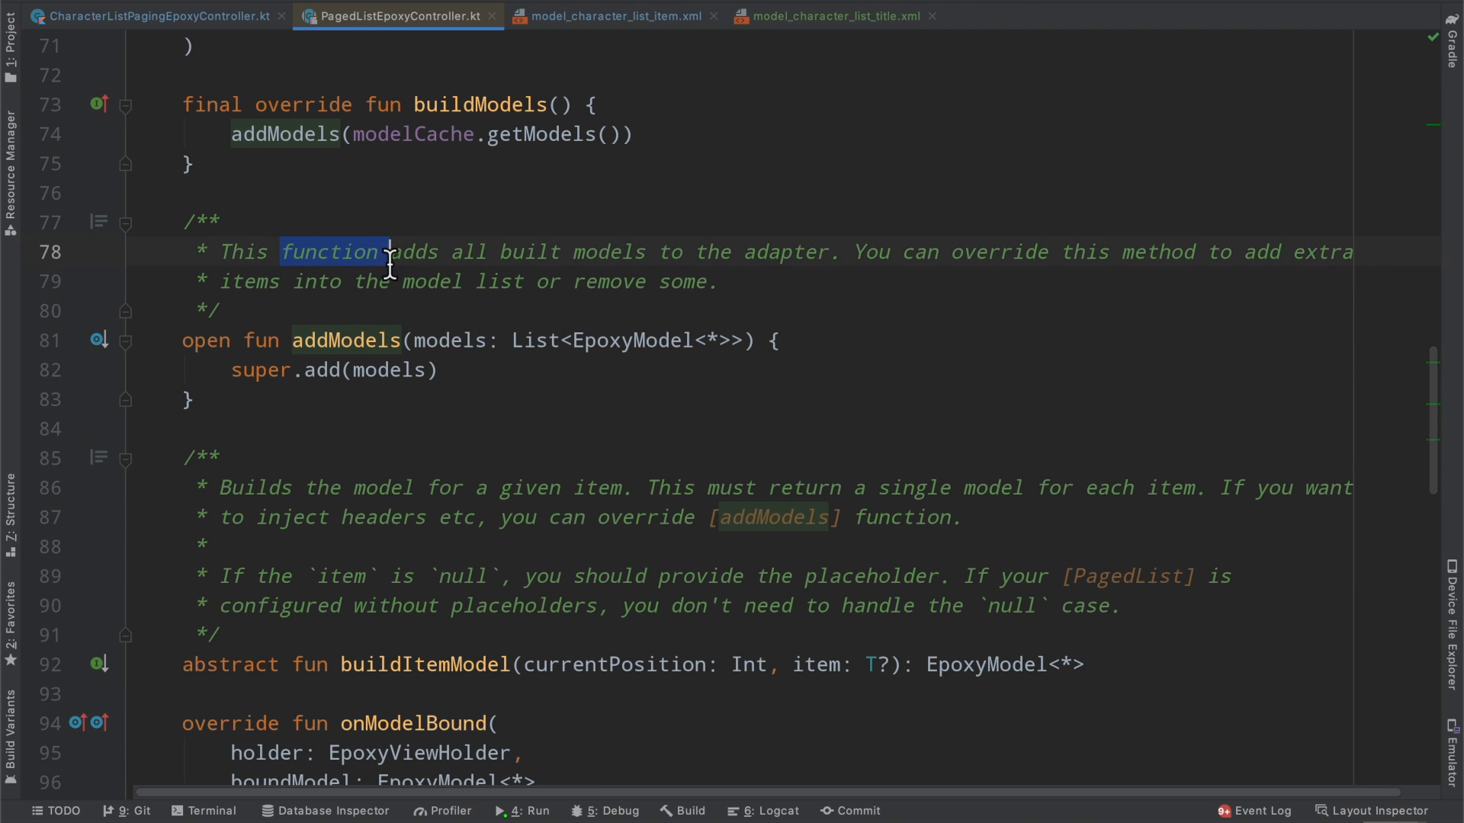
drag(388, 251, 805, 252)
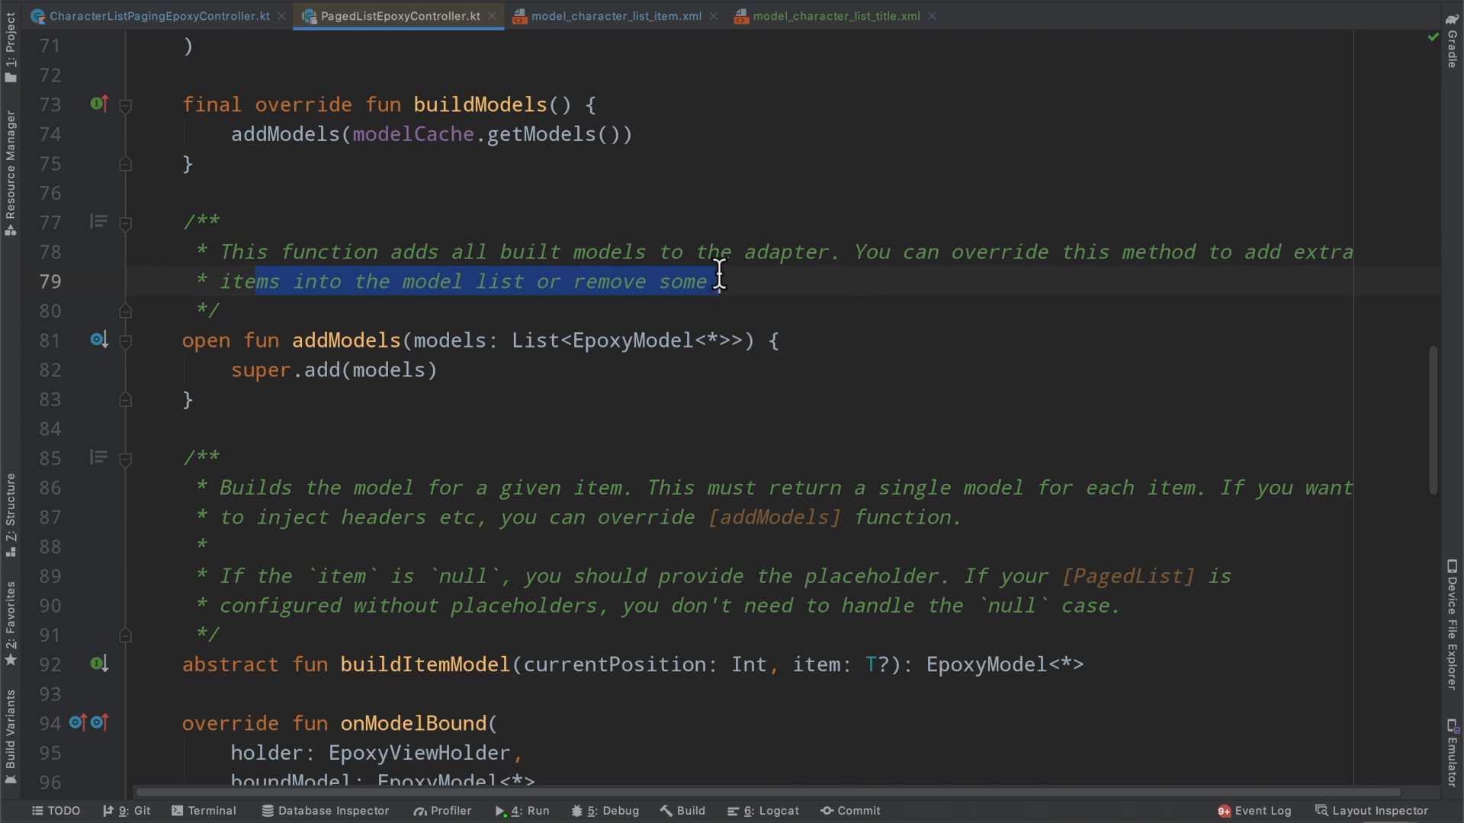
click(149, 16)
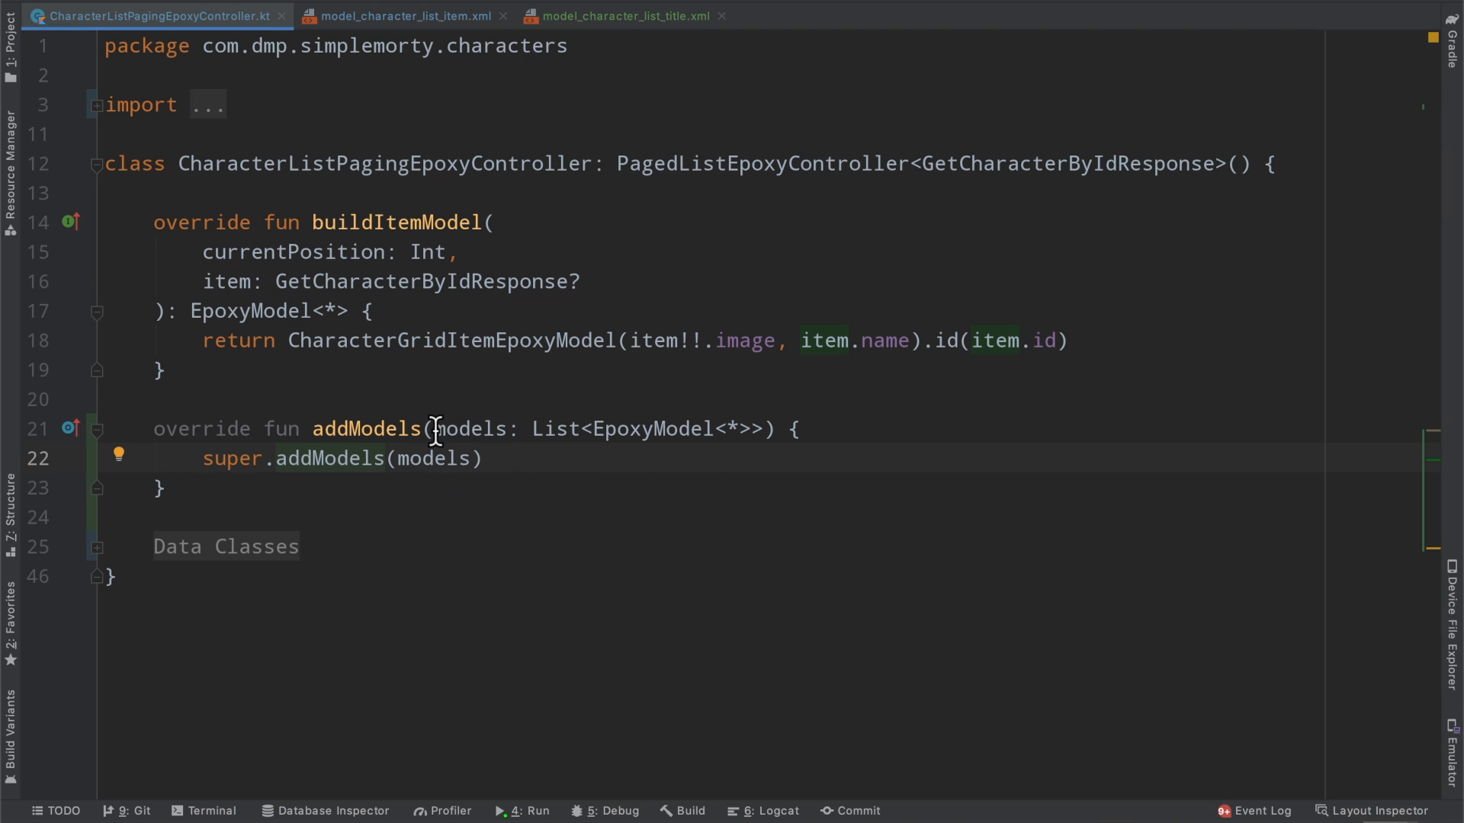
drag(431, 429, 764, 429)
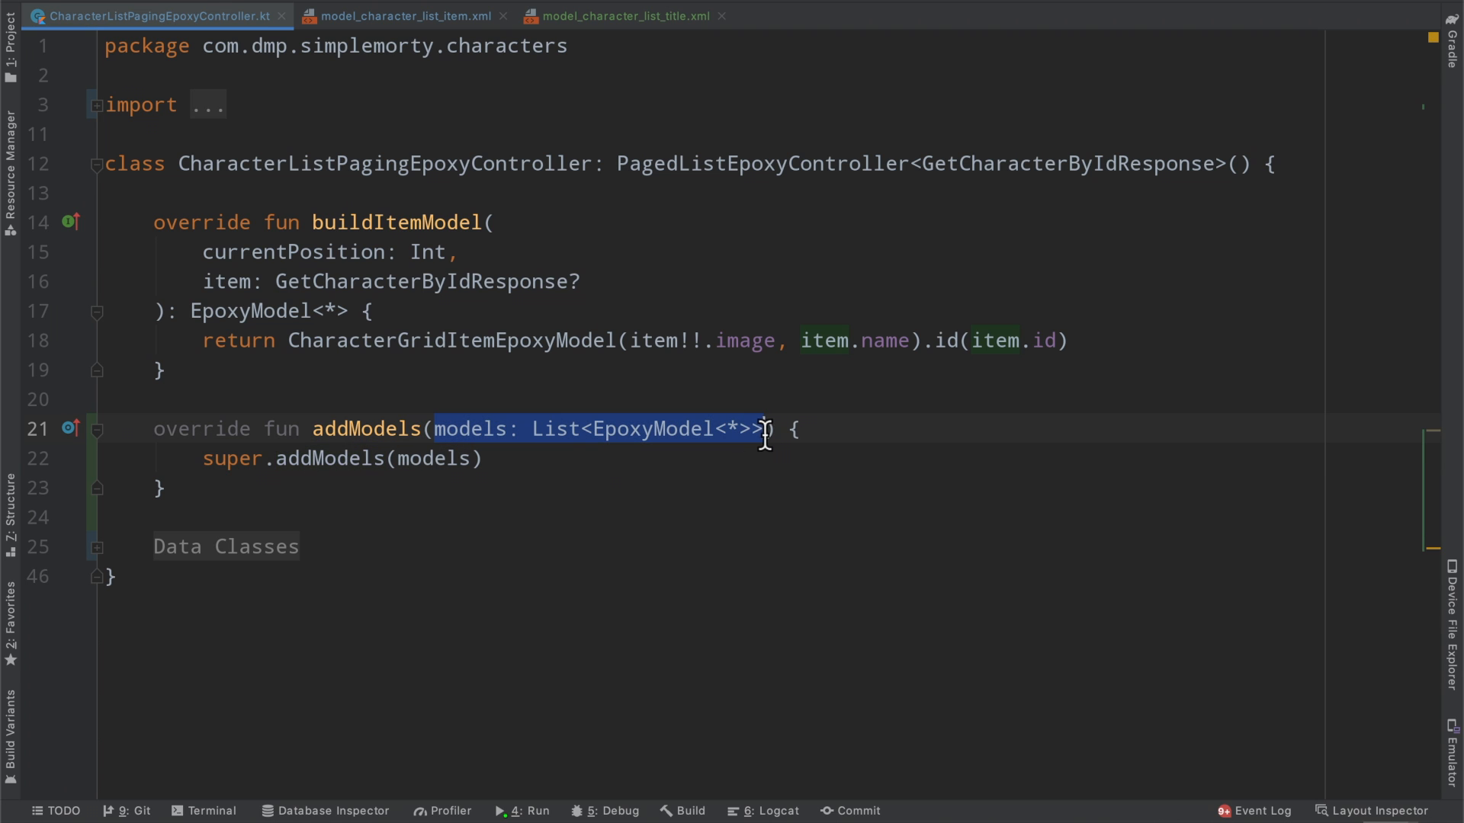
click(730, 430)
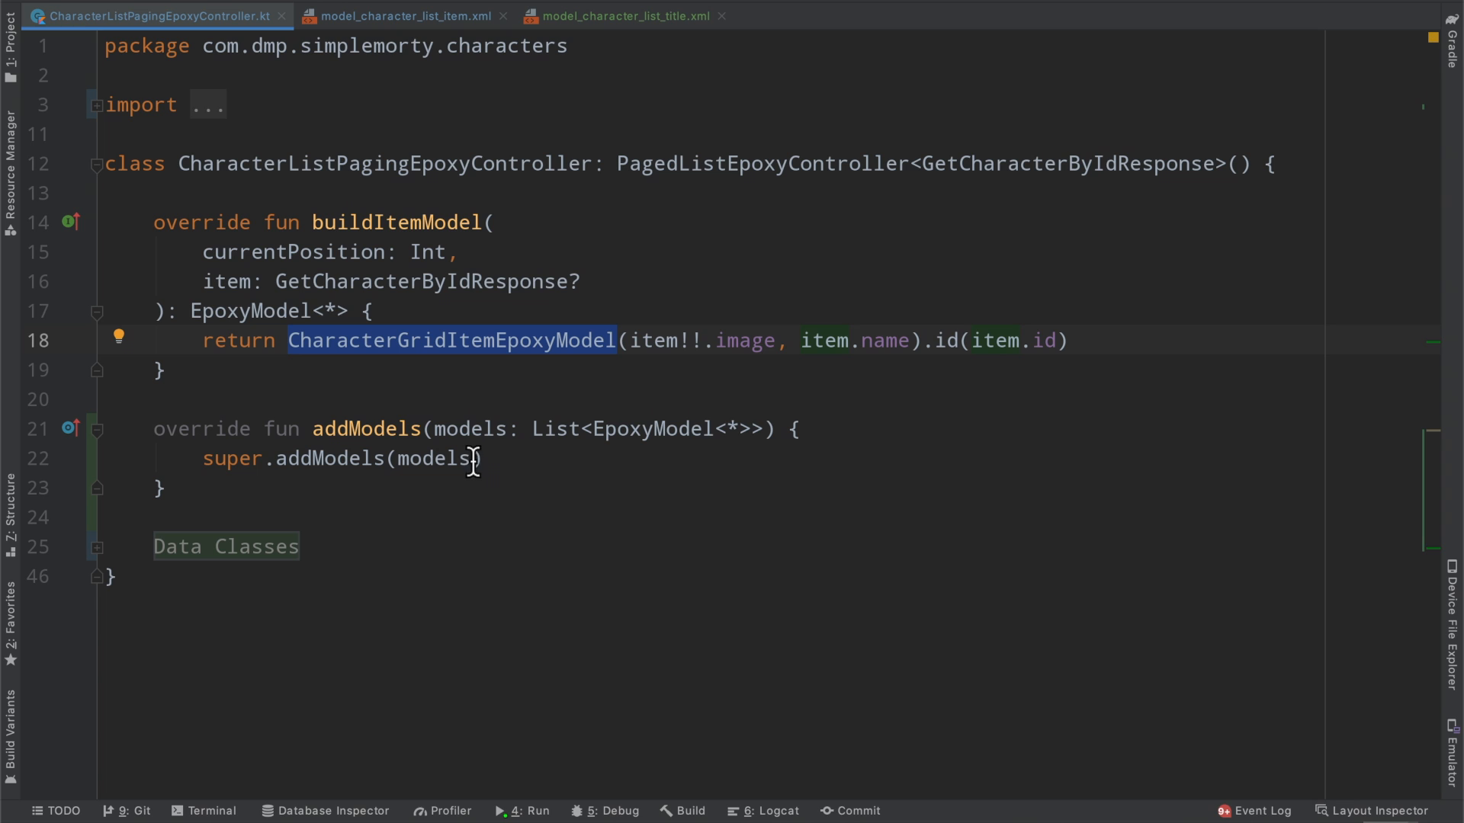
mouse_move(550, 459)
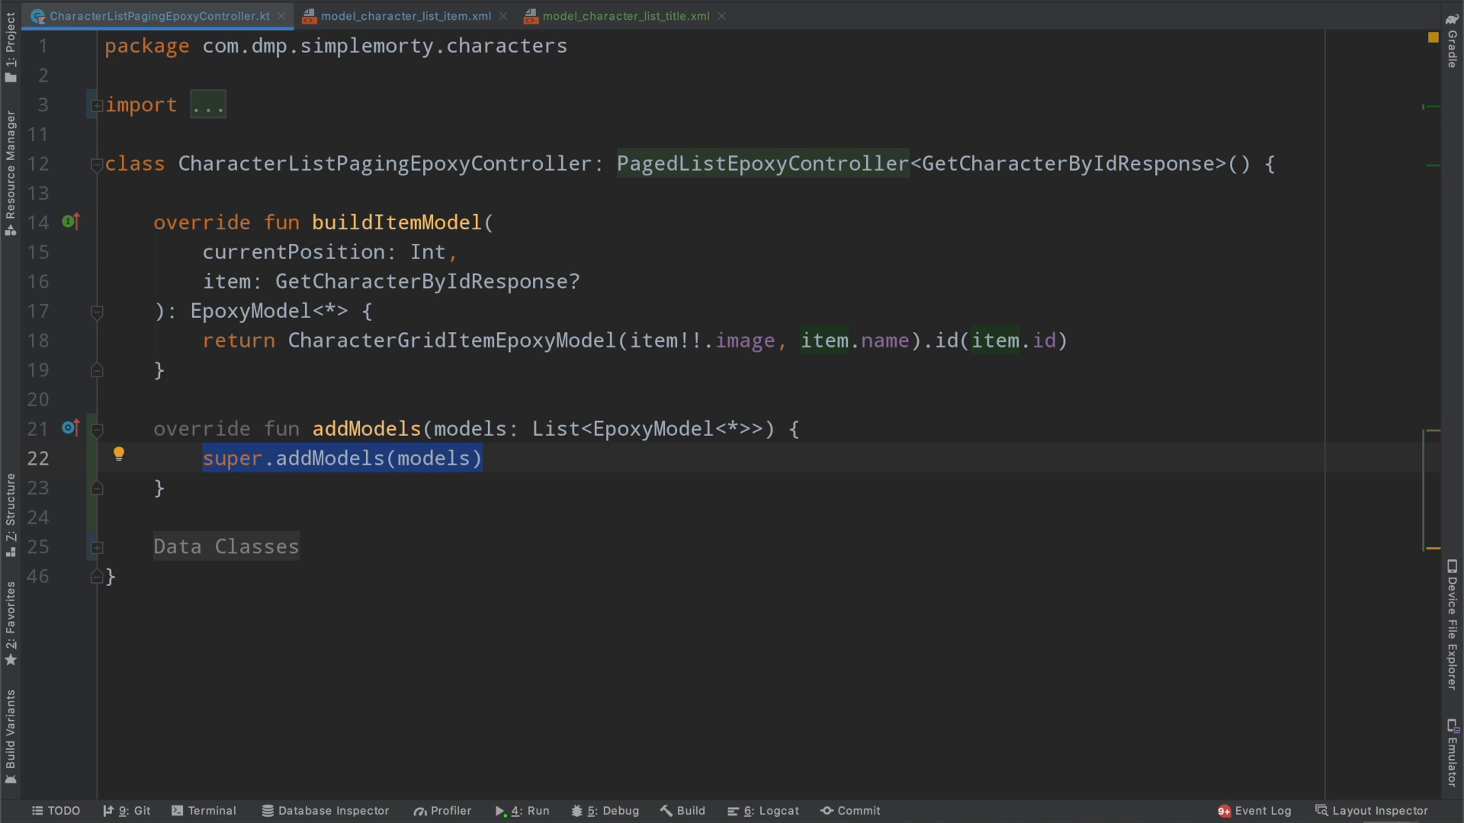
- Return early with a loading model when models.isEmpty() at the top of addModels
text(if (mode)
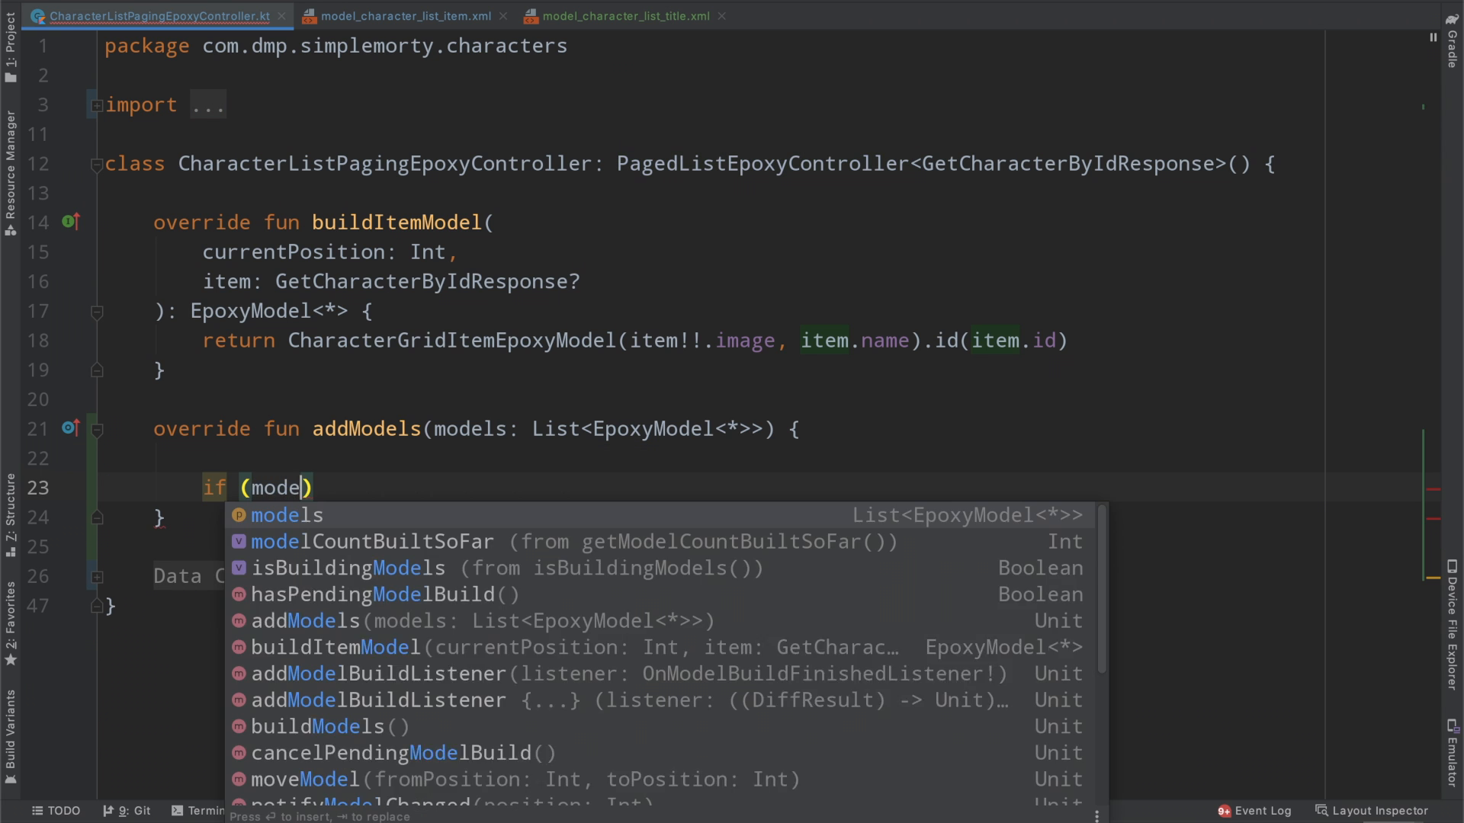
text(ls.)
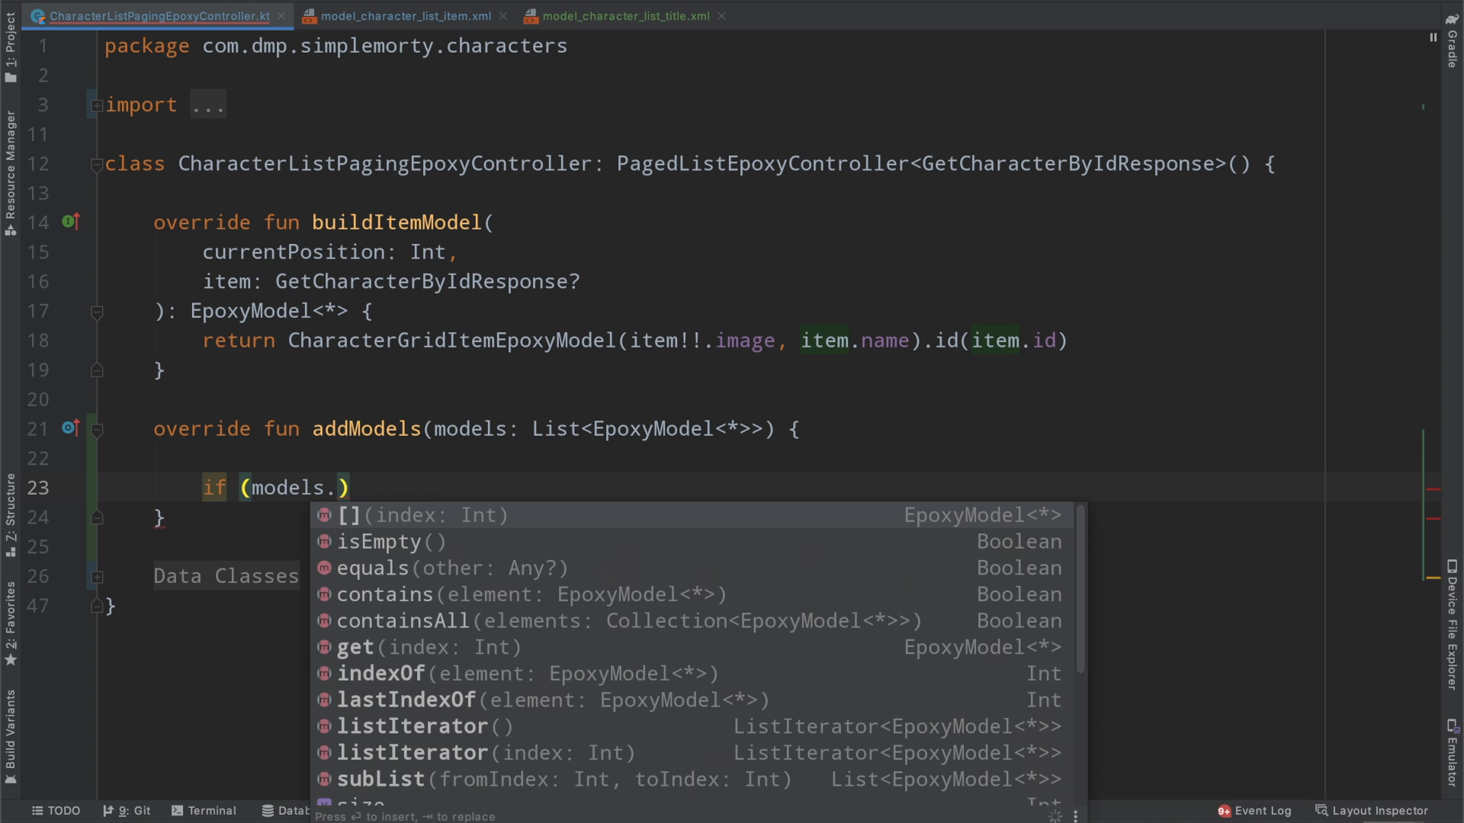
click(392, 541)
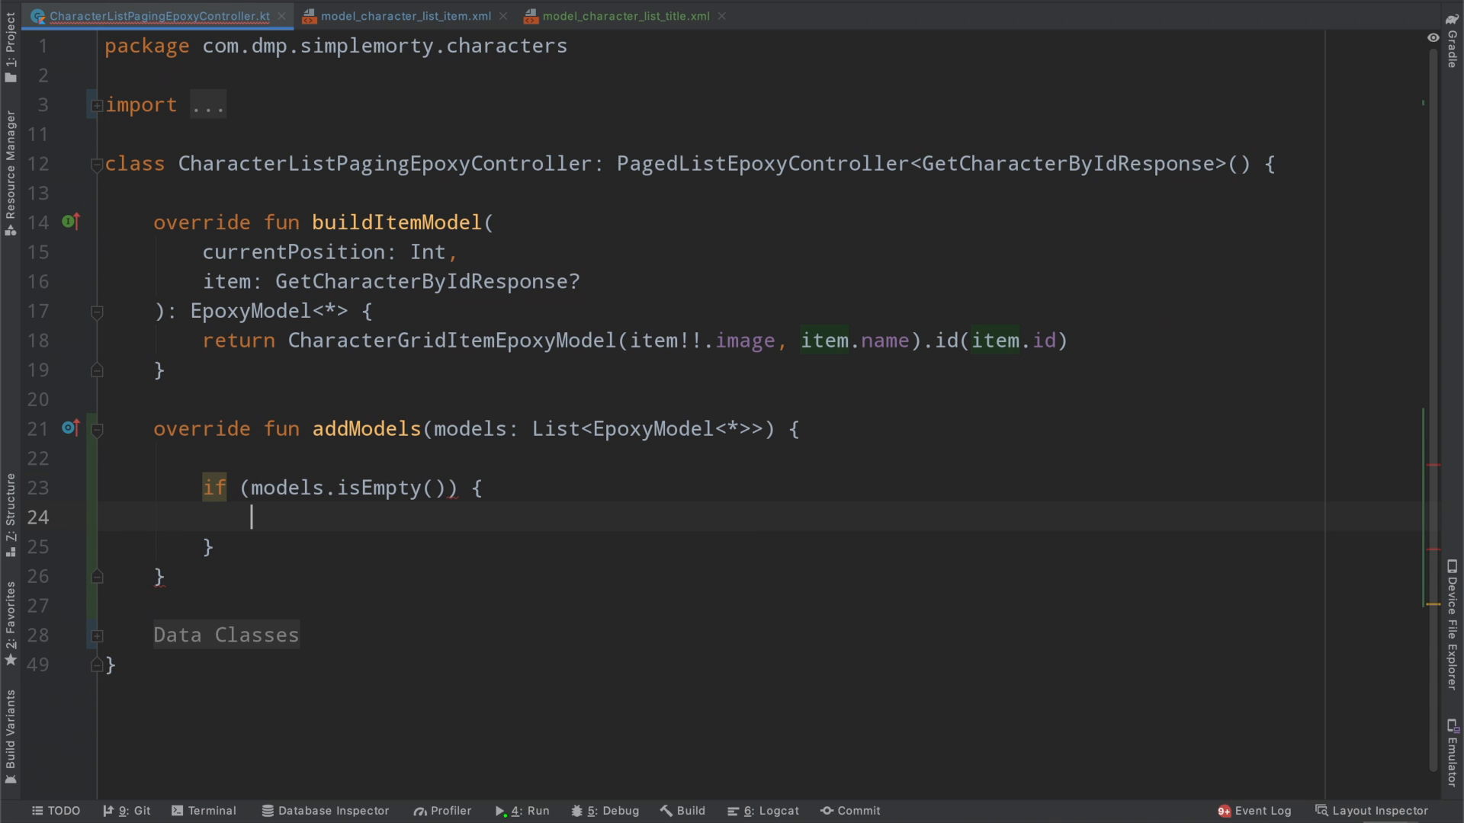
text(return)
text(LoadingEpoxyModel()
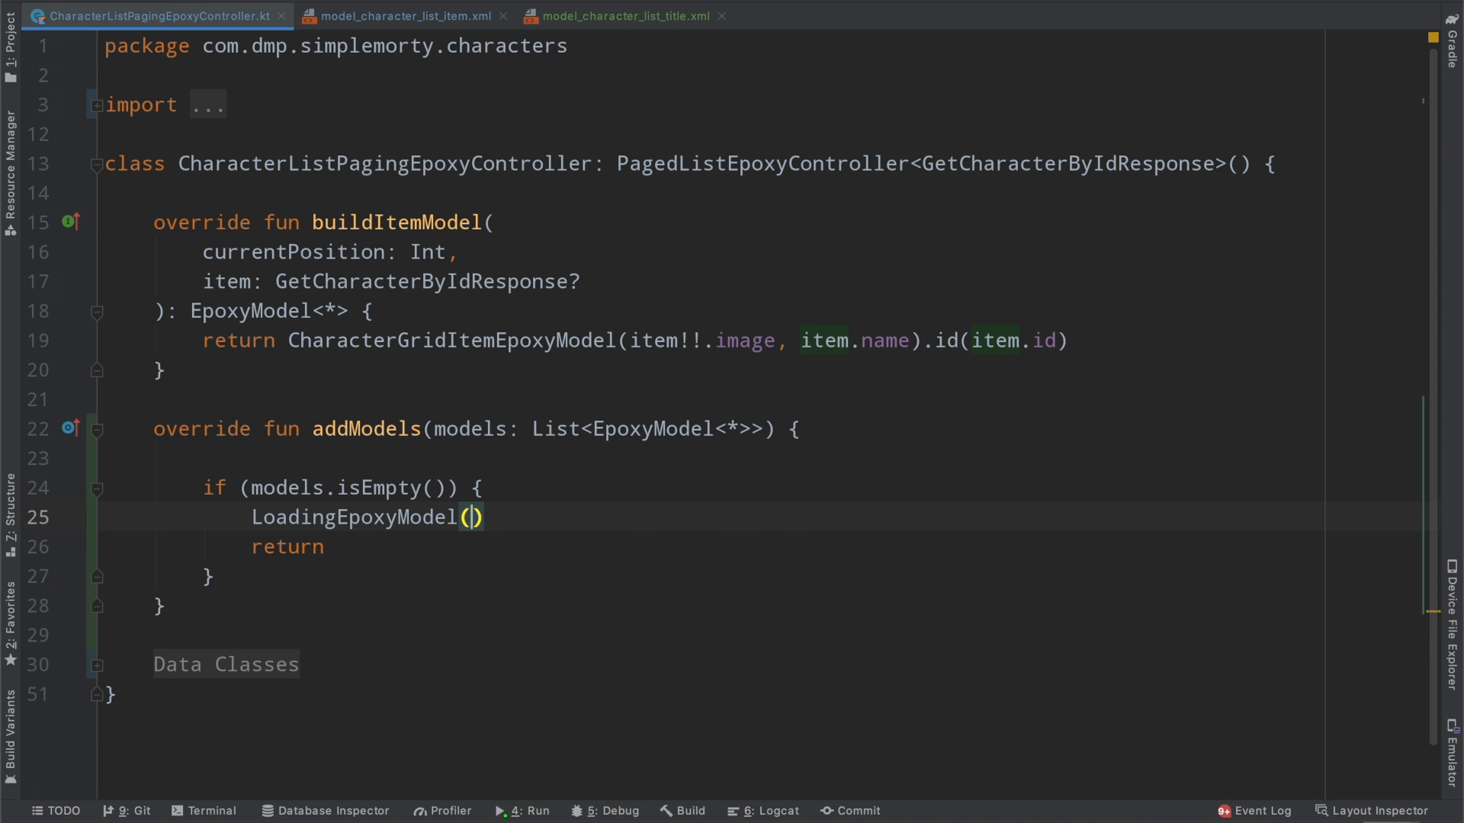
- Add CharacterGridTitleEpoxyModel("Main Family").id("main_family_header").addTo(this) before super.addModels
text(.)
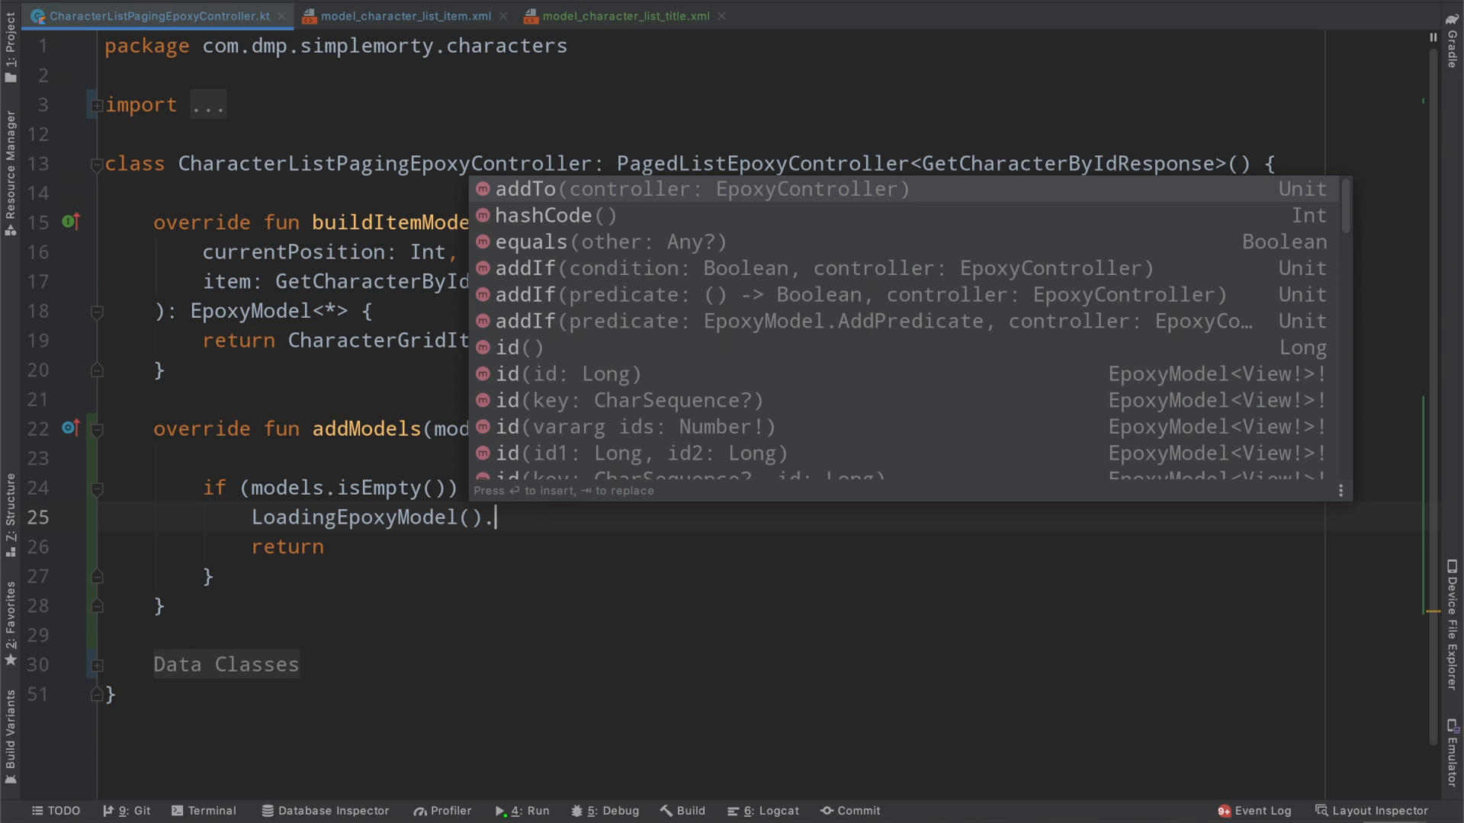
key(Enter)
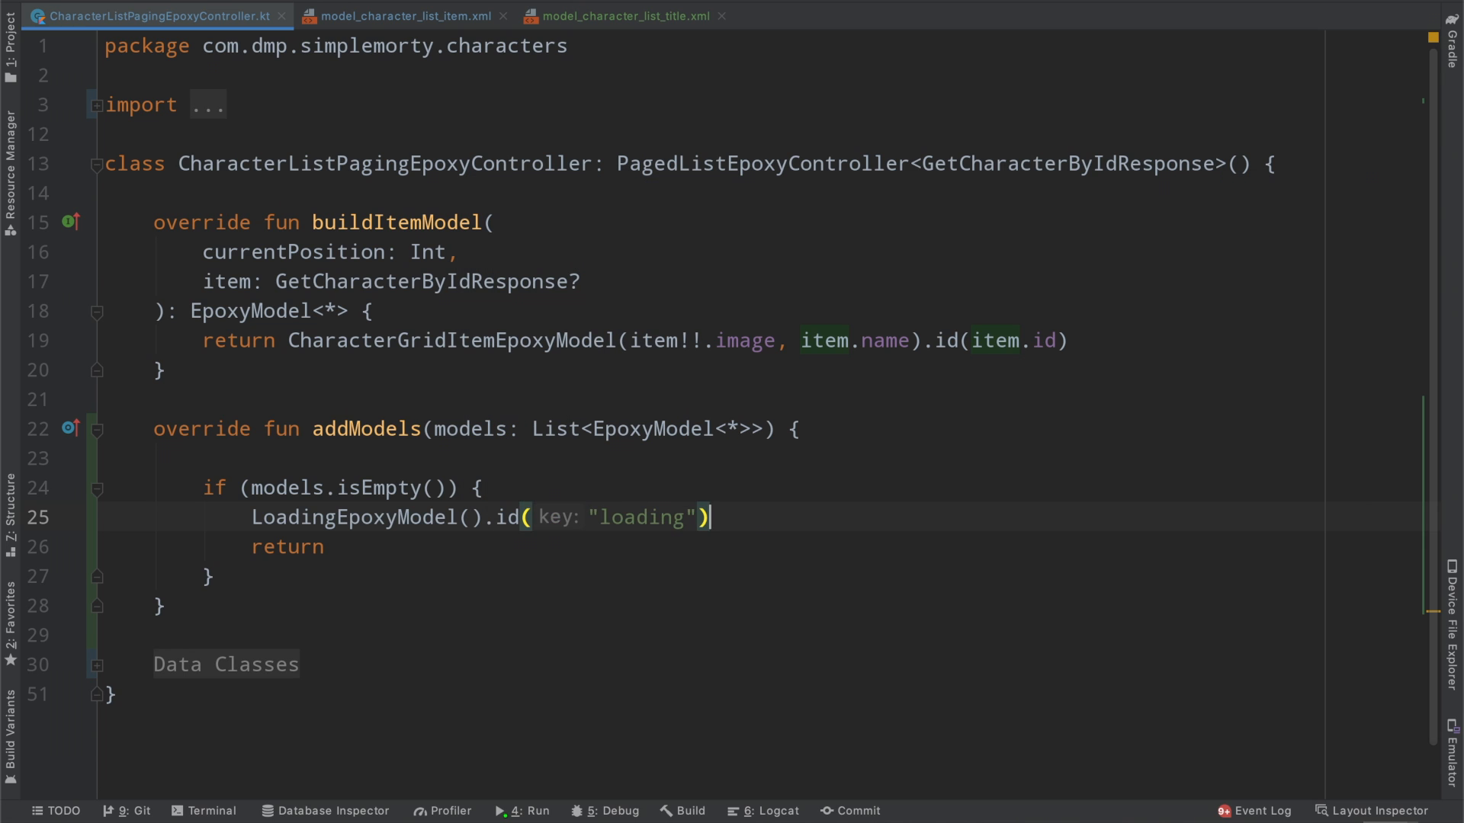
text(.addTo(this))
text(super.addModels(models)
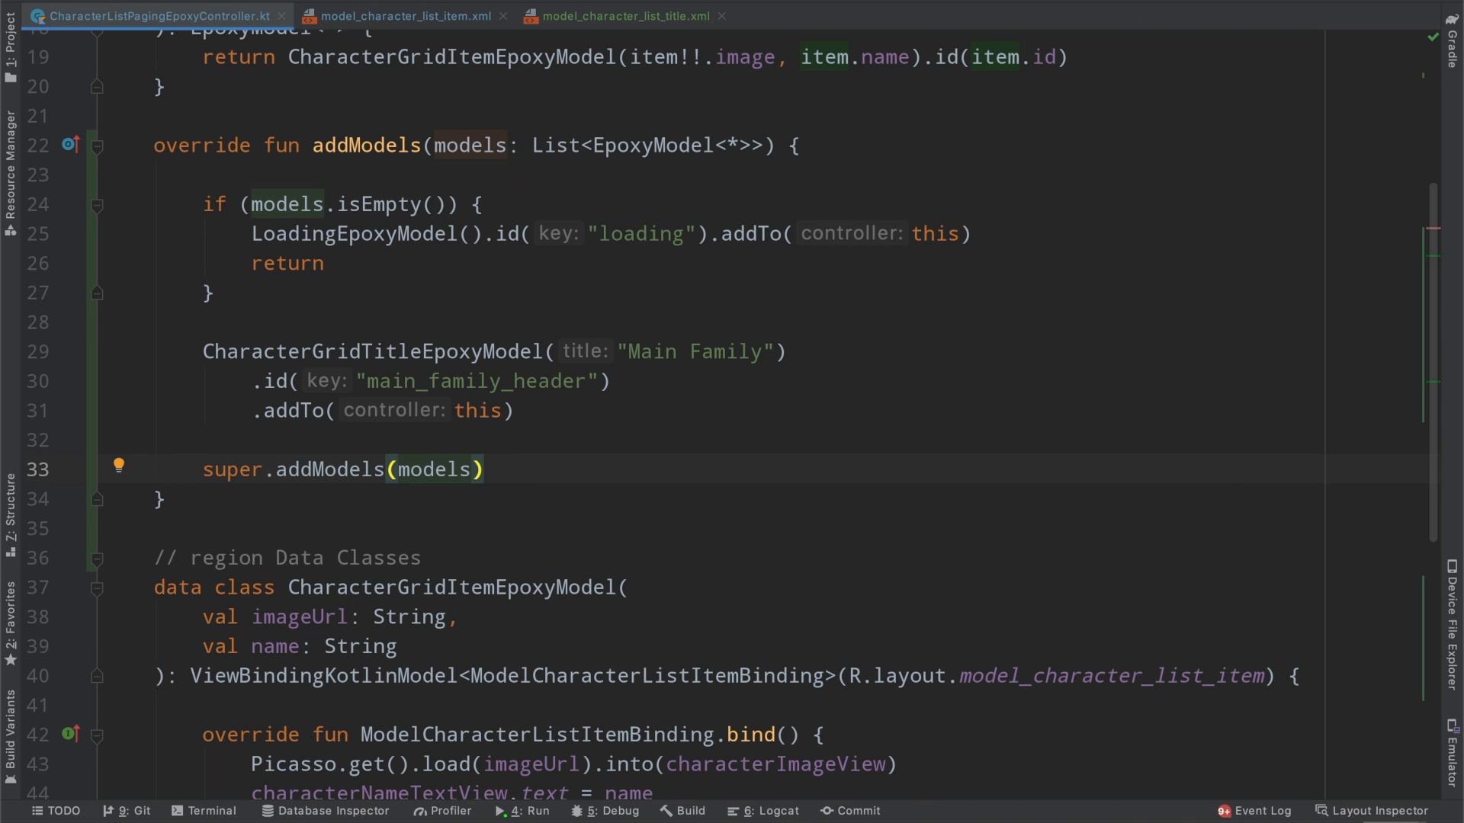
- Pass models.subList(0, 5) to super.addModels and check the five Main Family cards in the emulator
text(.subList(0, 5)
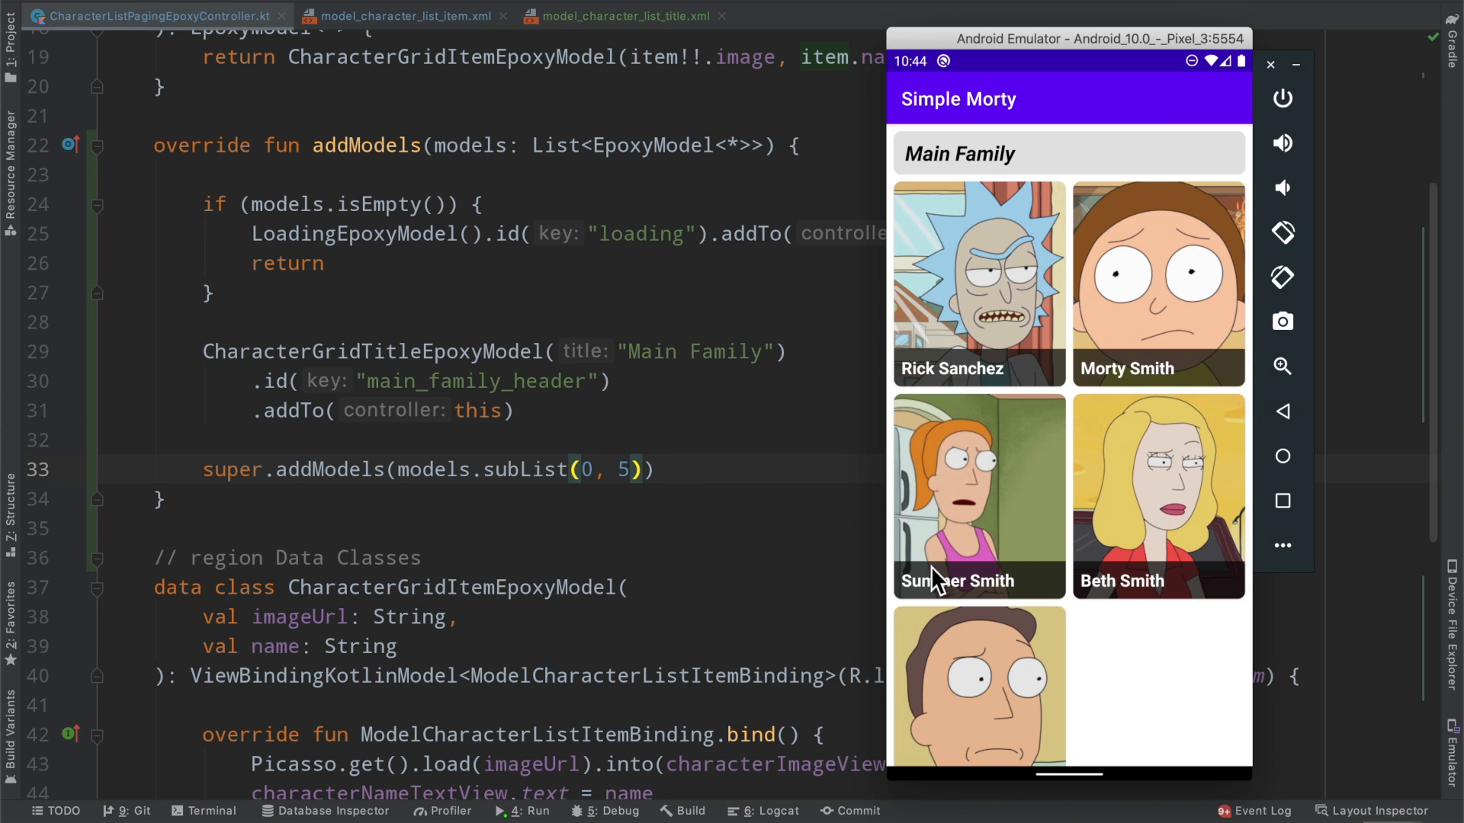
scroll(down, 3)
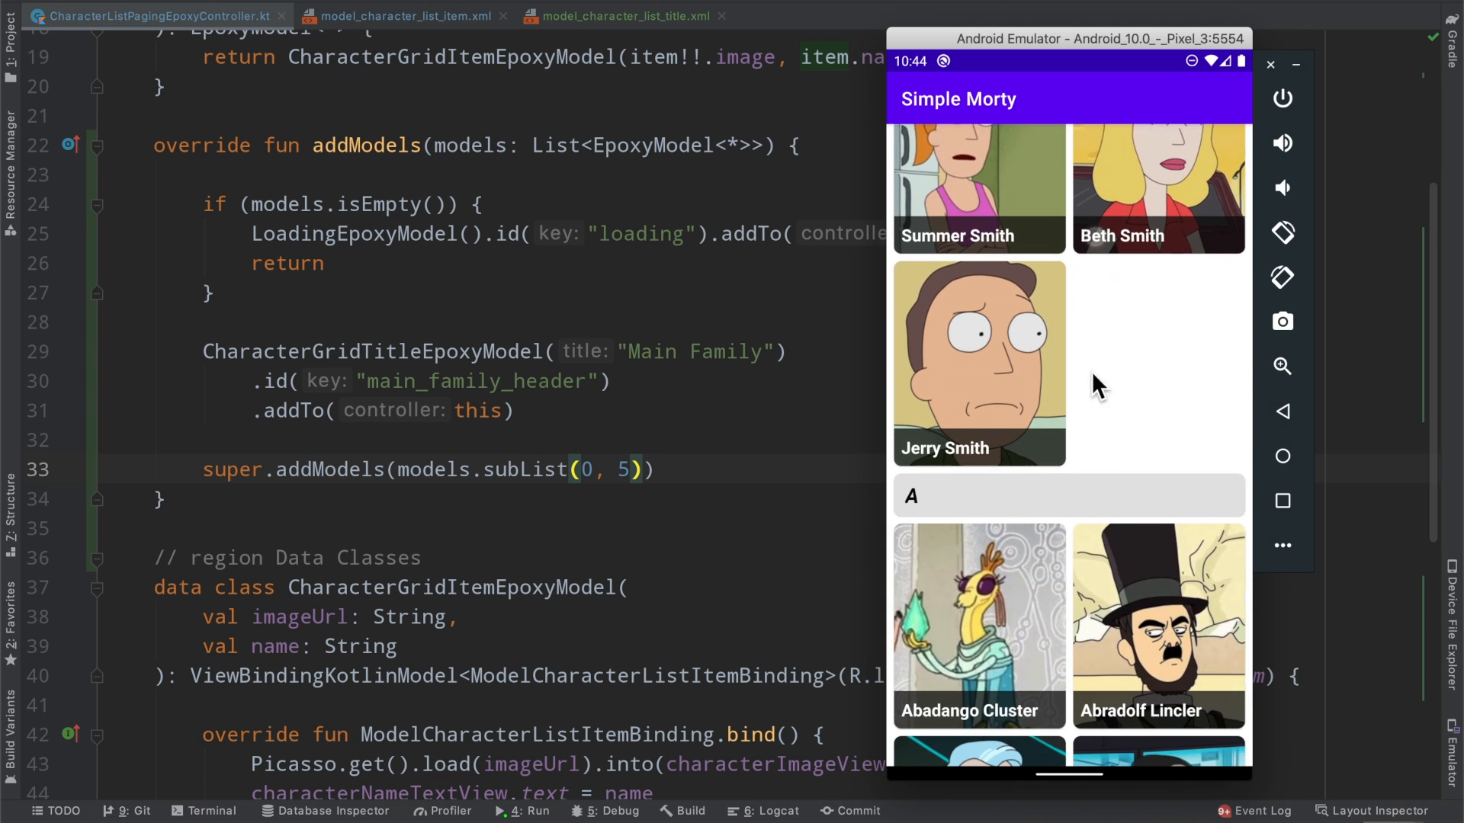
scroll(down, 3)
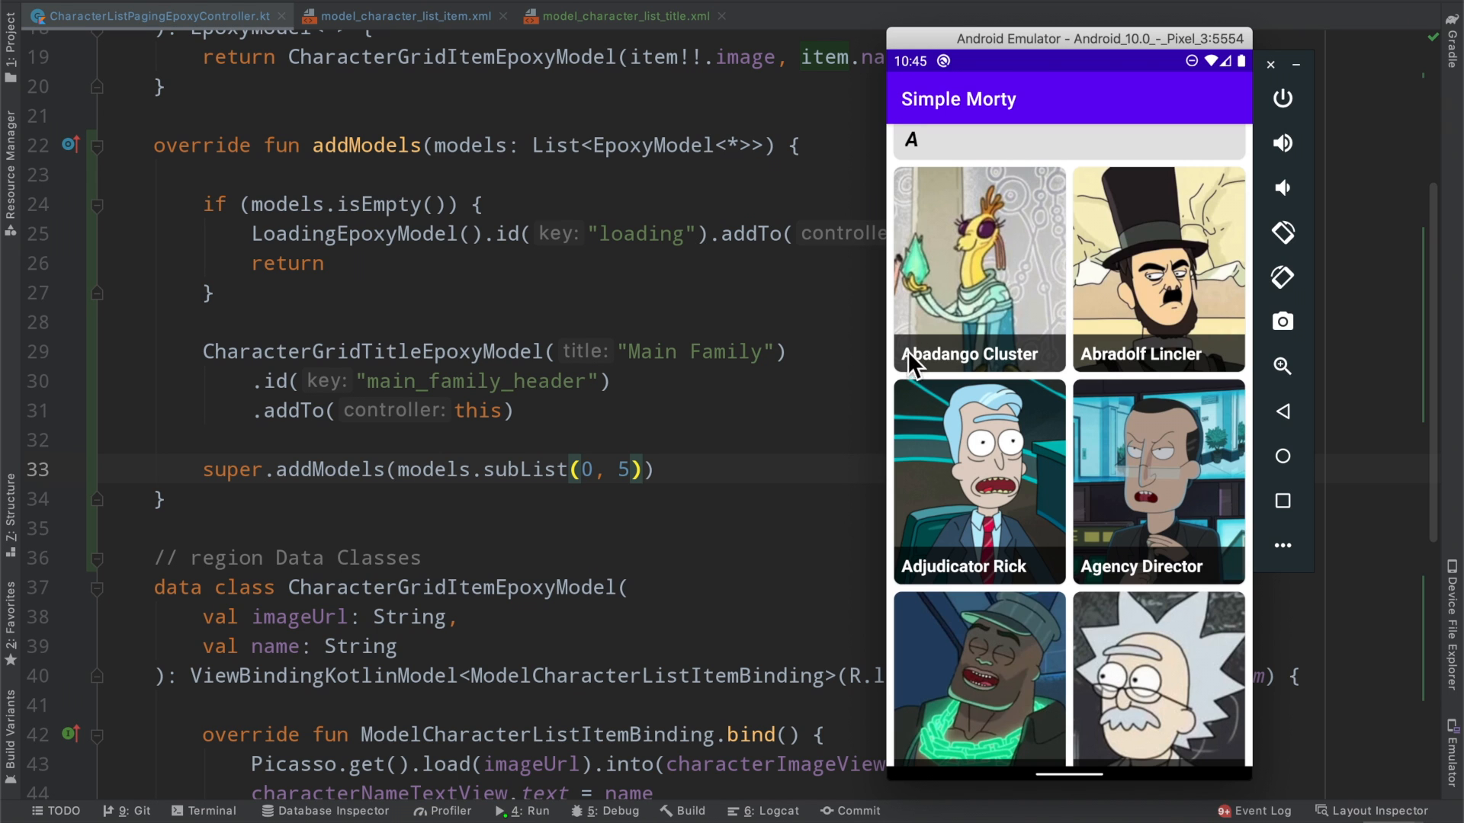
mouse_move(690, 485)
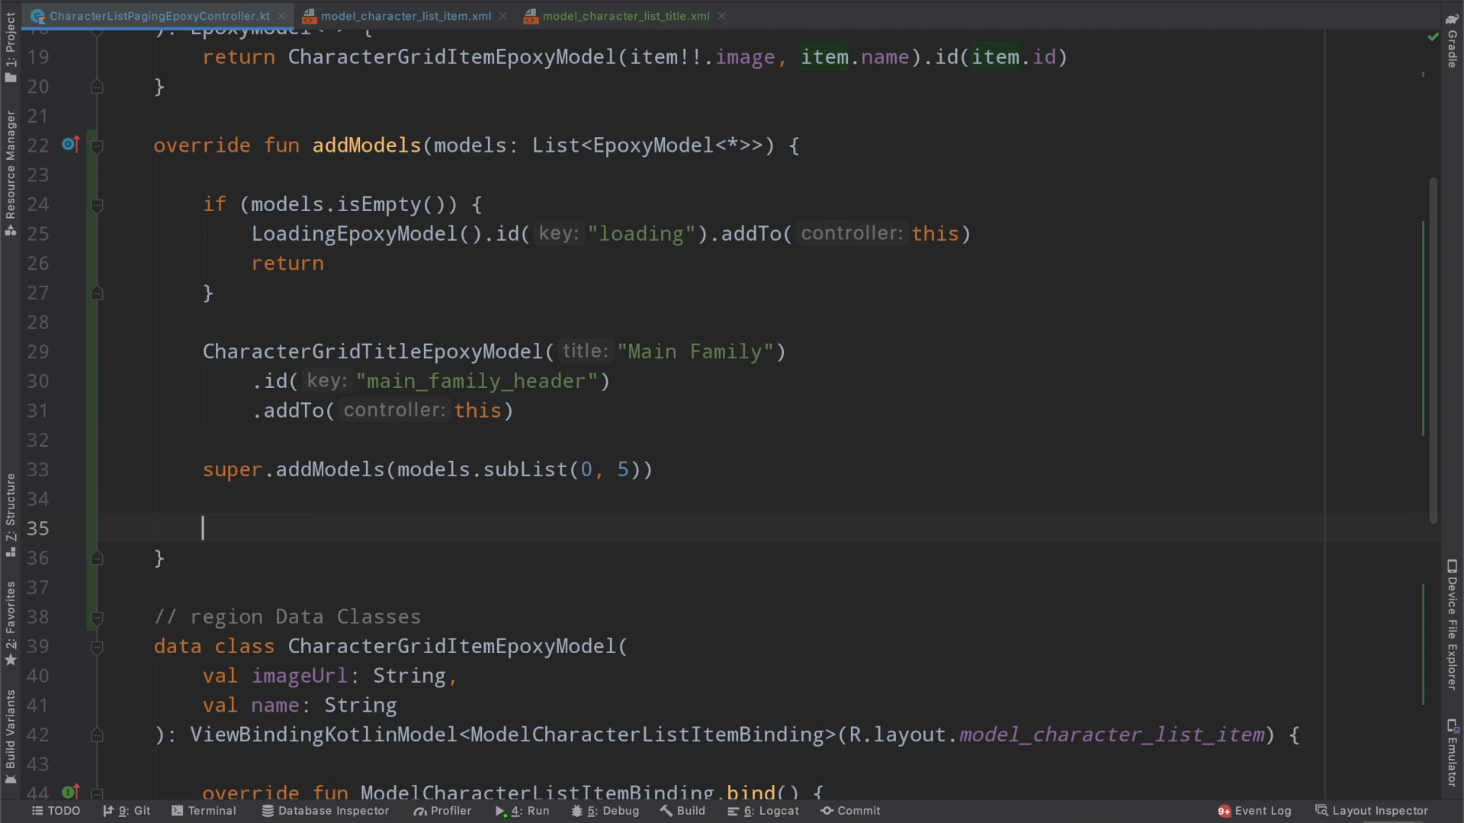
- Cast models.subList(5, models.size) as List<CharacterGridItemEpoxyModel> below the subList call
text((models.)
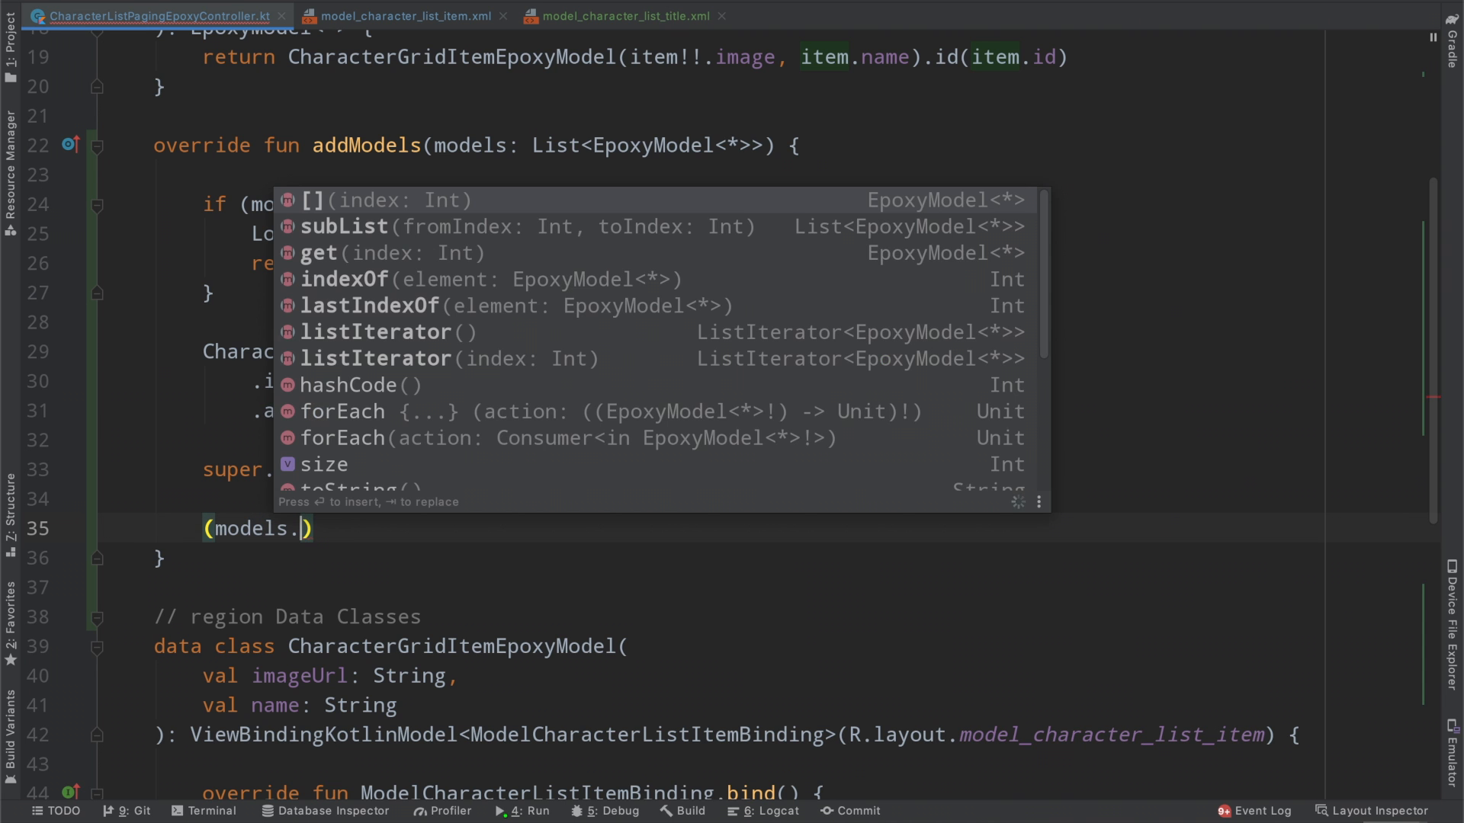
text(subList(5,)
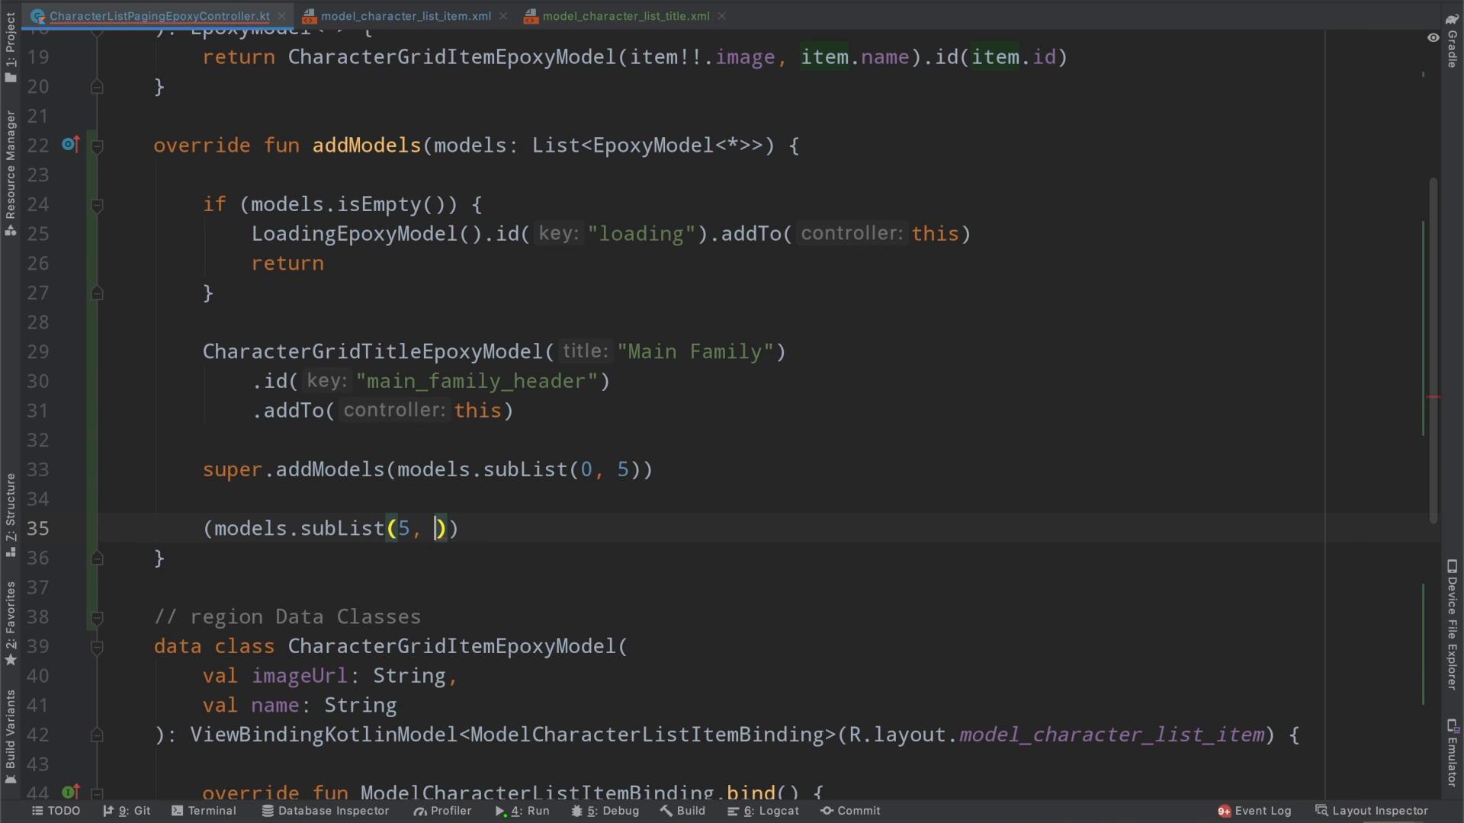
text(models.size)
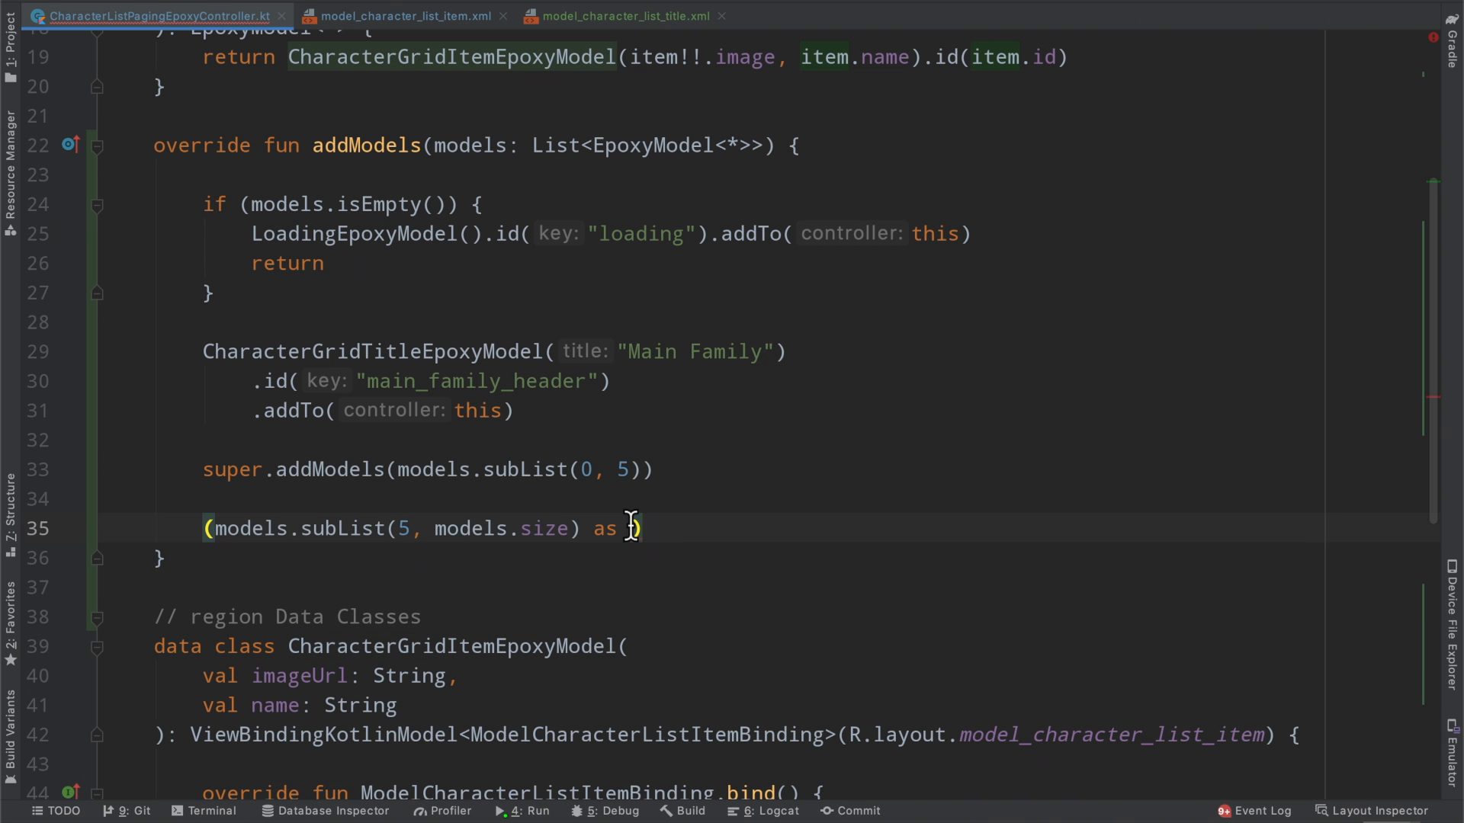
text(List<CharacterGridItemEpoxyModel>)
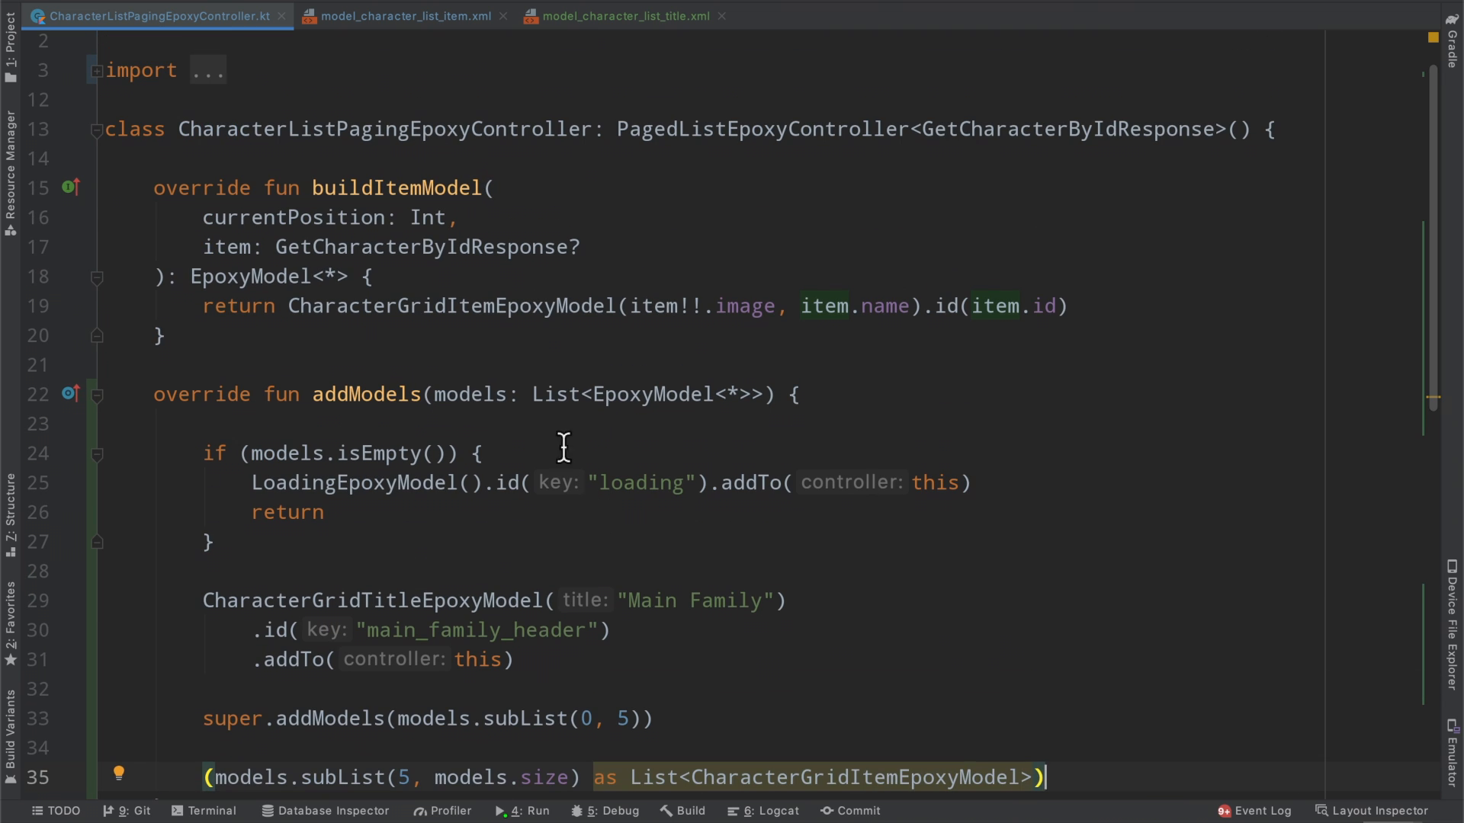
double_click(451, 307)
text(.groupBy {)
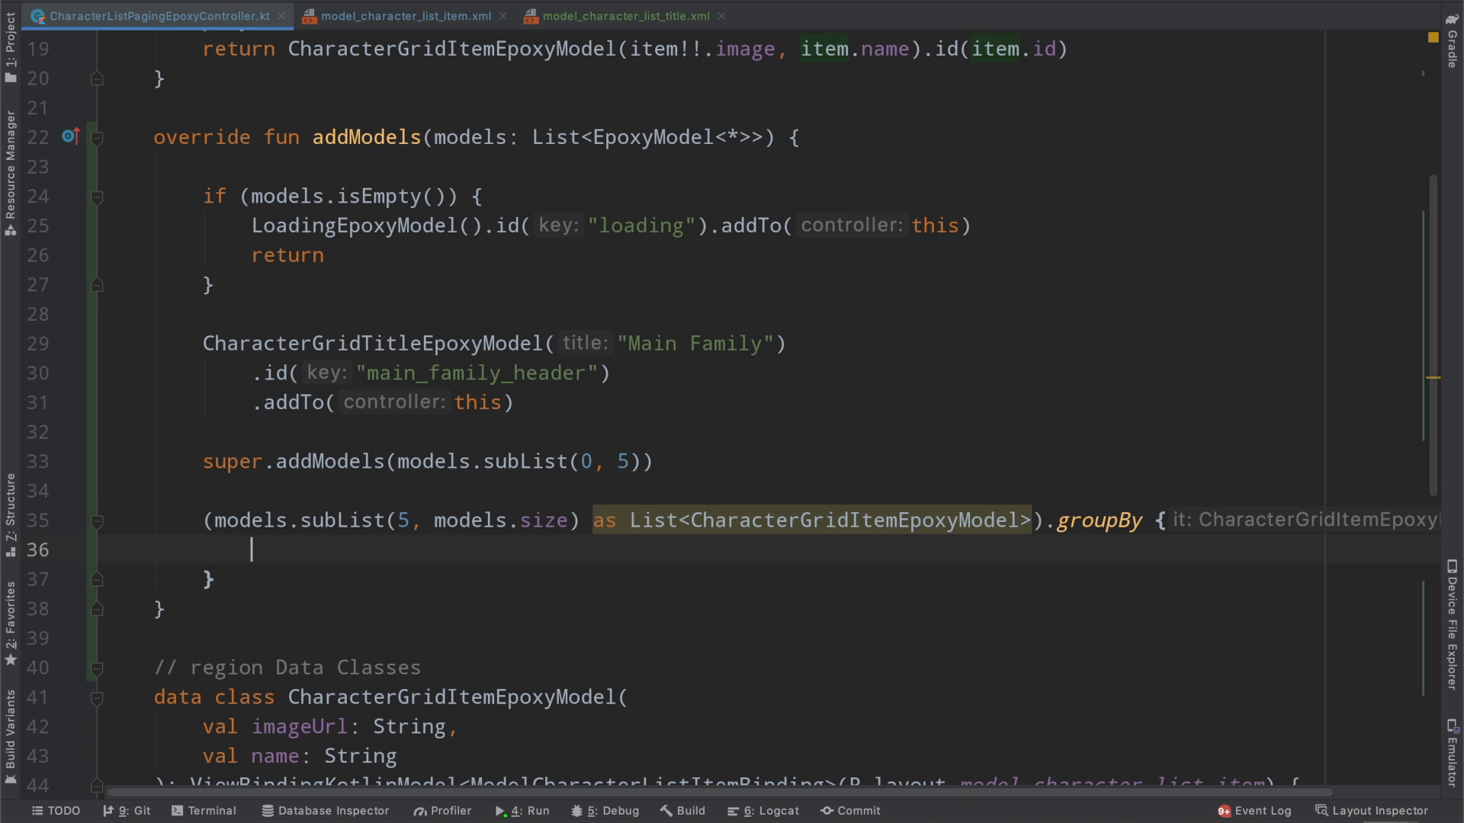
- Chain .groupBy { it.name[0].toUpperCase() }.forEach { } onto the cast list
text(it.name)
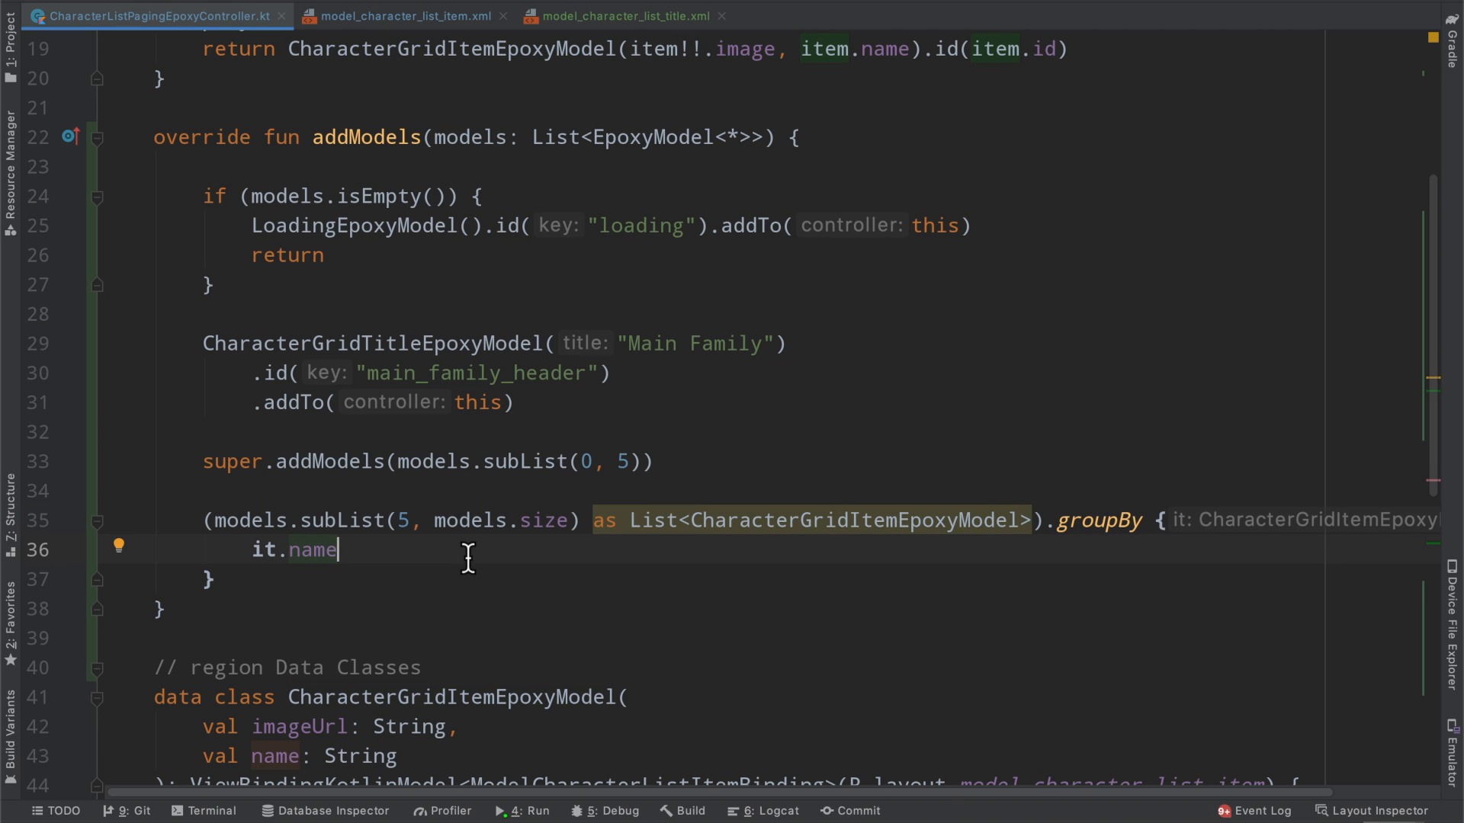
text([0])
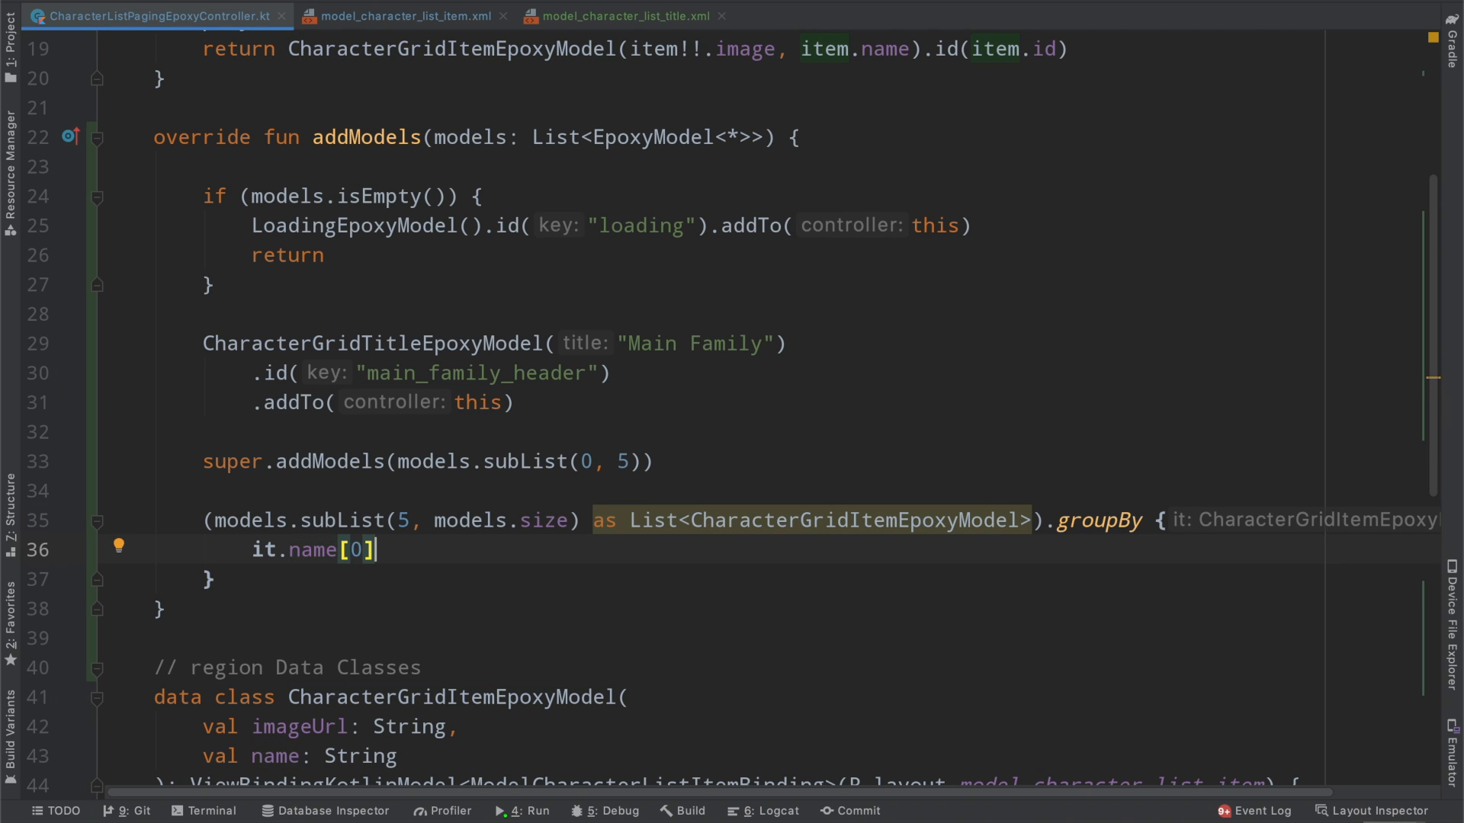
text(.)
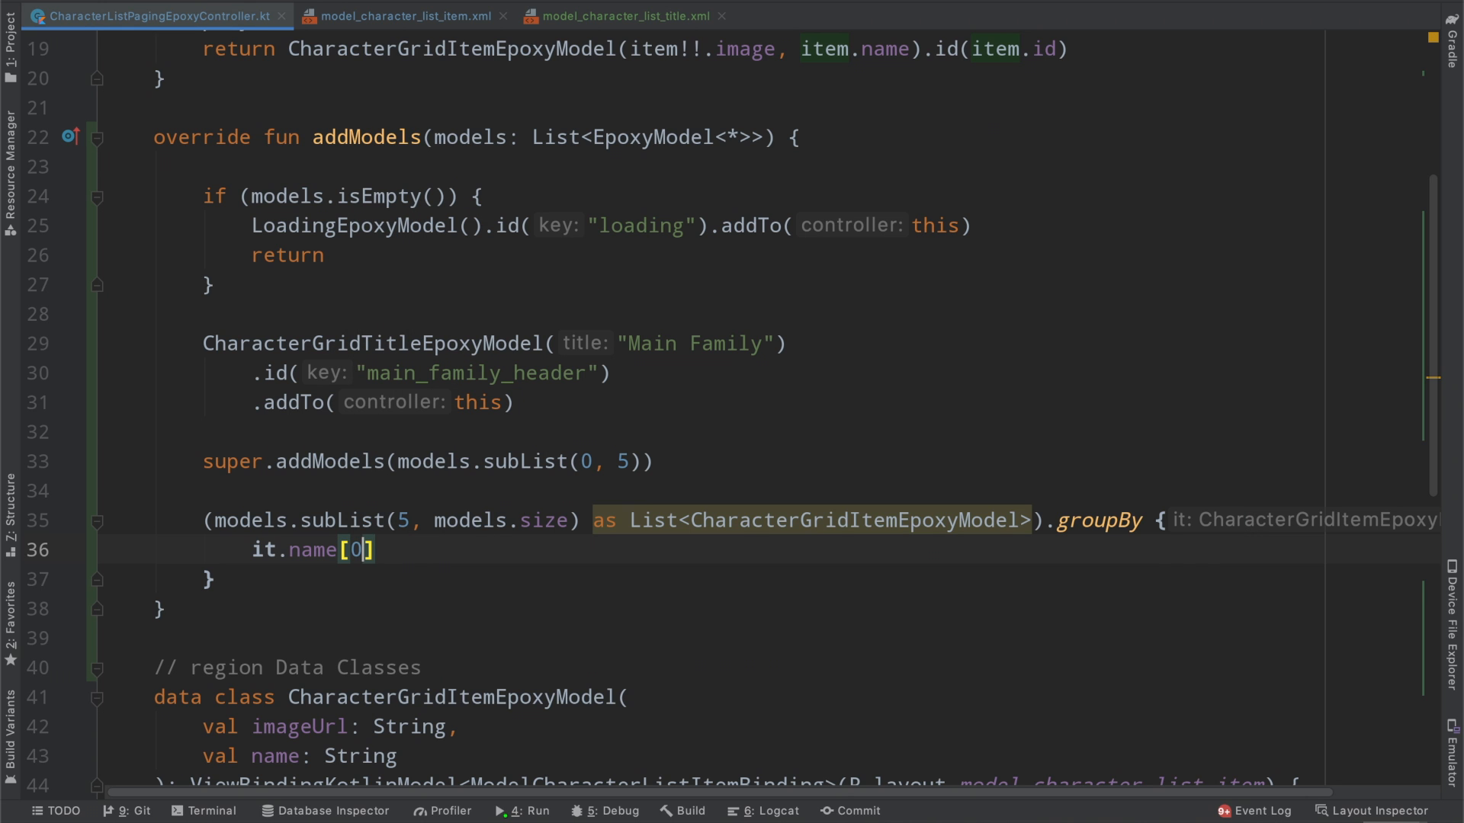
text(/)
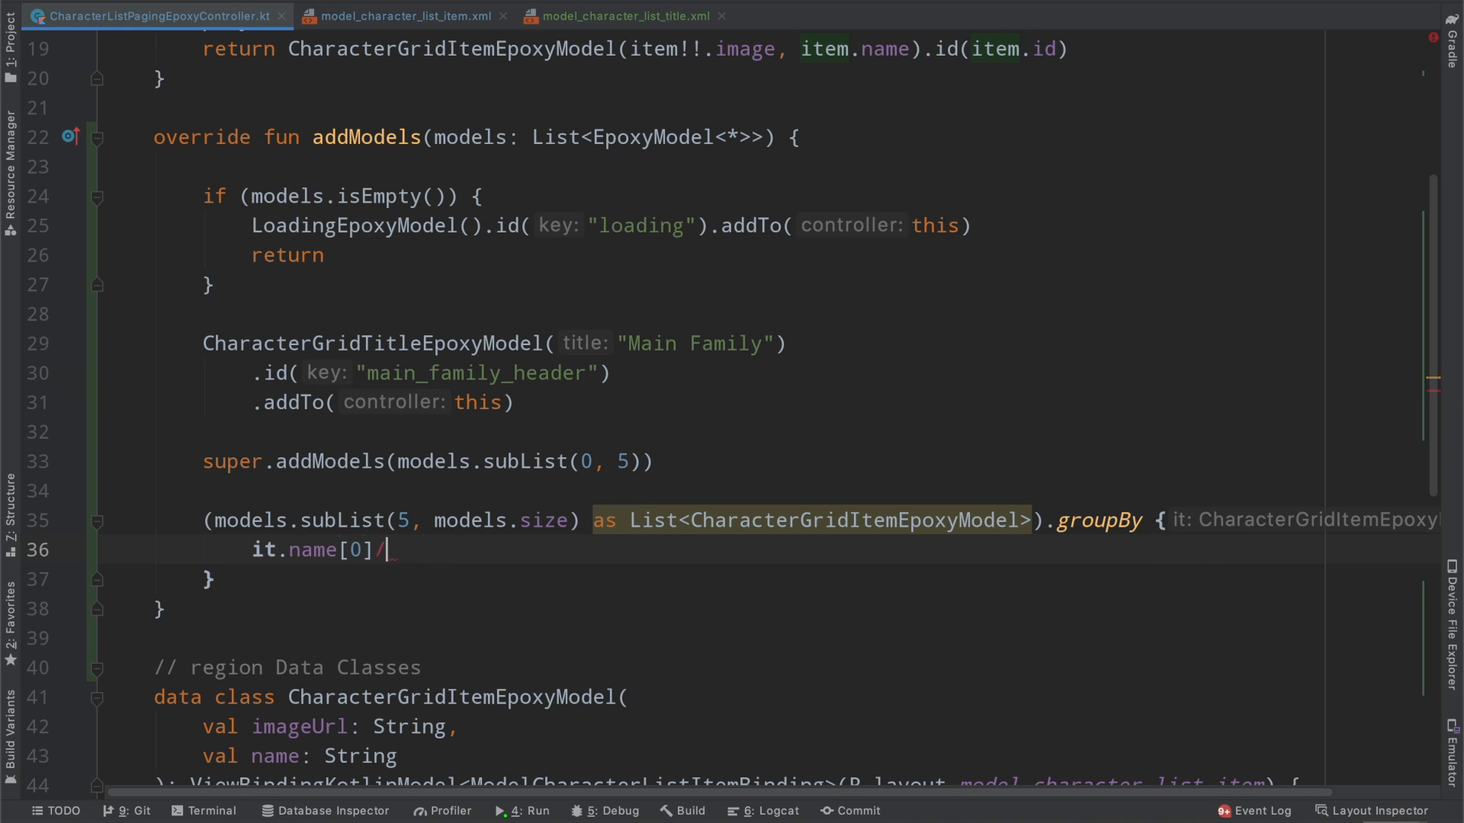
text(toUpperCase())
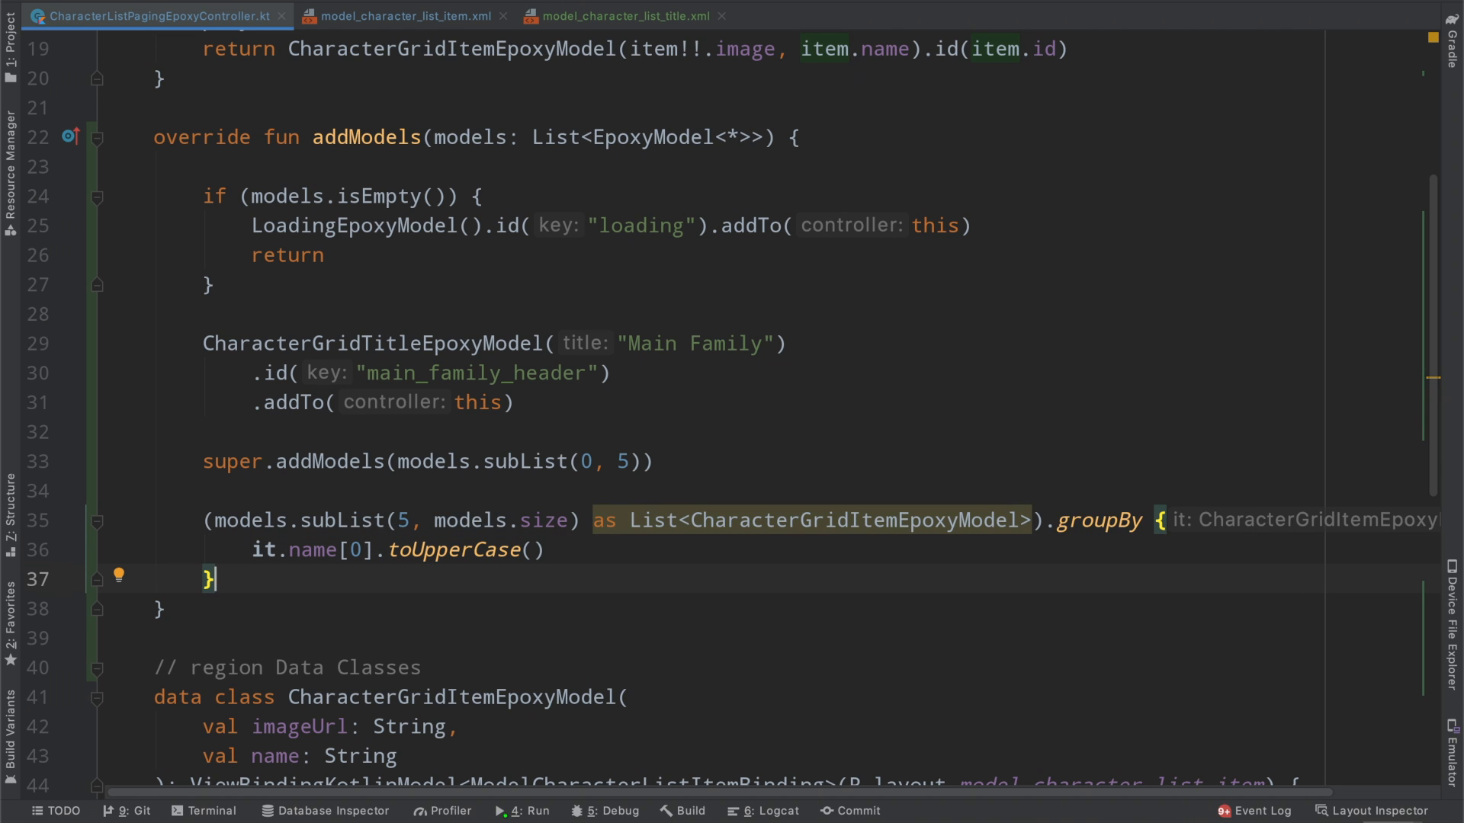
text(.forEach {)
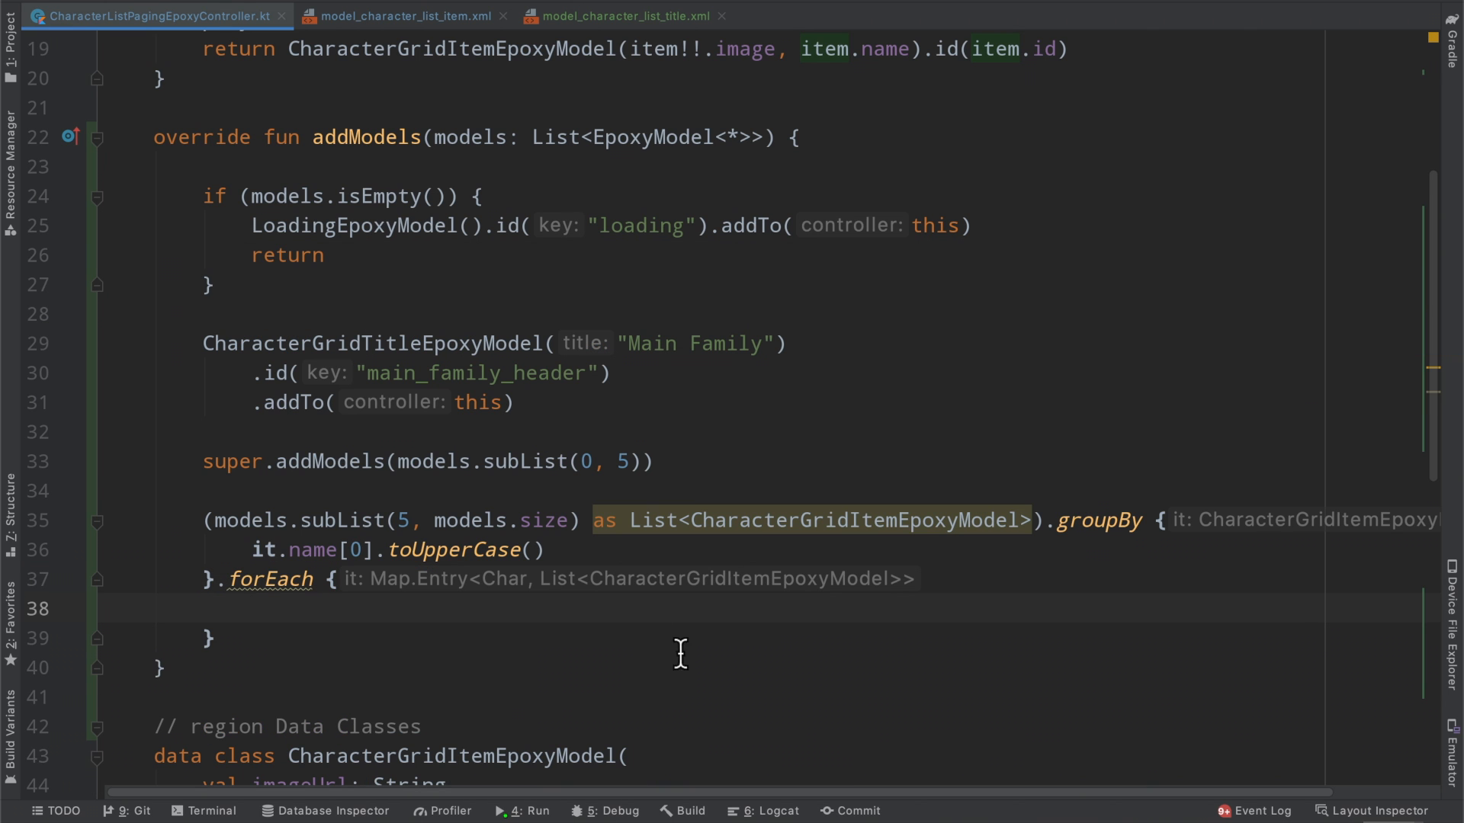
mouse_move(1097, 520)
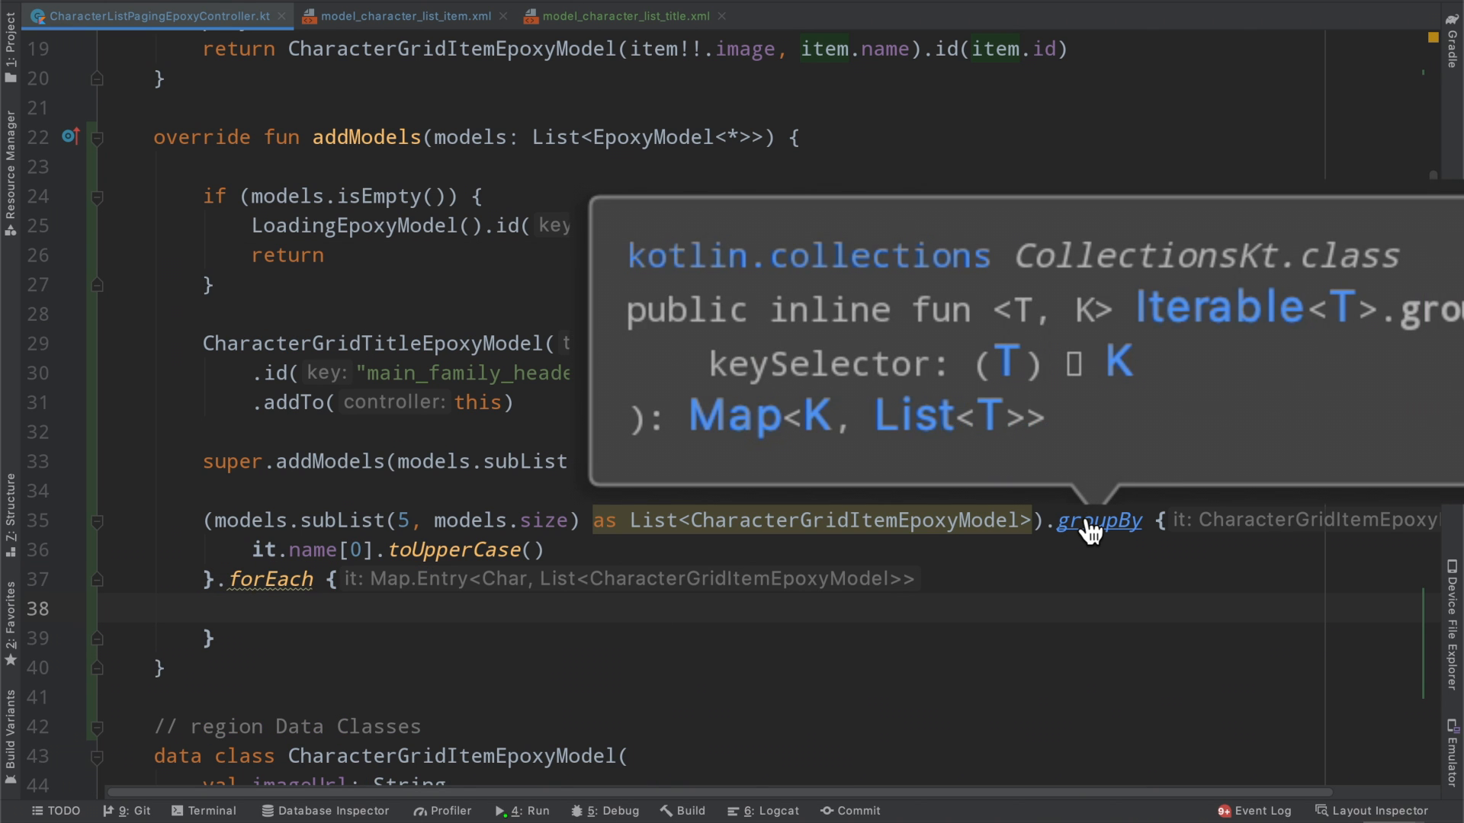
- Add a CharacterGridTitleEpoxyModel(it.key) block inside forEach with a mapEntry parameter, after checking groupBy docs
click(252, 609)
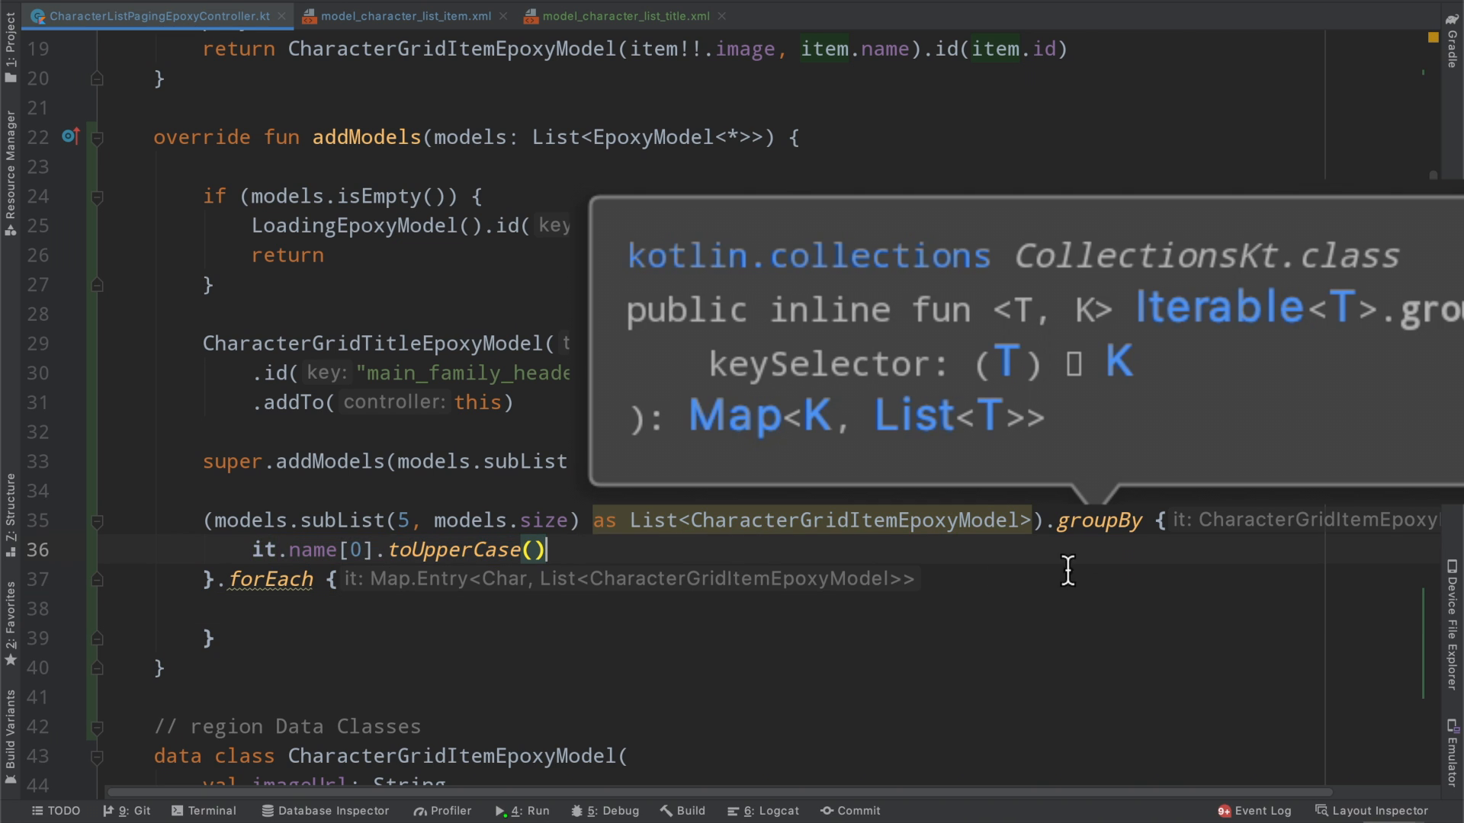
mouse_move(1100, 519)
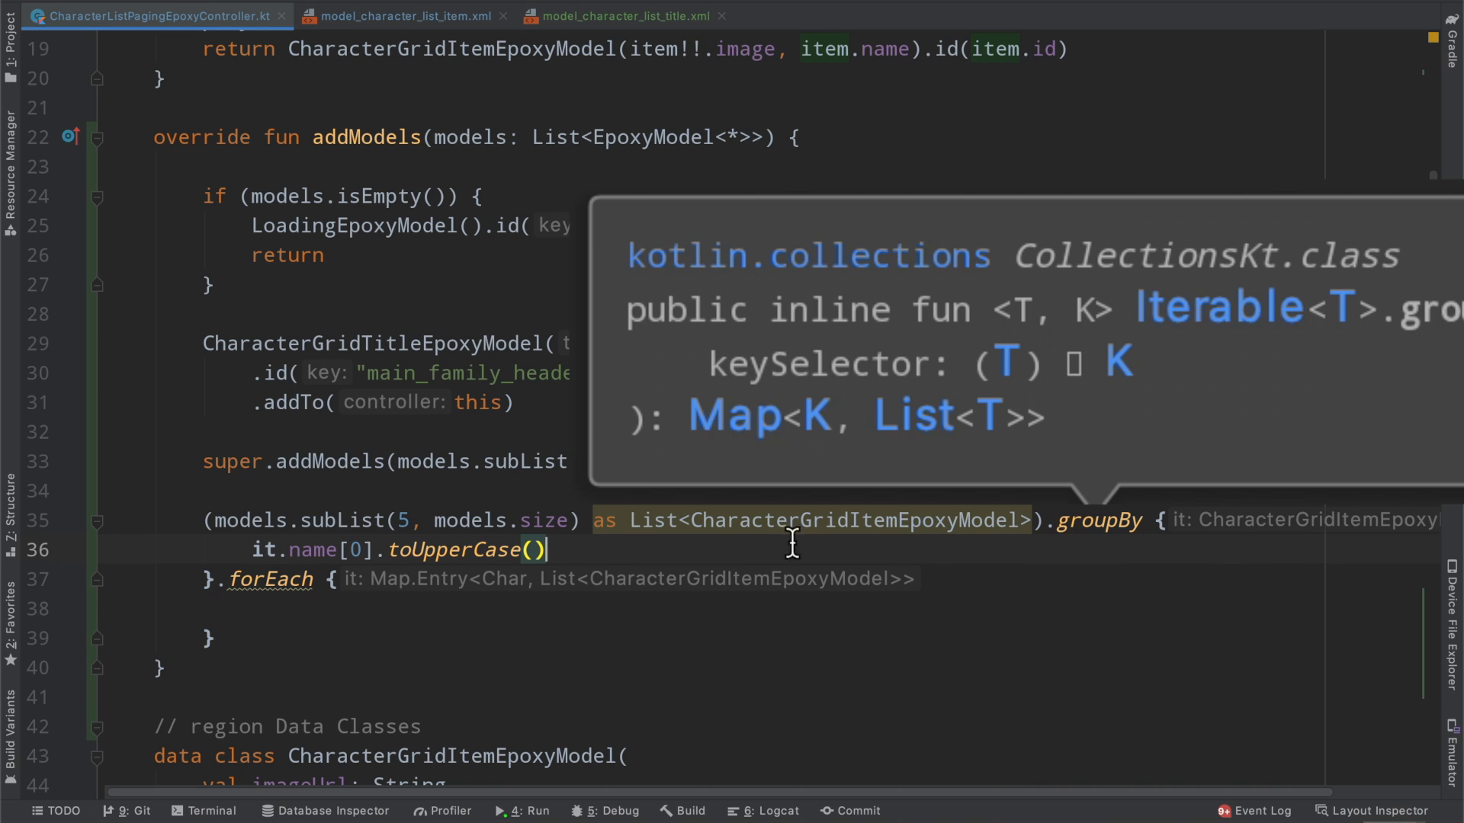
mouse_move(255, 530)
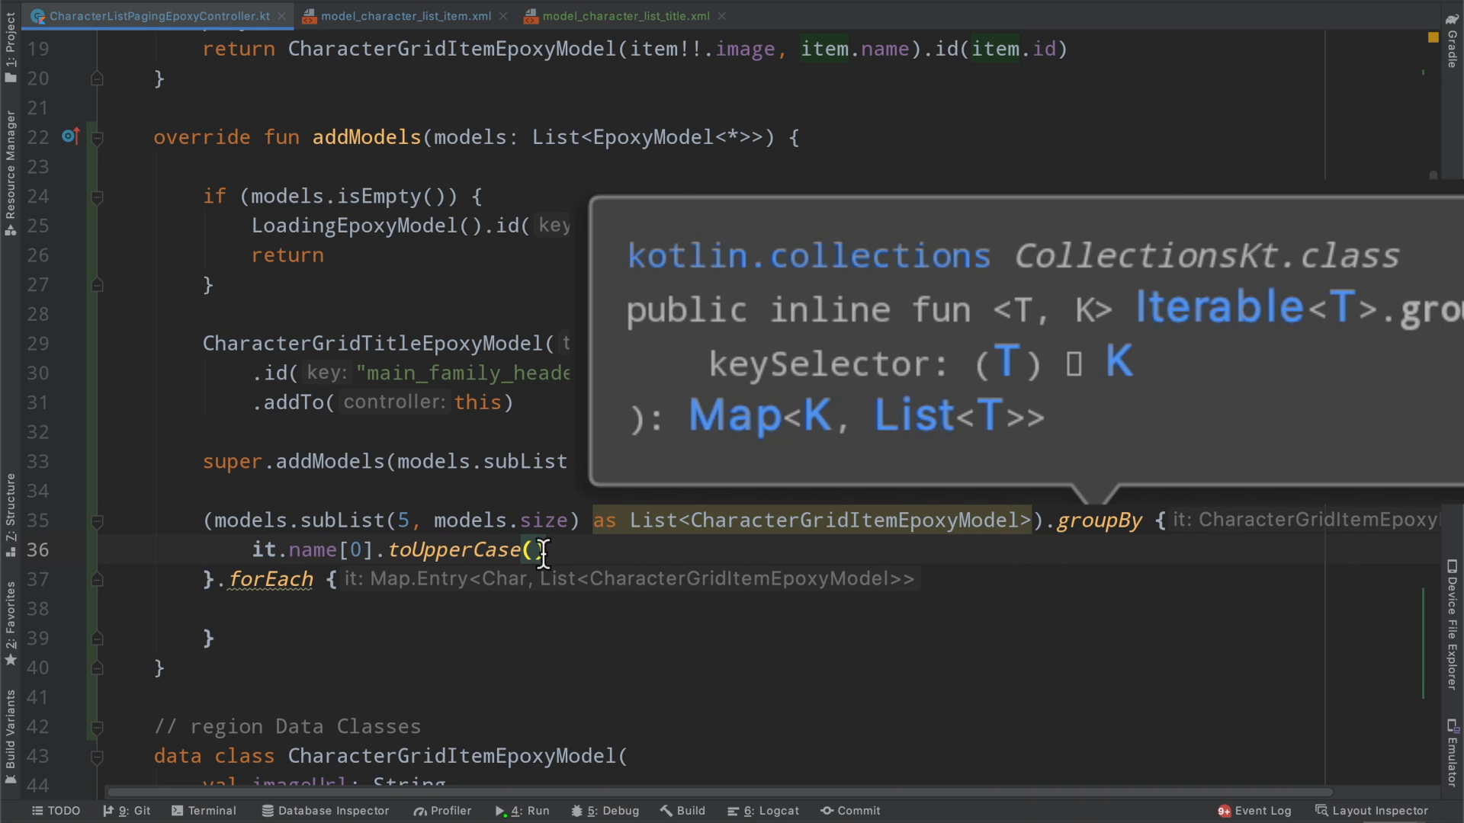
drag(260, 550, 544, 551)
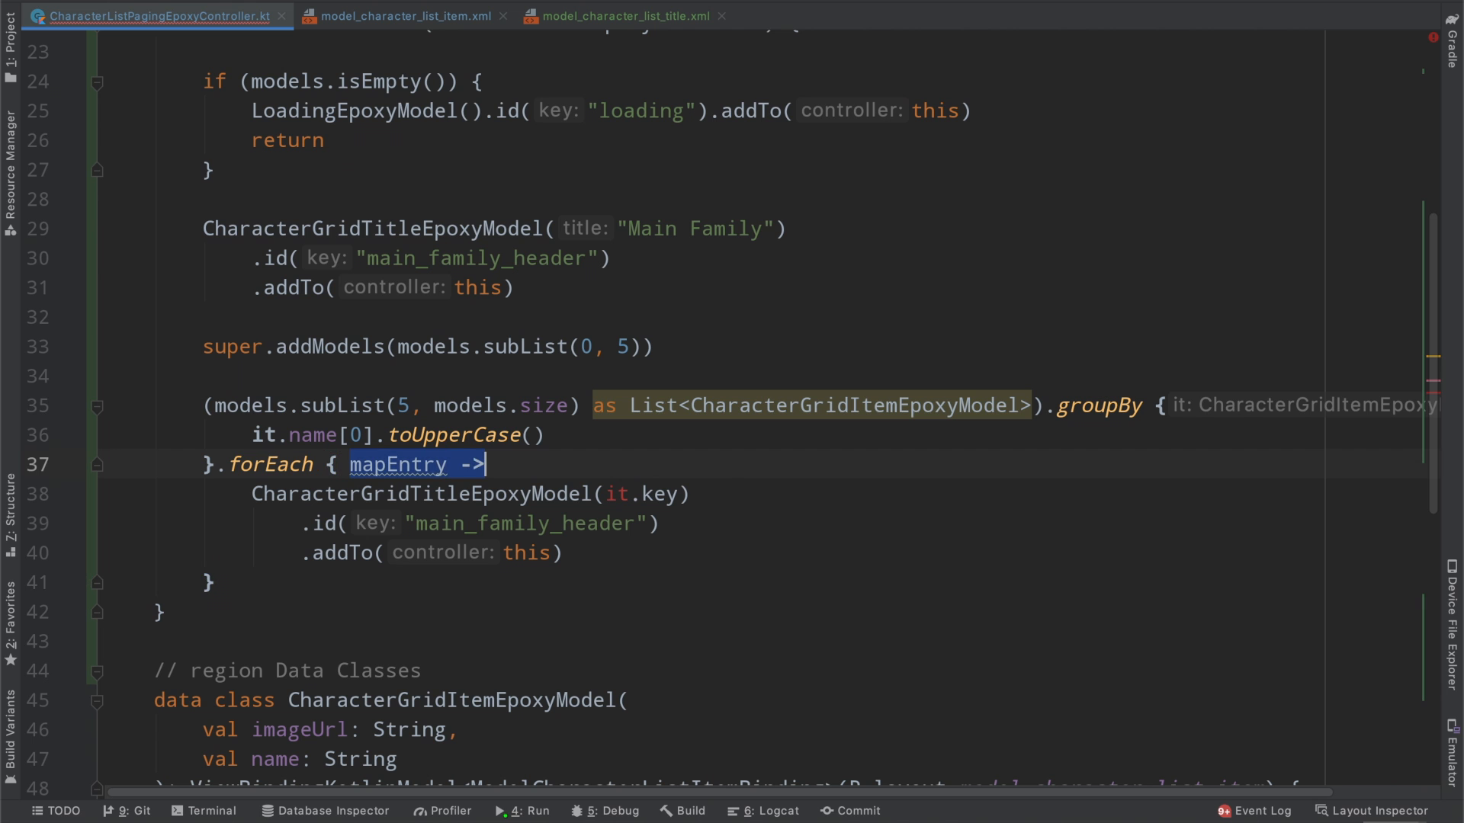
- Extract val character = mapEntry.key.toString().toUpperCase(Locale.US) for the group's header letter
double_click(657, 492)
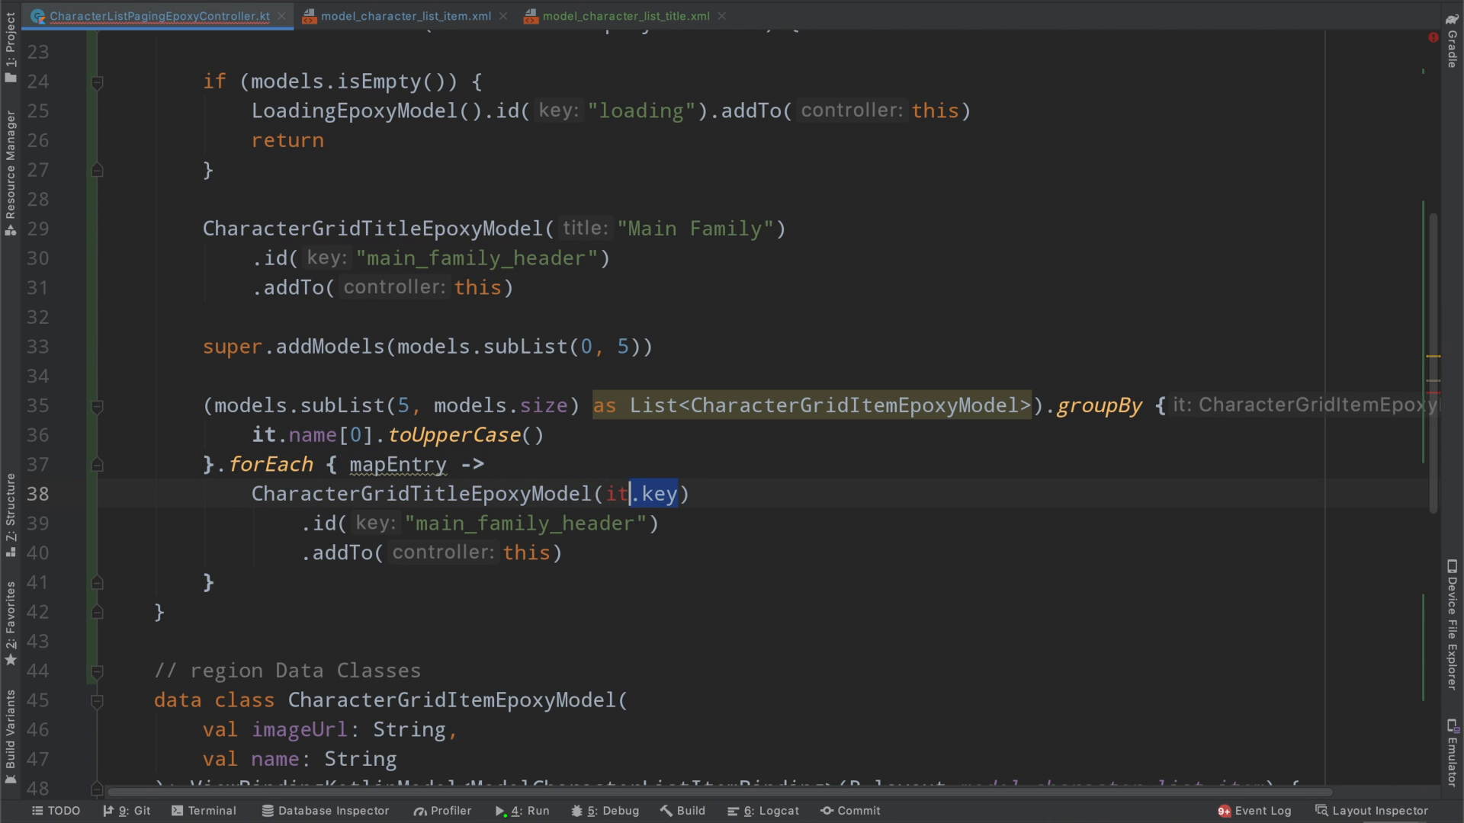
text(mapEntry.)
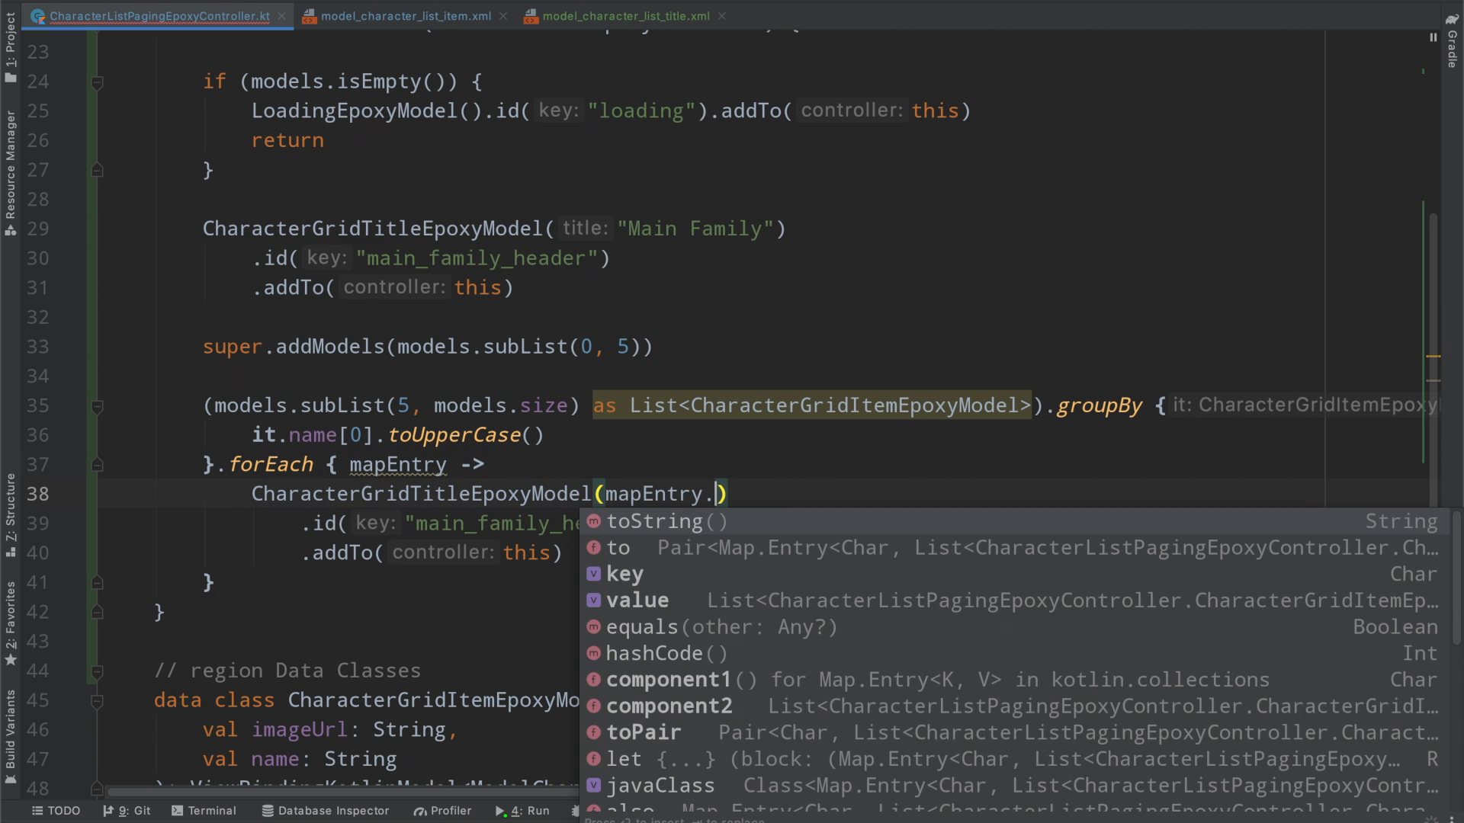
text(ke)
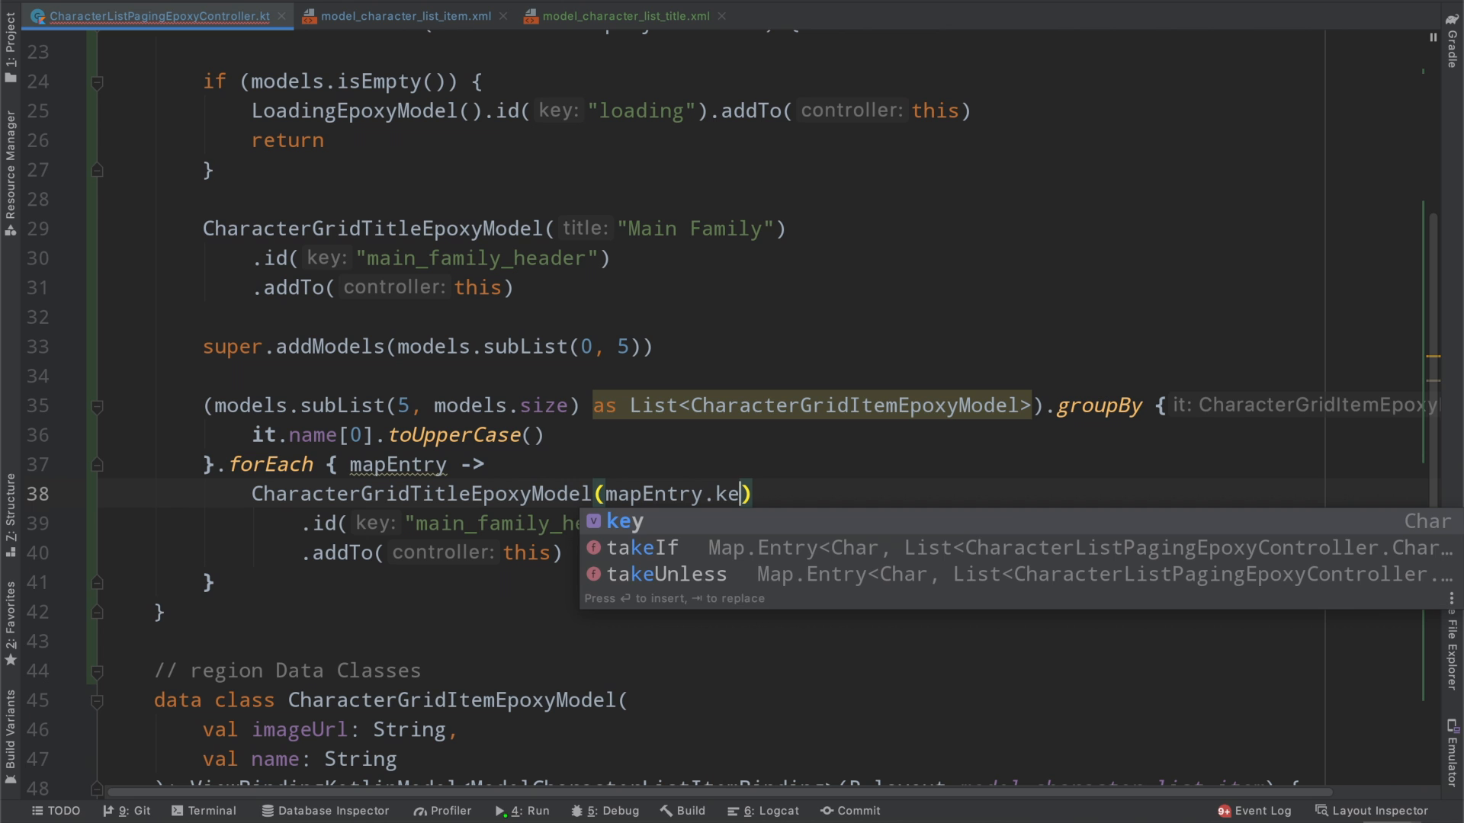
text(y.to)
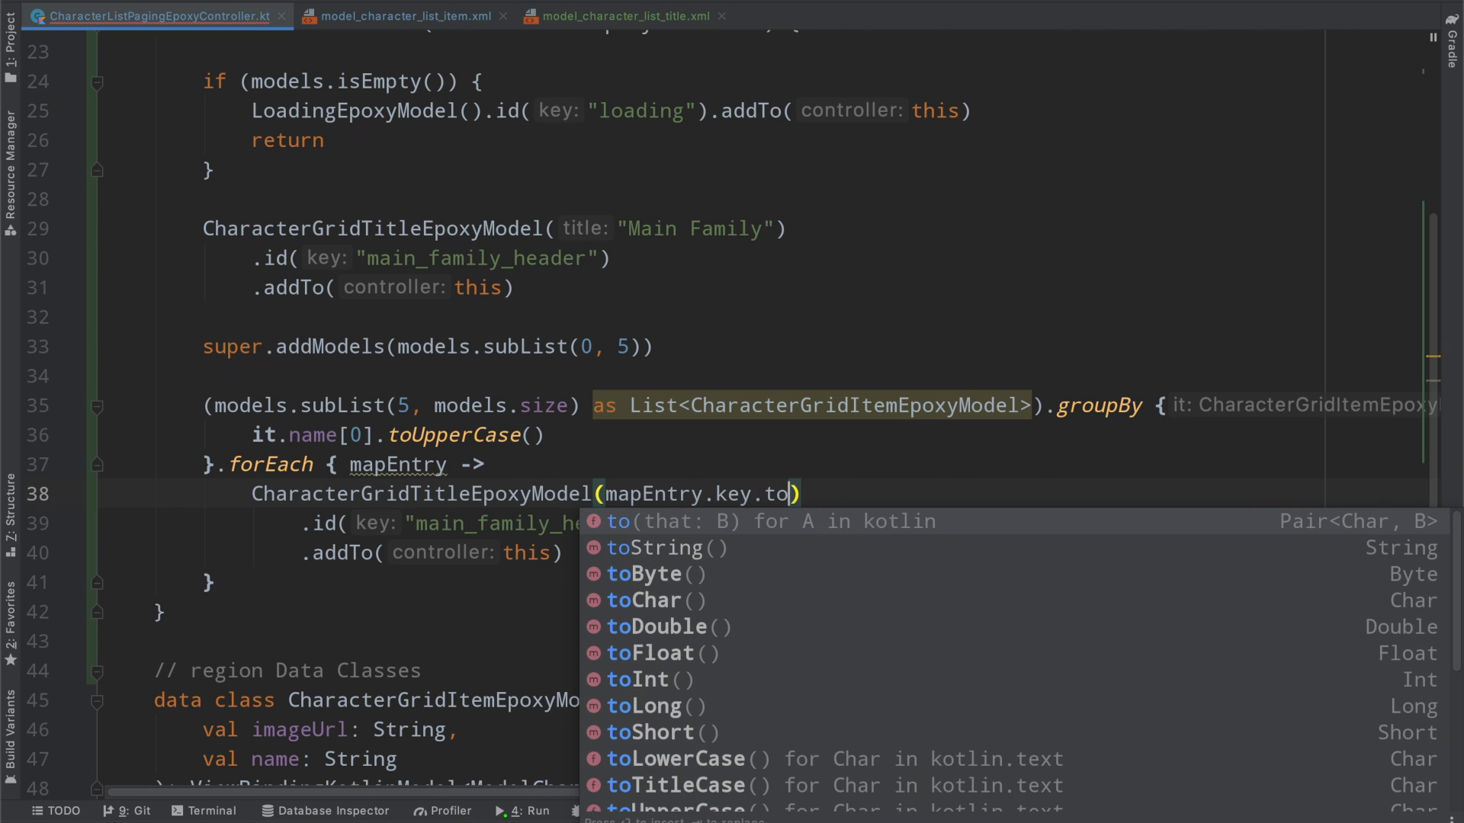
text(se(L)
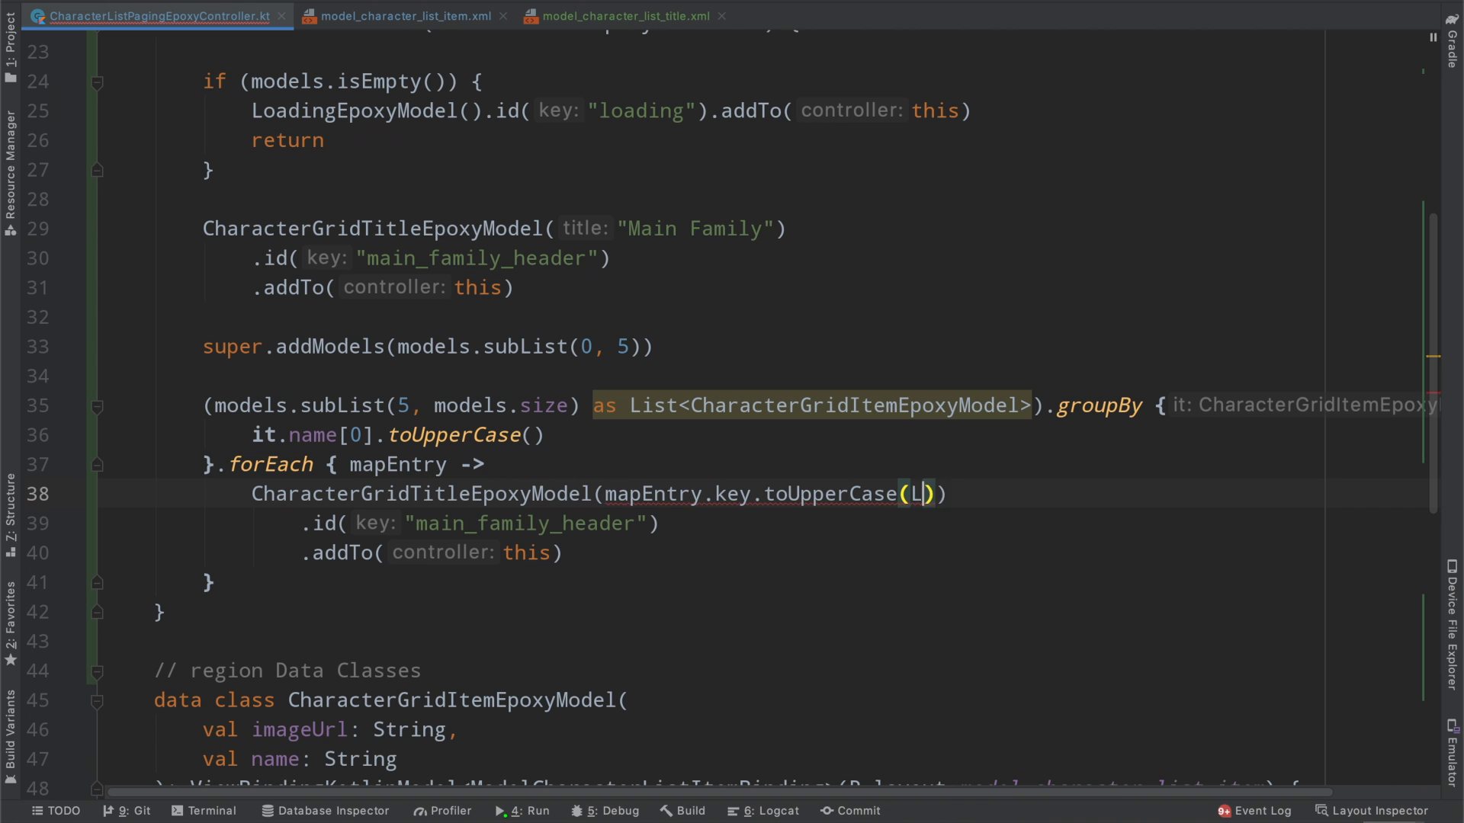
text(ocale)
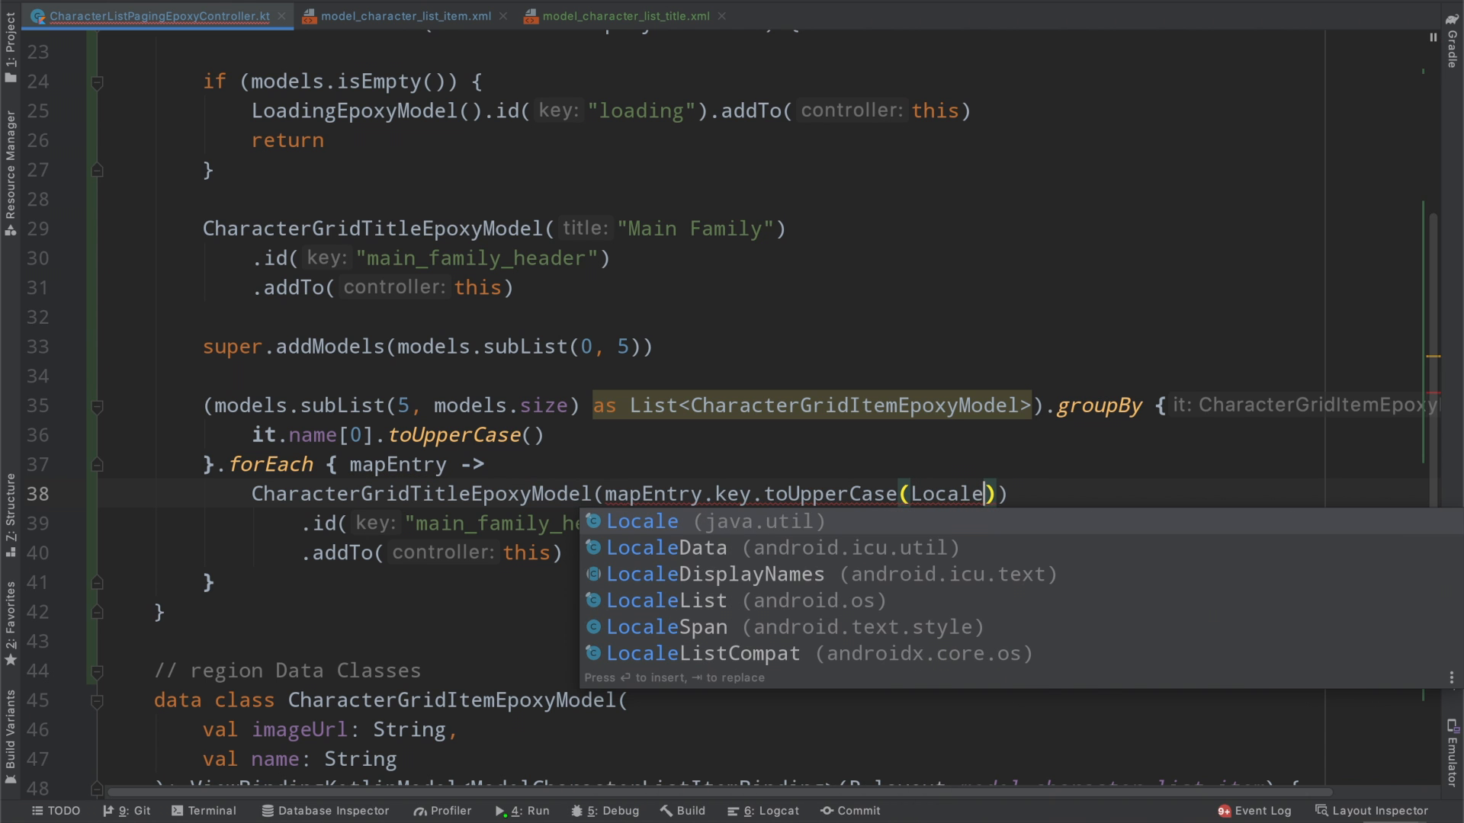
text(.US)
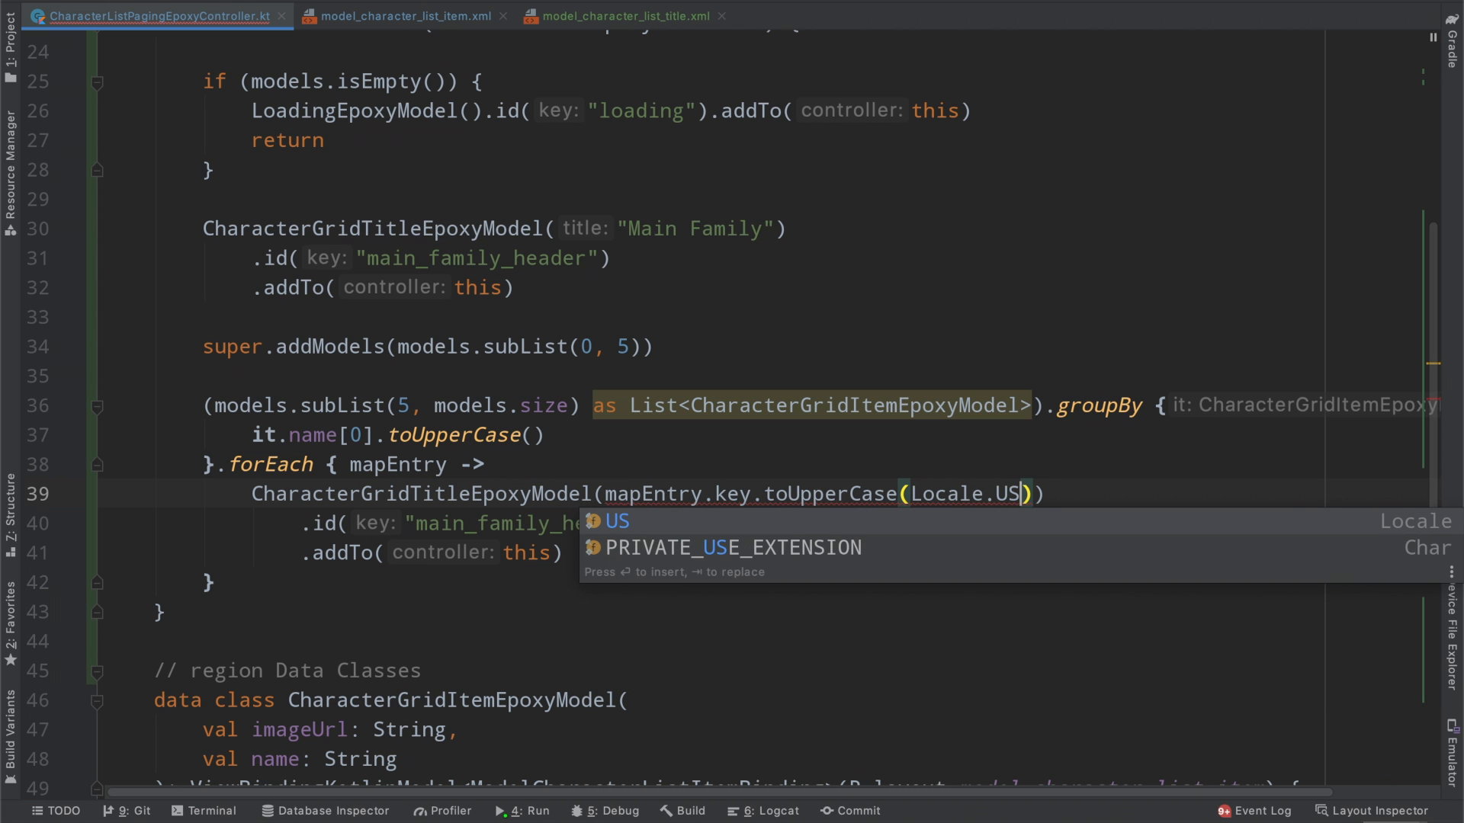
text(.toString().to)
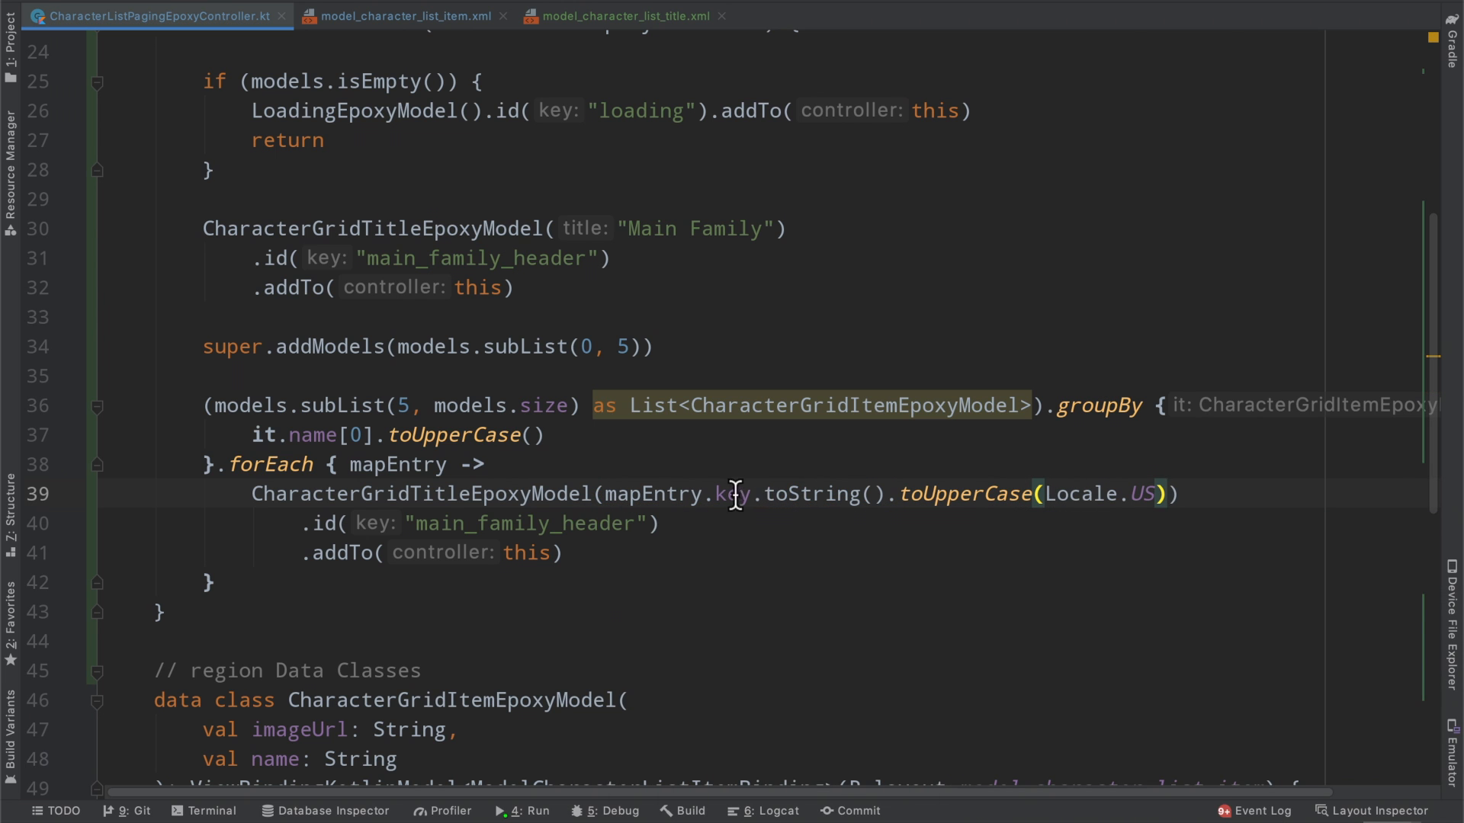
drag(901, 494, 1162, 494)
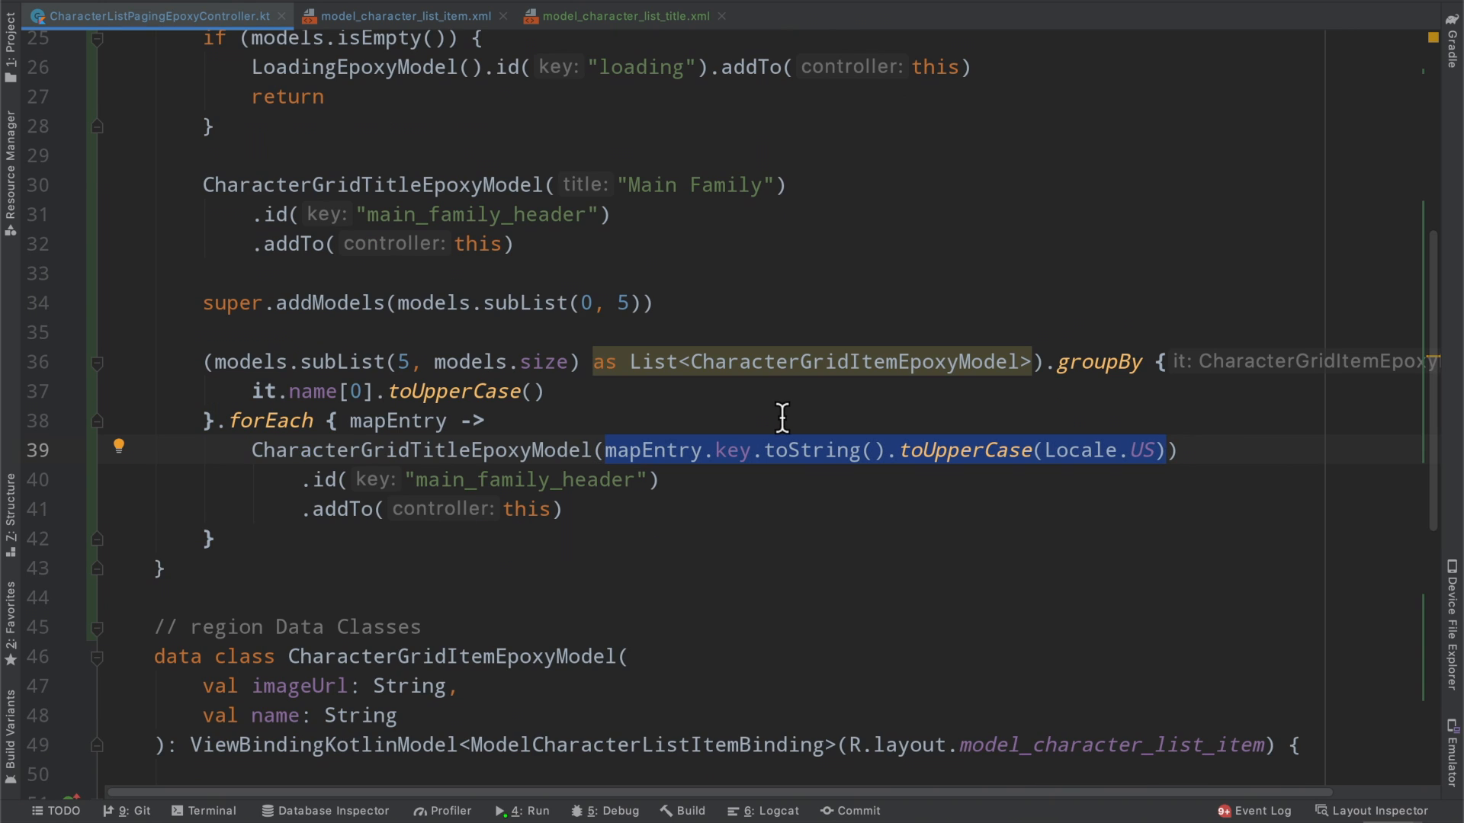
mouse_move(747, 423)
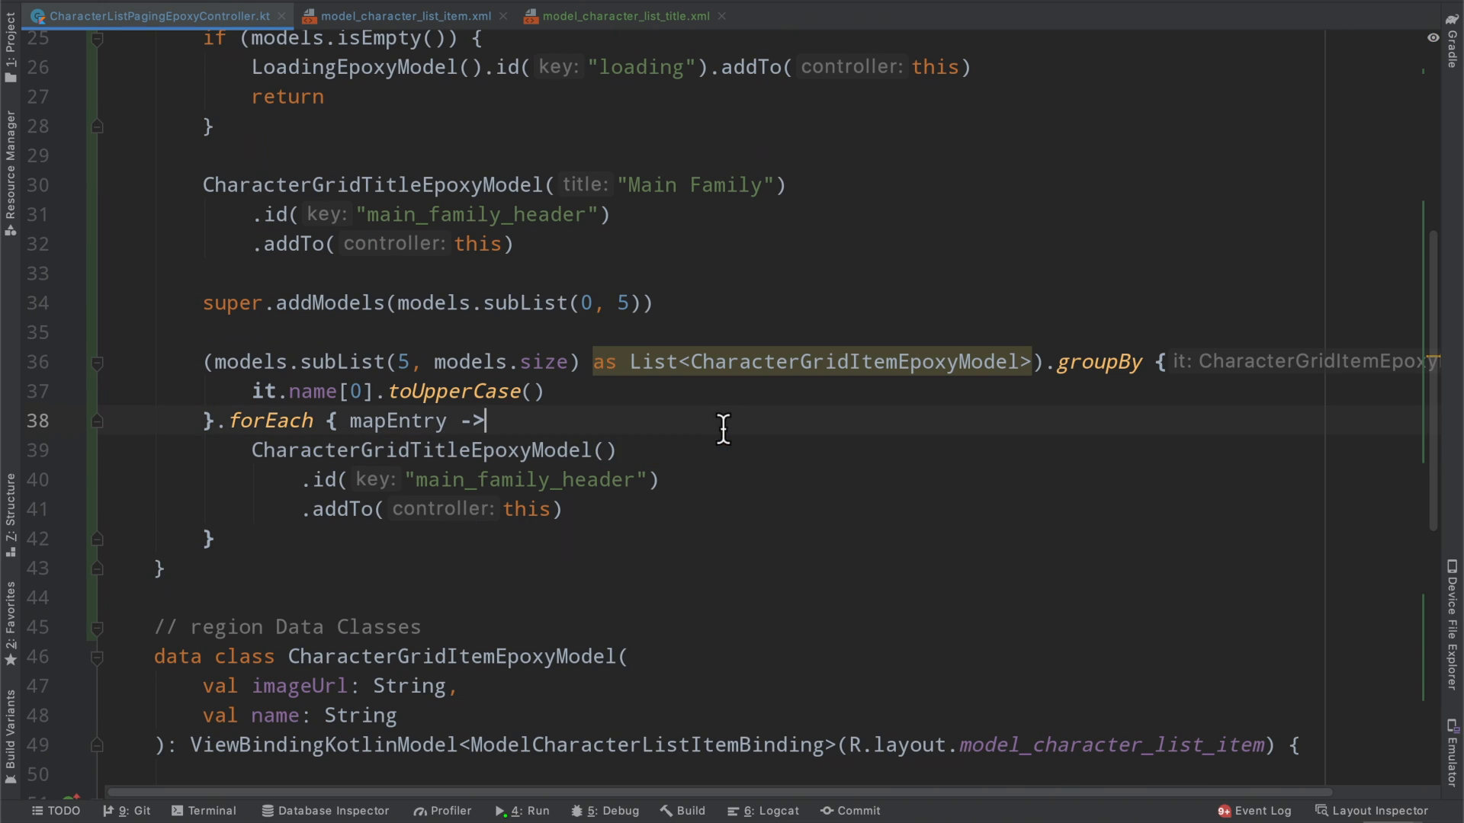
text(val character = mapEntry.key.toString().toUpperCase(Locale.US)
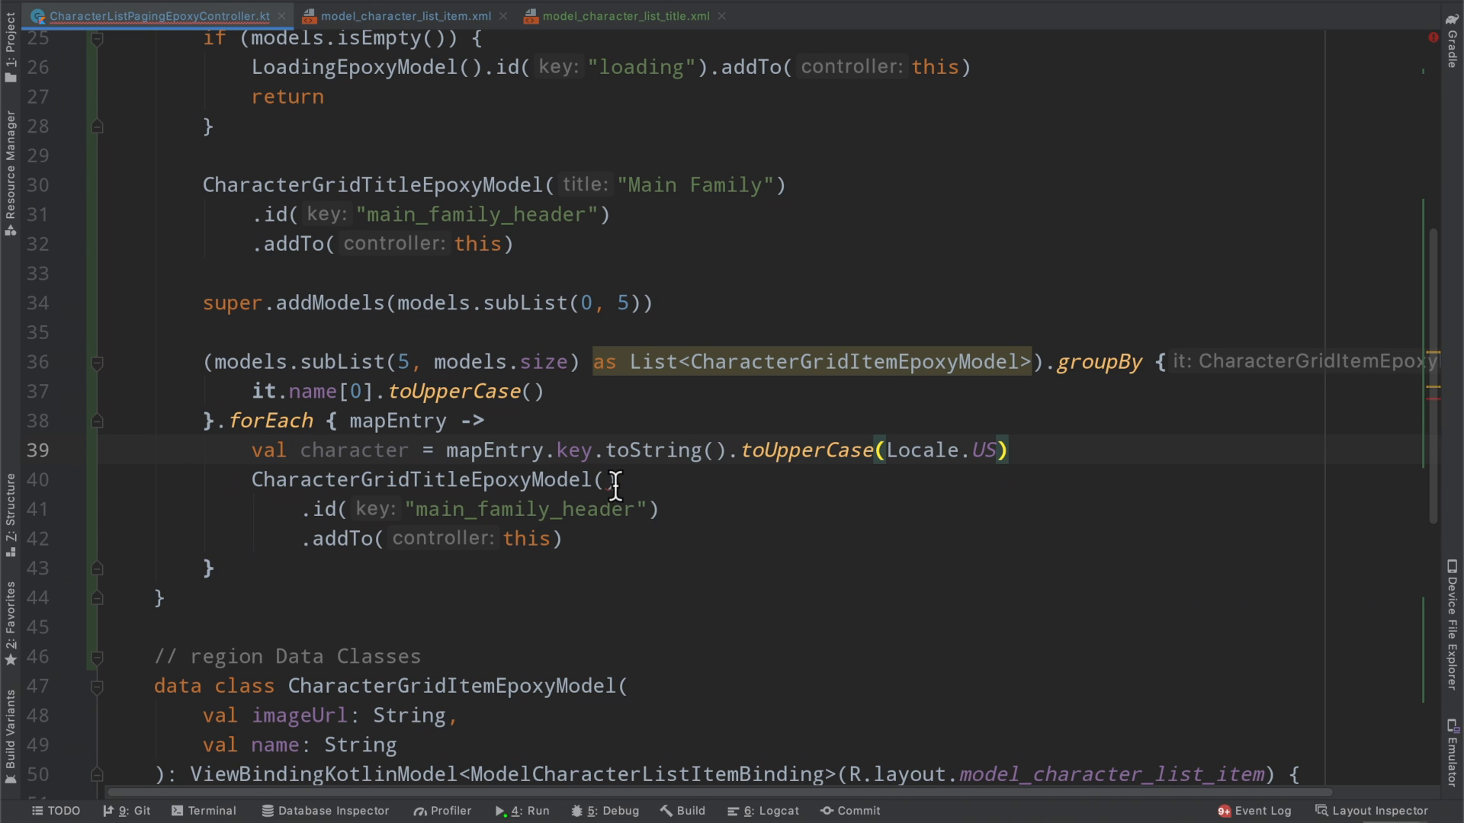
text(character)
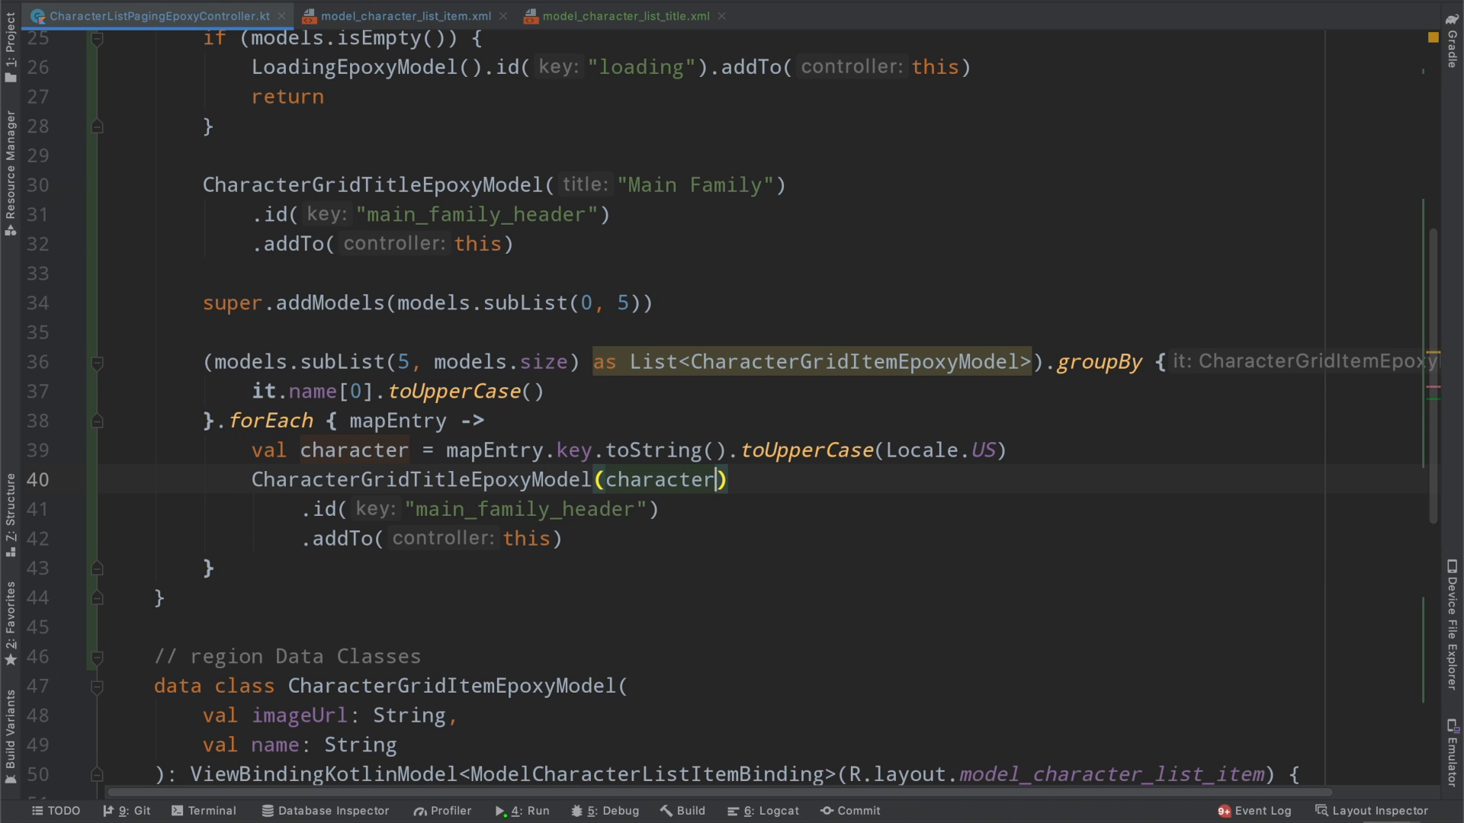
- Use character as the title model's title and id, then call super.addModels(mapEntry.value)
double_click(524, 509)
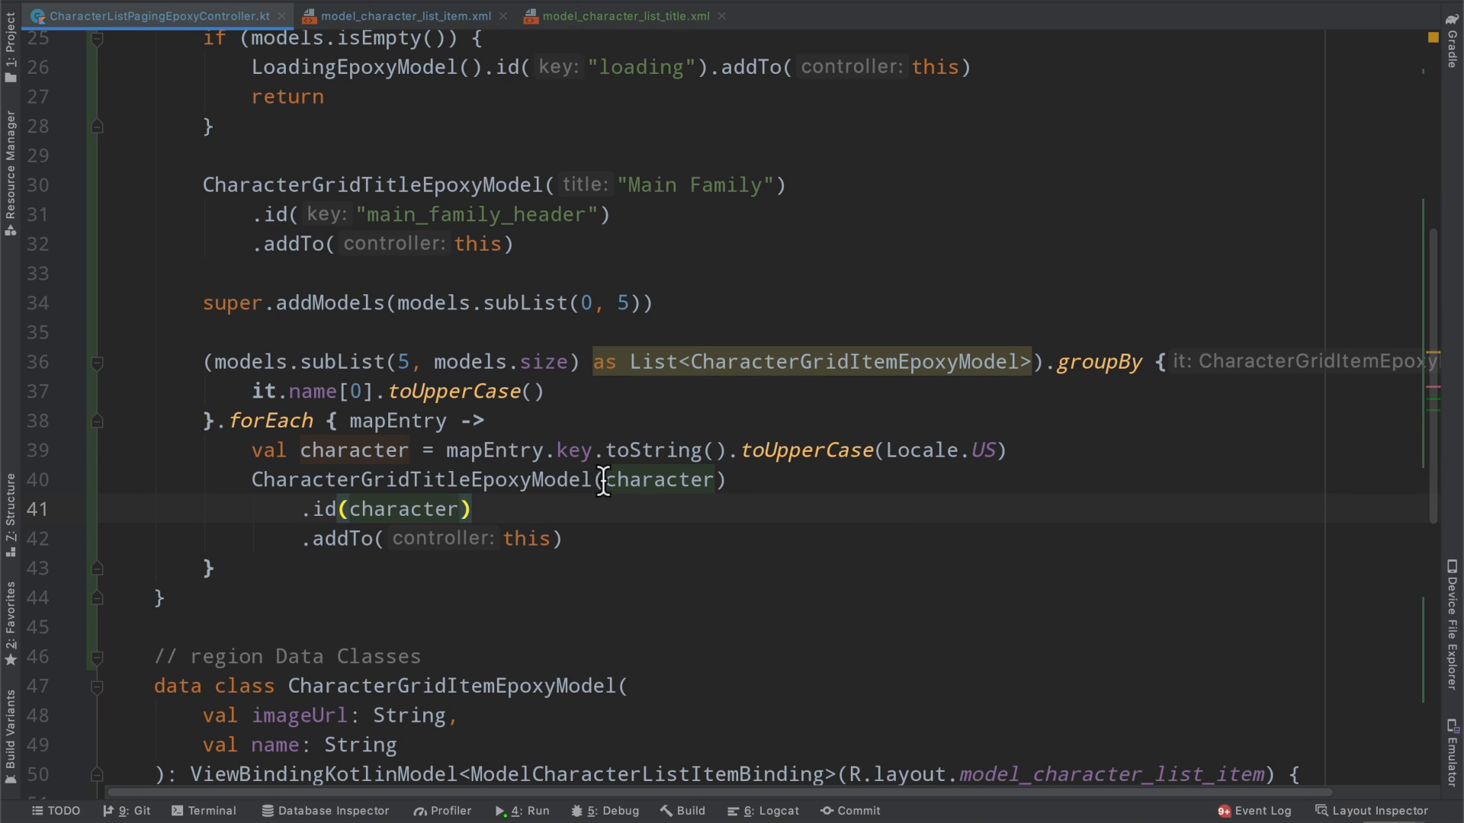
text(title =)
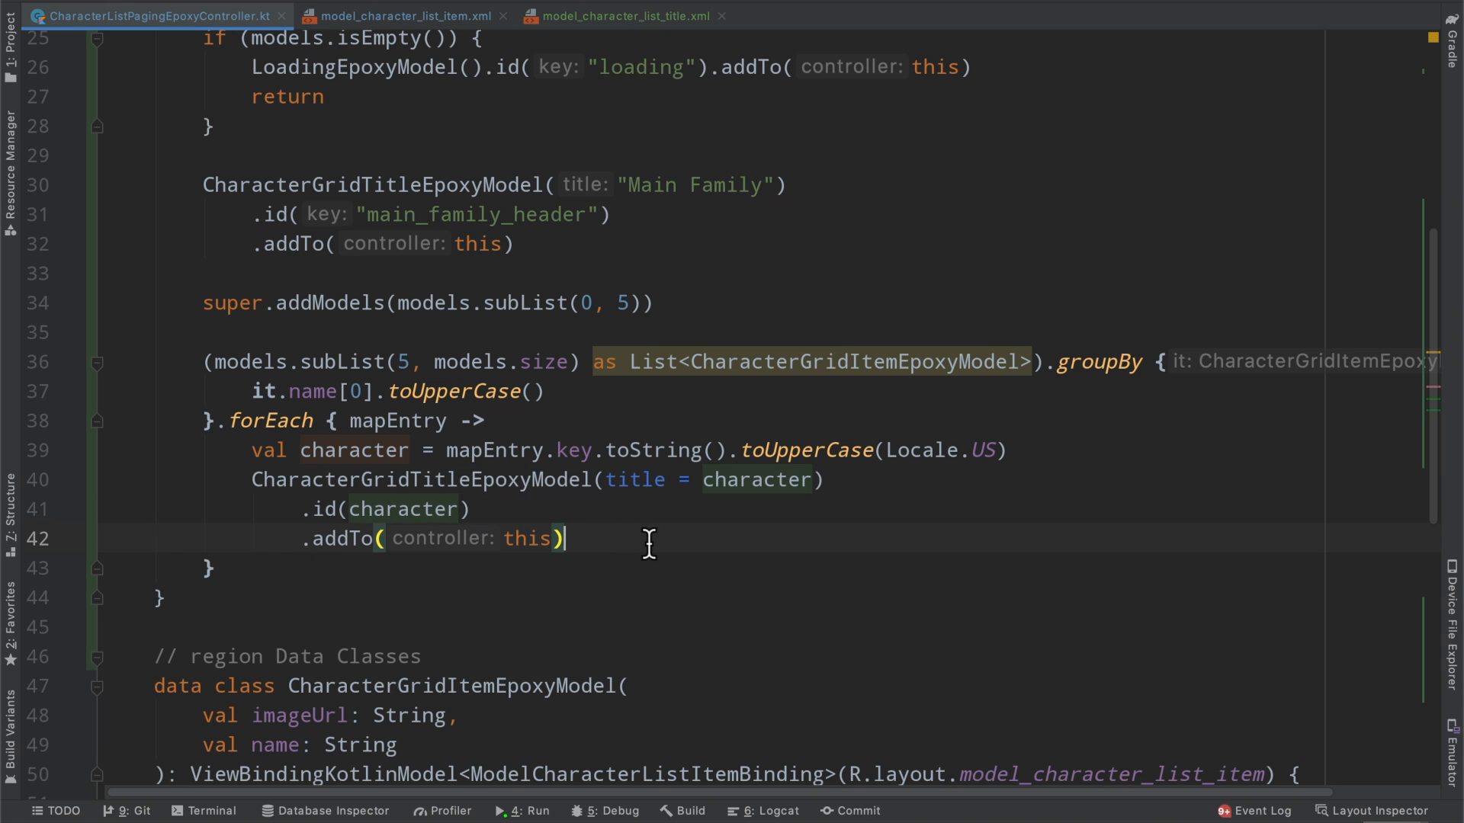
text(supr)
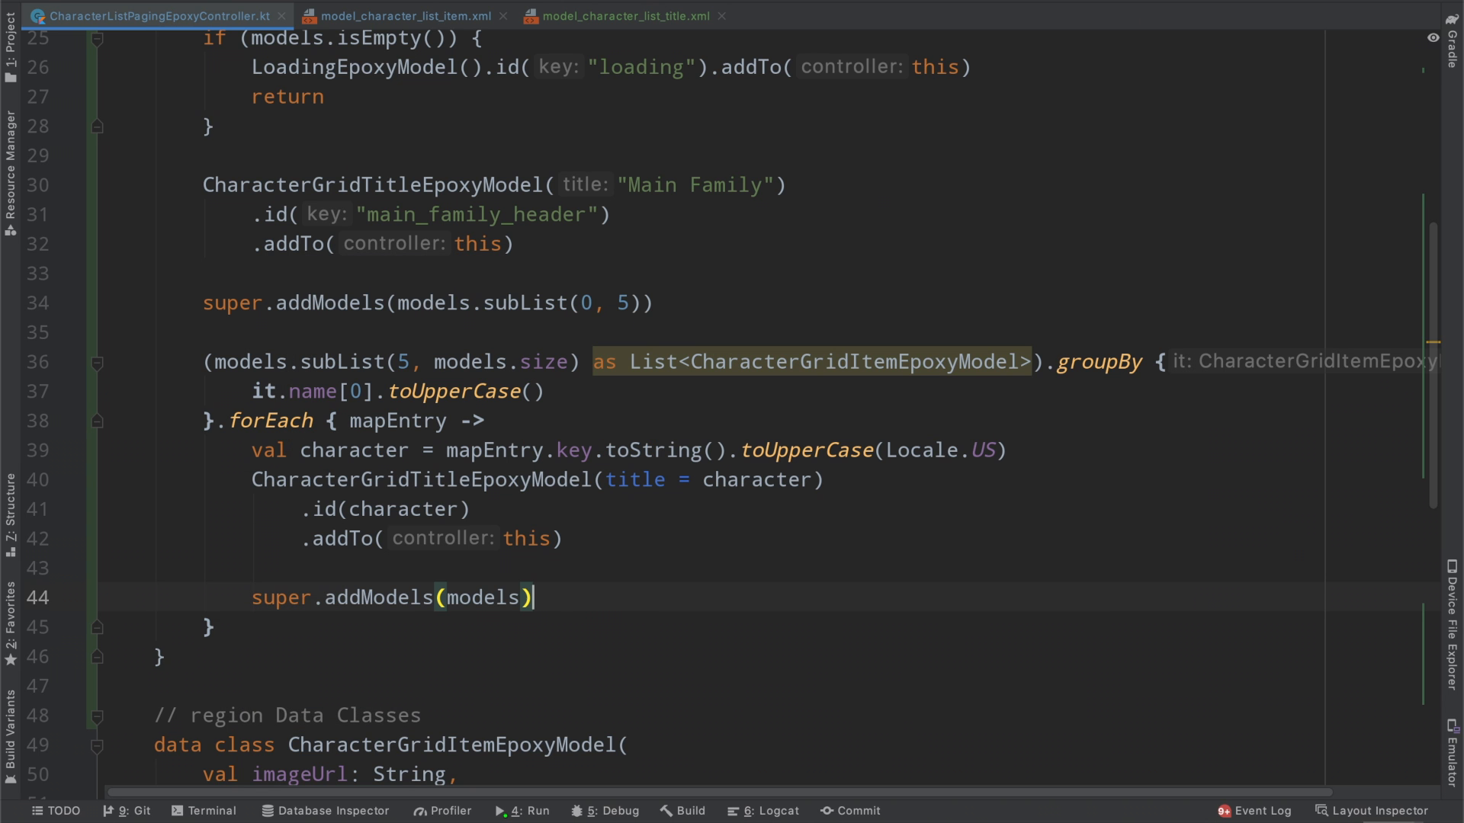
double_click(483, 598)
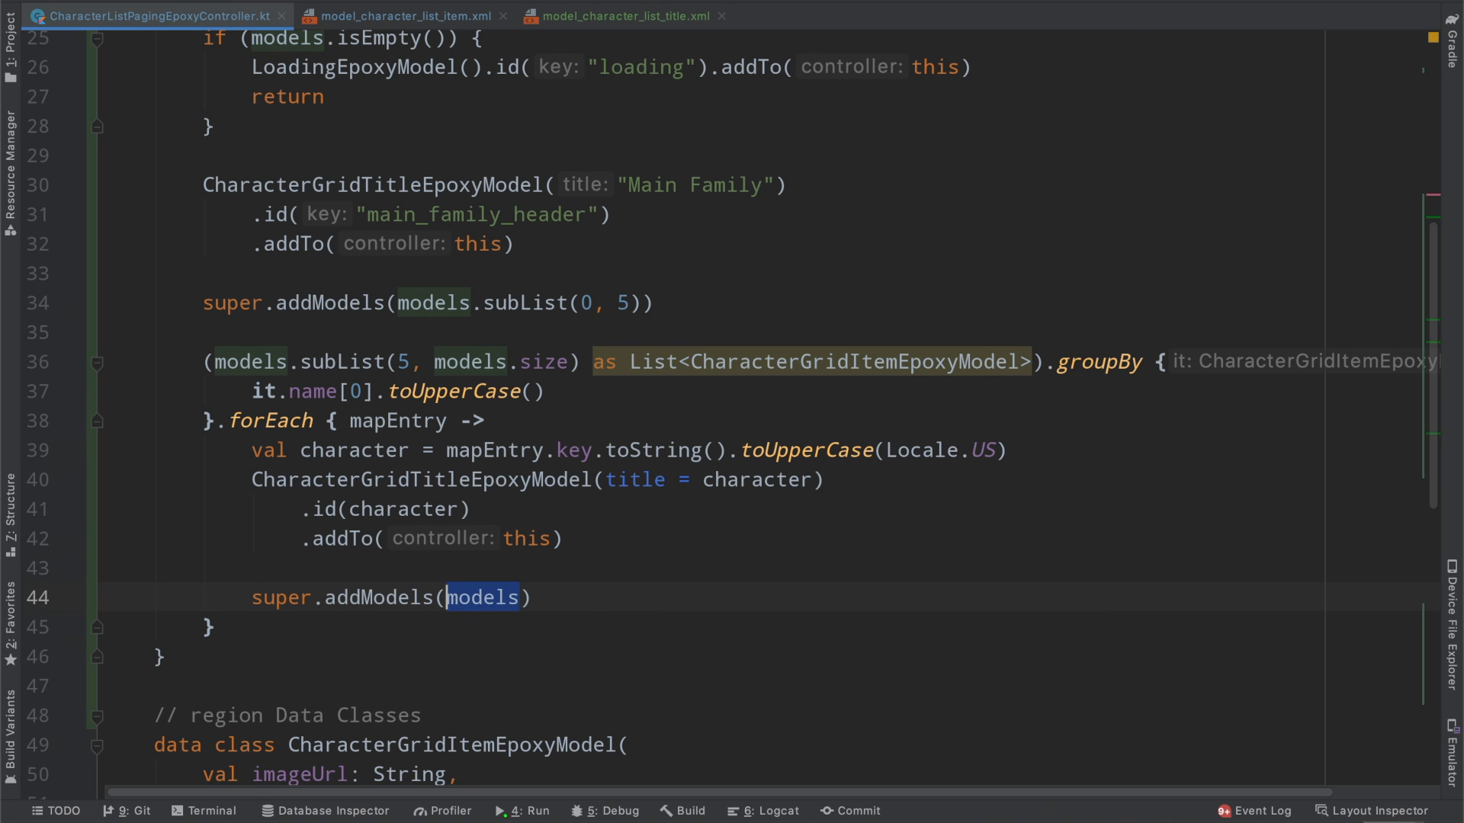
text(mapEntry.)
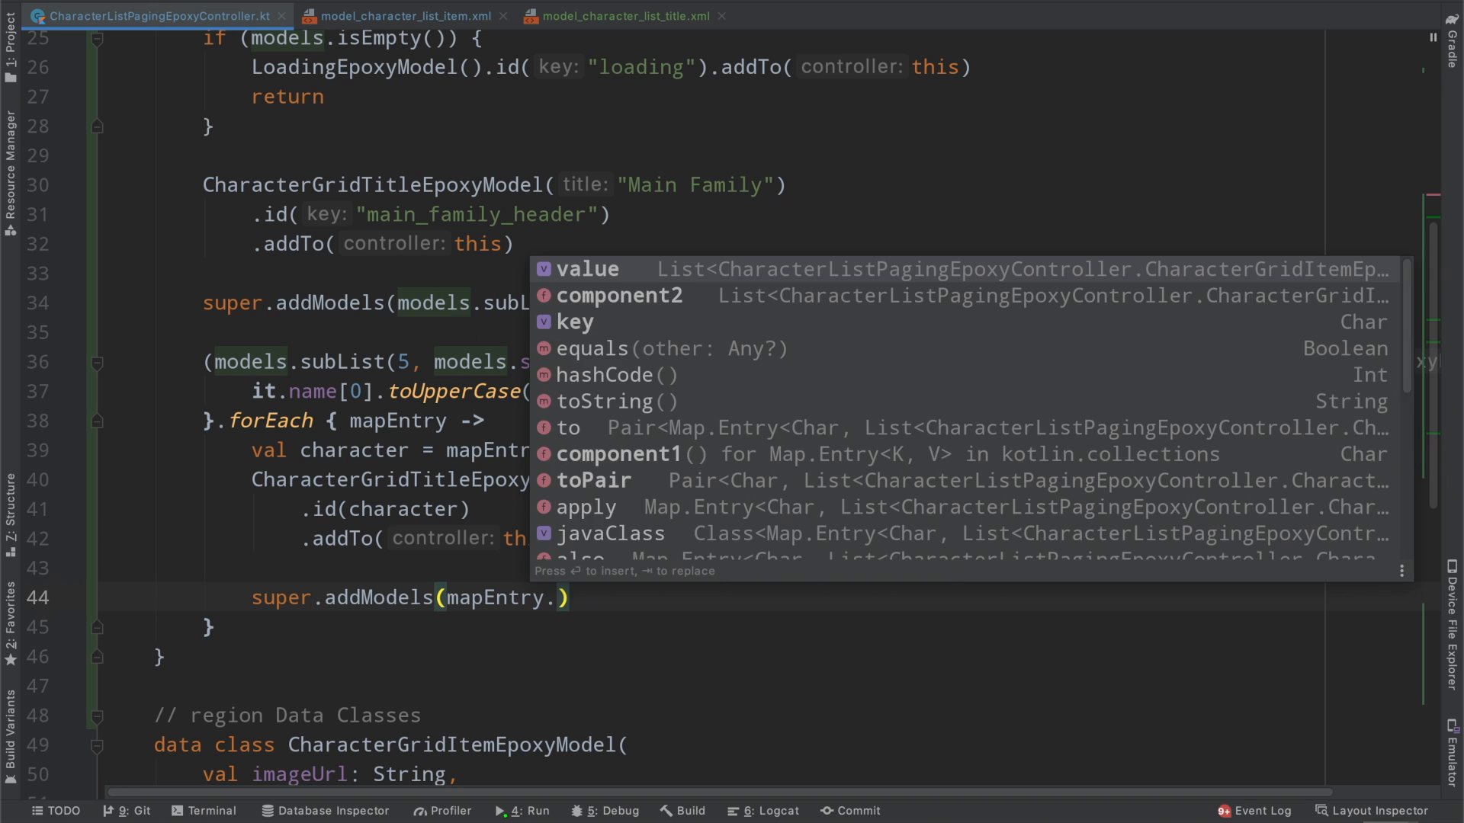
text(value)
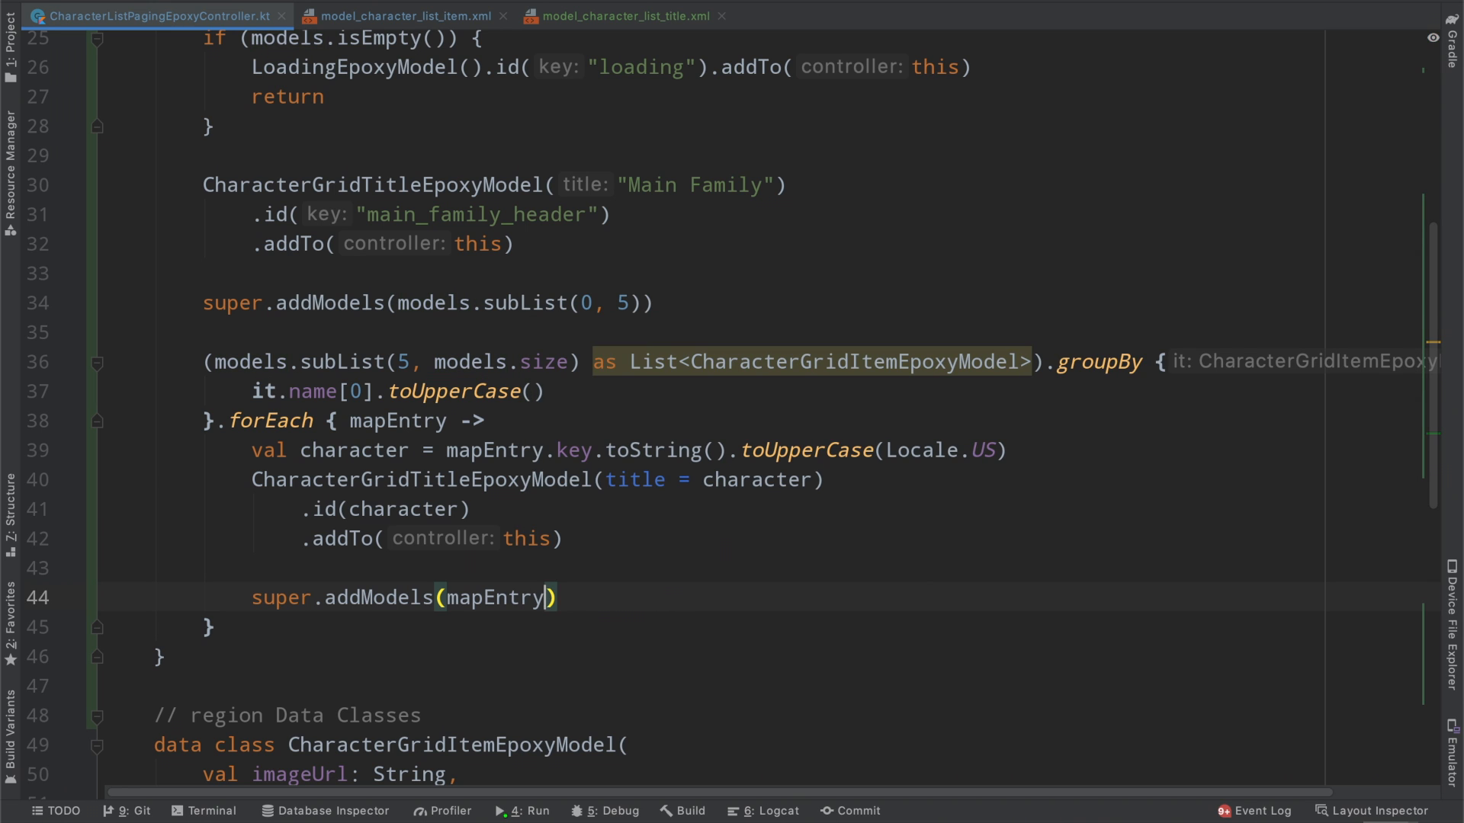
text(.va)
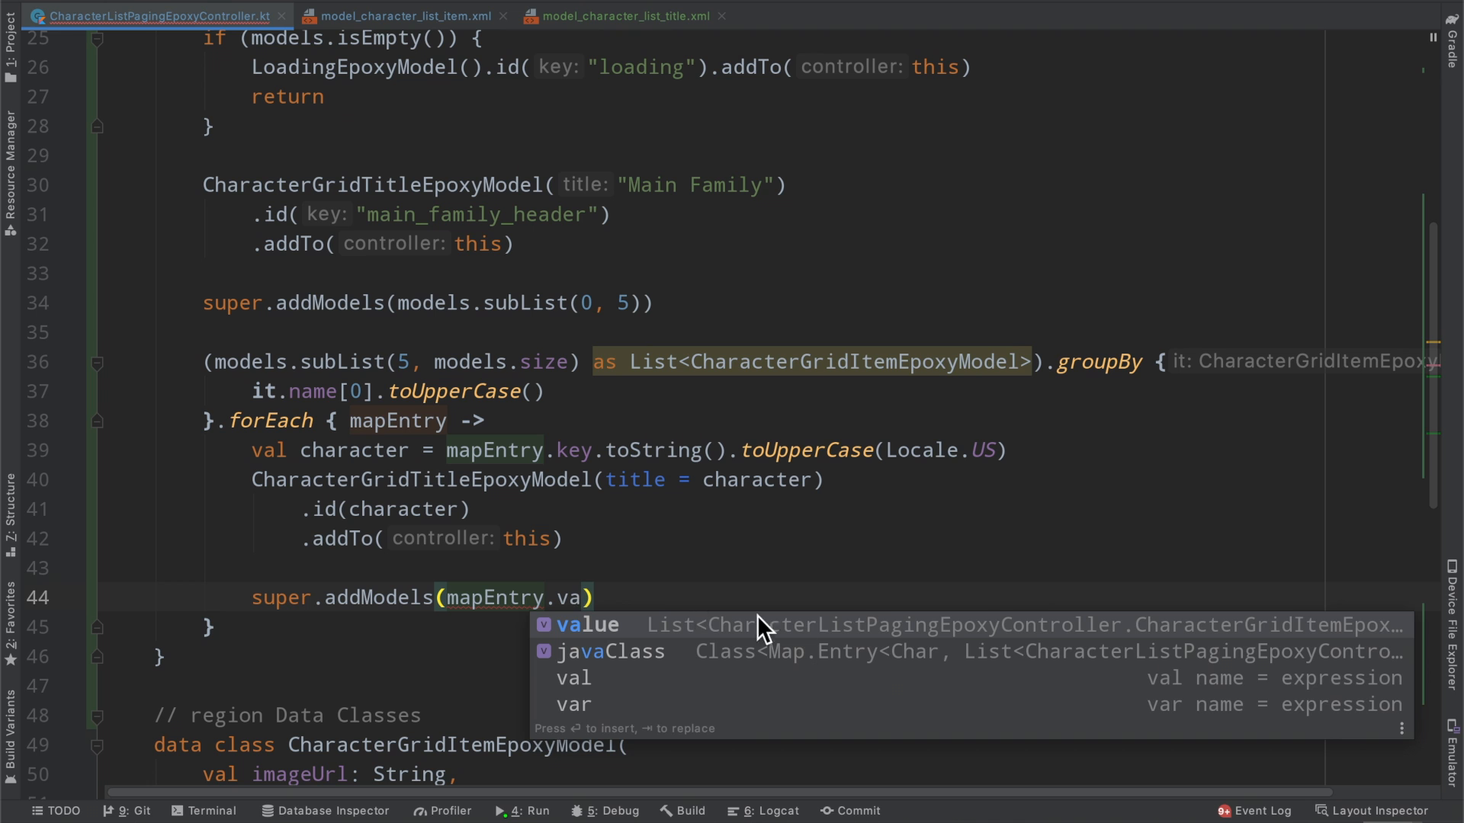
mouse_move(1307, 644)
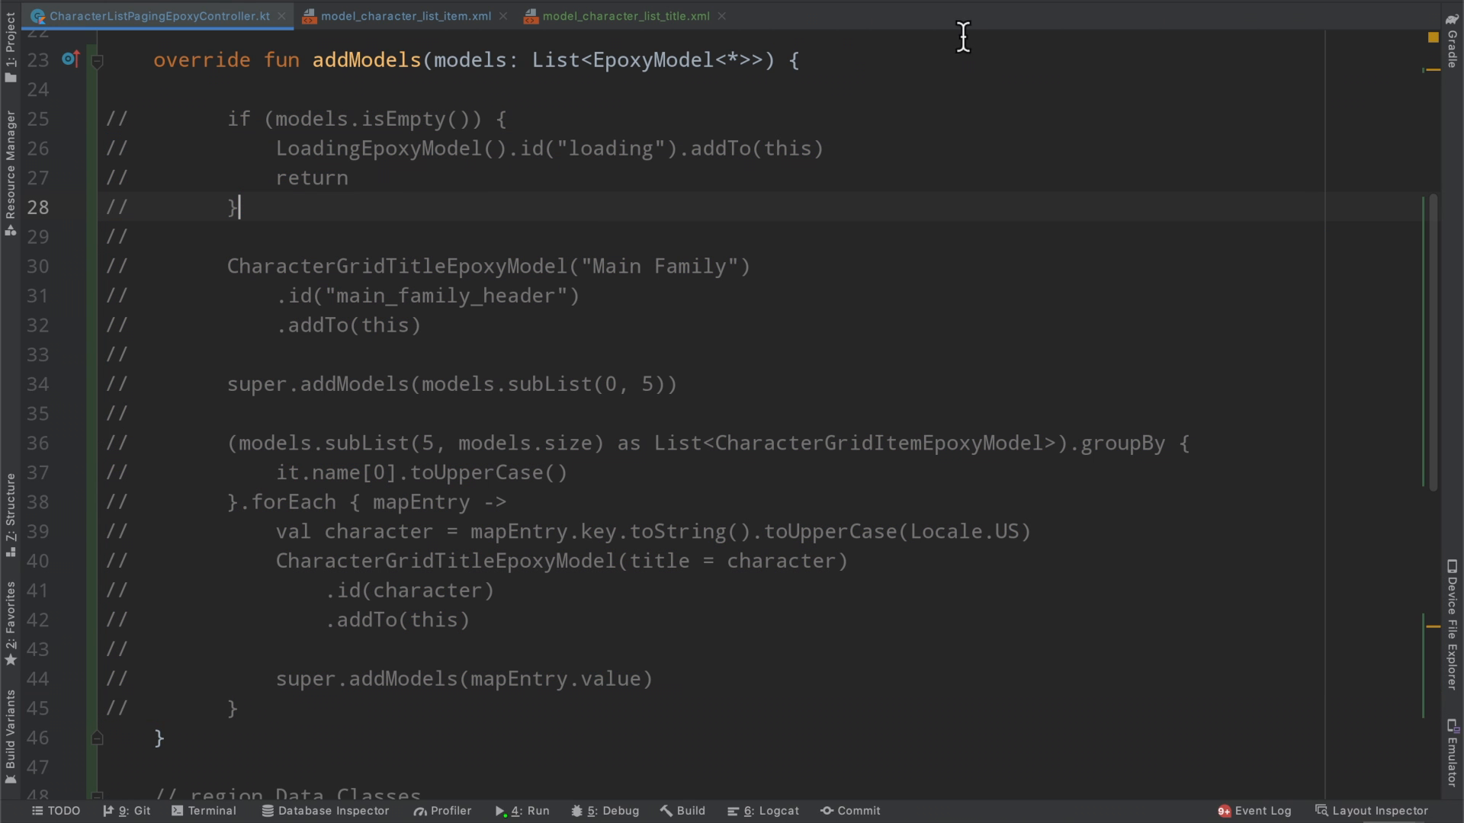
mouse_move(757, 444)
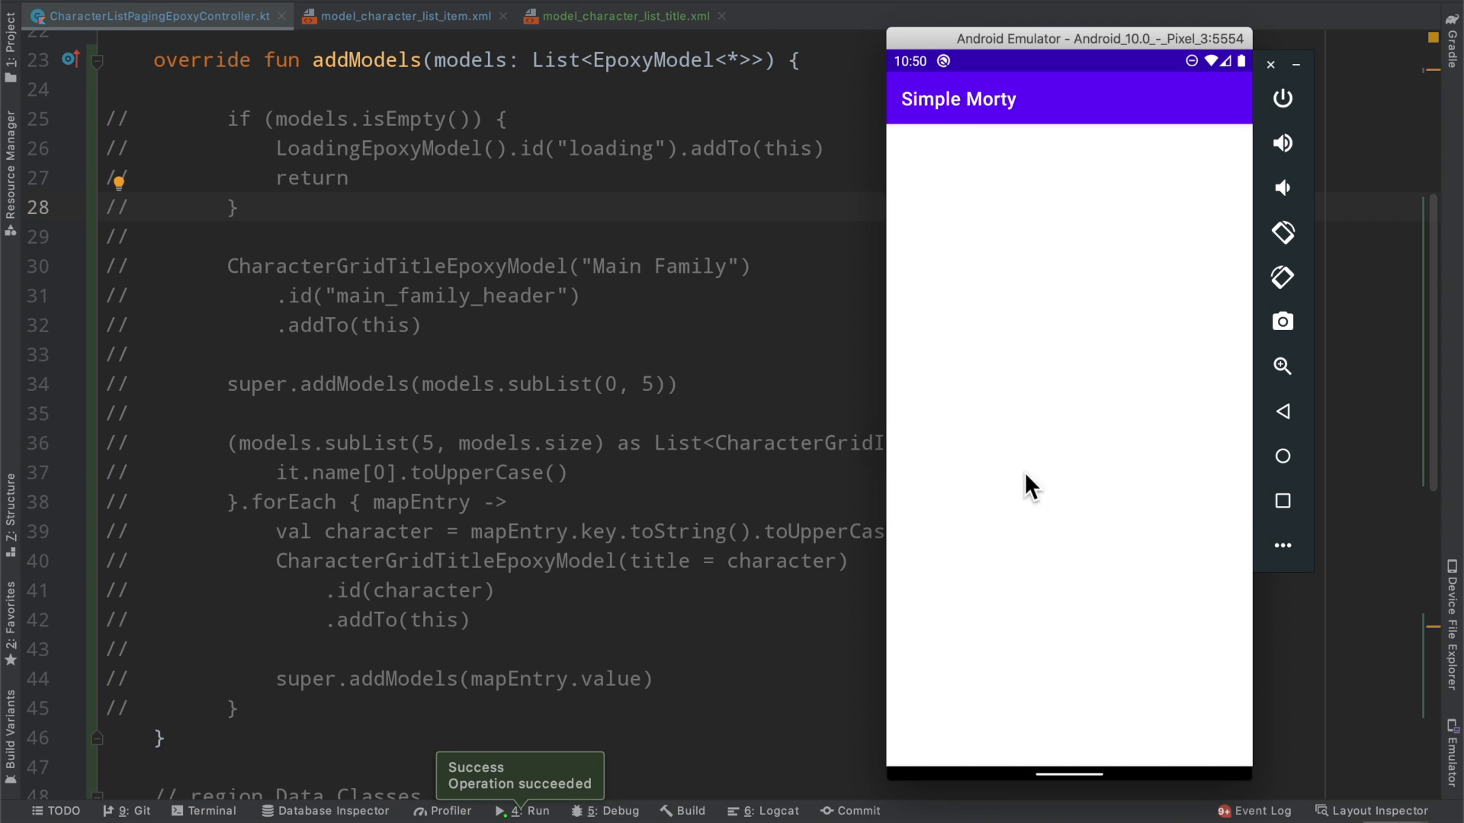
mouse_move(921, 207)
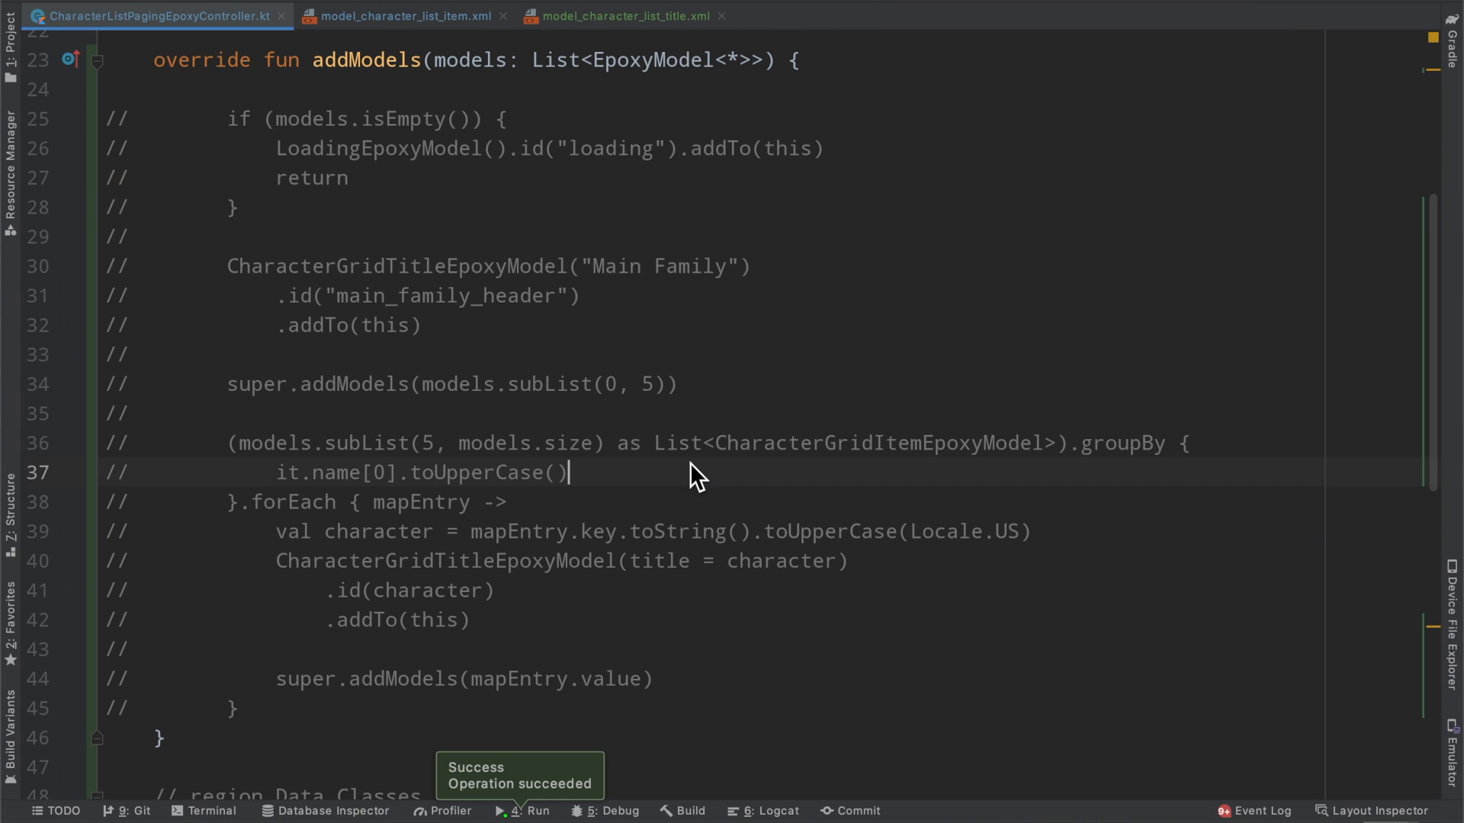
- Add super.addModels(models), run Simple Morty and scroll the grid showing the Main Family header above the Smith cards
text(super.addModels(models)
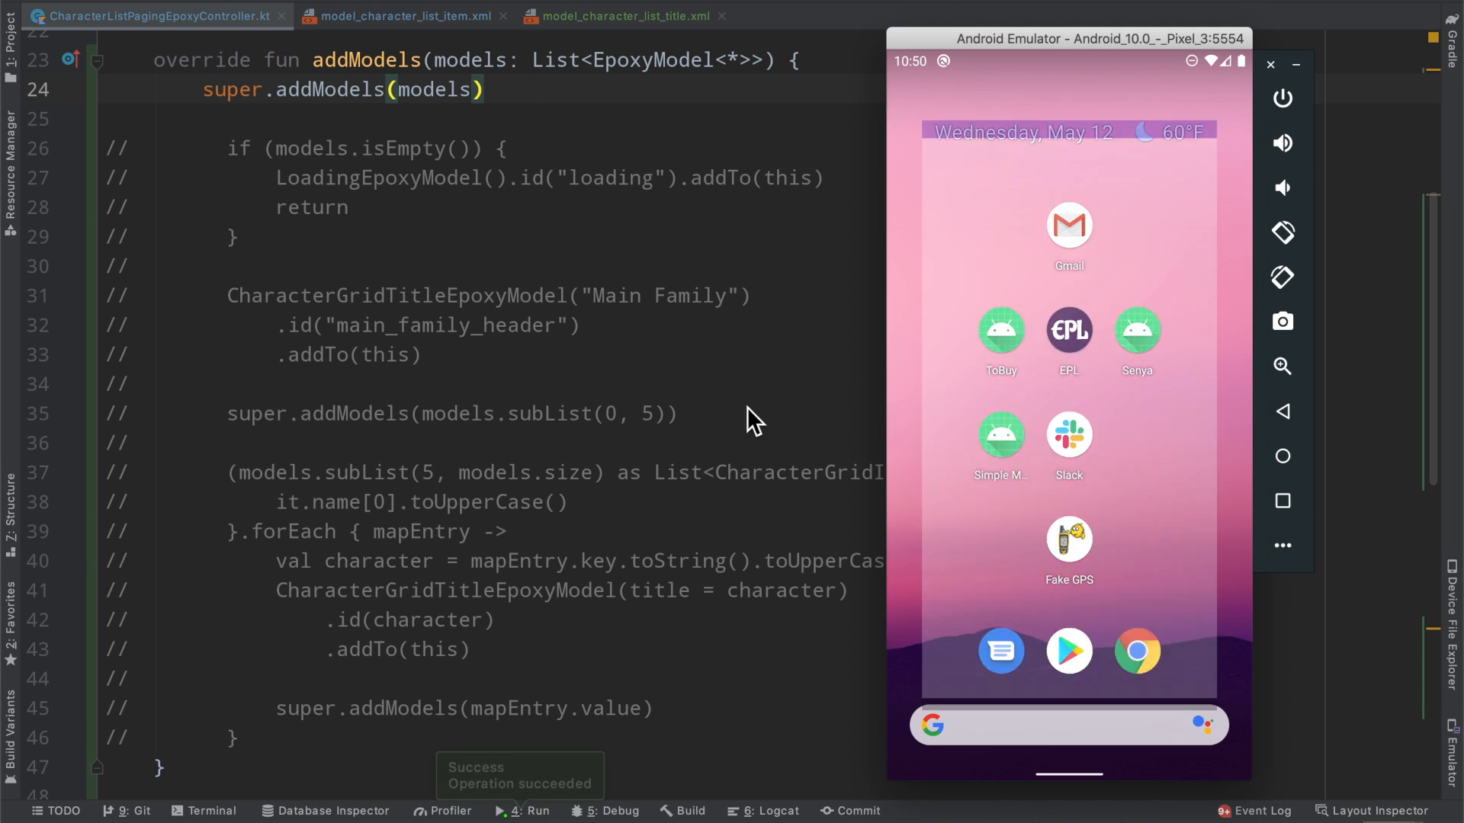
click(1000, 435)
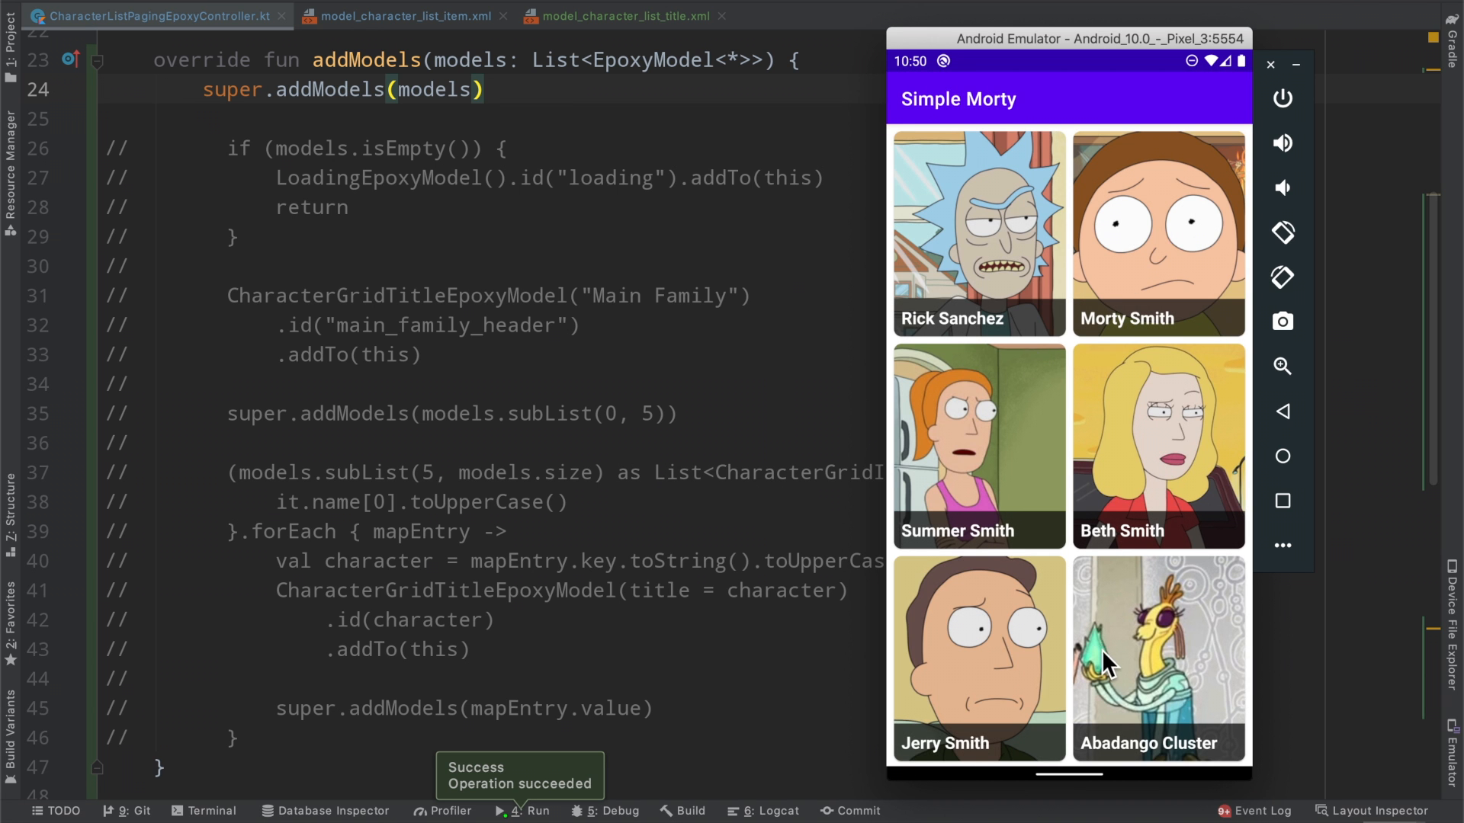
scroll(down, 3)
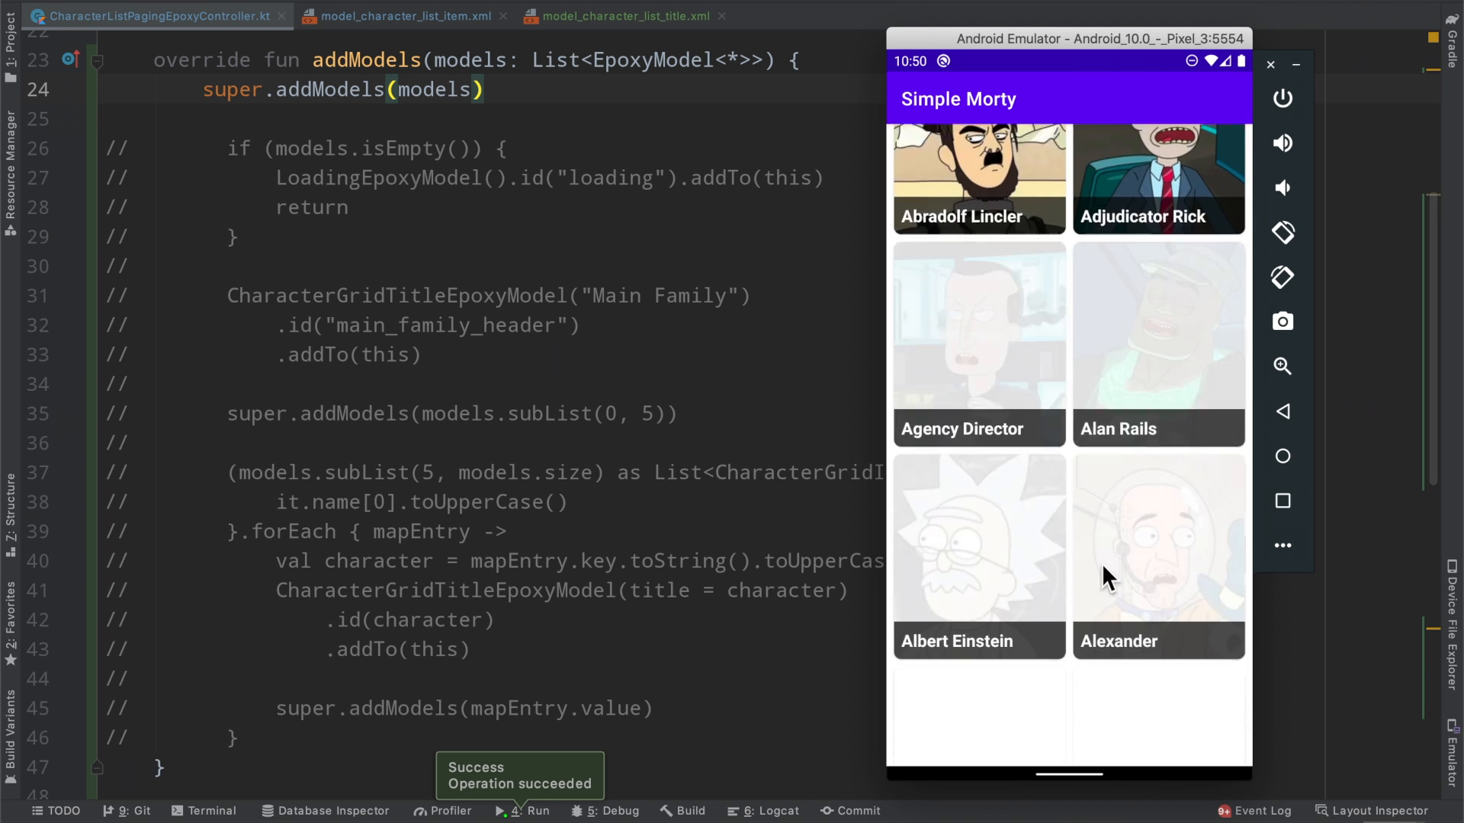
scroll(down, 3)
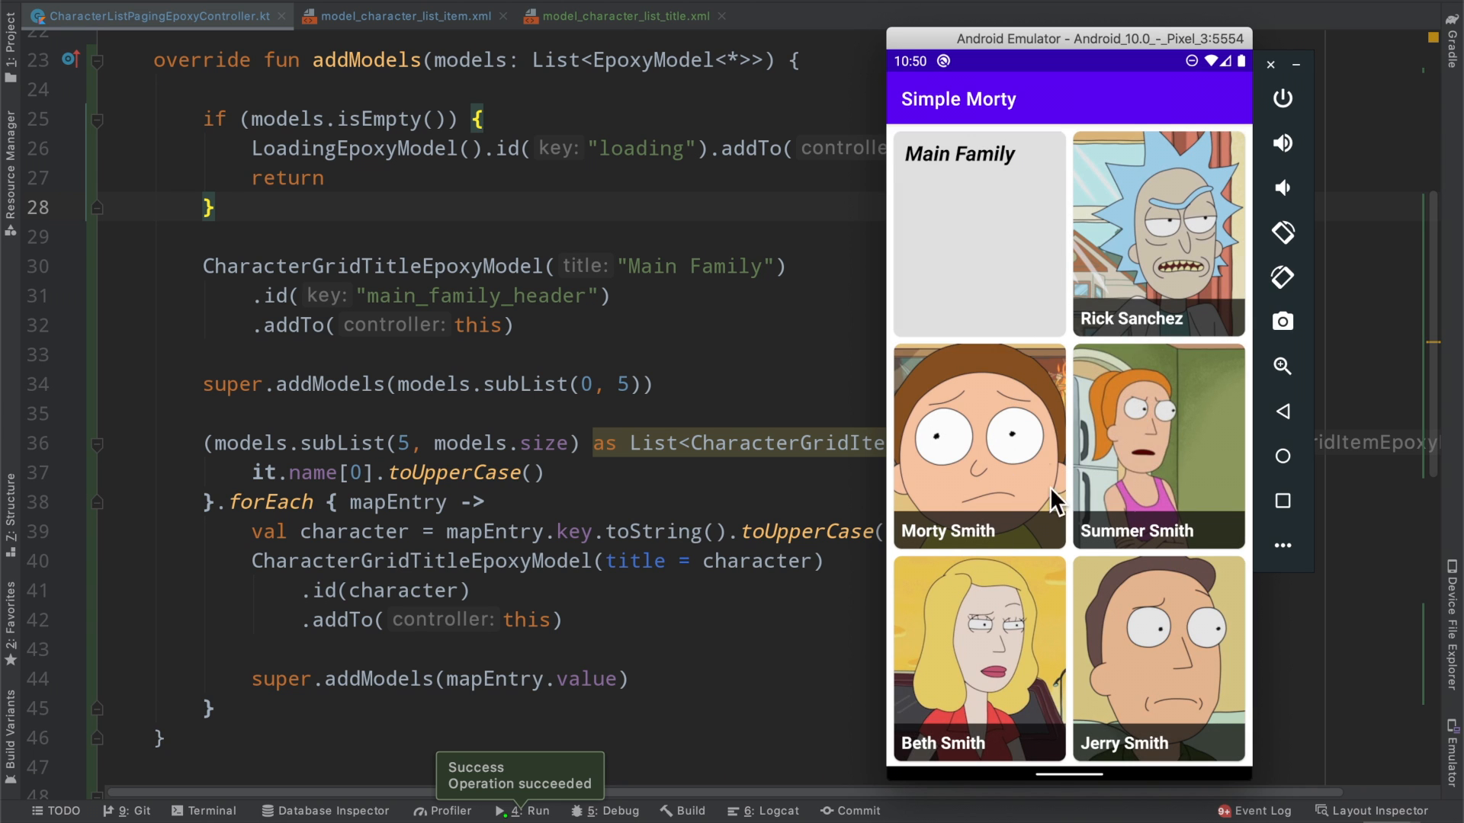
mouse_move(1087, 453)
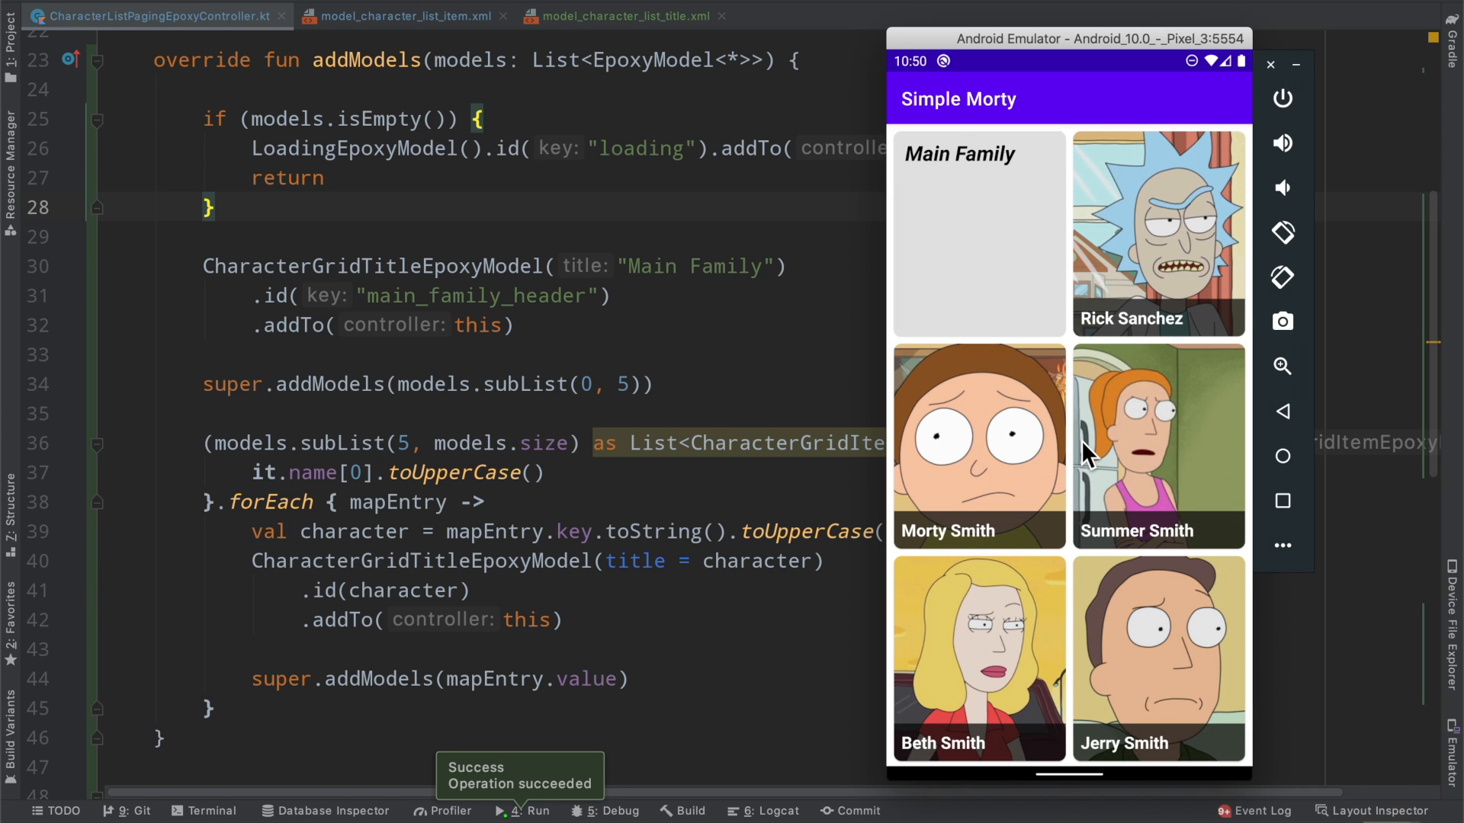
mouse_move(993, 218)
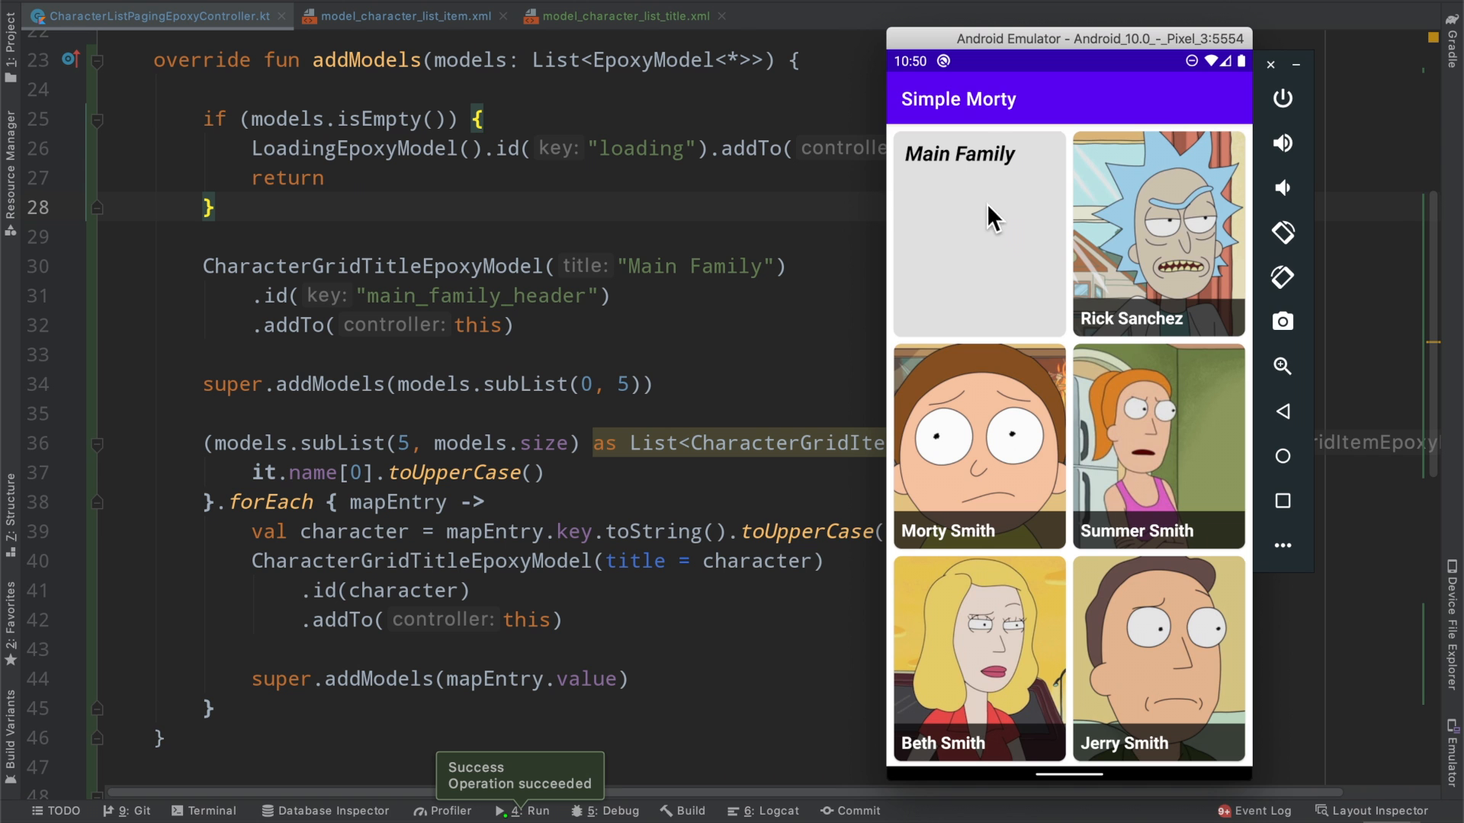
- Scroll down to the data classes region showing CharacterGridTitleEpoxyModel
scroll(down, 3)
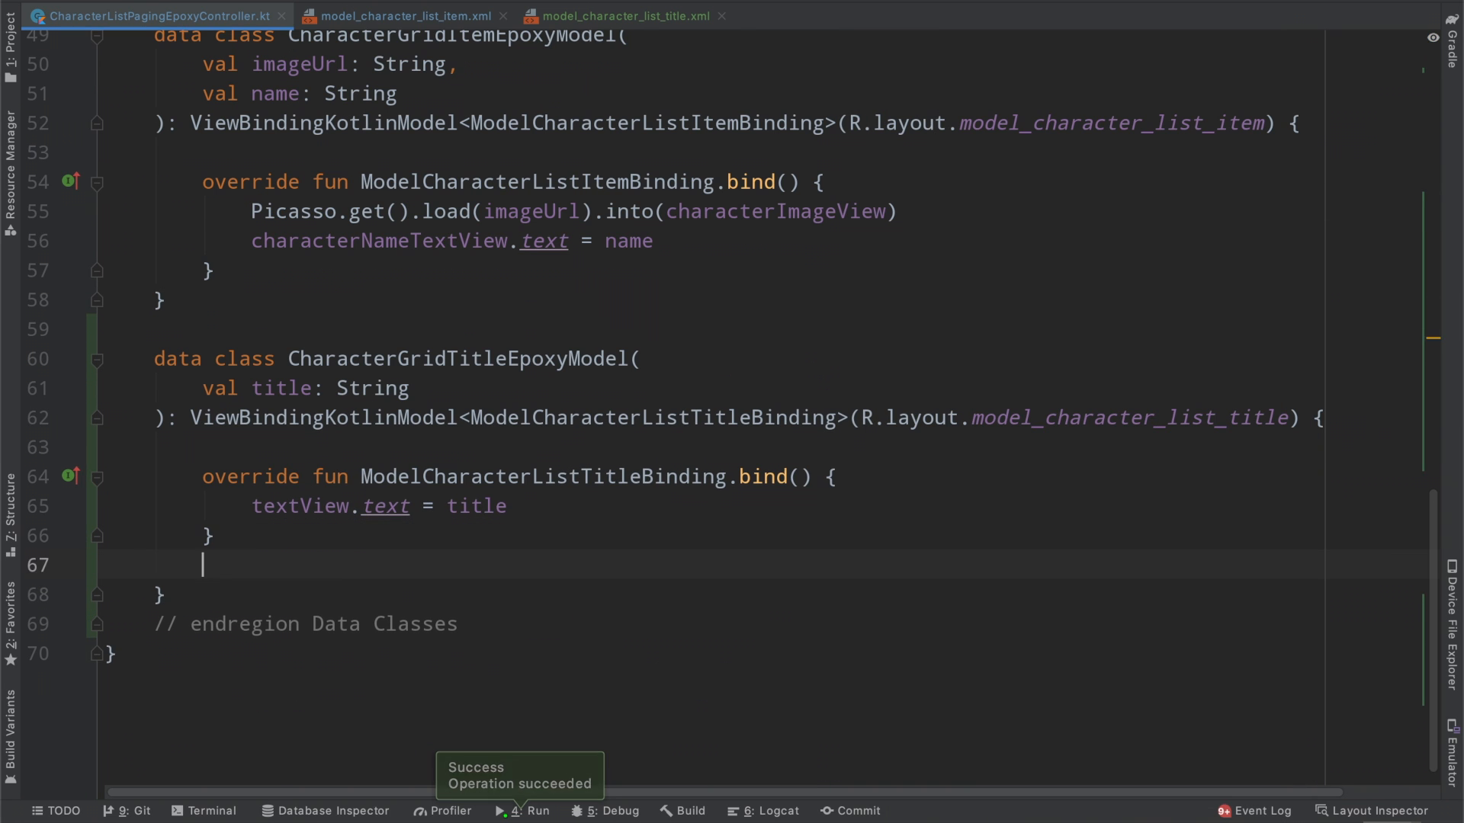
- Override getSpanSize in CharacterGridTitleEpoxyModel to return the total span count
text(sp)
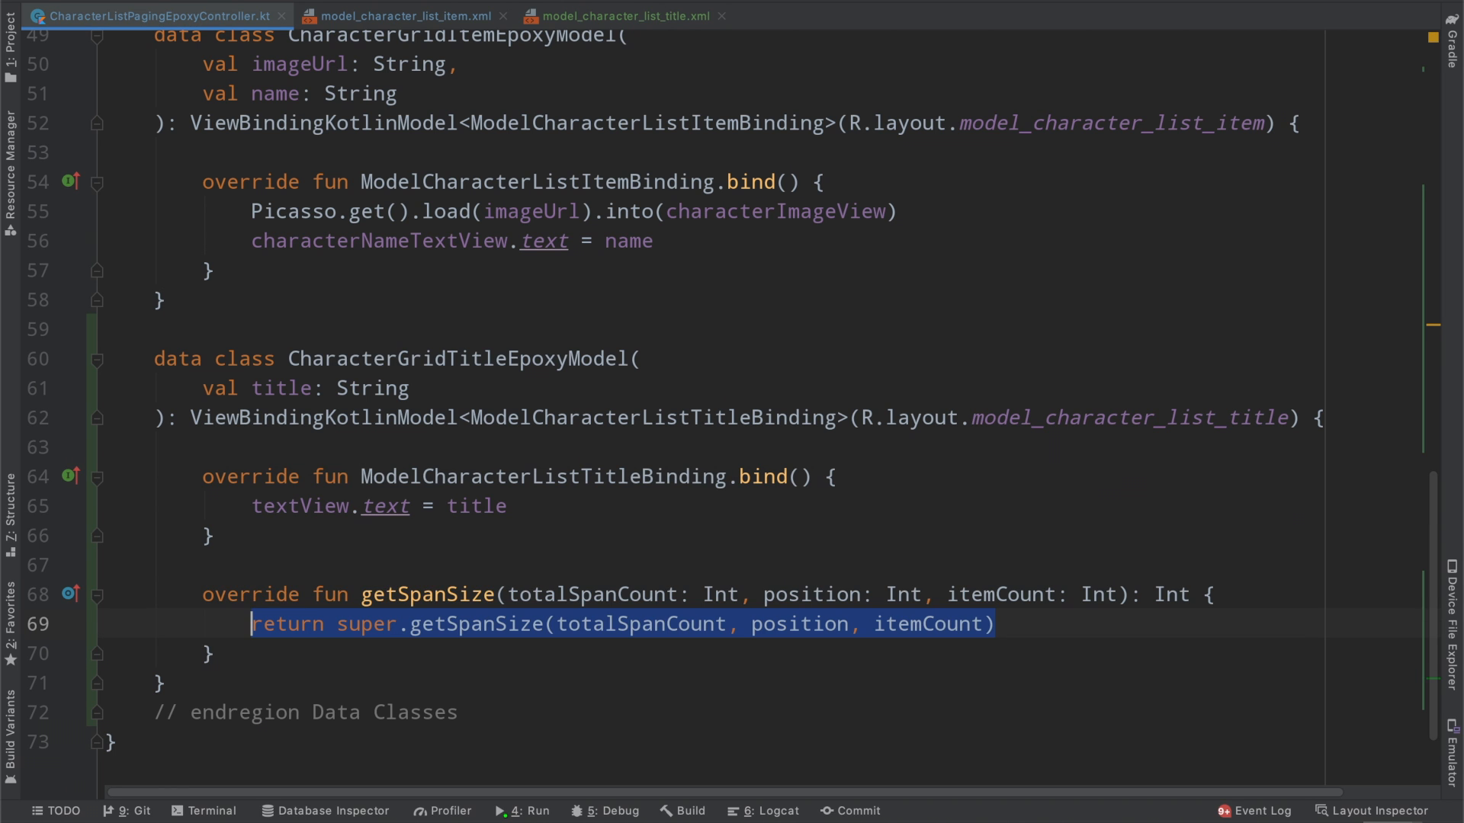
text(tot)
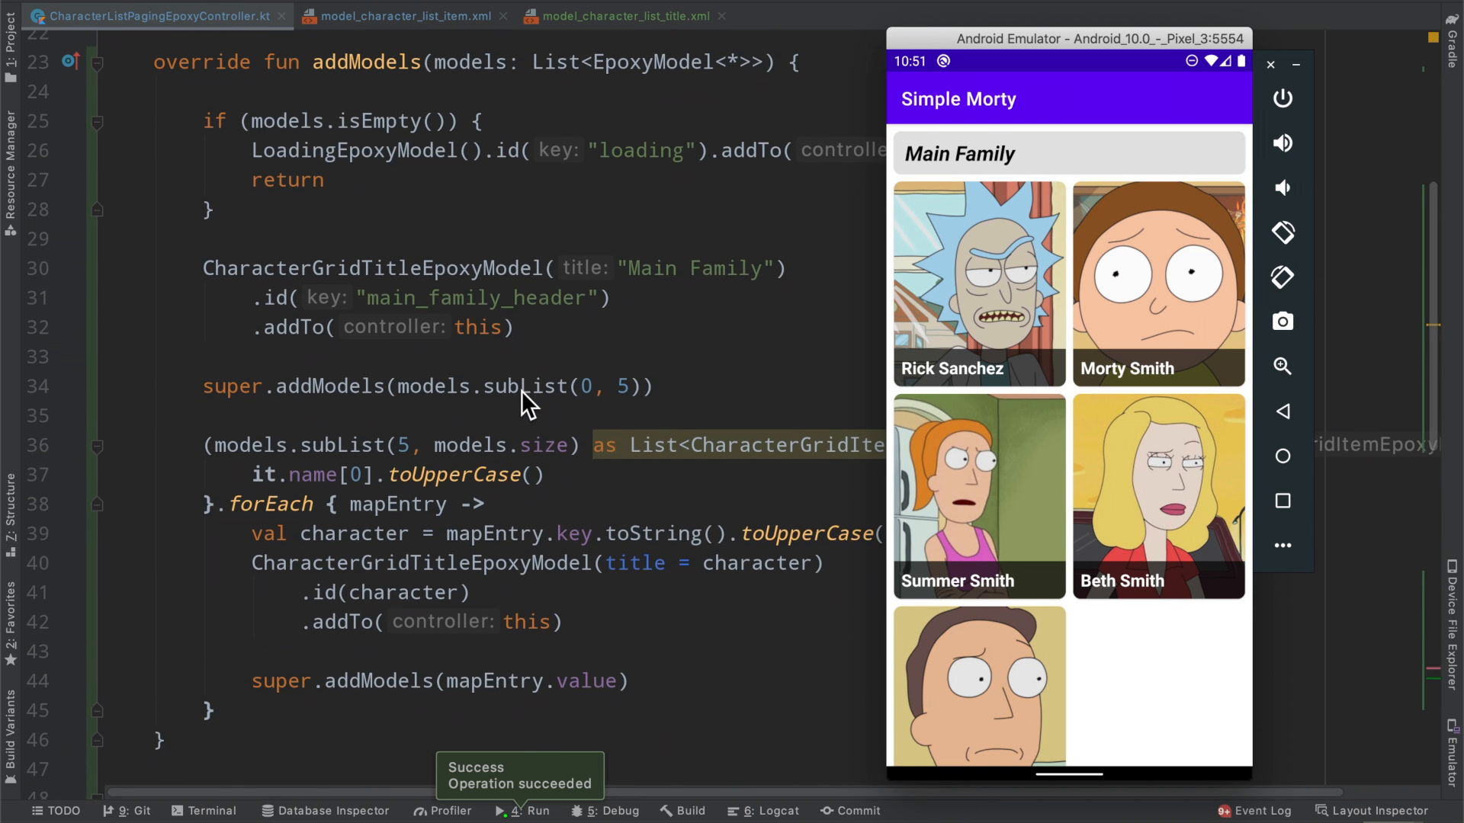
mouse_move(1121, 177)
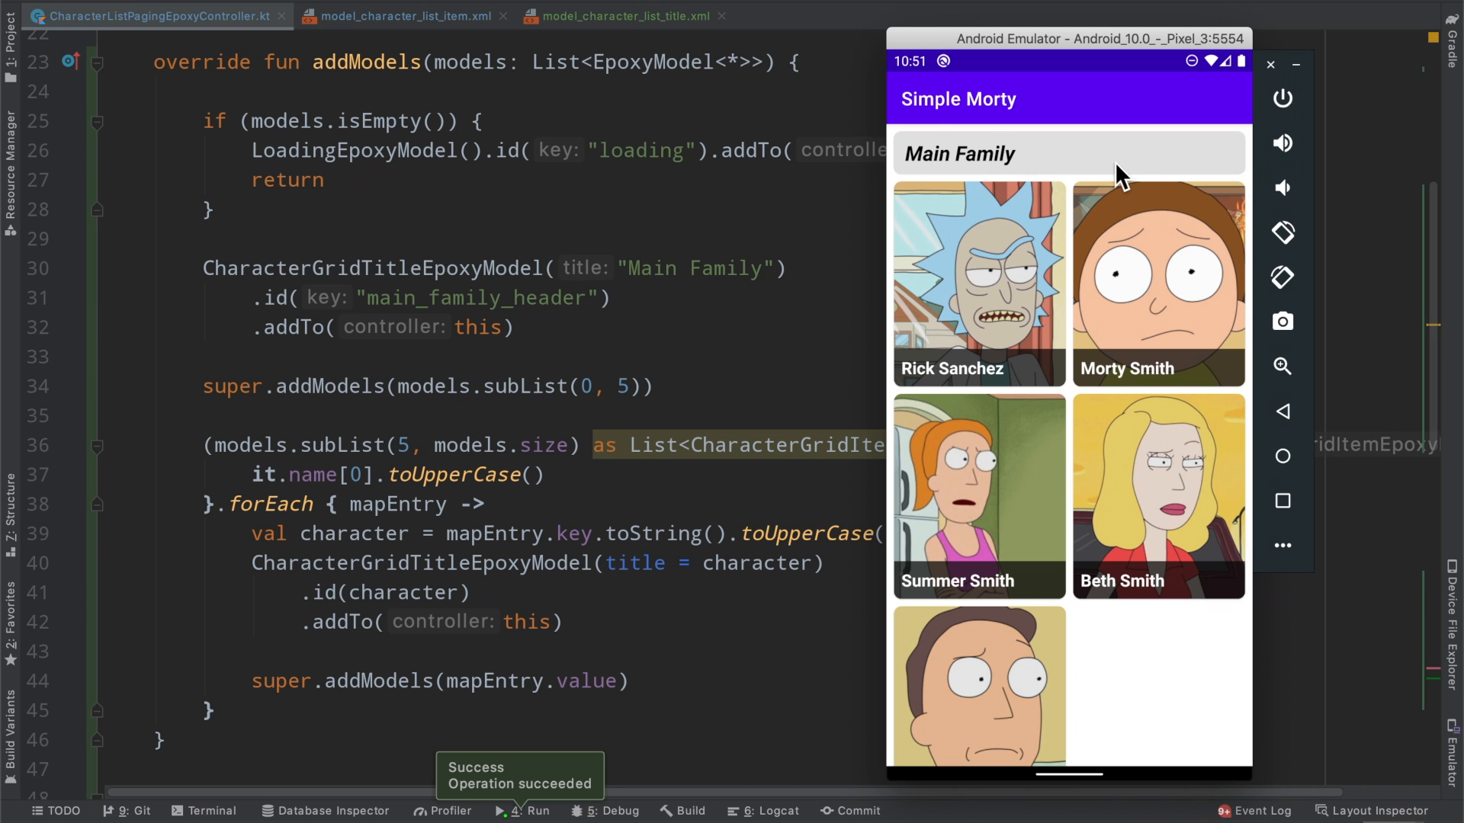
scroll(down, 3)
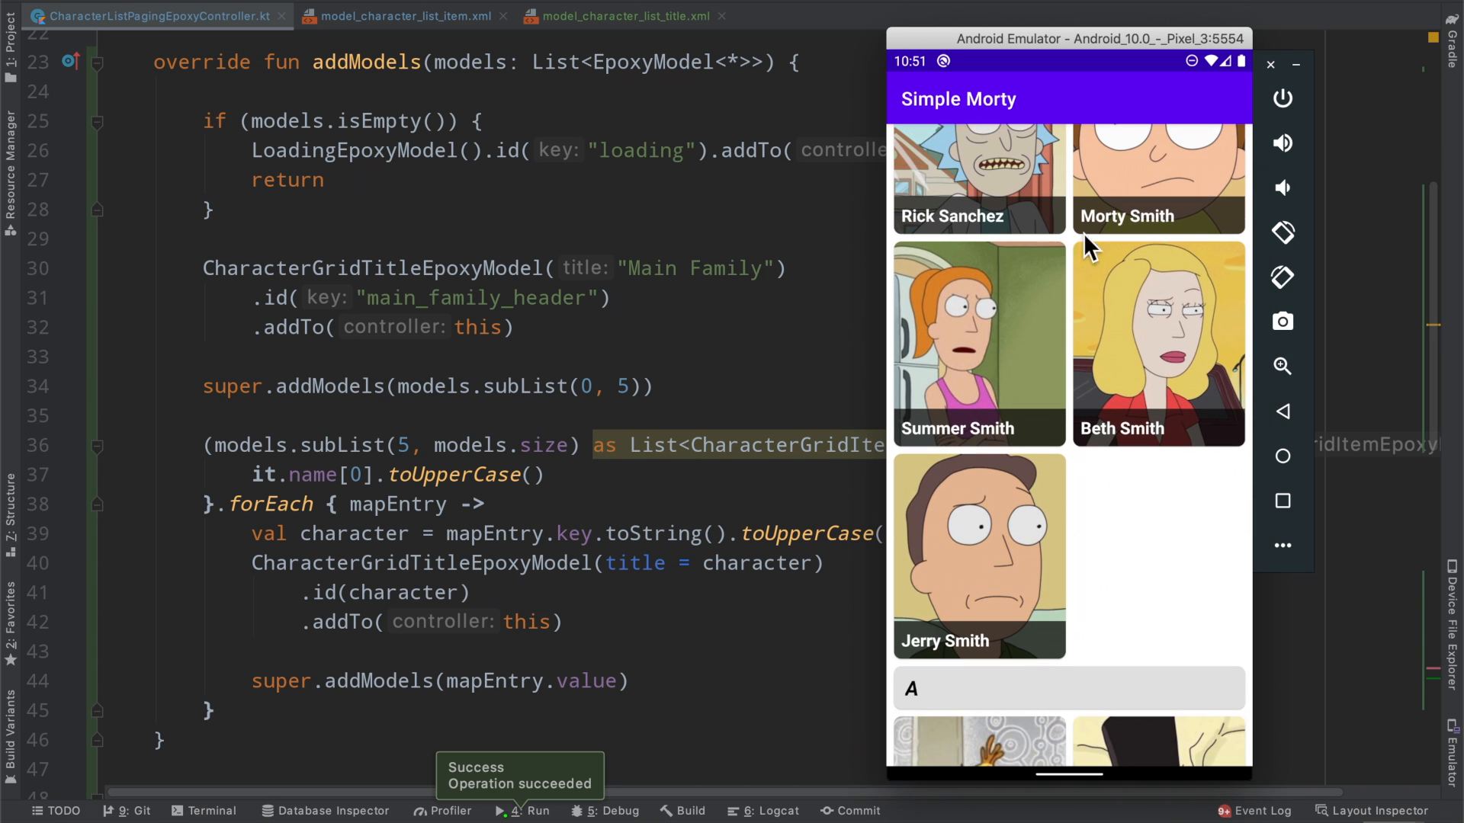
scroll(down, 3)
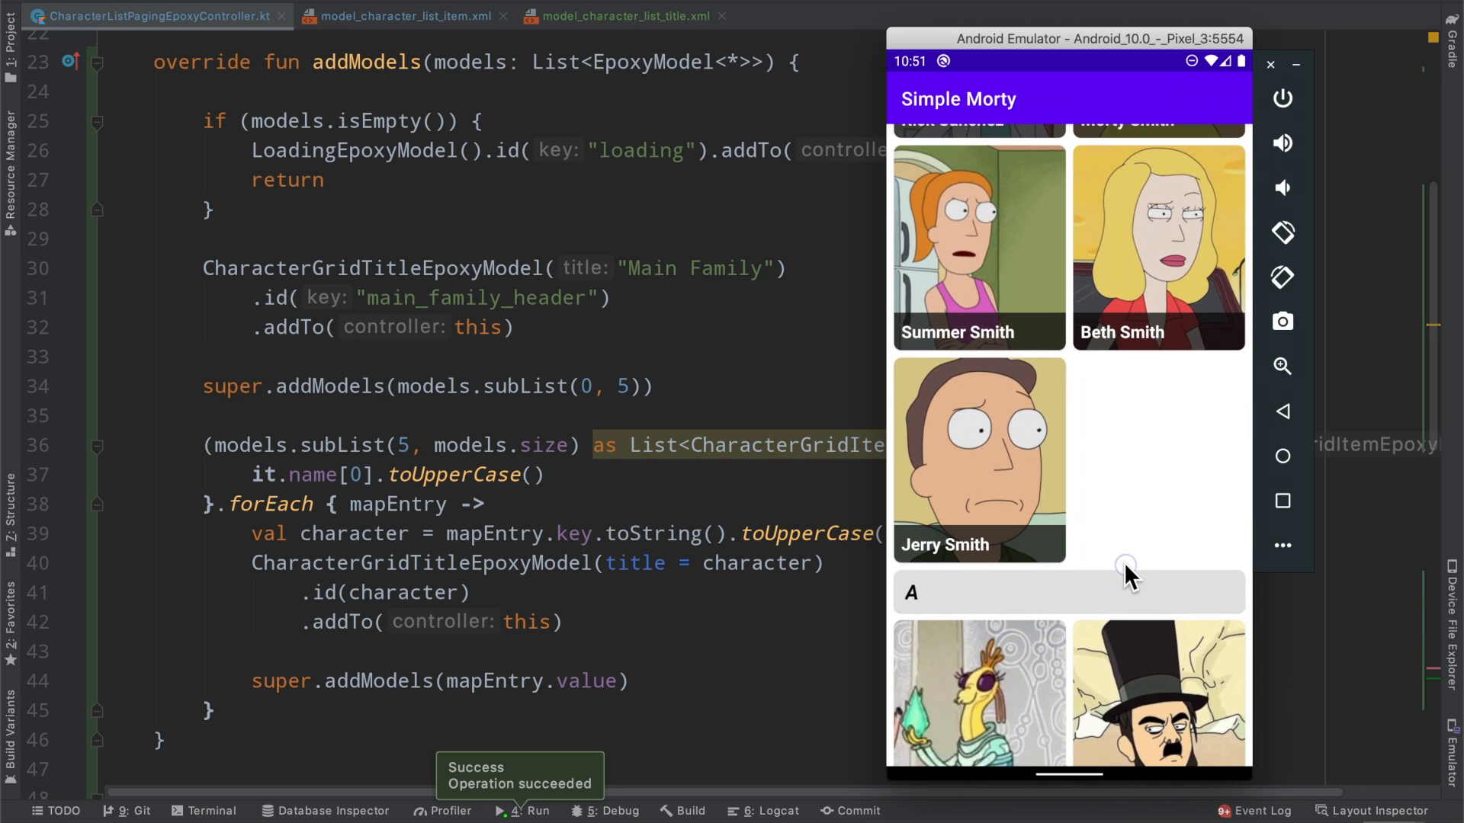
scroll(down, 3)
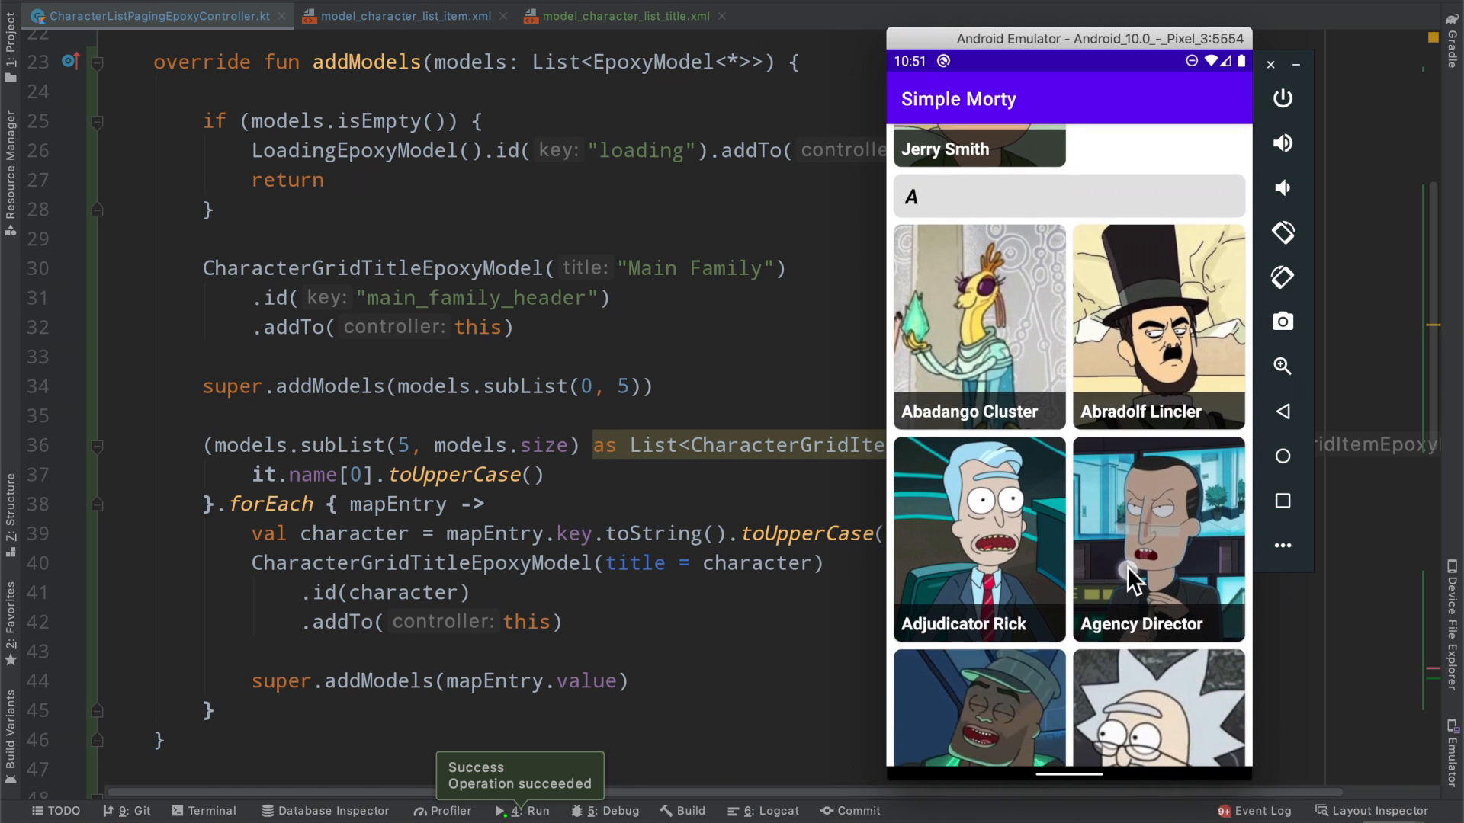
scroll(down, 3)
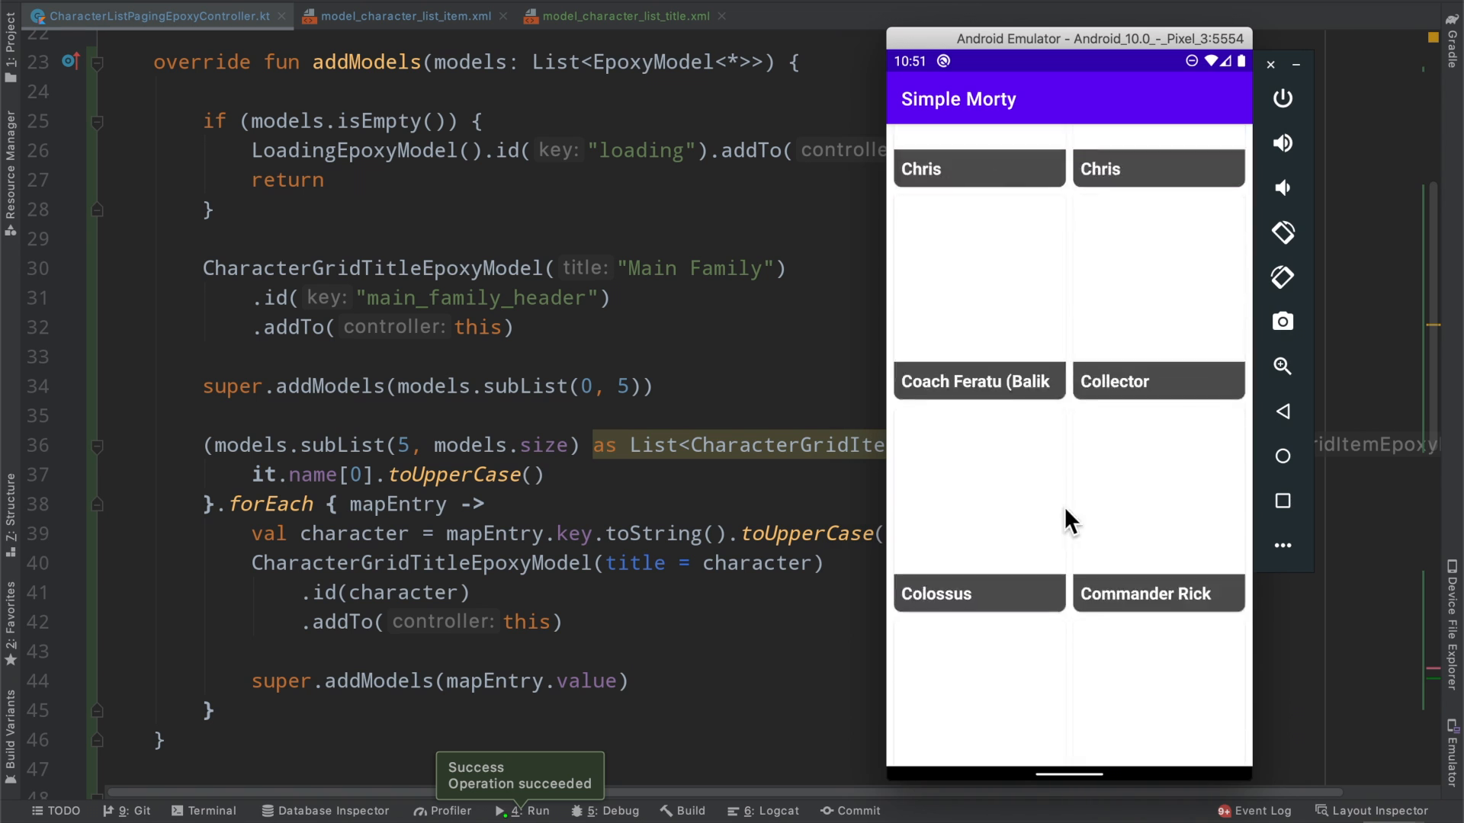
scroll(down, 3)
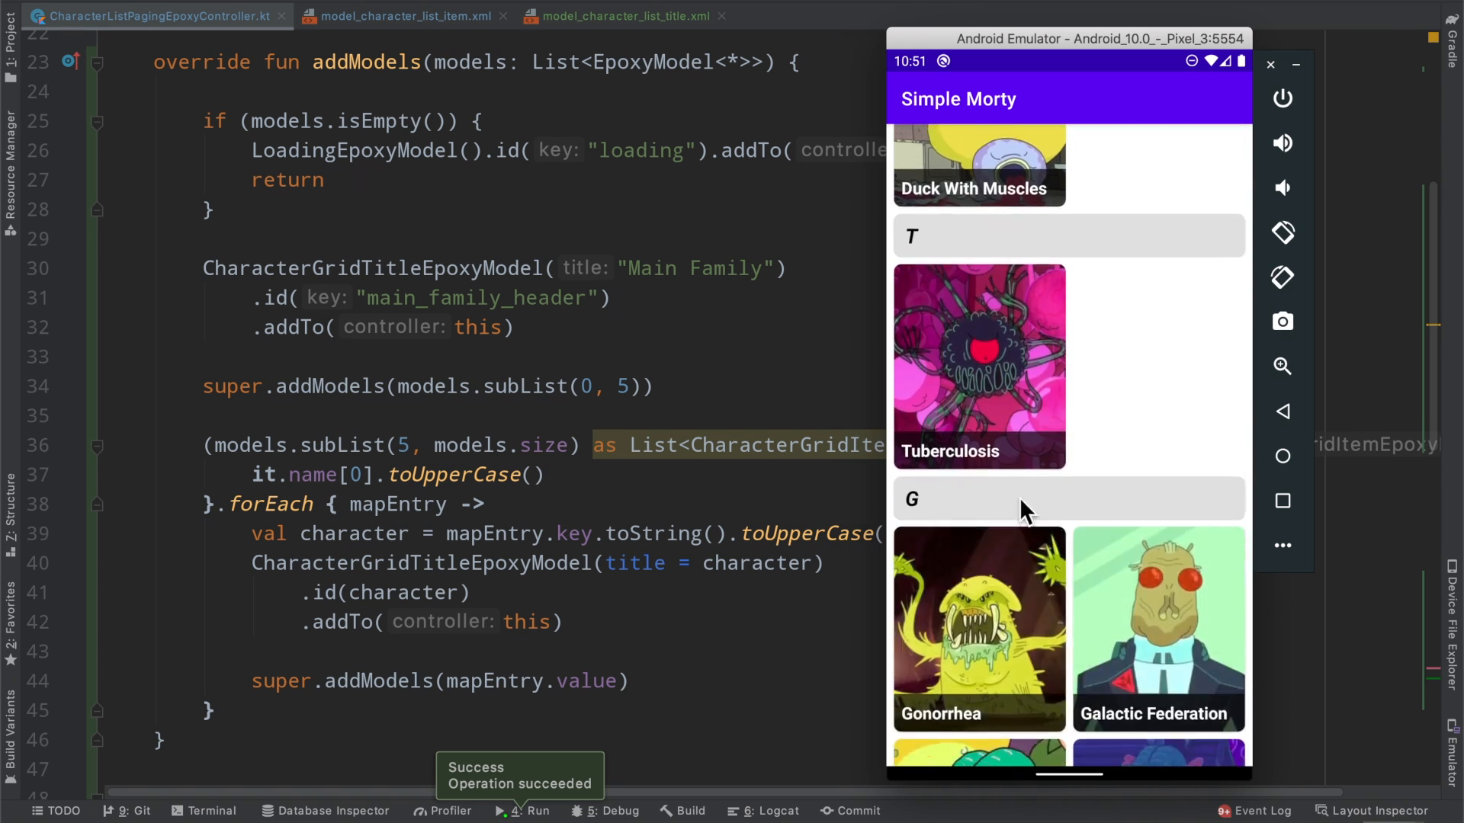
scroll(down, 3)
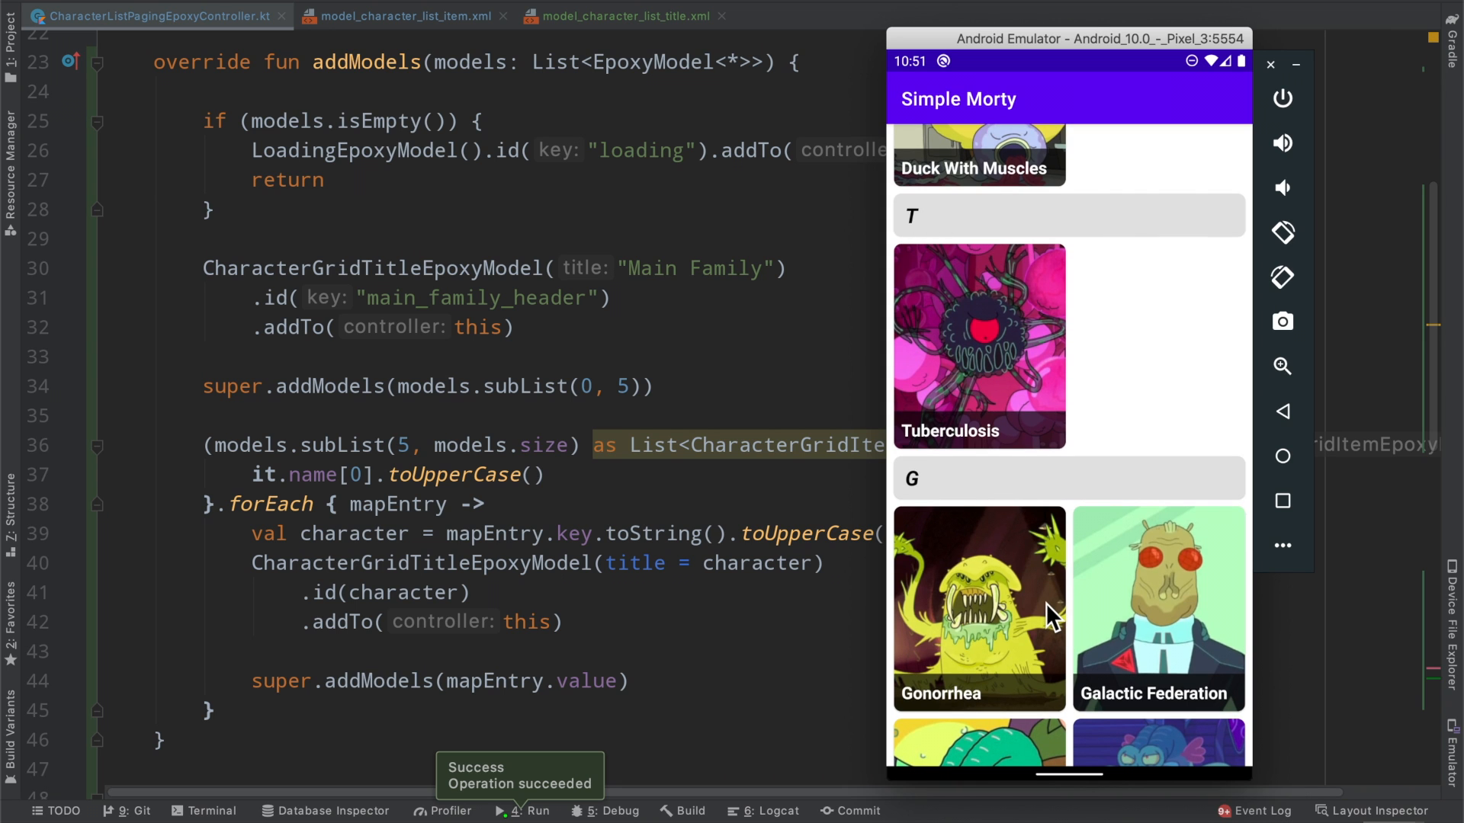
scroll(down, 3)
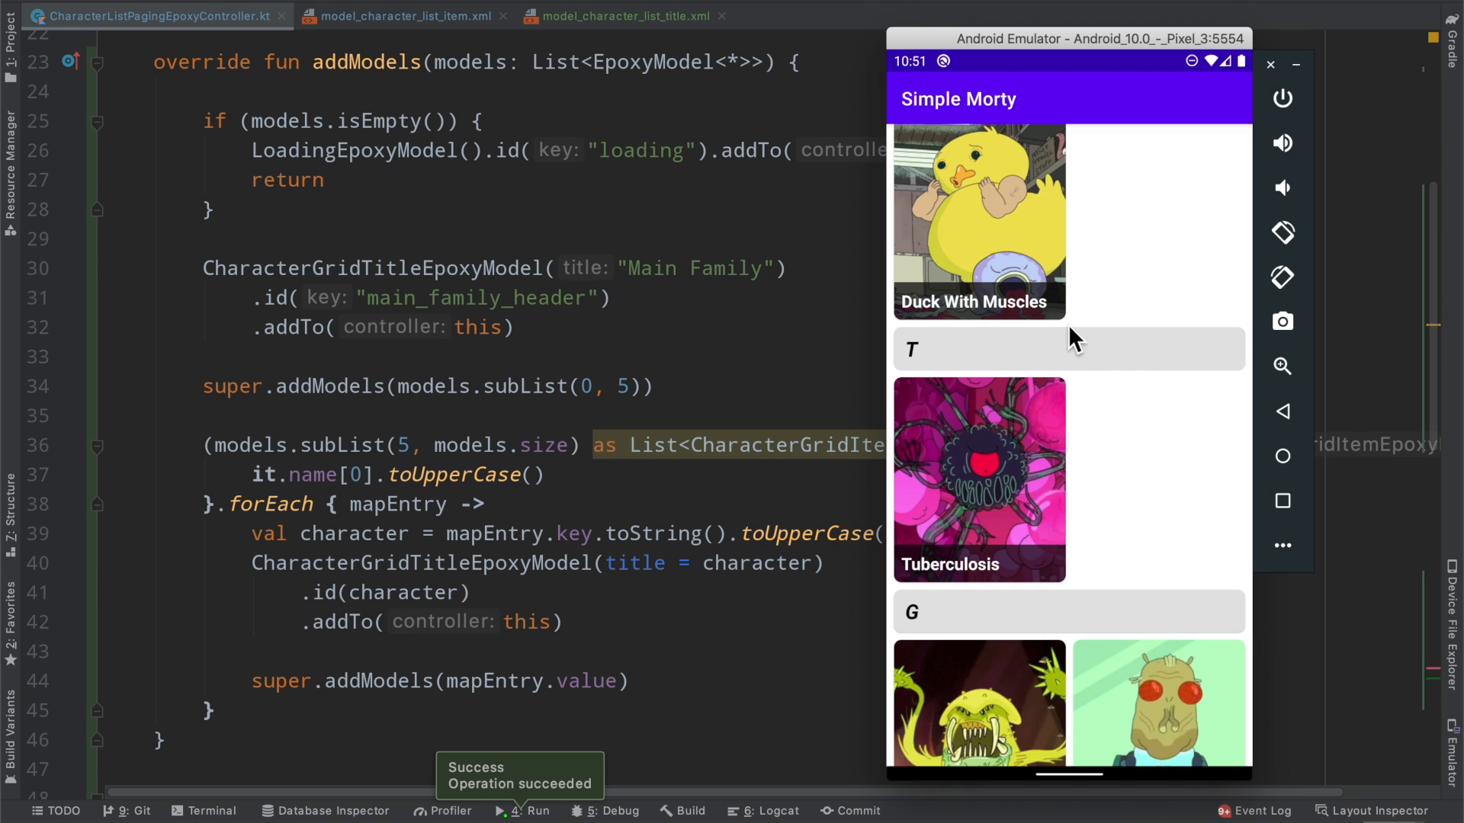
scroll(down, 3)
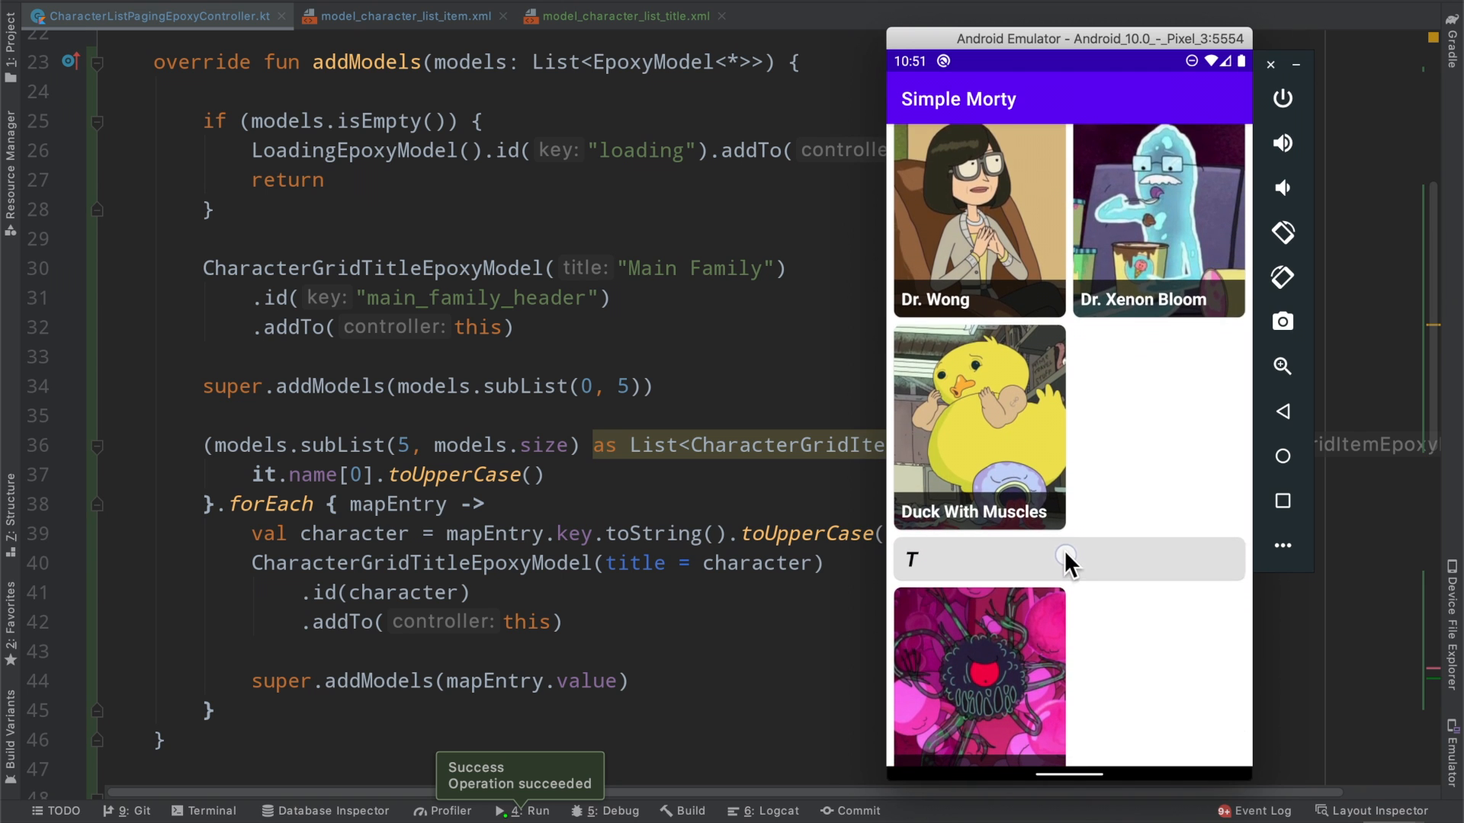
scroll(down, 3)
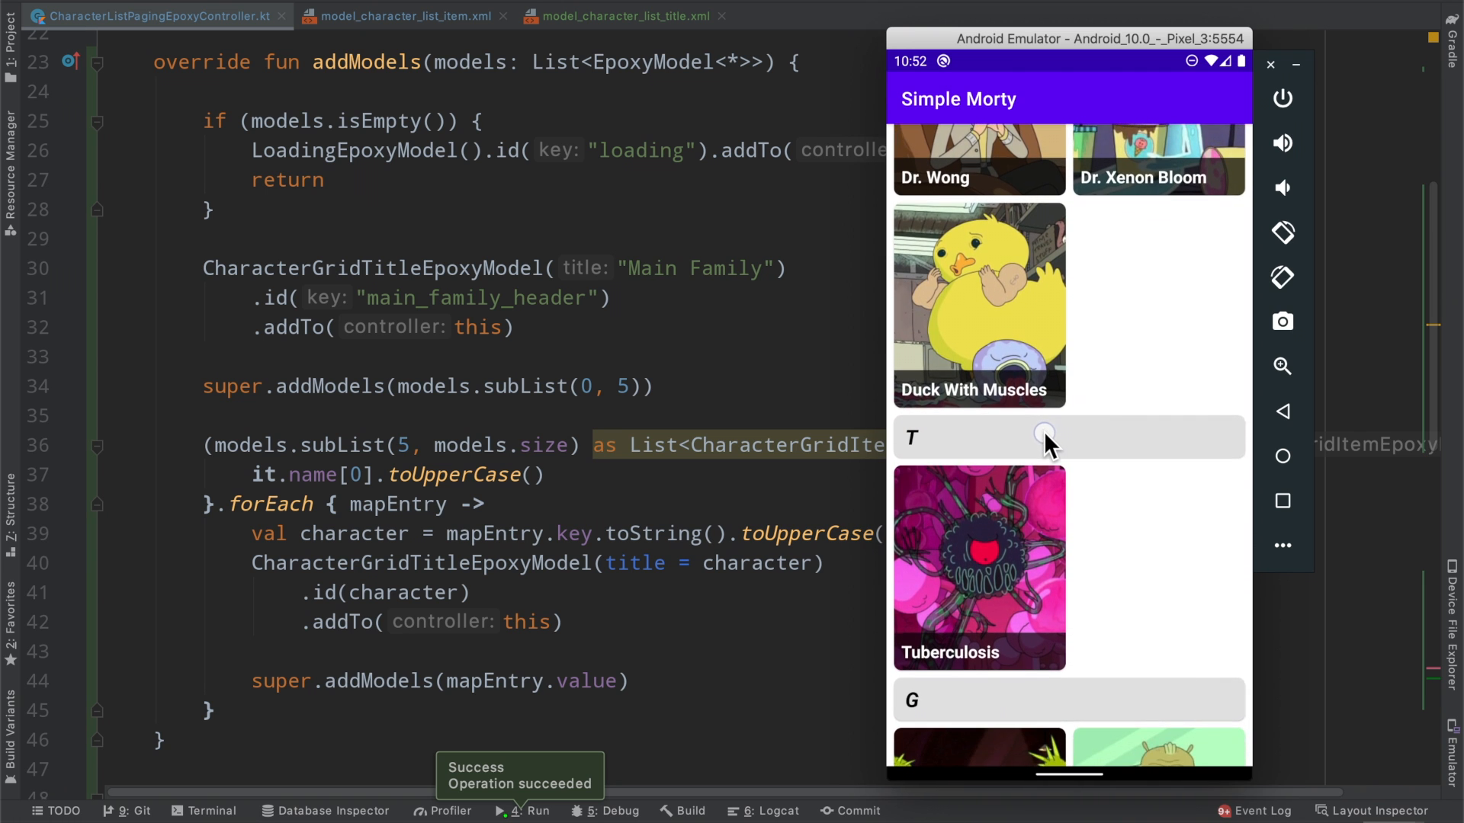
scroll(down, 3)
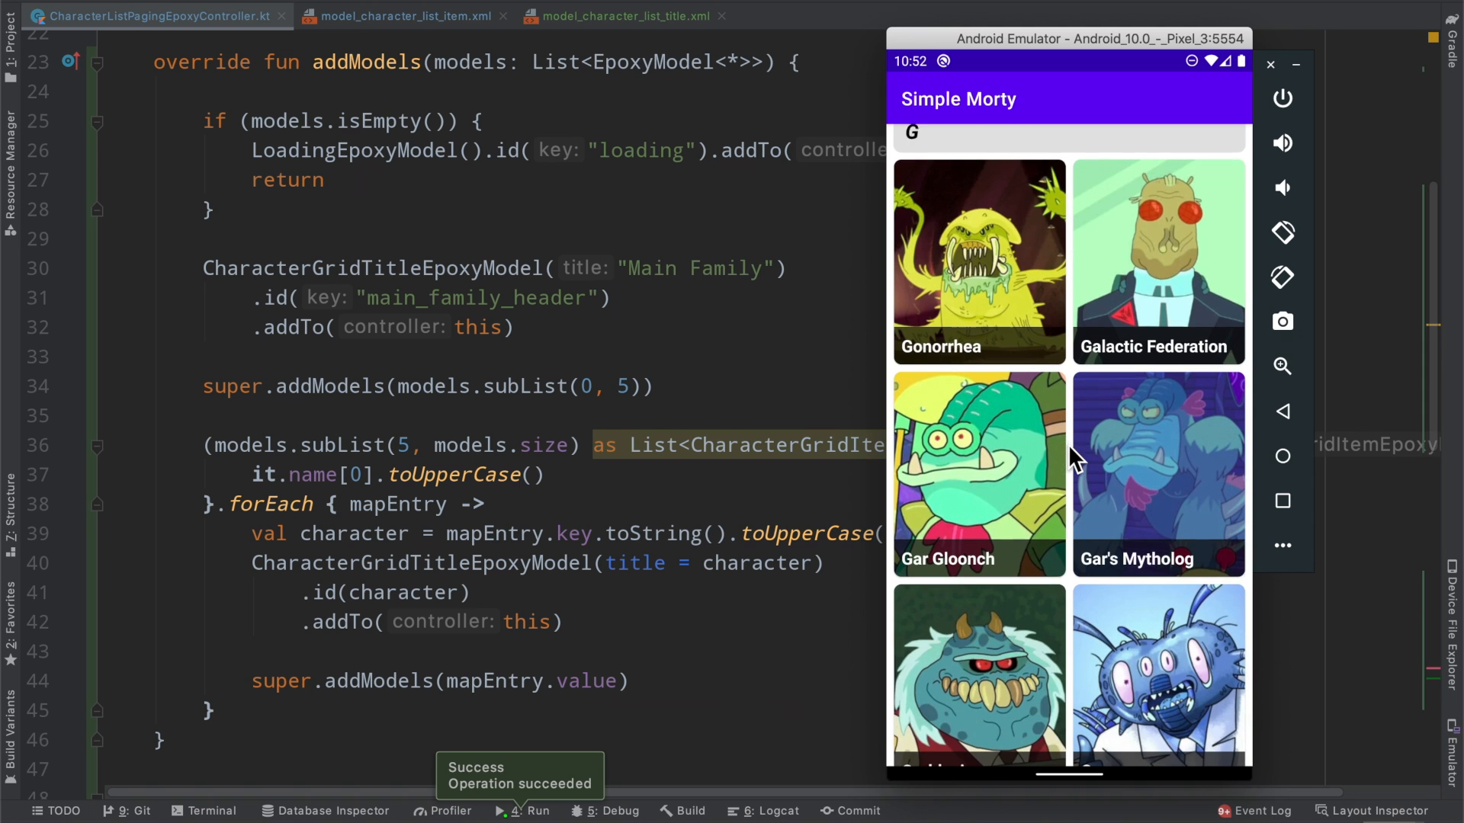
scroll(down, 3)
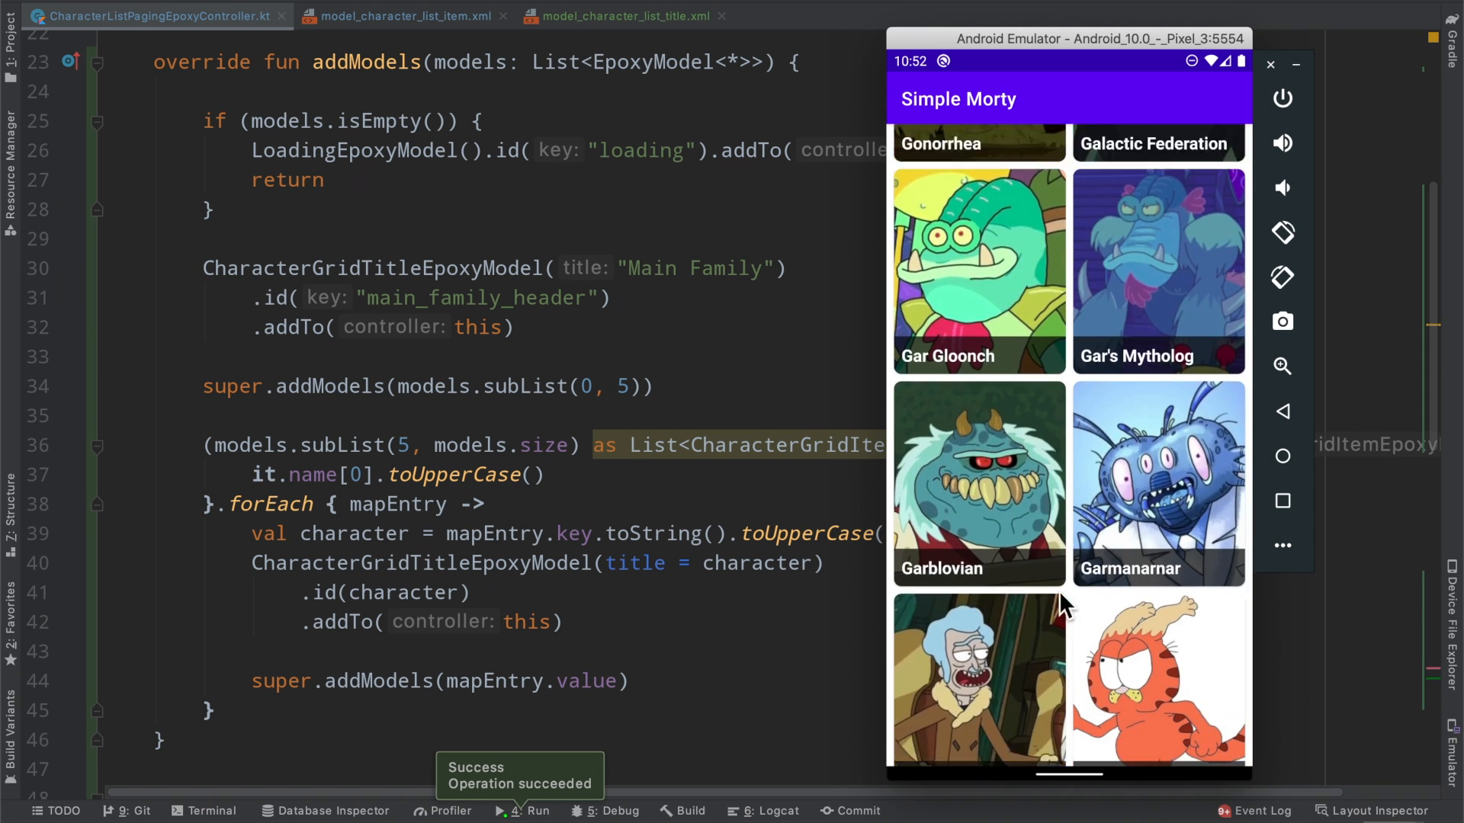
scroll(down, 3)
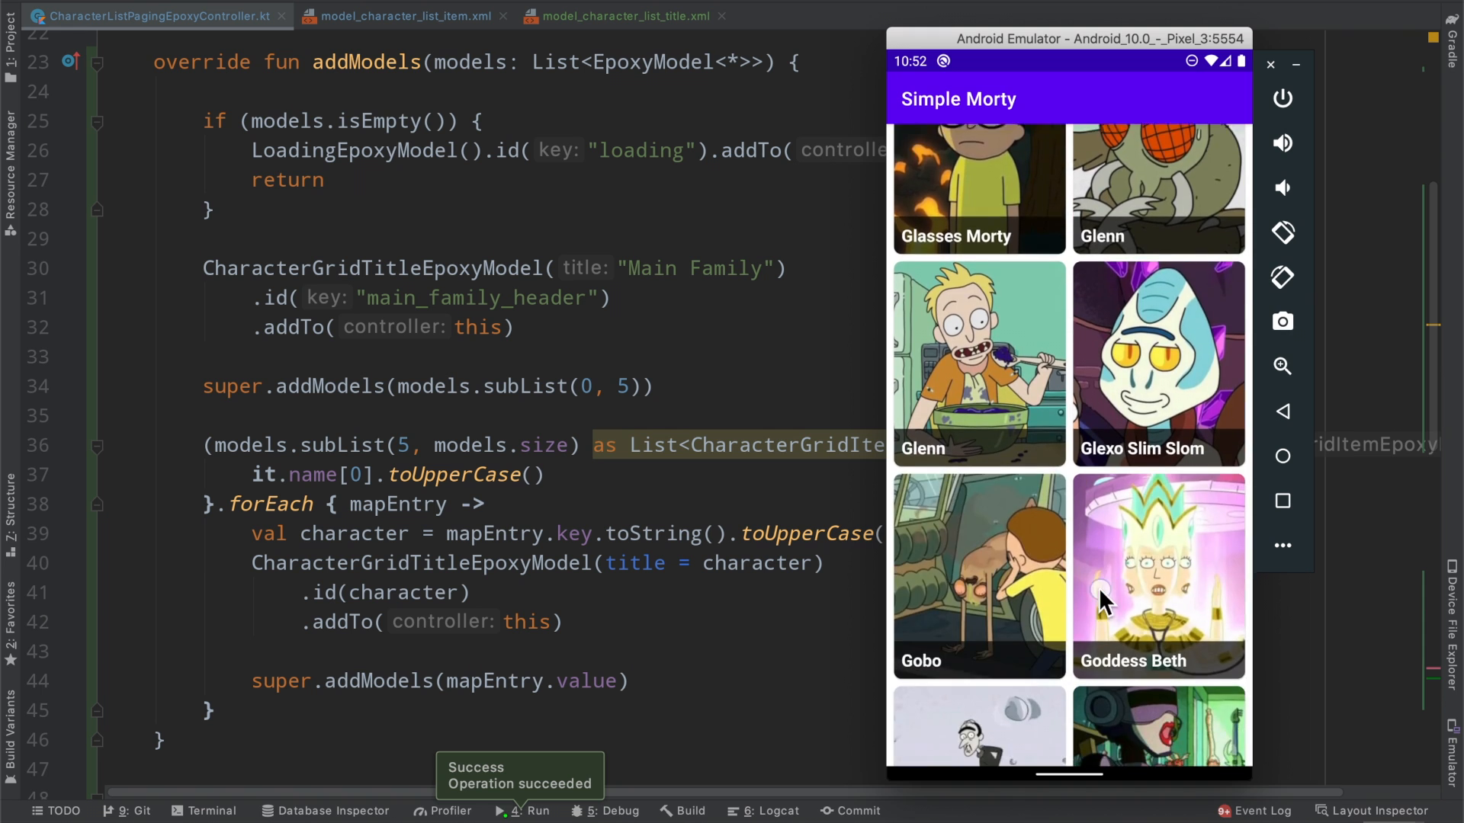
scroll(down, 3)
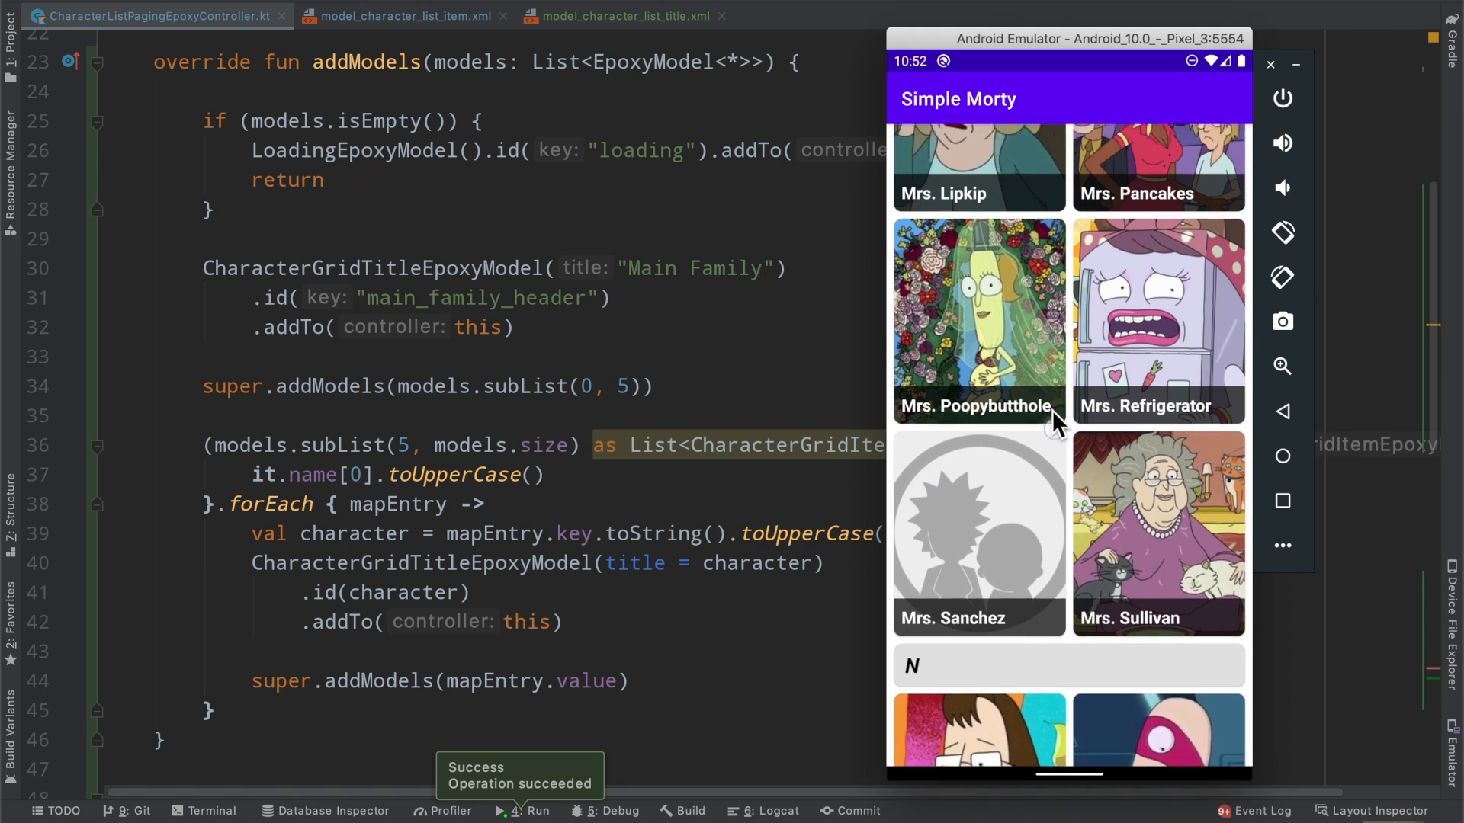
scroll(down, 3)
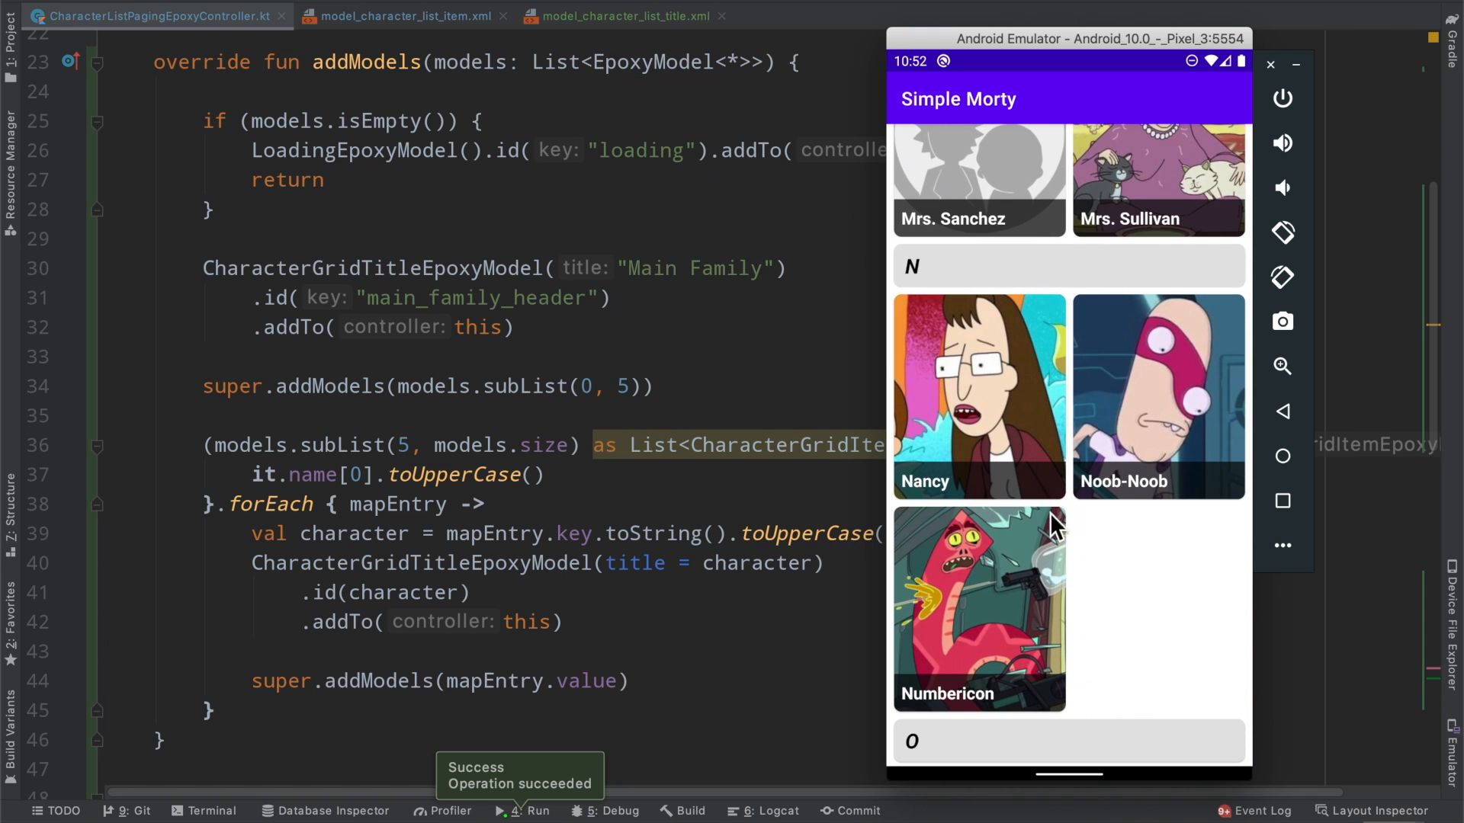
mouse_move(1058, 352)
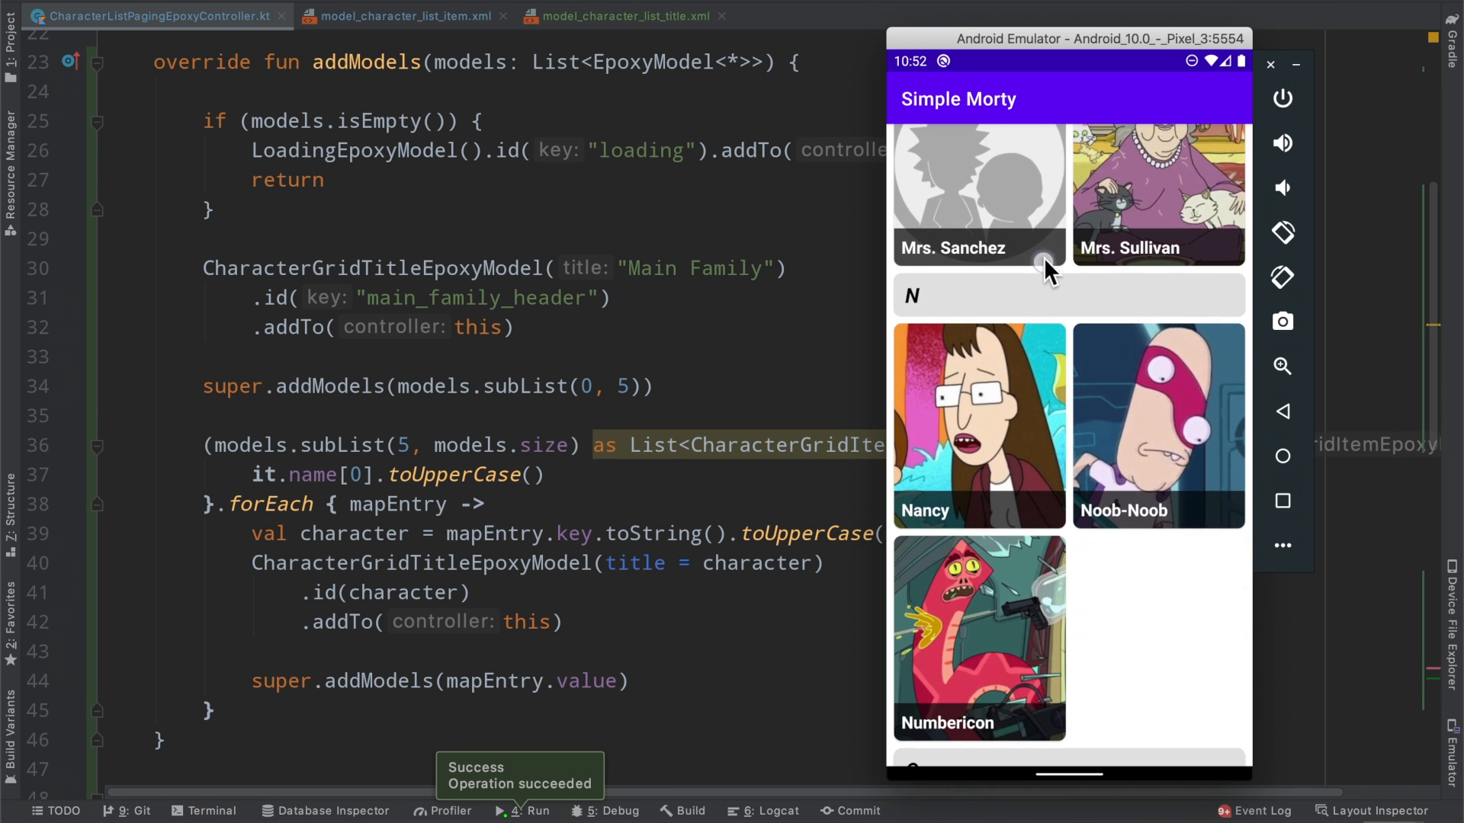
scroll(down, 3)
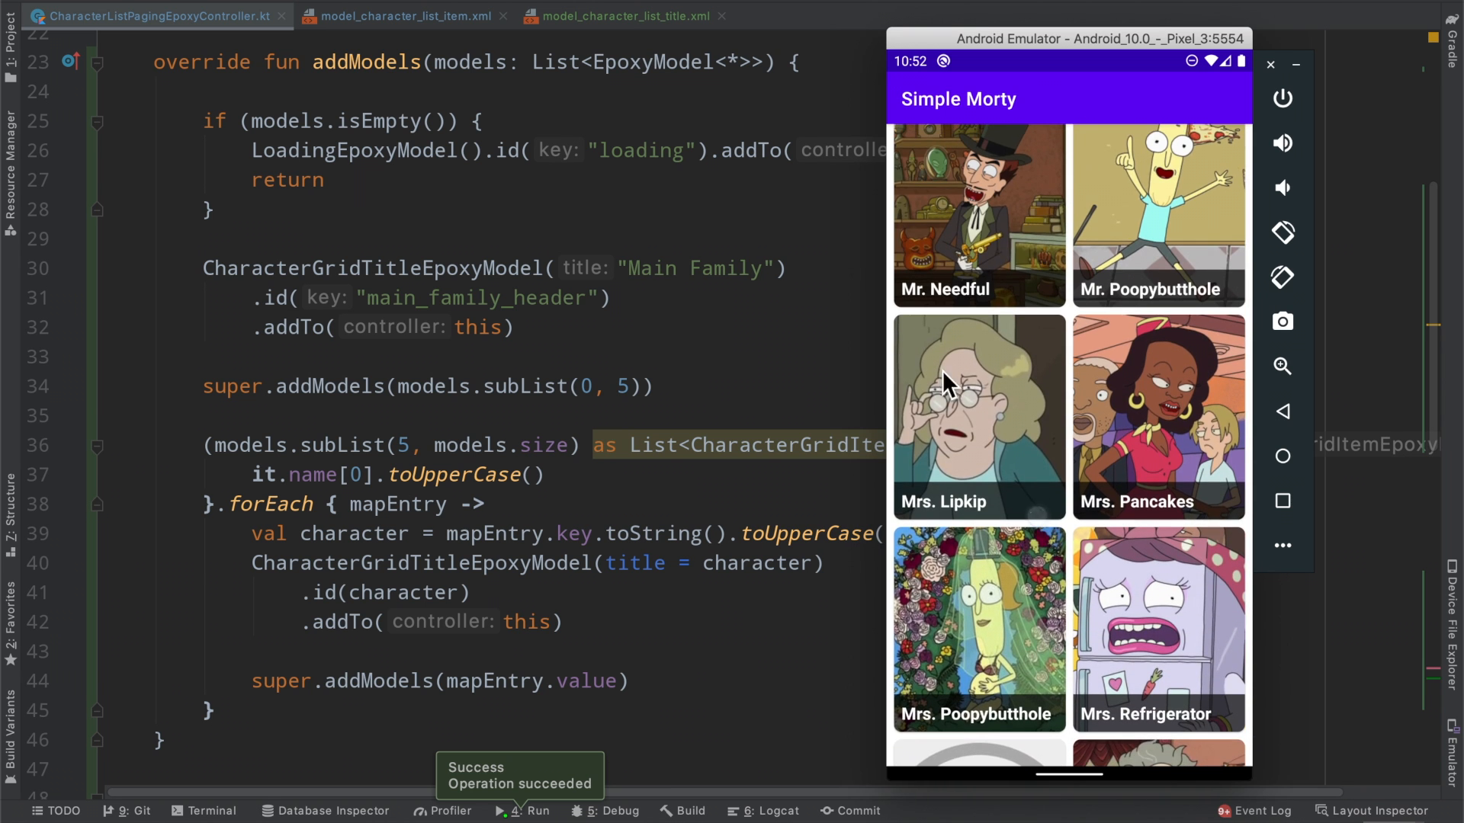
scroll(down, 3)
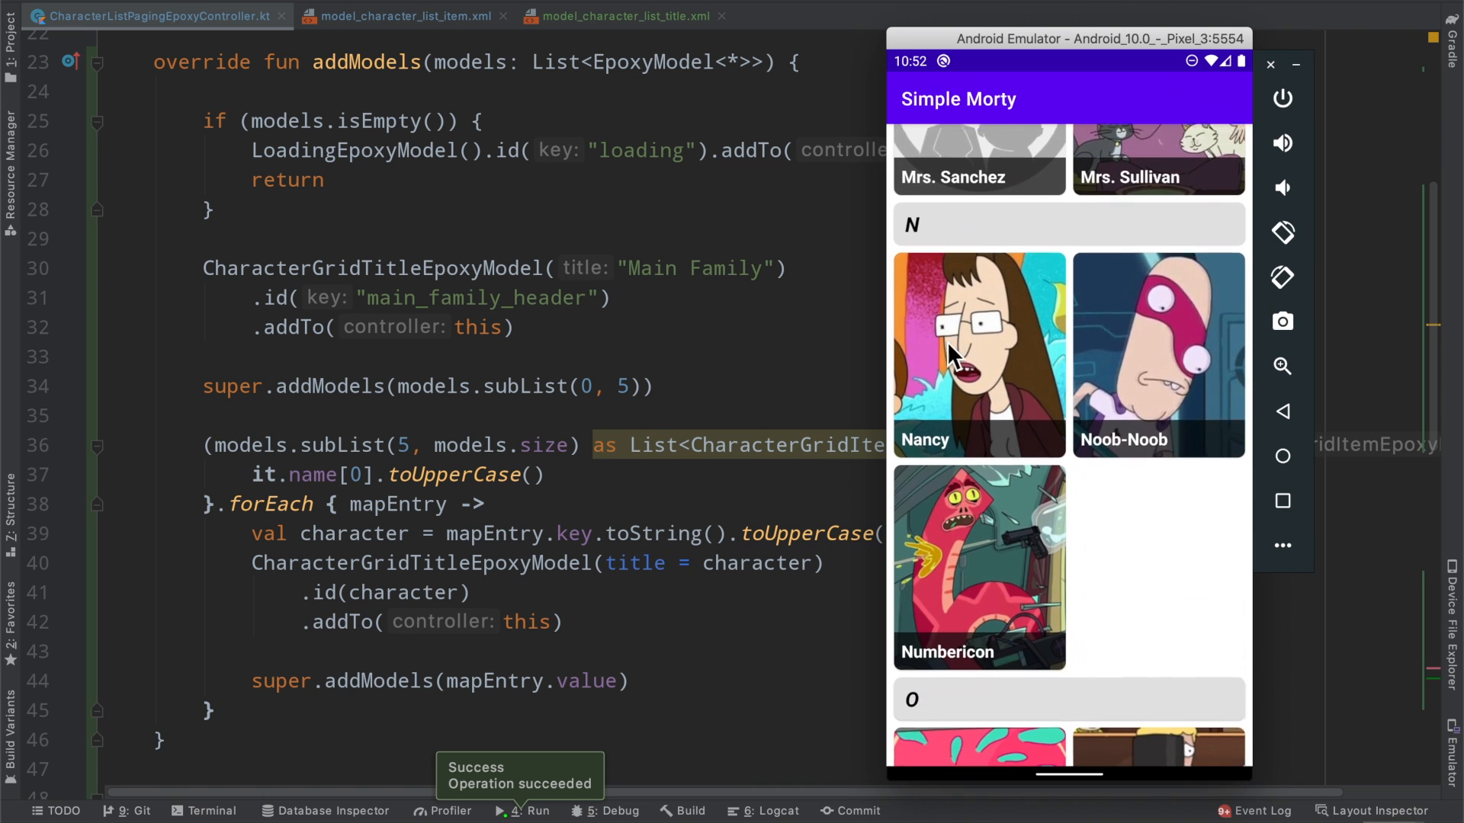
scroll(down, 3)
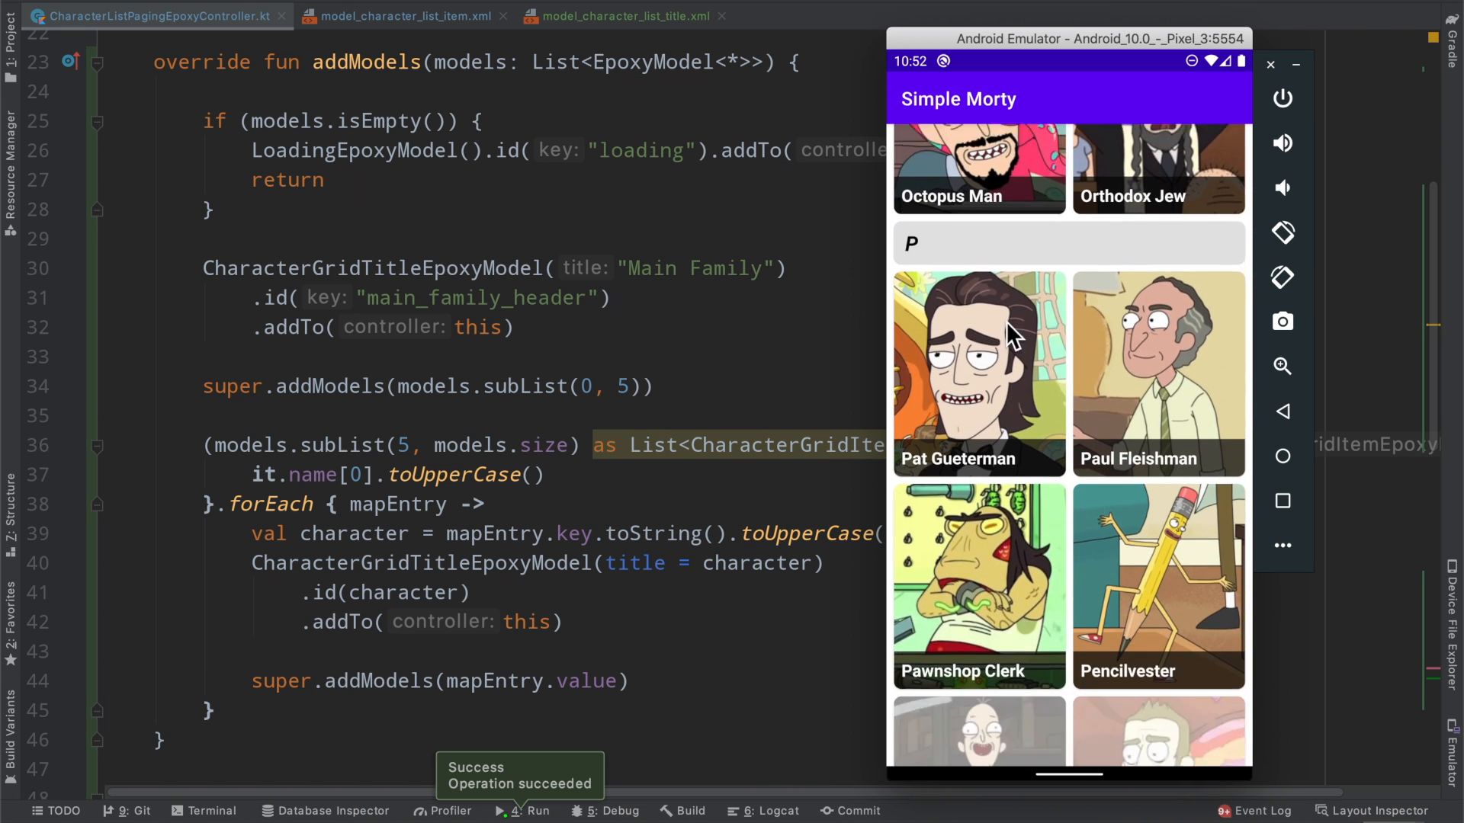
scroll(down, 3)
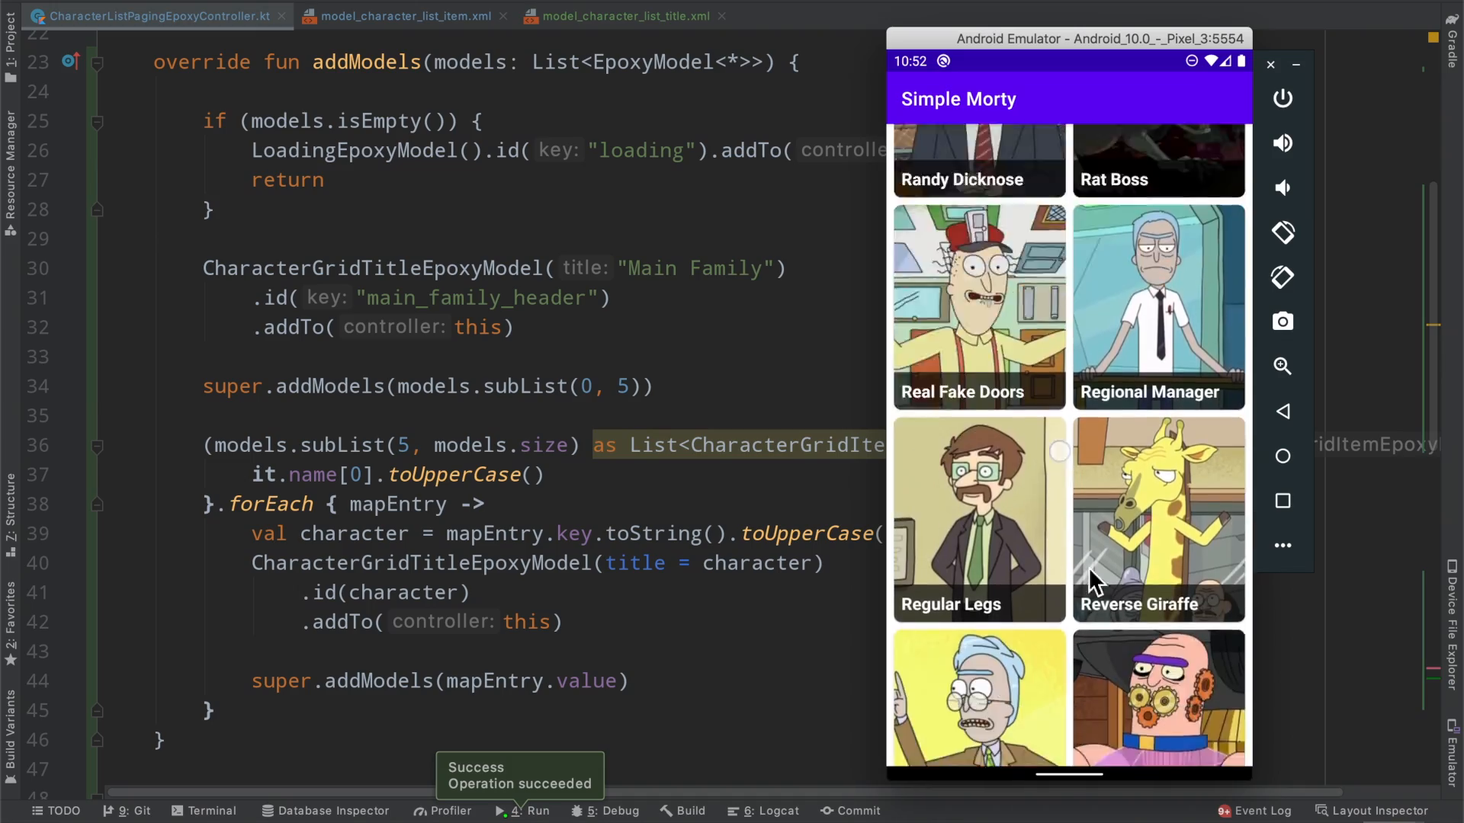
scroll(down, 3)
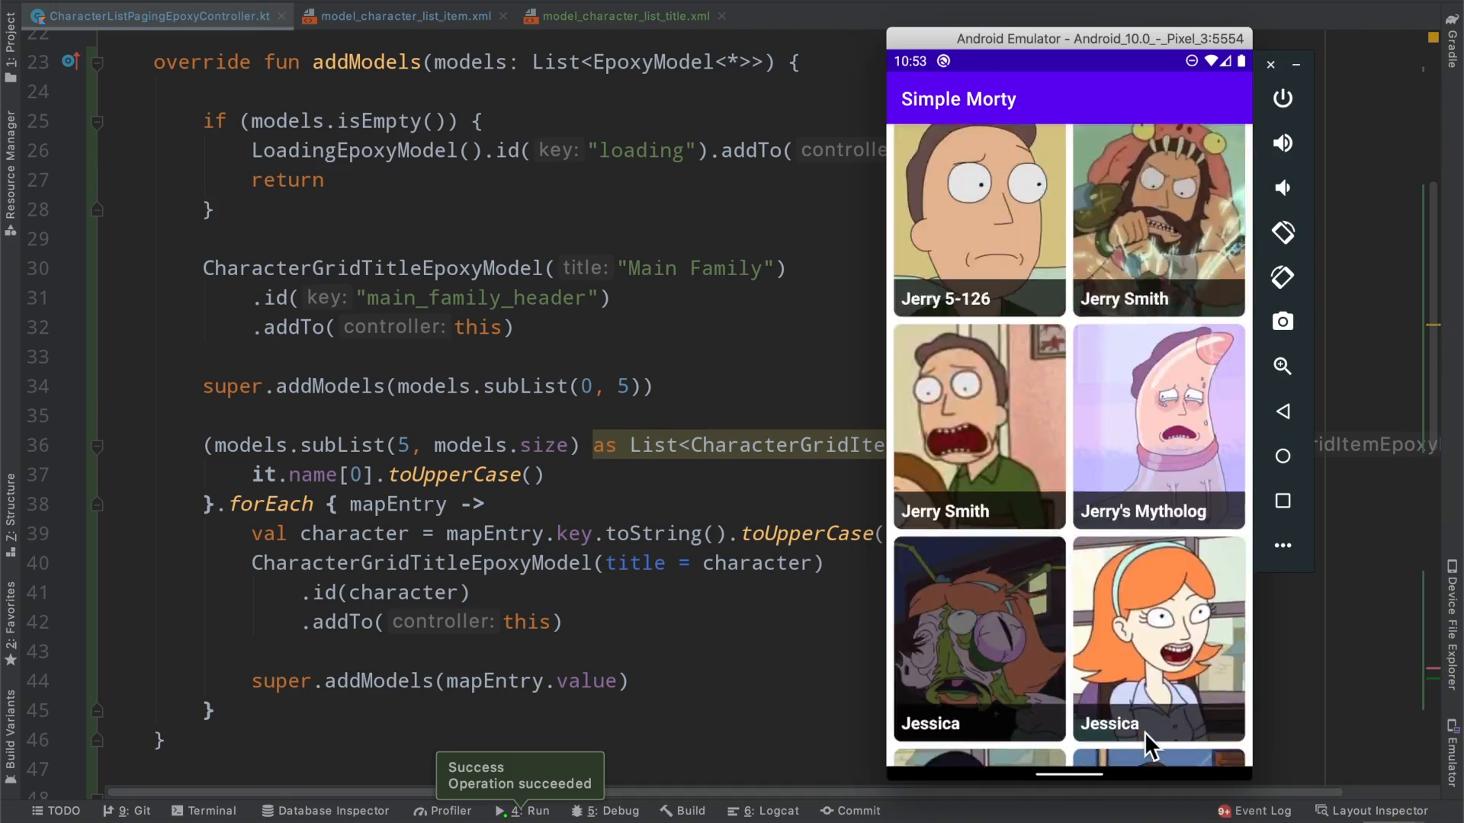
scroll(down, 3)
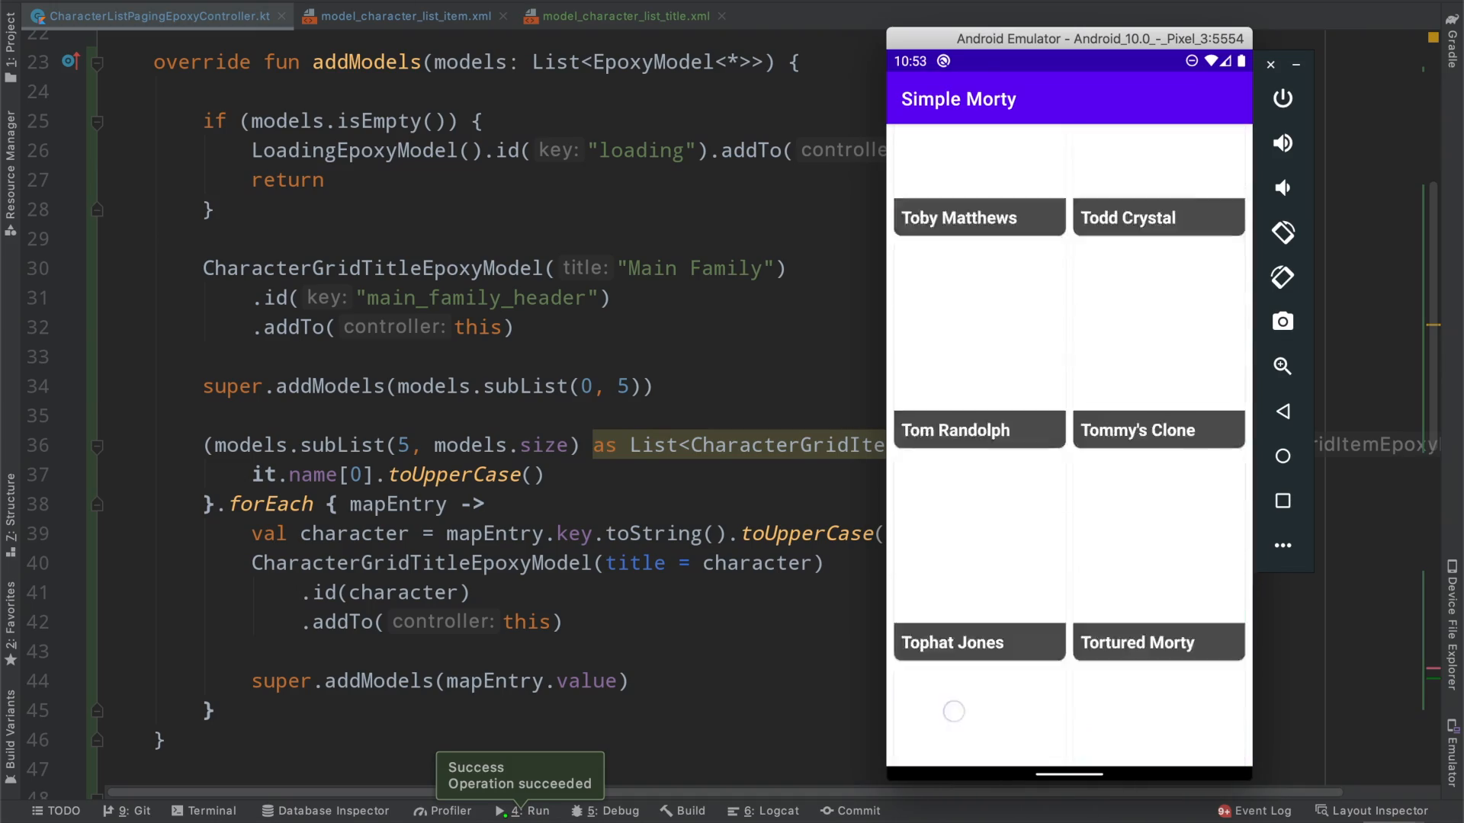
scroll(down, 3)
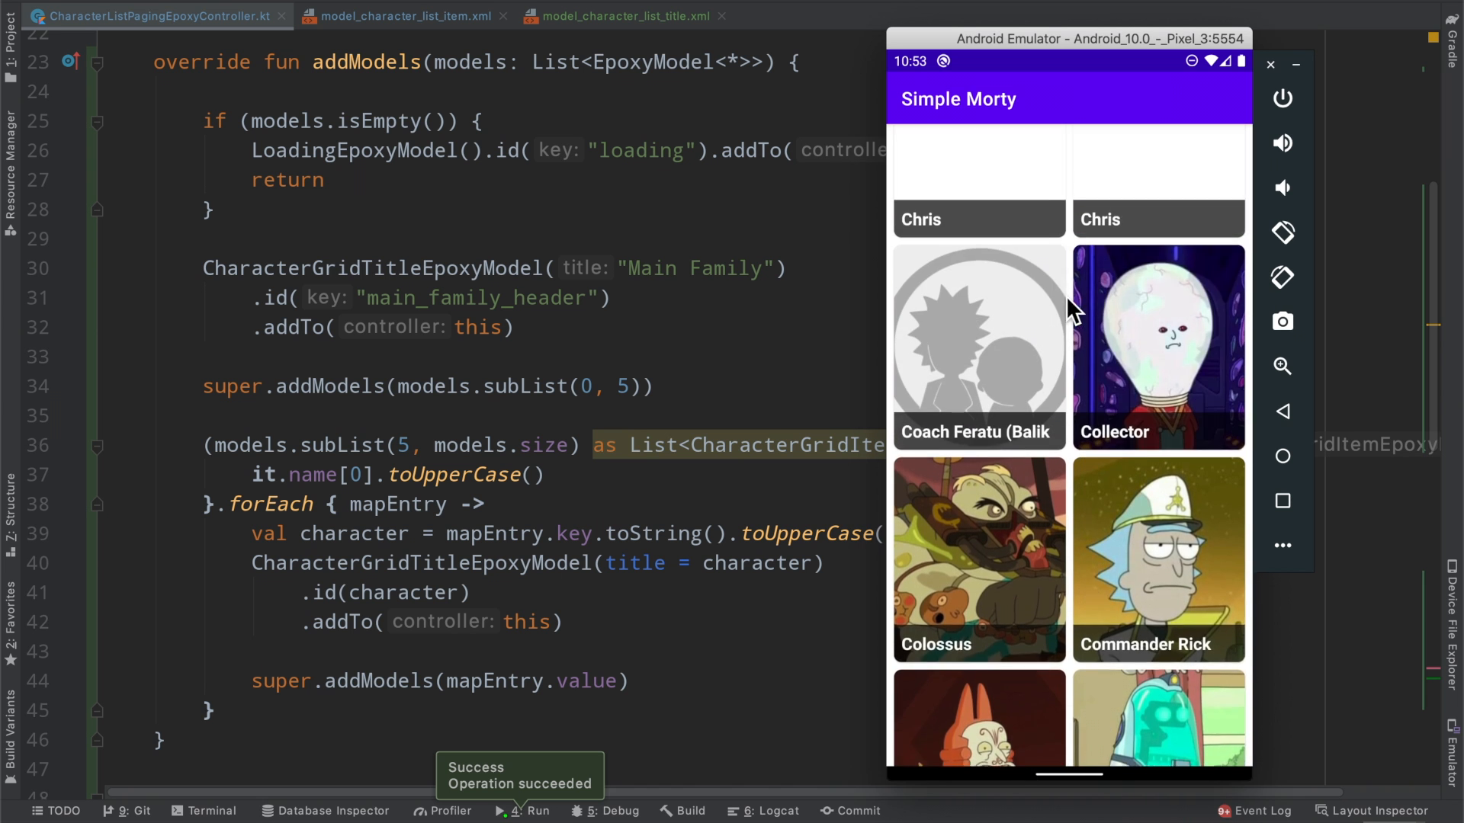
scroll(down, 3)
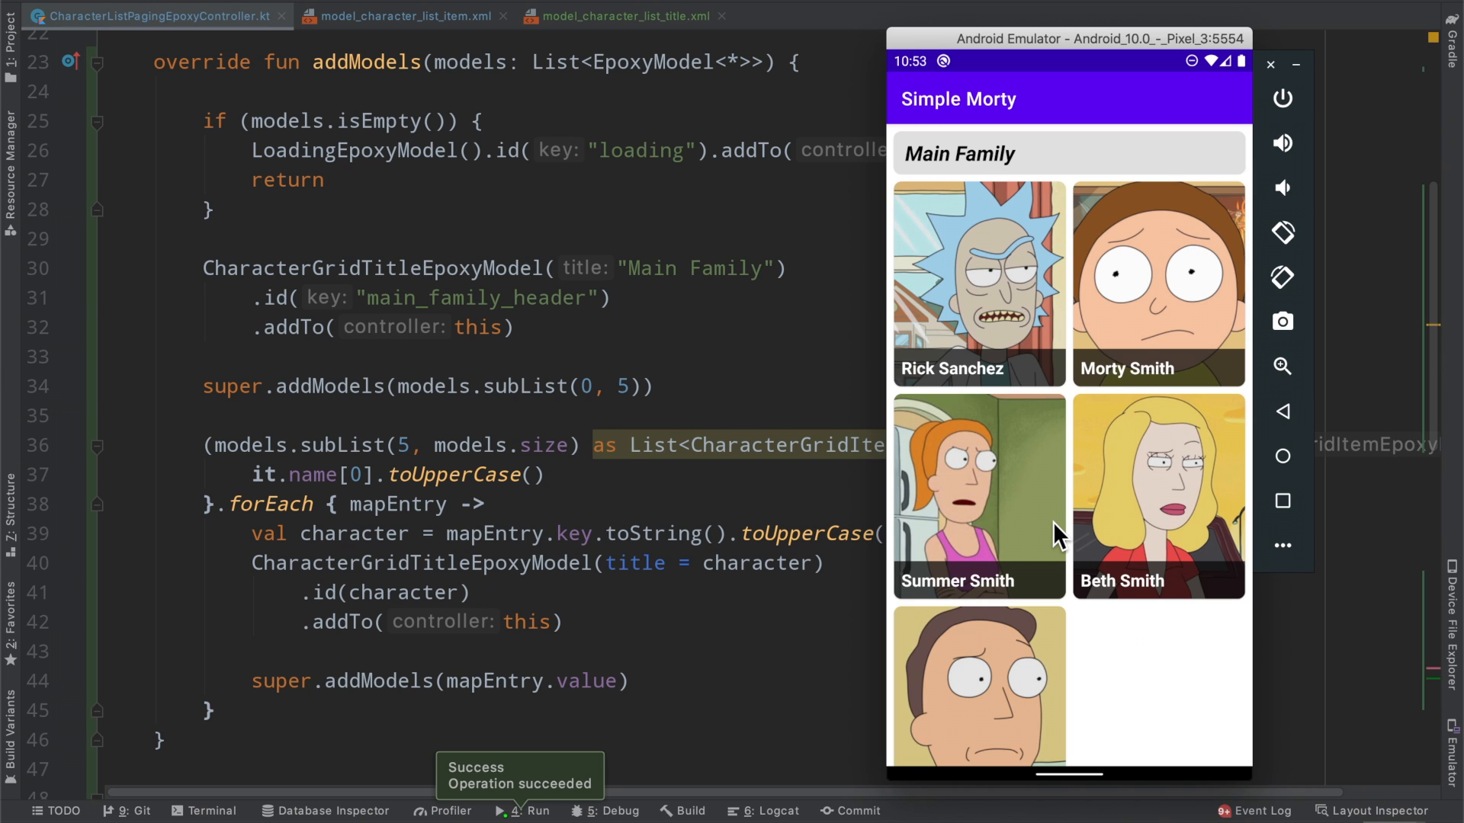
mouse_move(1092, 683)
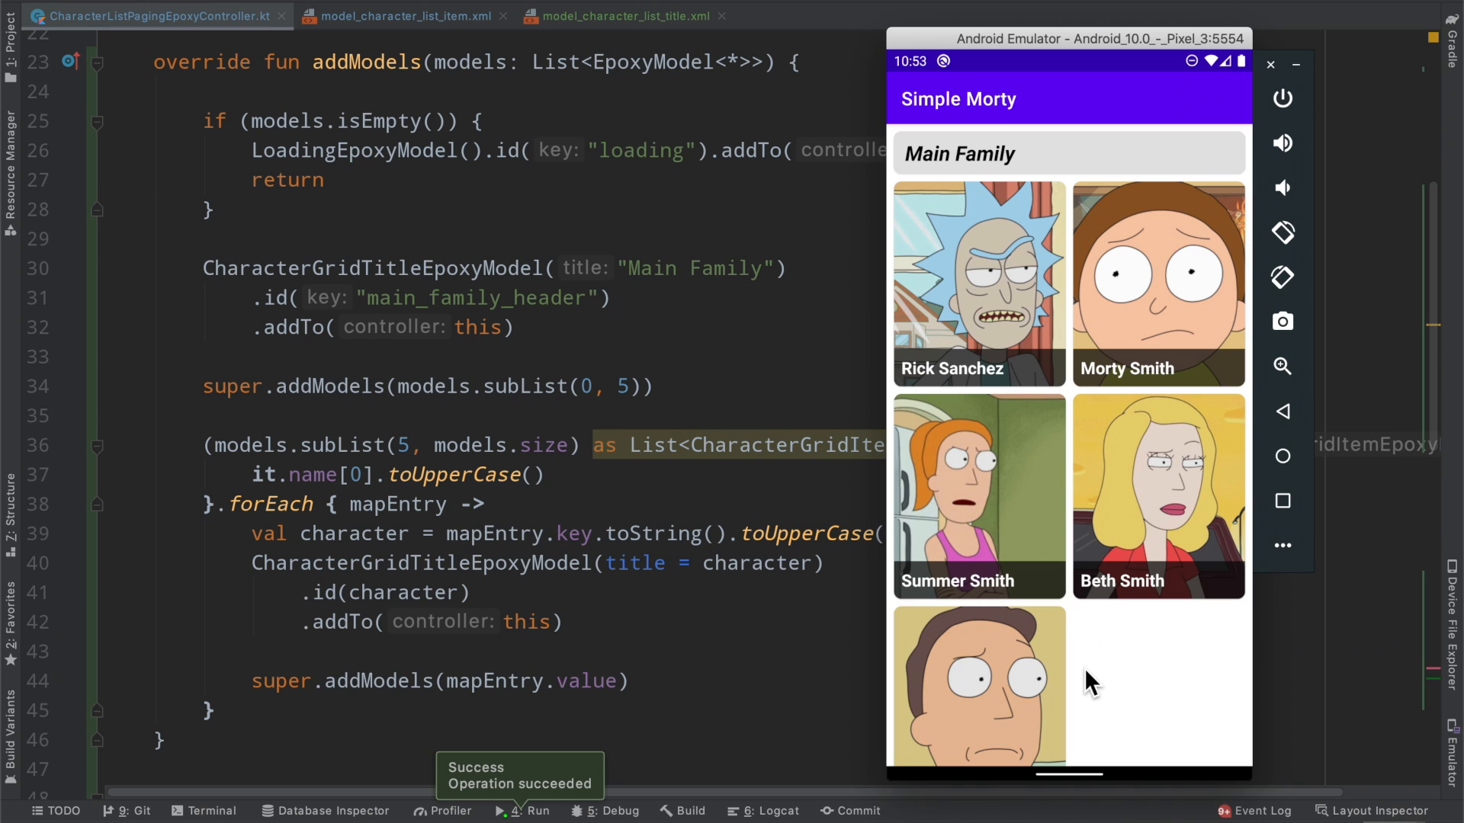
scroll(down, 3)
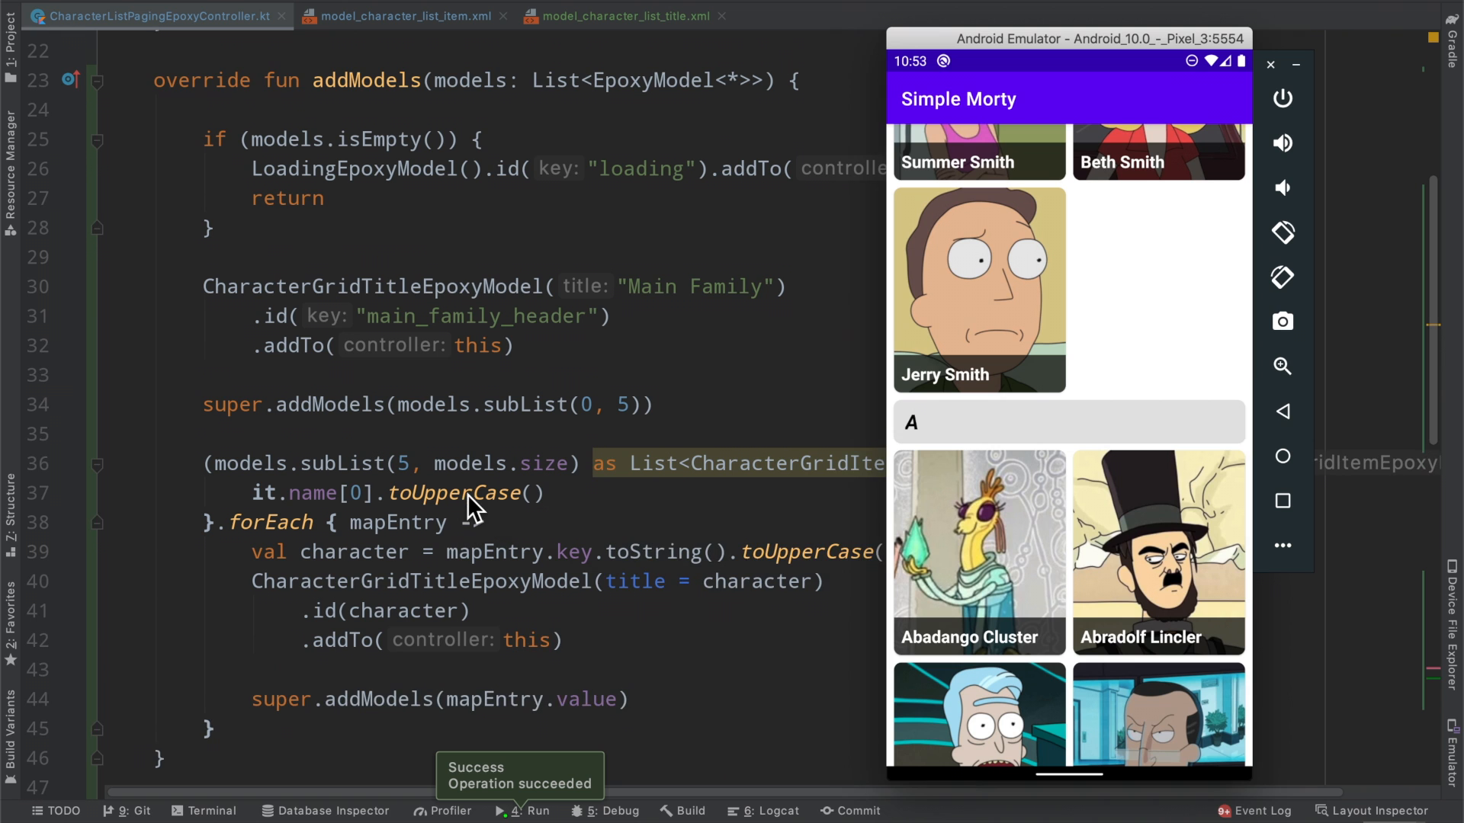
mouse_move(517, 312)
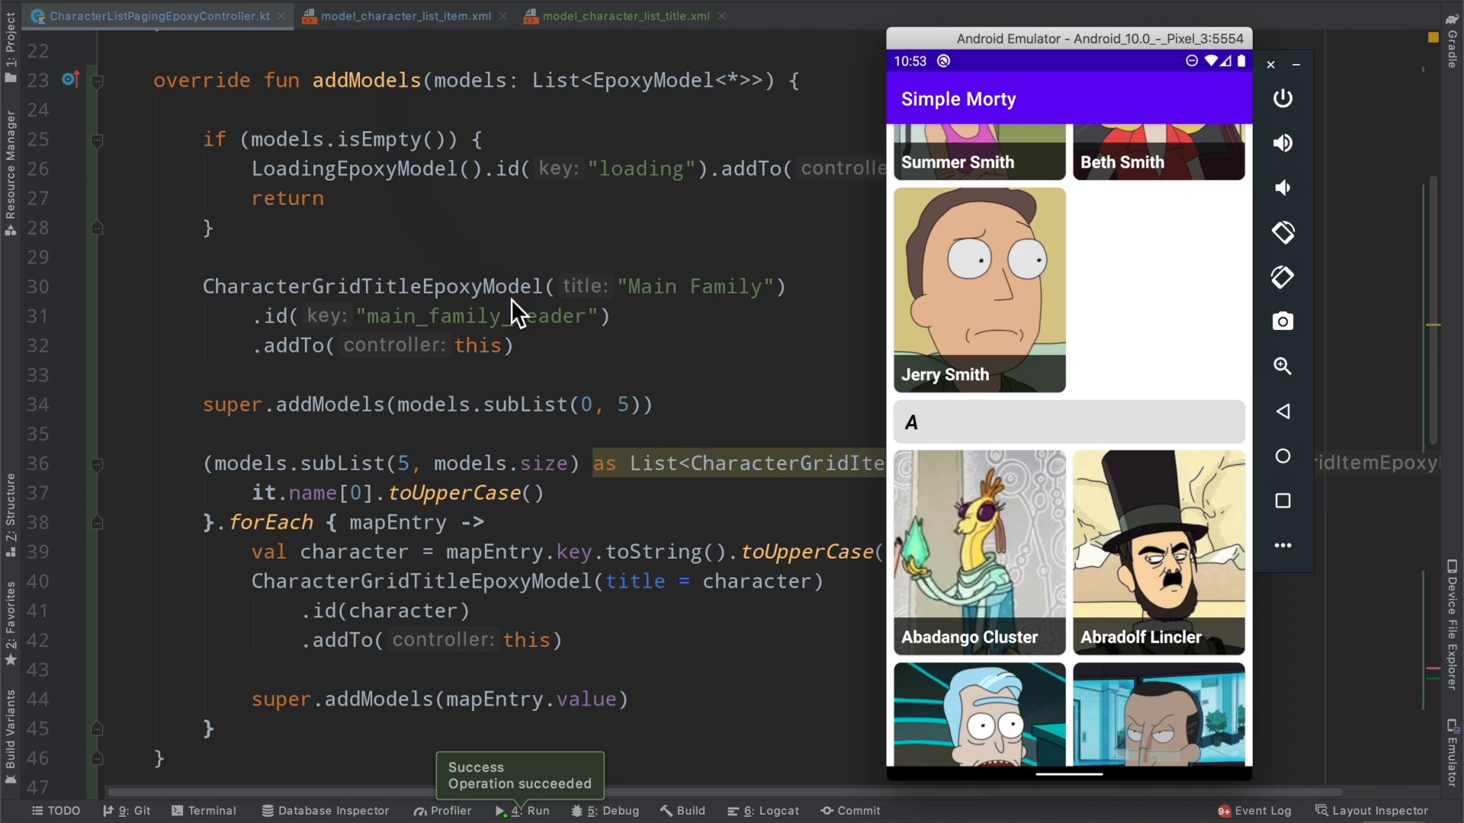
scroll(down, 3)
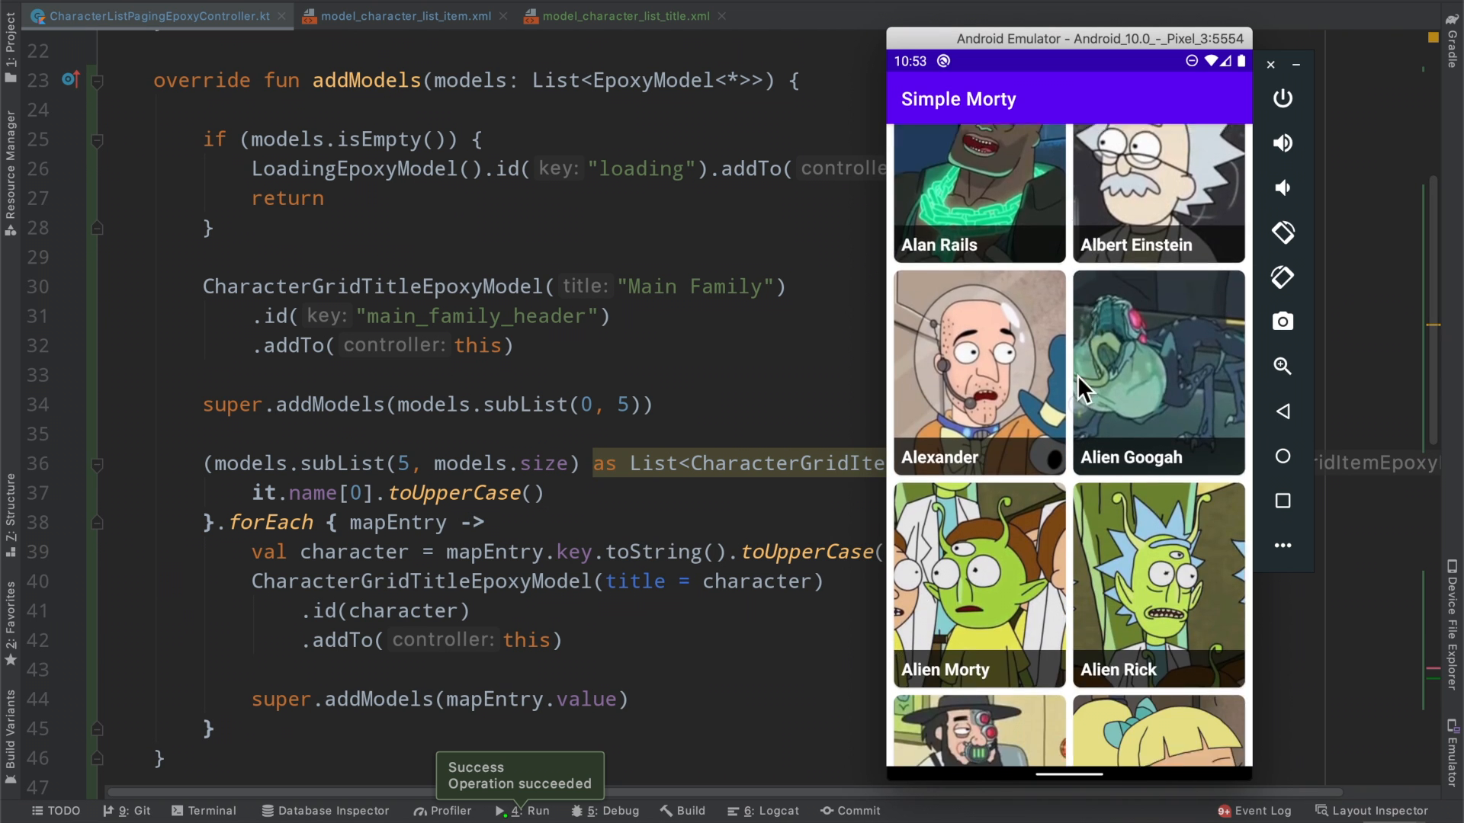
scroll(down, 3)
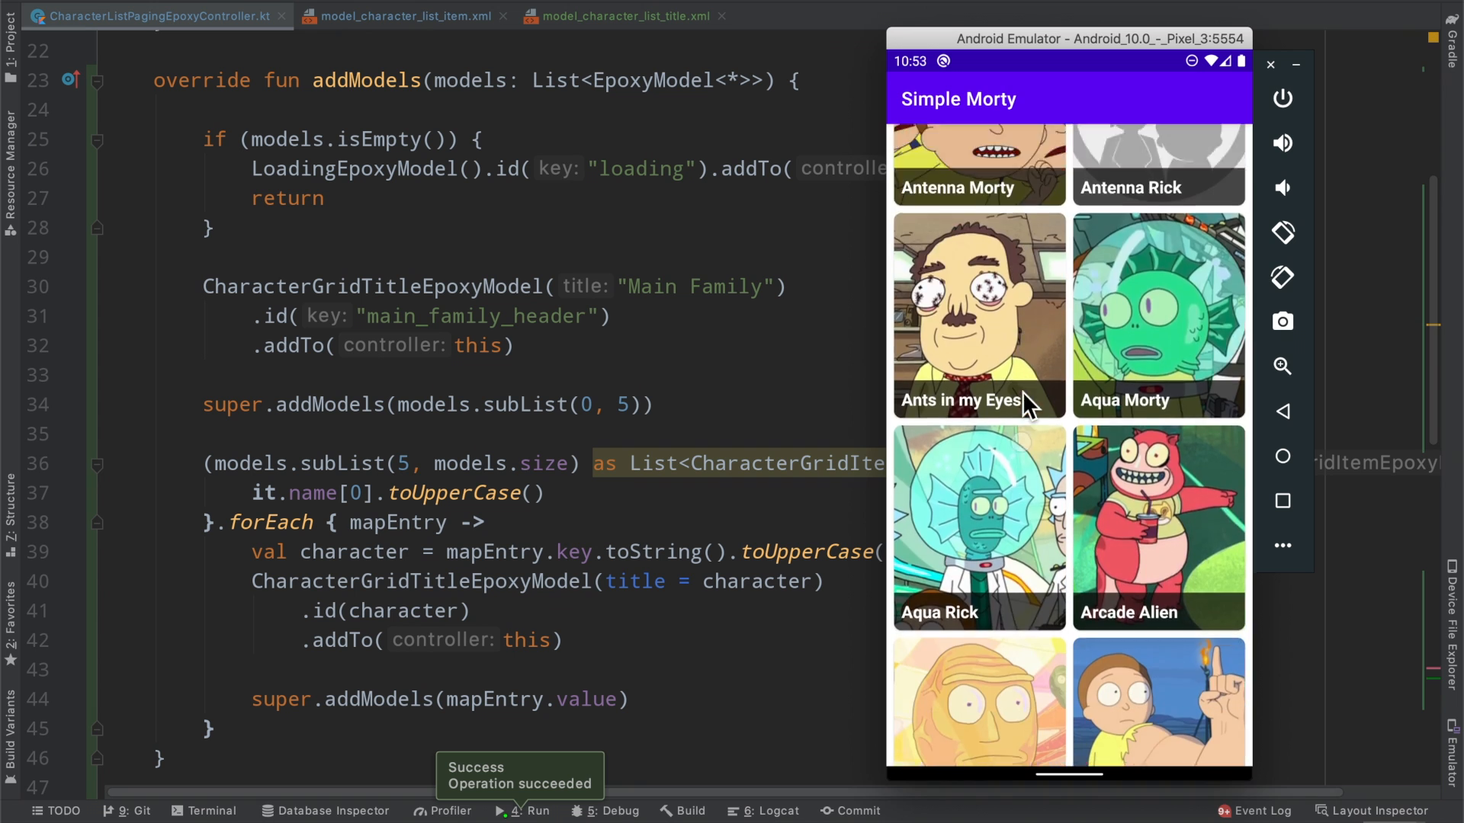
scroll(down, 3)
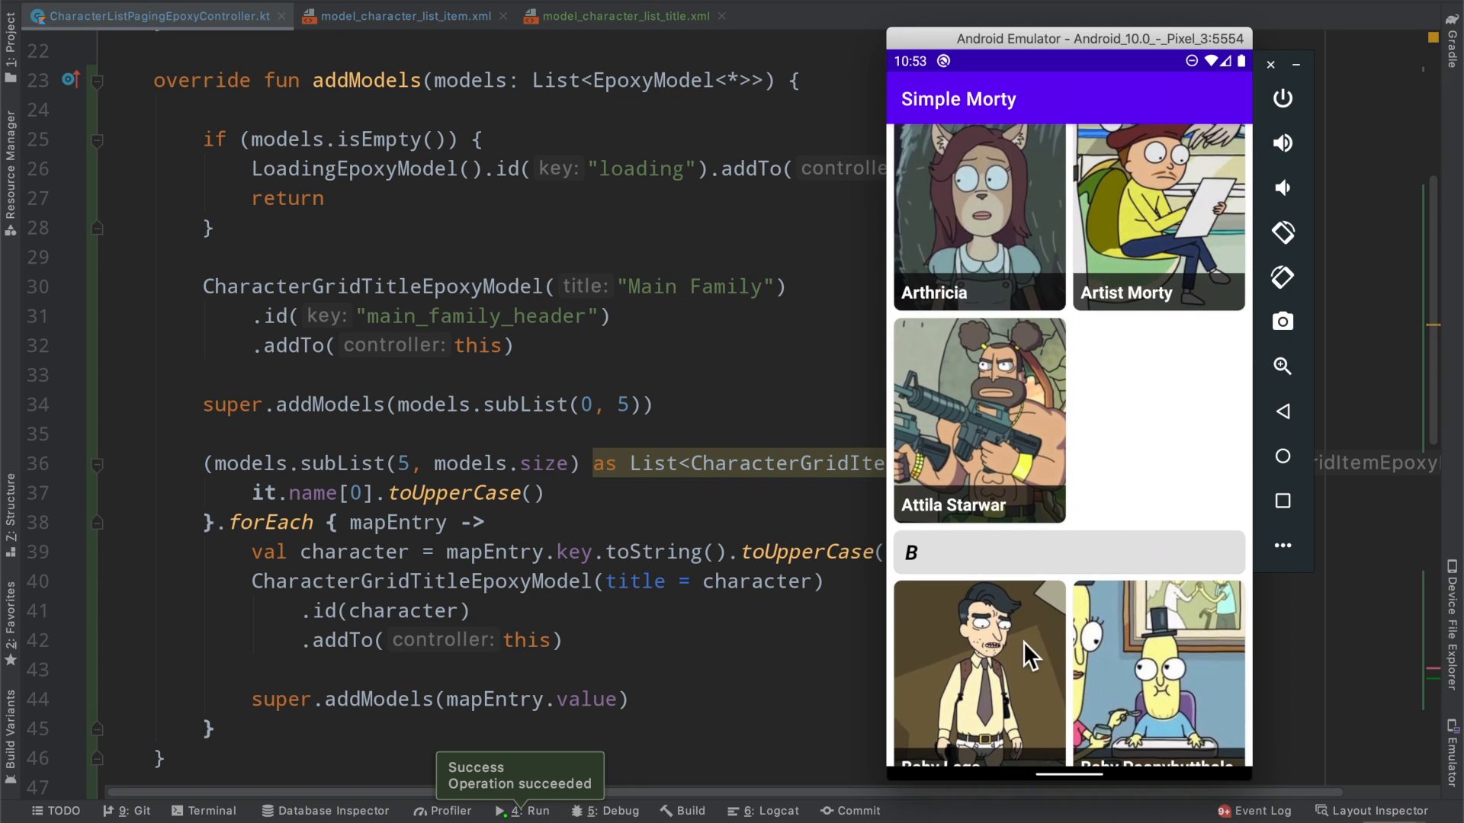
scroll(down, 3)
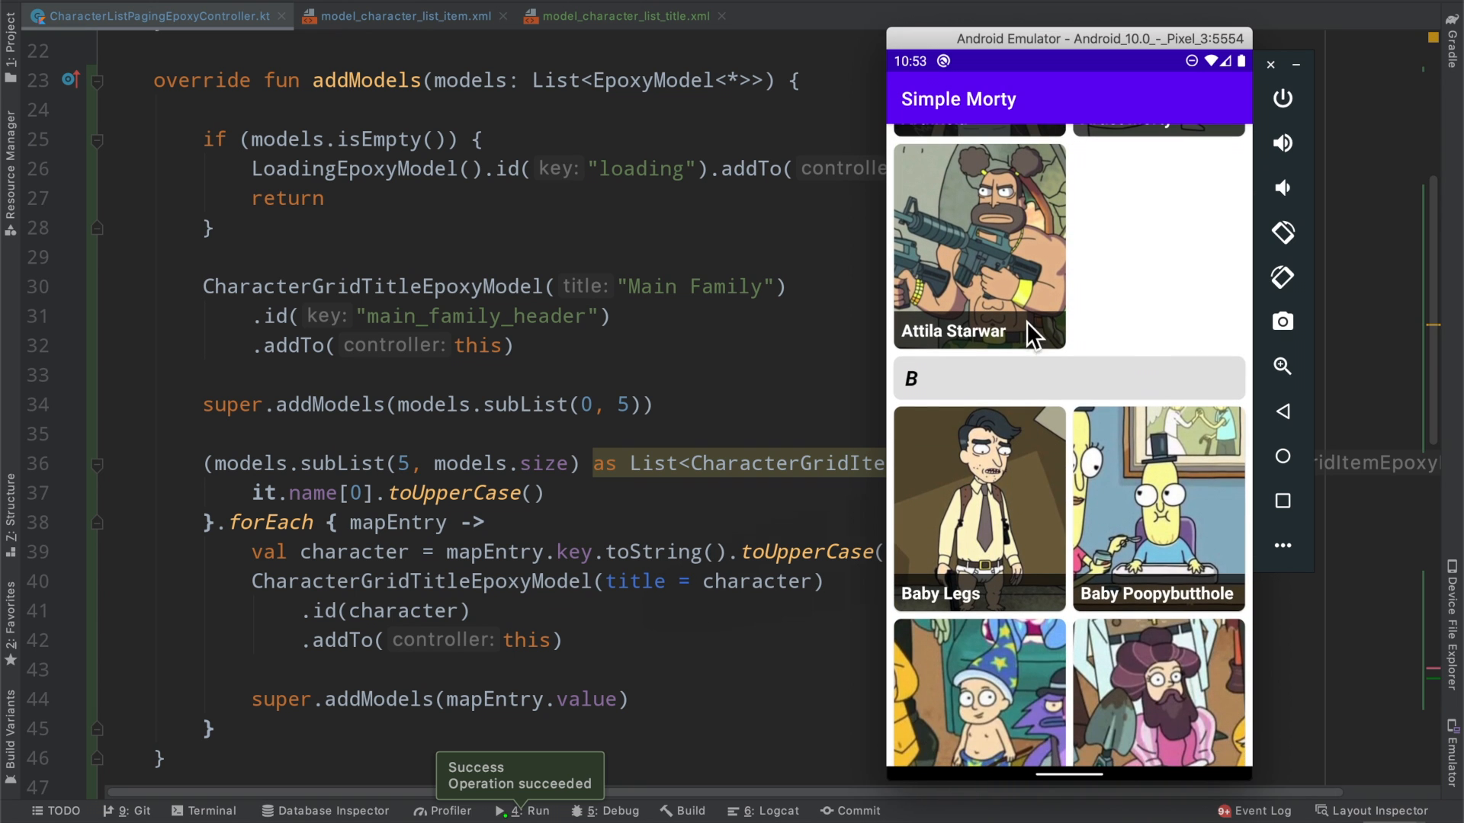
scroll(down, 3)
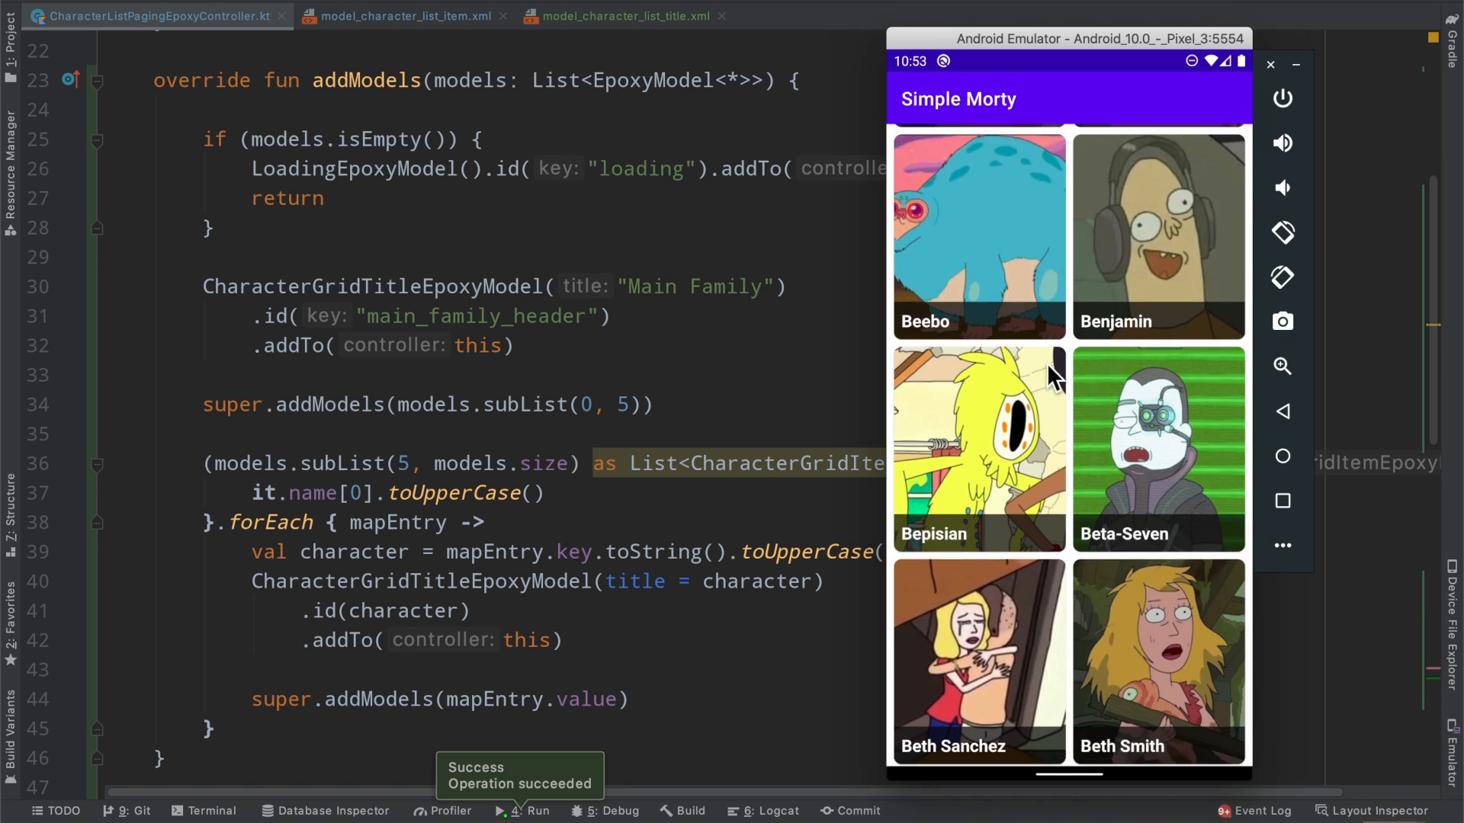
scroll(down, 3)
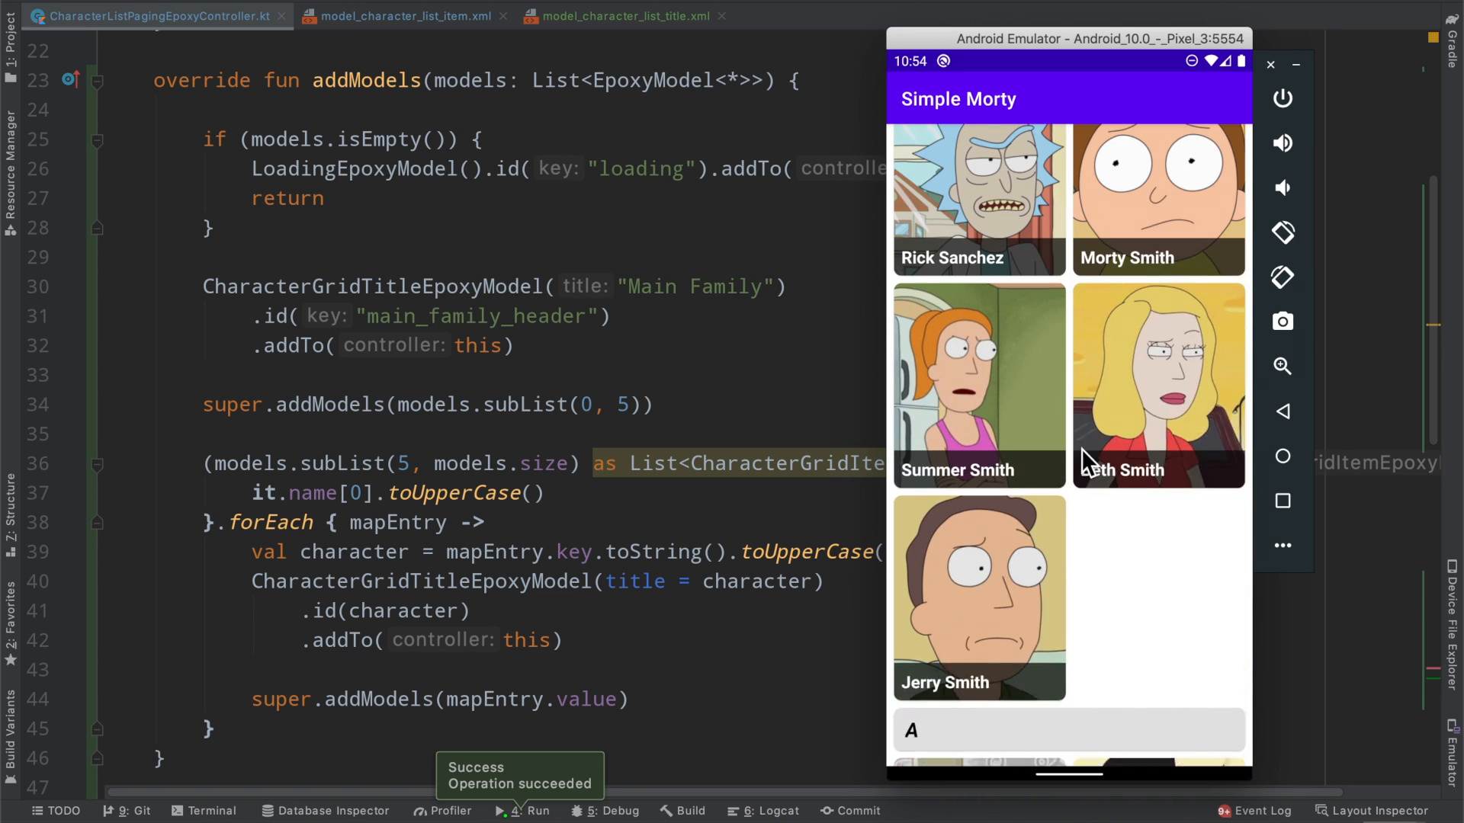
scroll(down, 3)
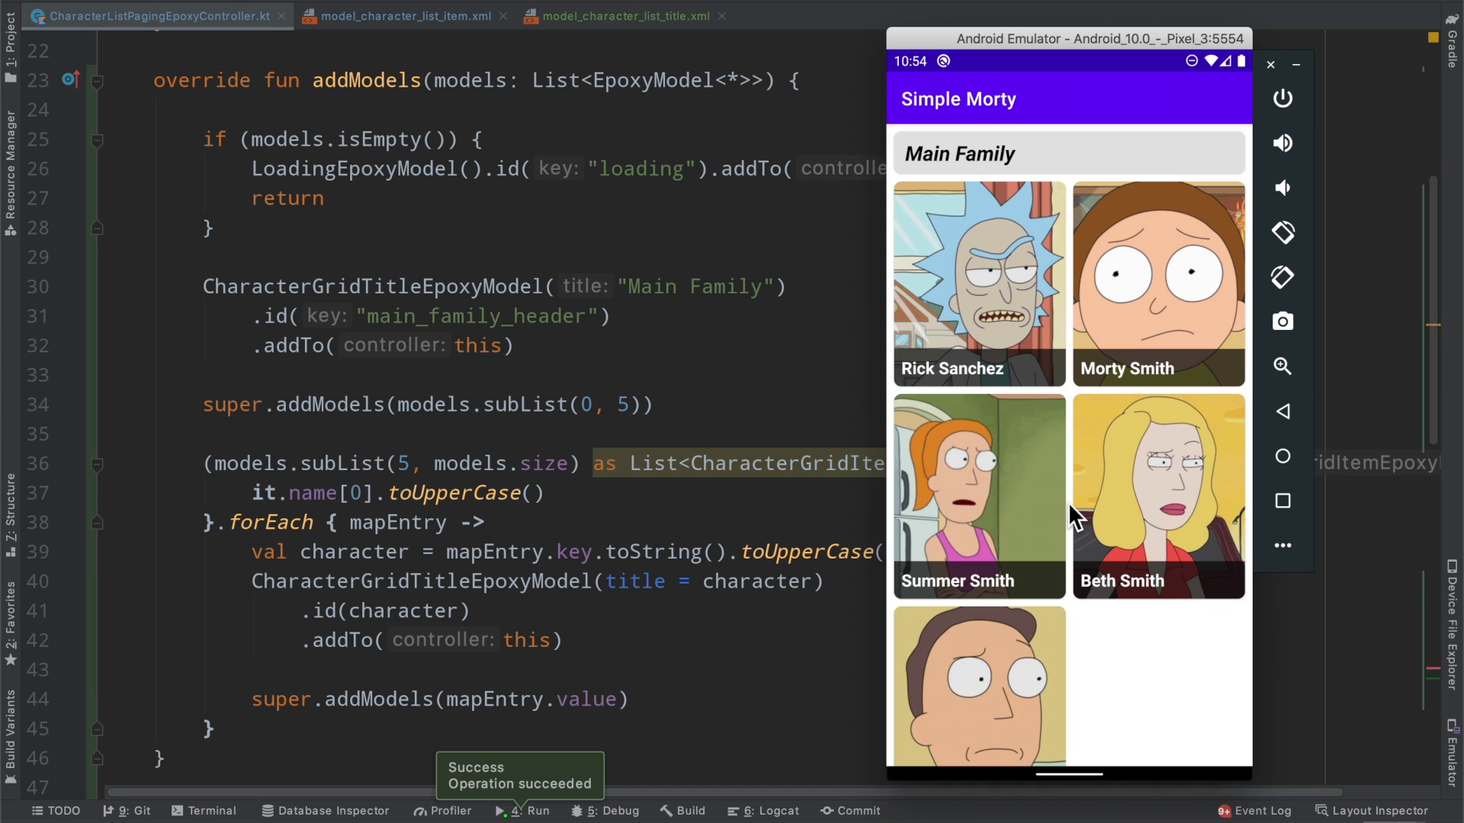